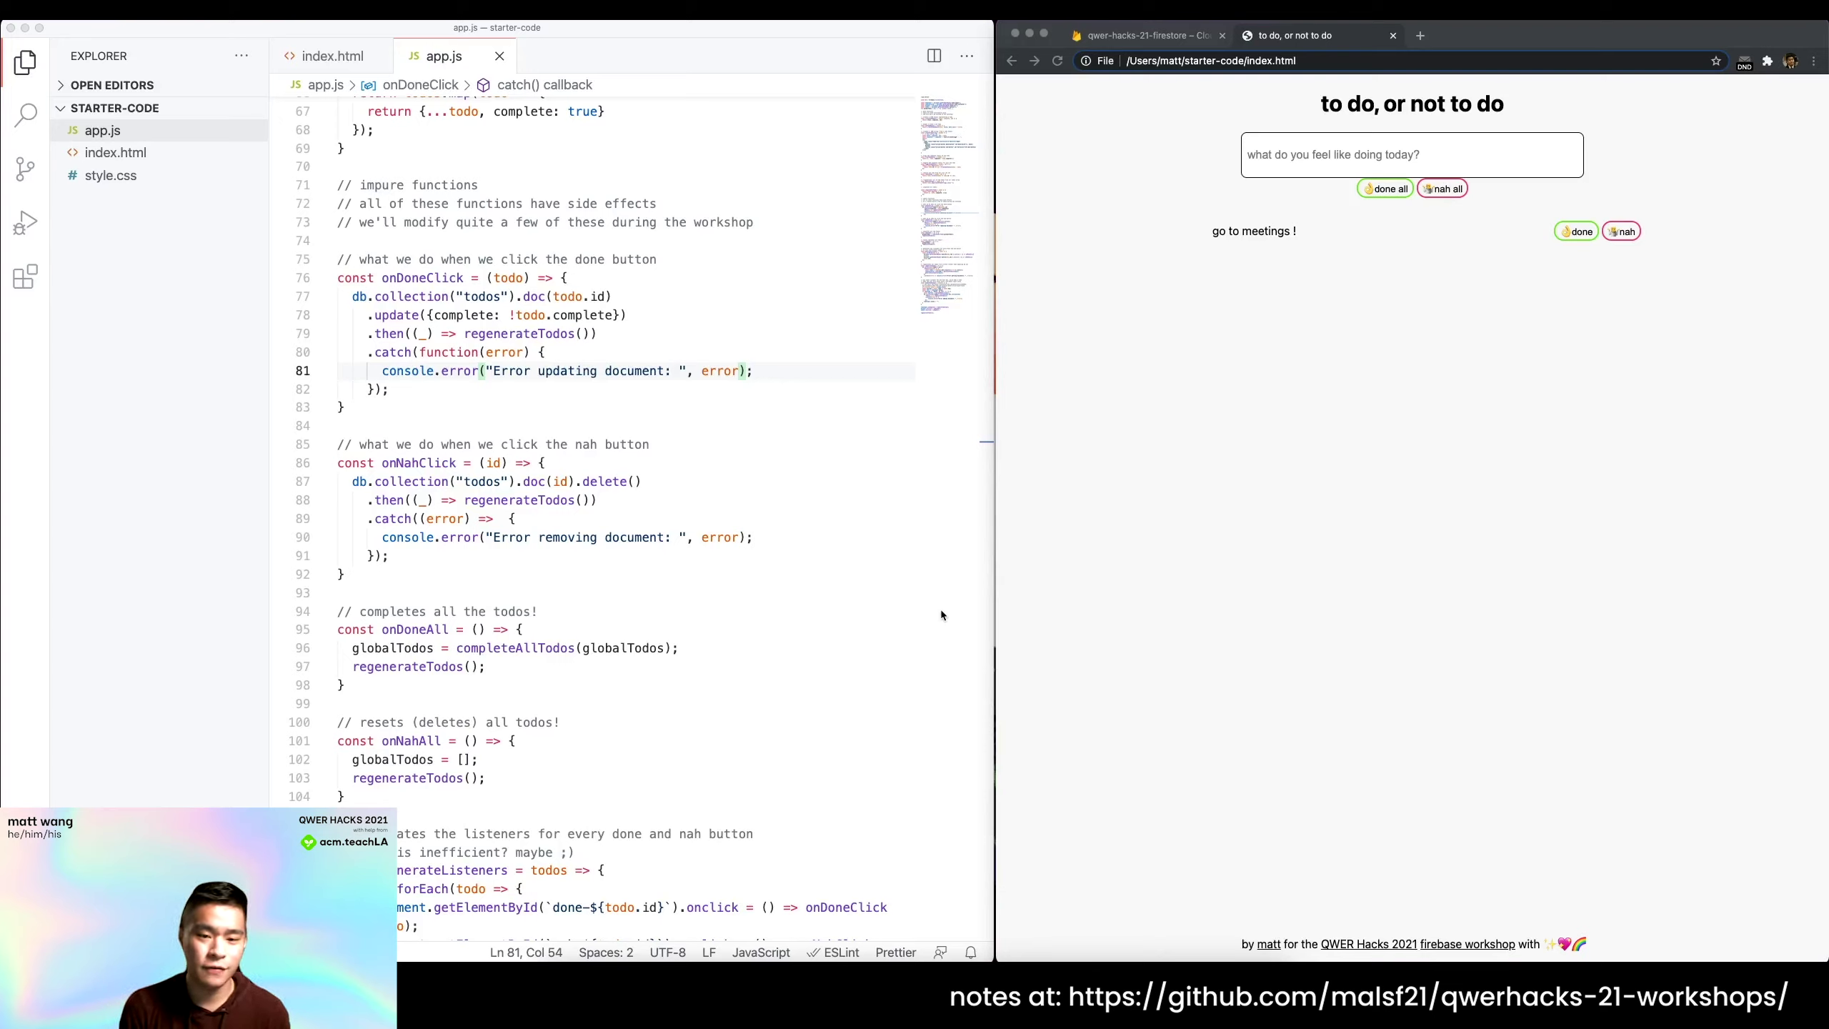
mouse_move(554, 647)
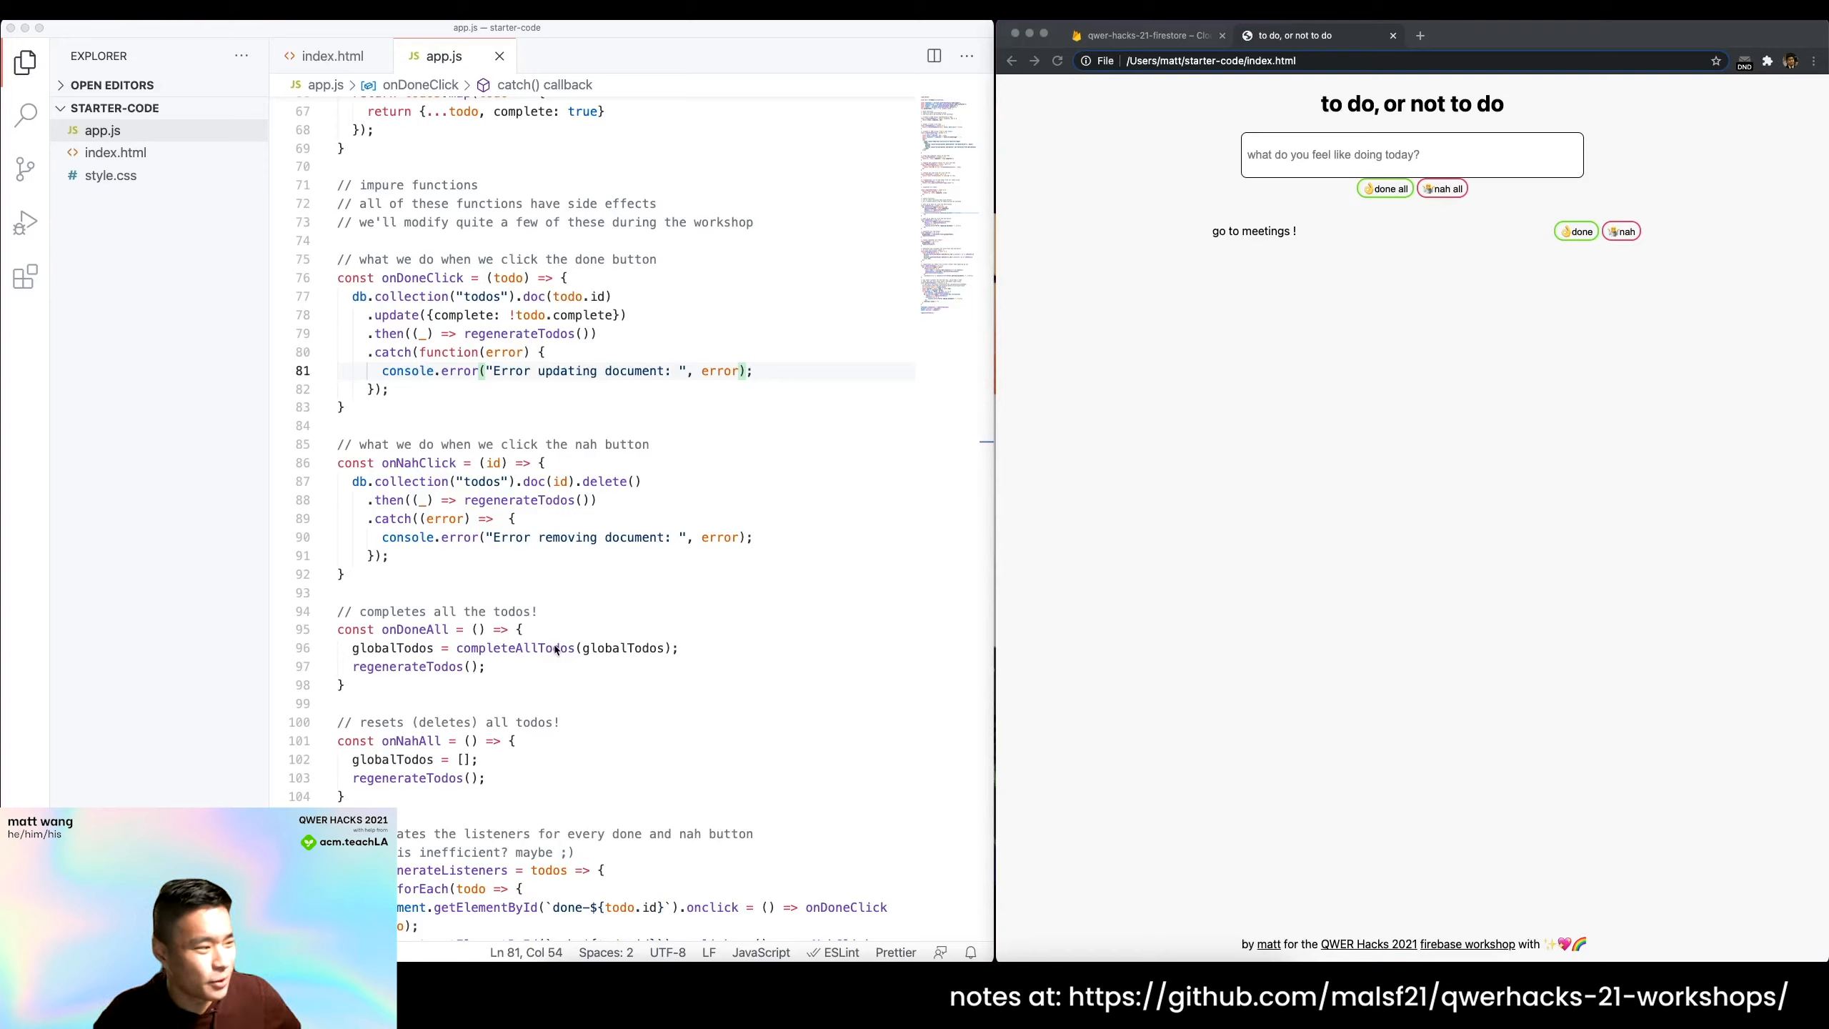
mouse_move(556, 660)
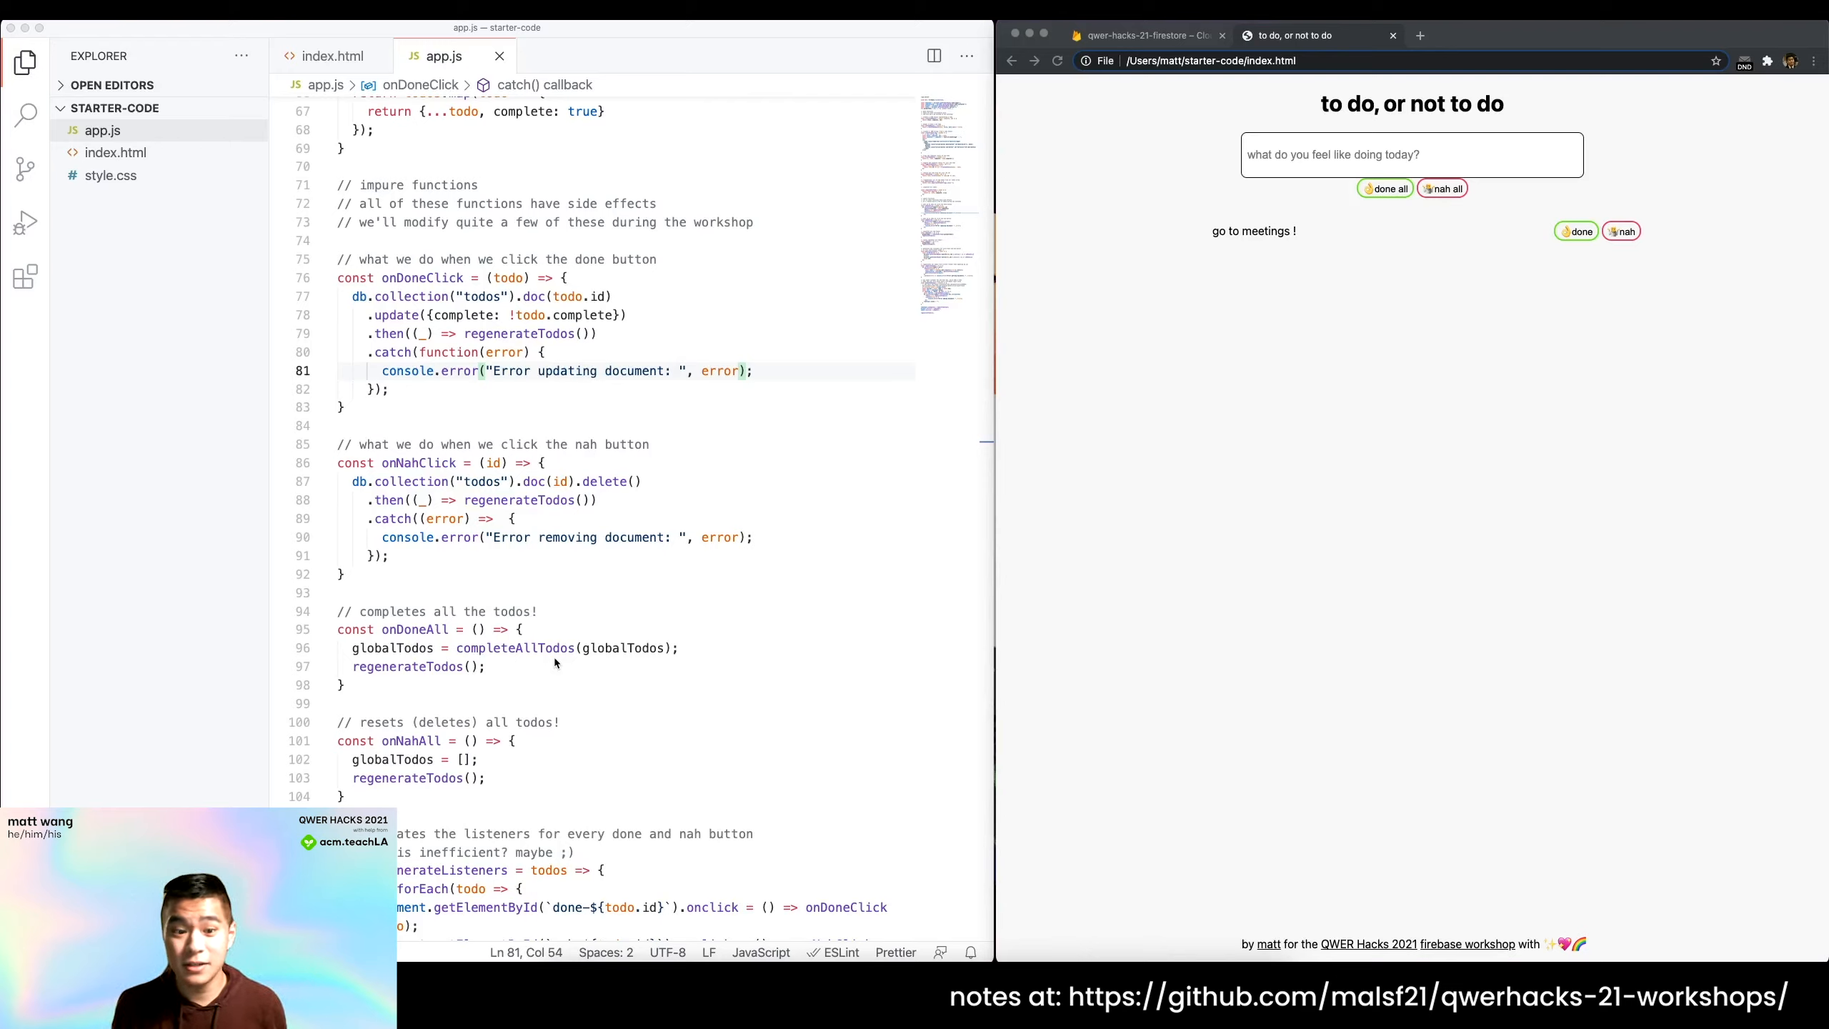
Review the db.collection("todos").onSnapshot listener that maps docs, sets innerHTML and generates listeners.
left_click(499, 518)
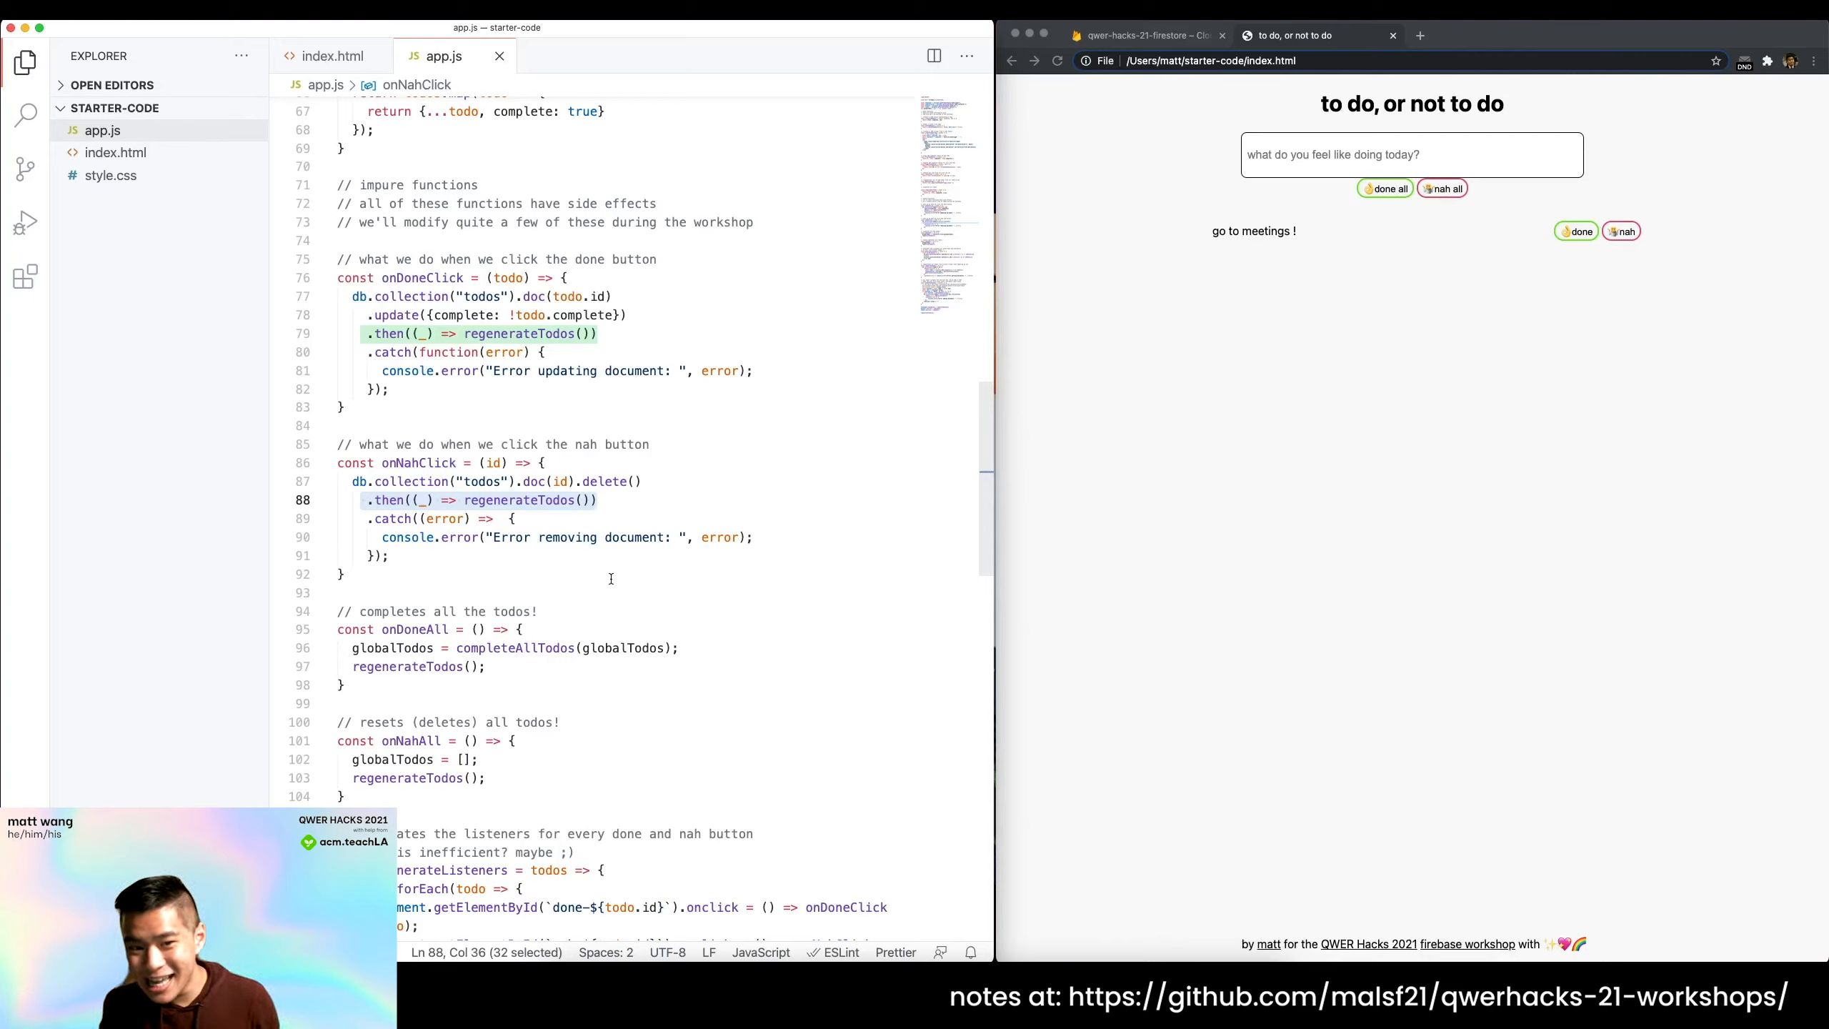
mouse_move(607, 544)
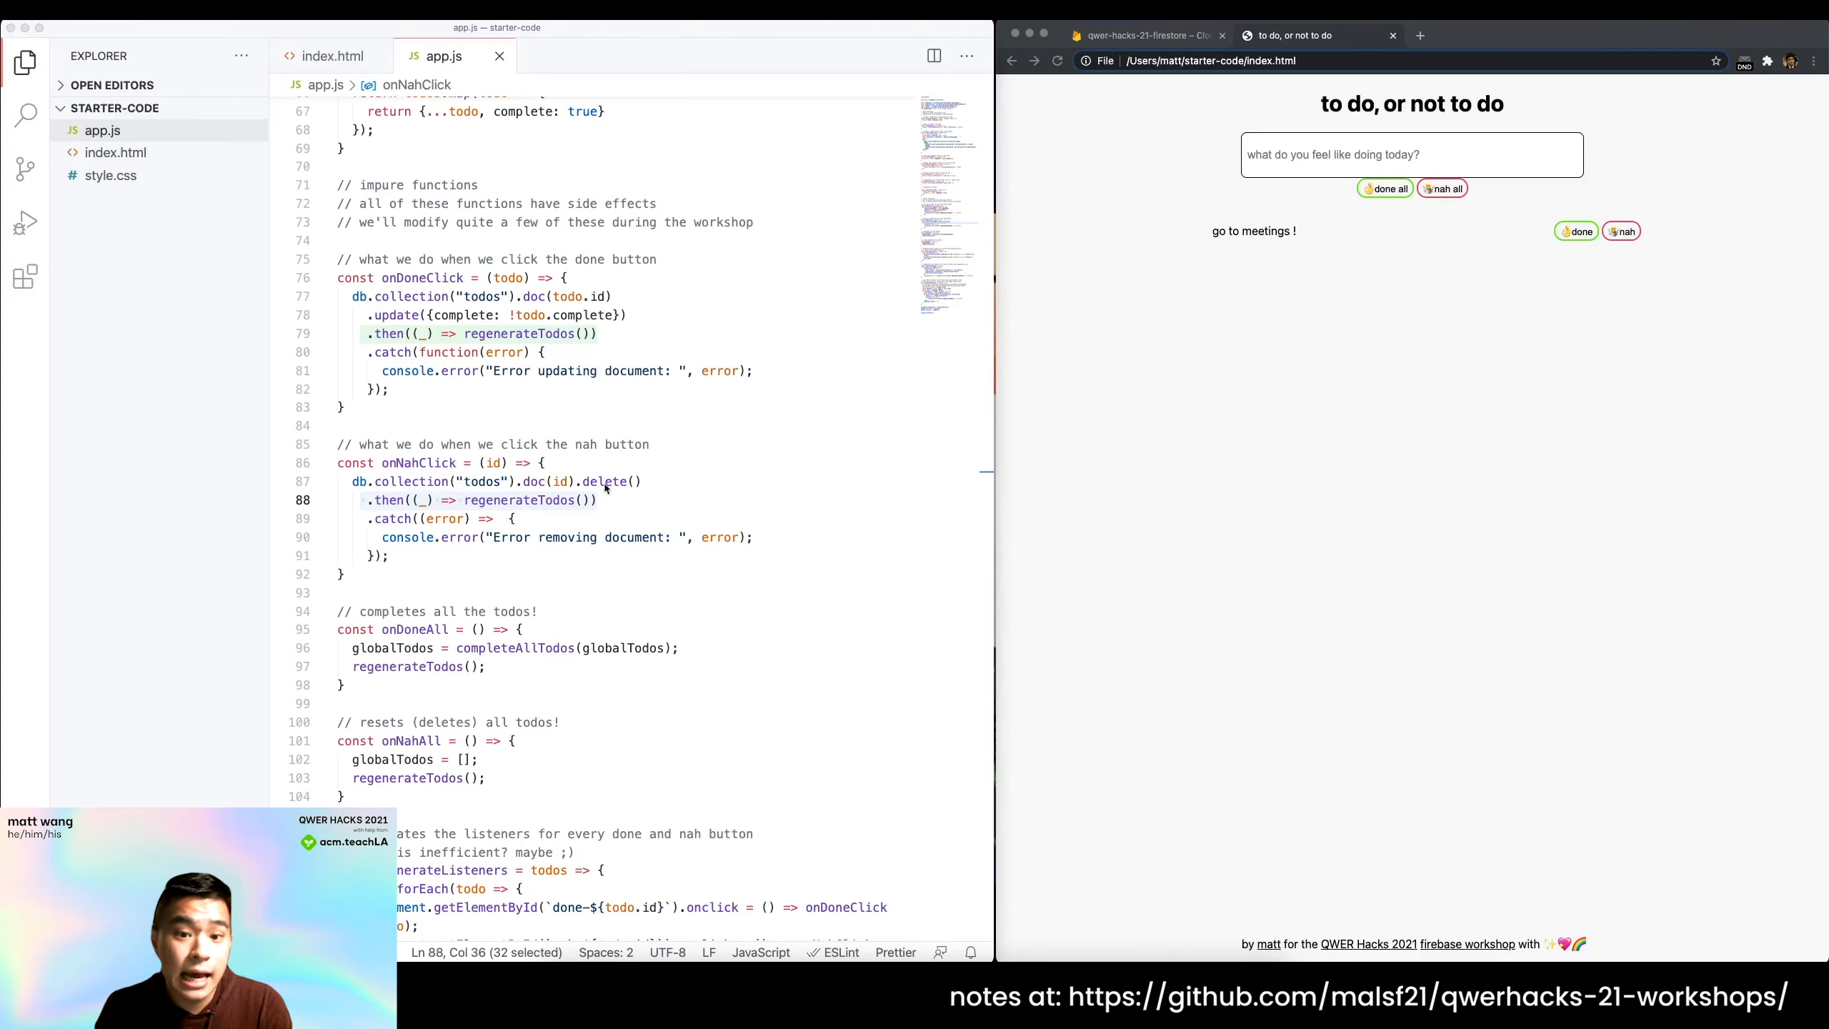
scroll("down", 3)
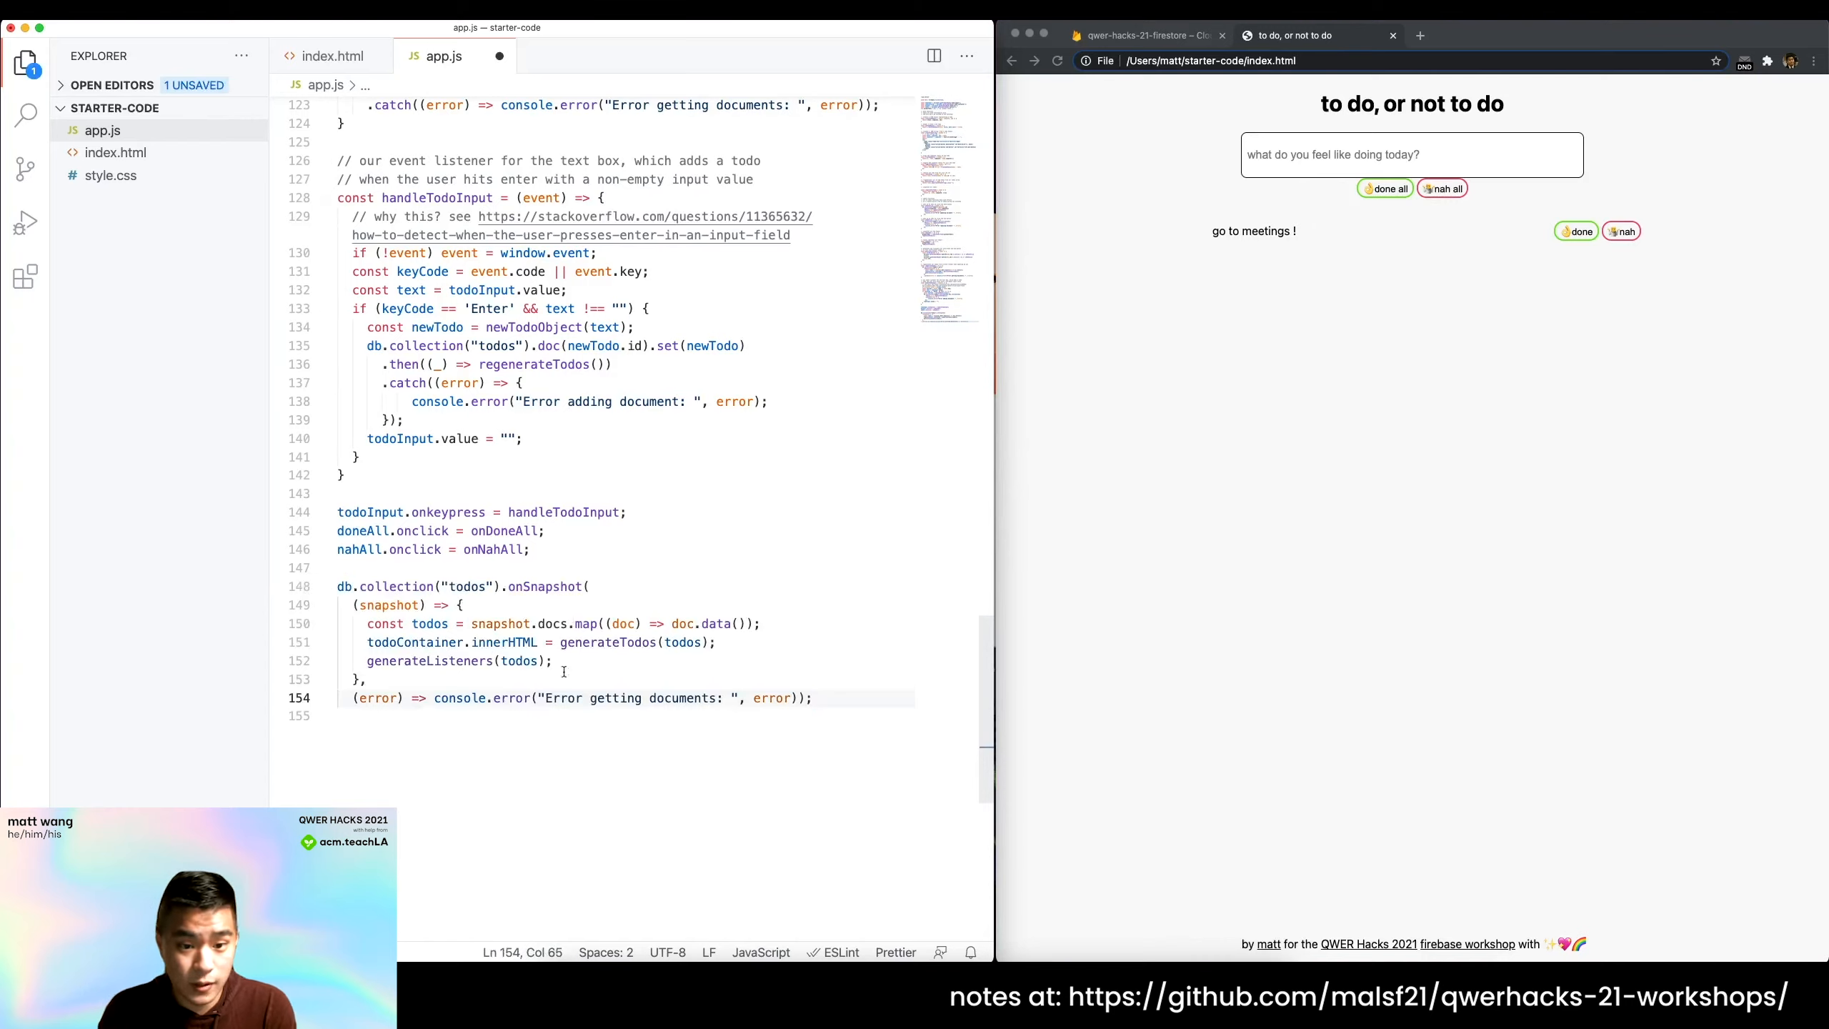
mouse_move(459, 697)
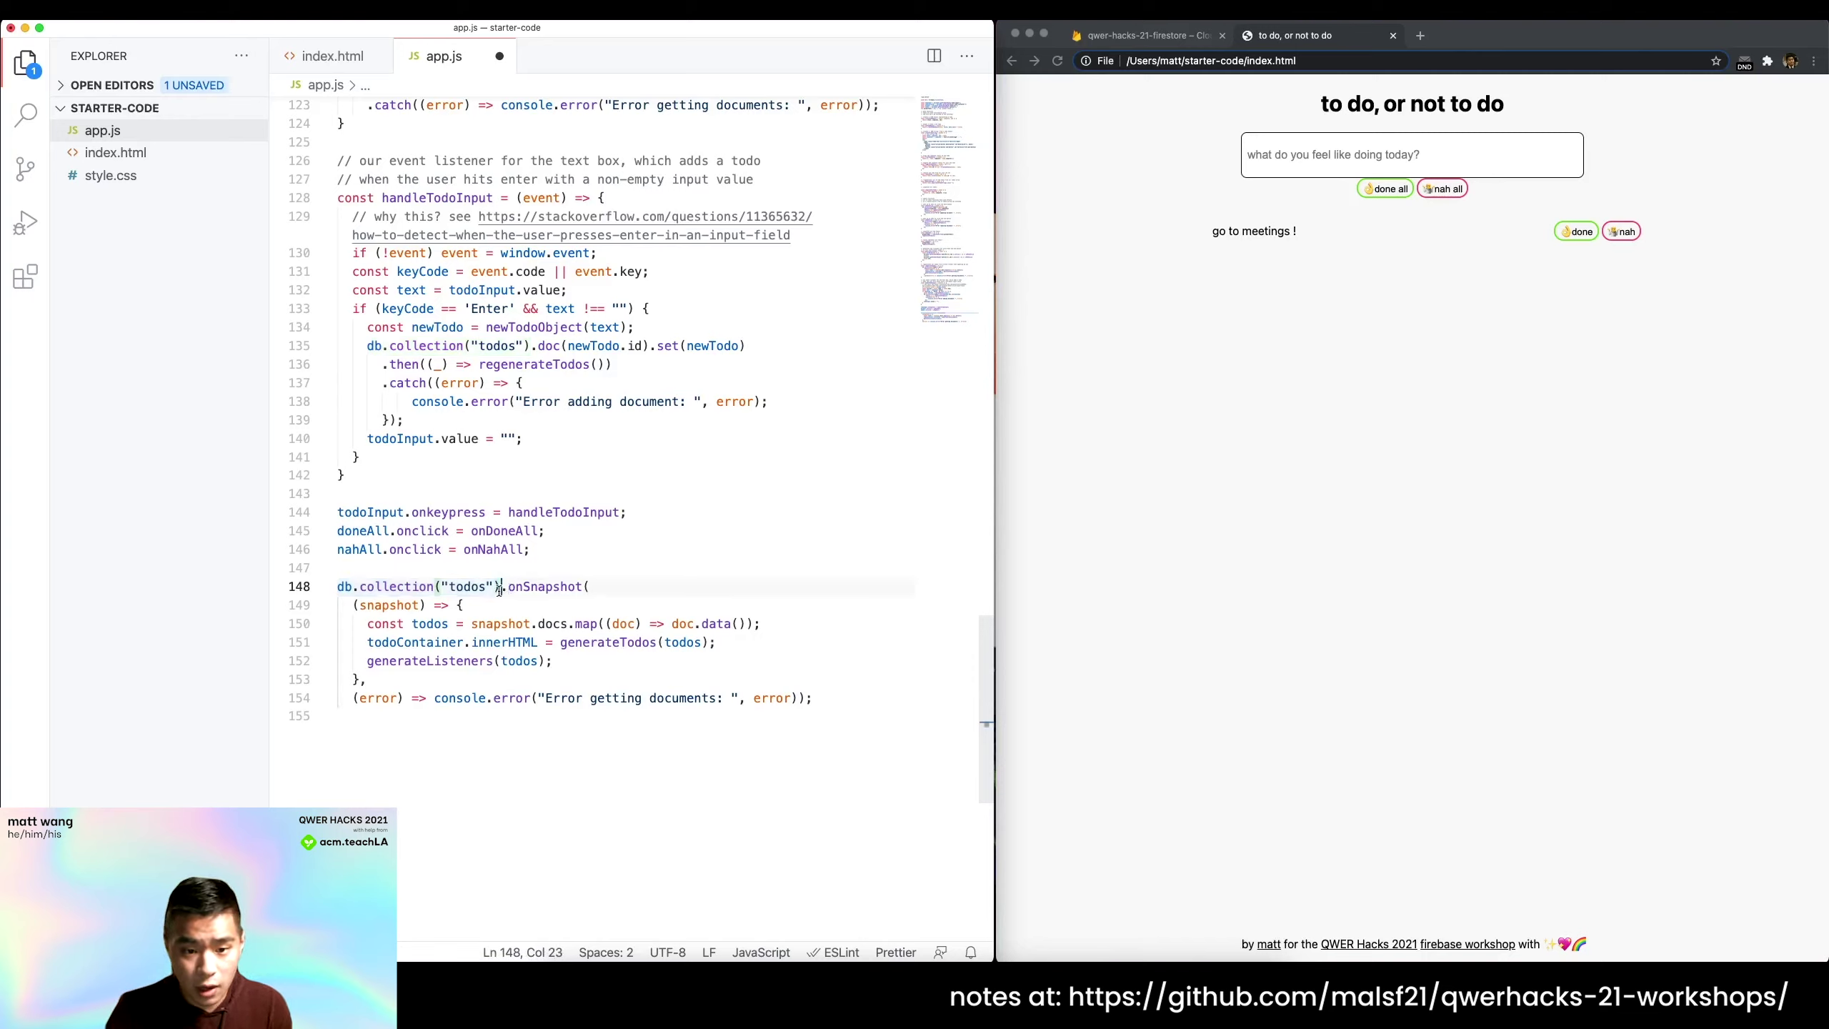
double_click(543, 586)
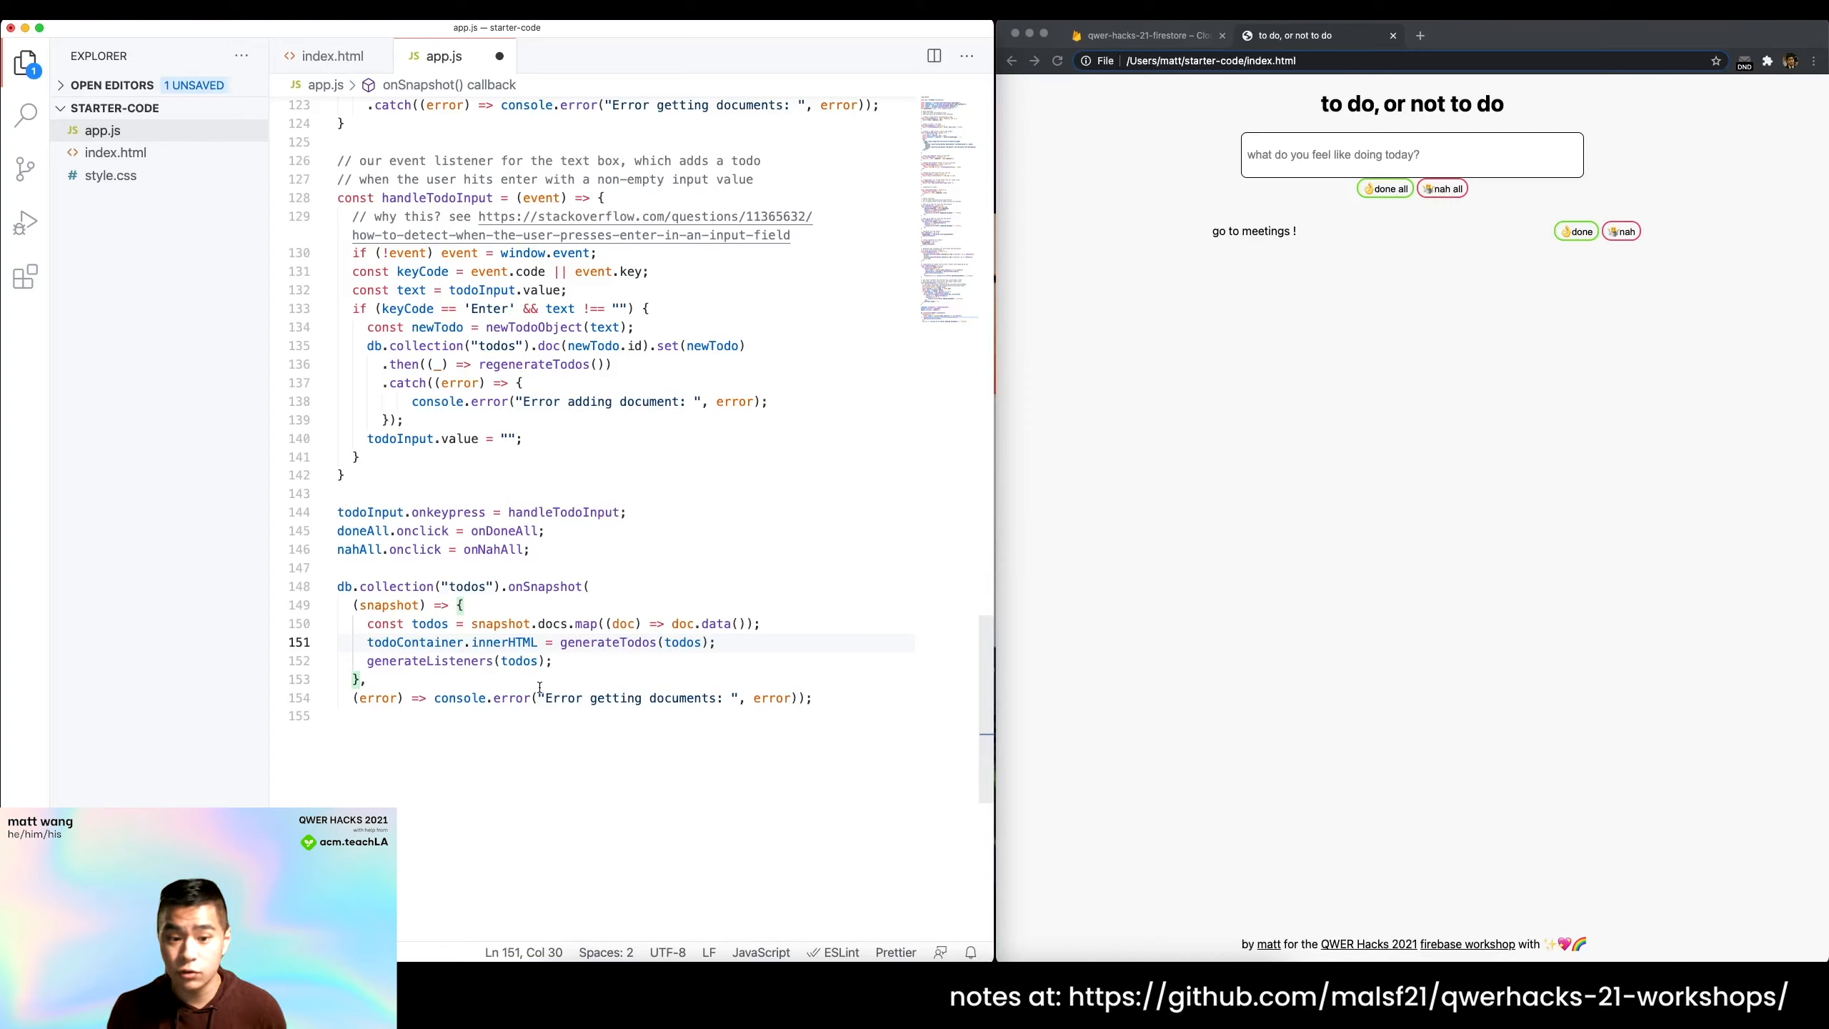
mouse_move(400, 591)
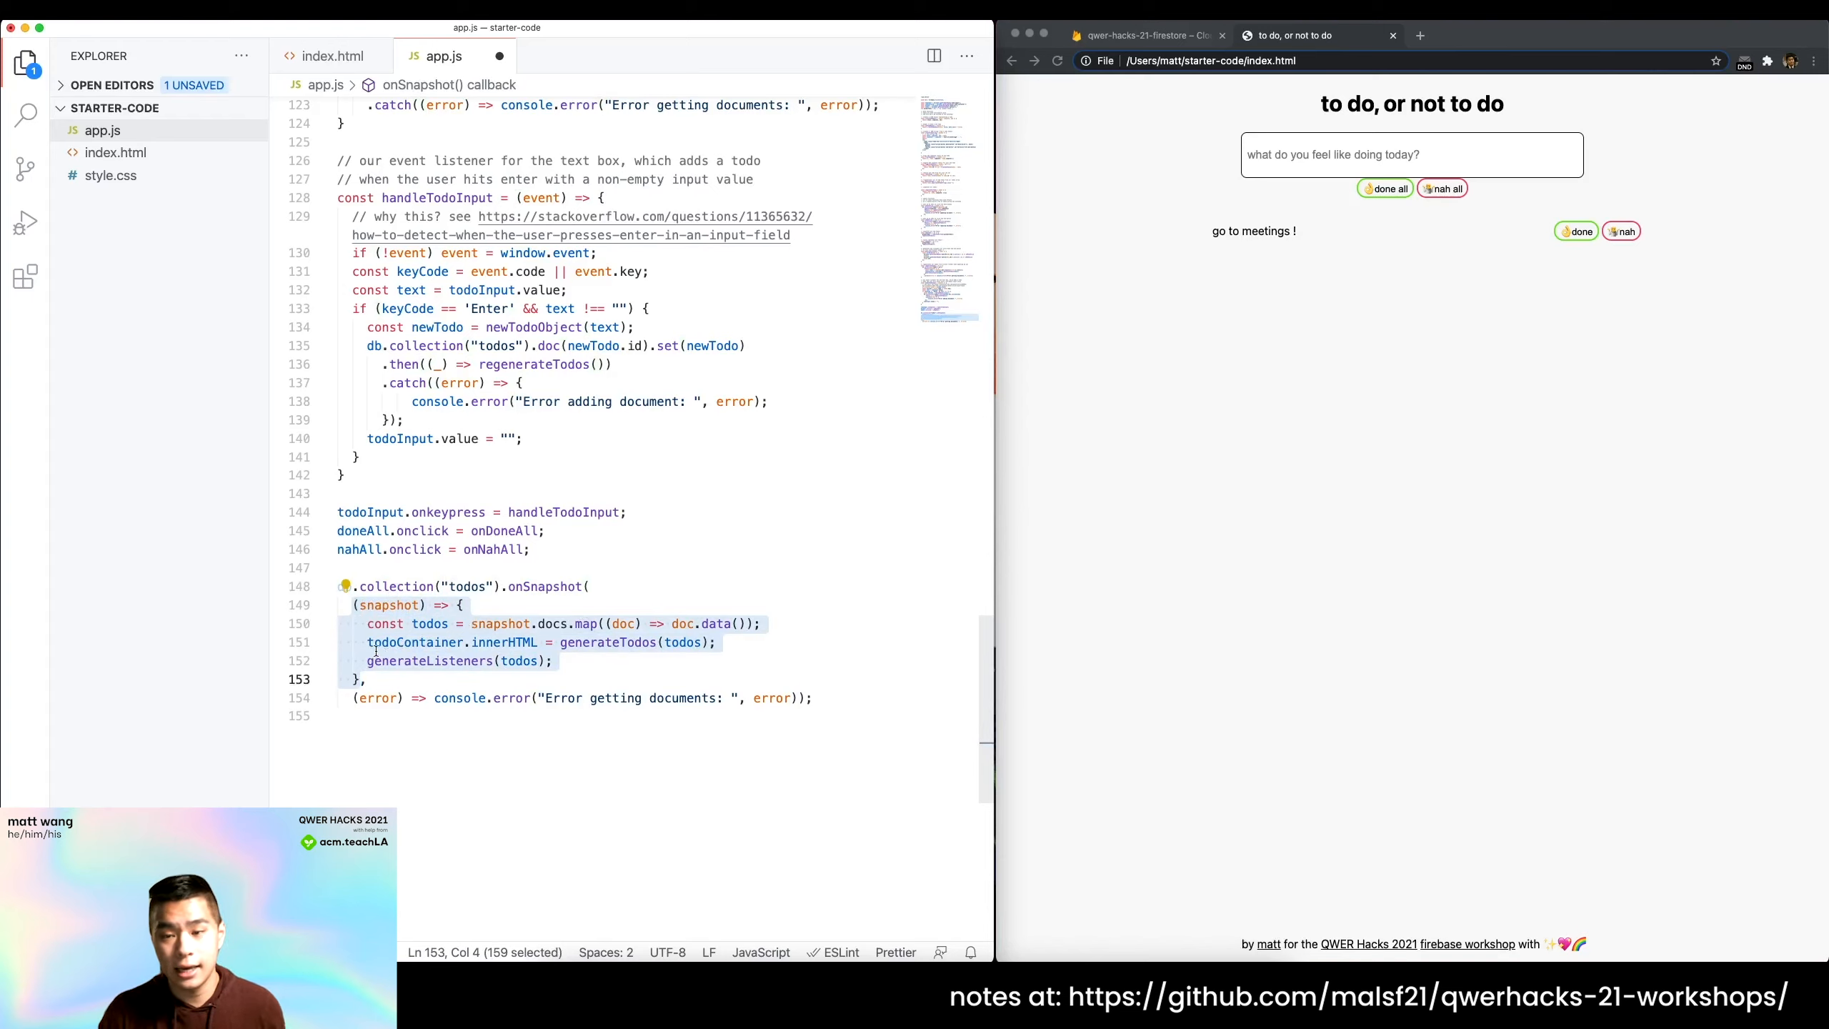
scroll("up", 3)
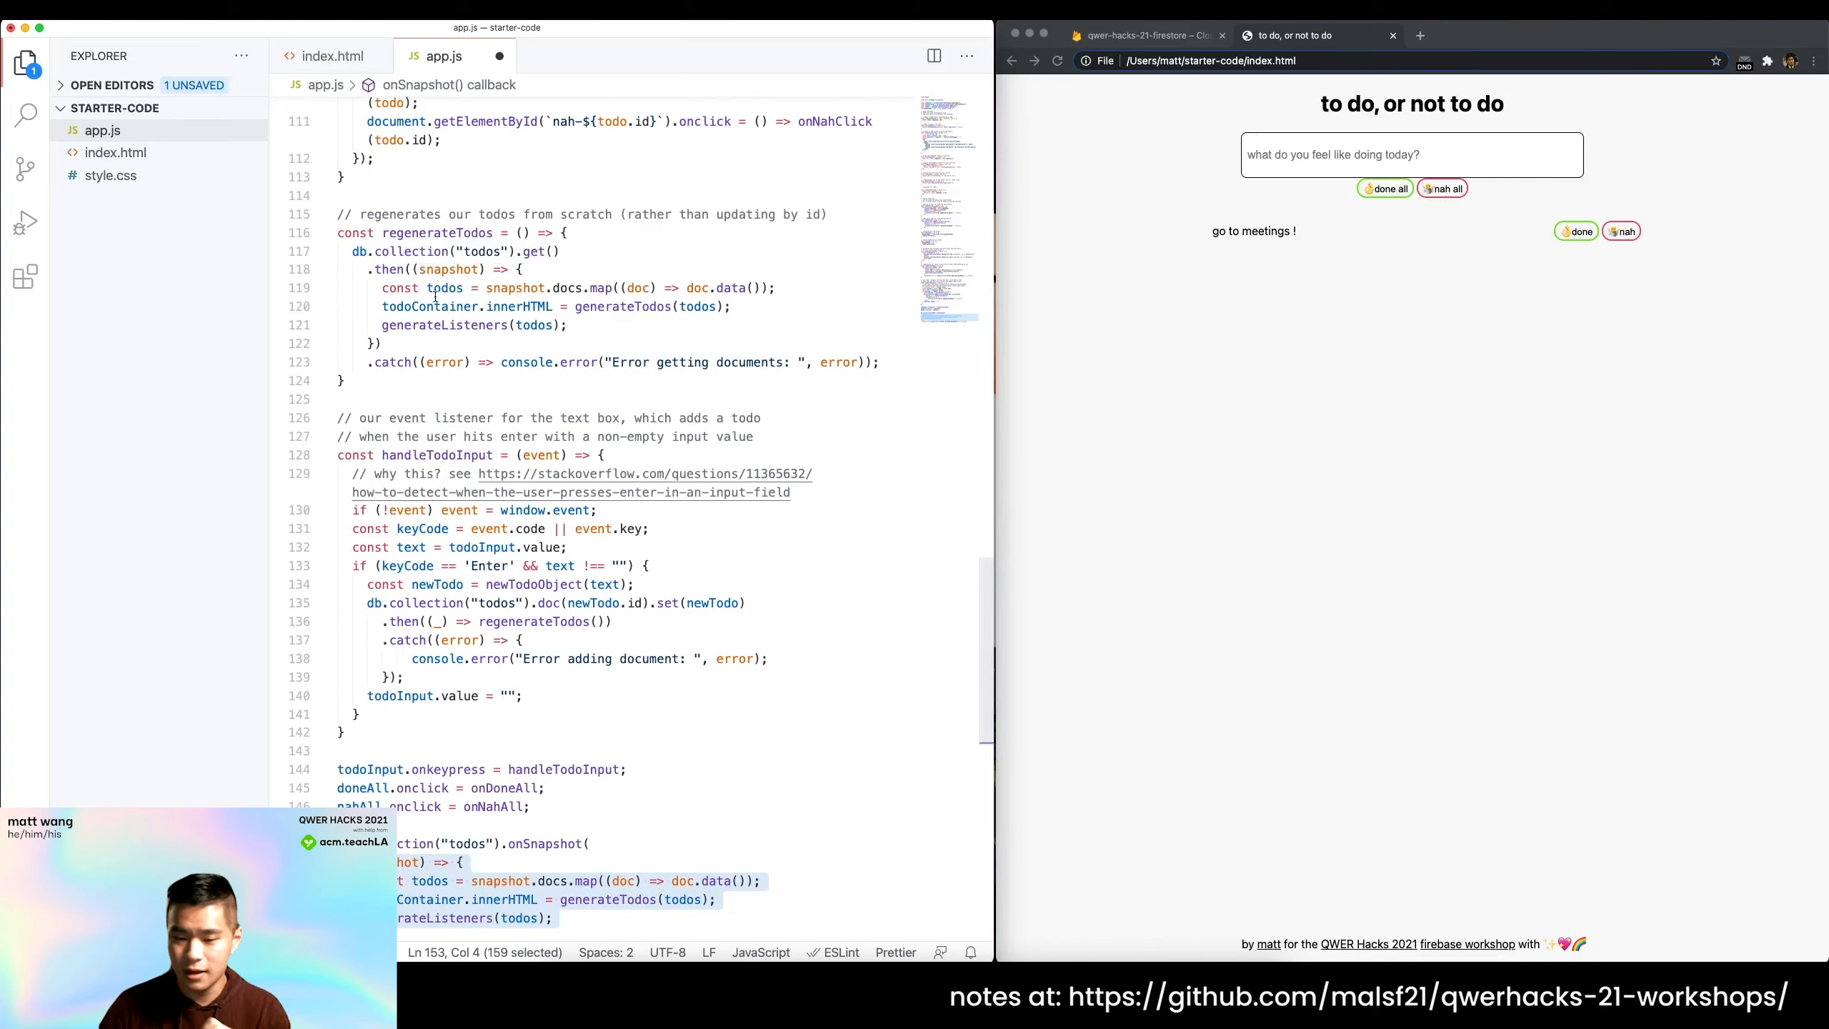
scroll("down", 3)
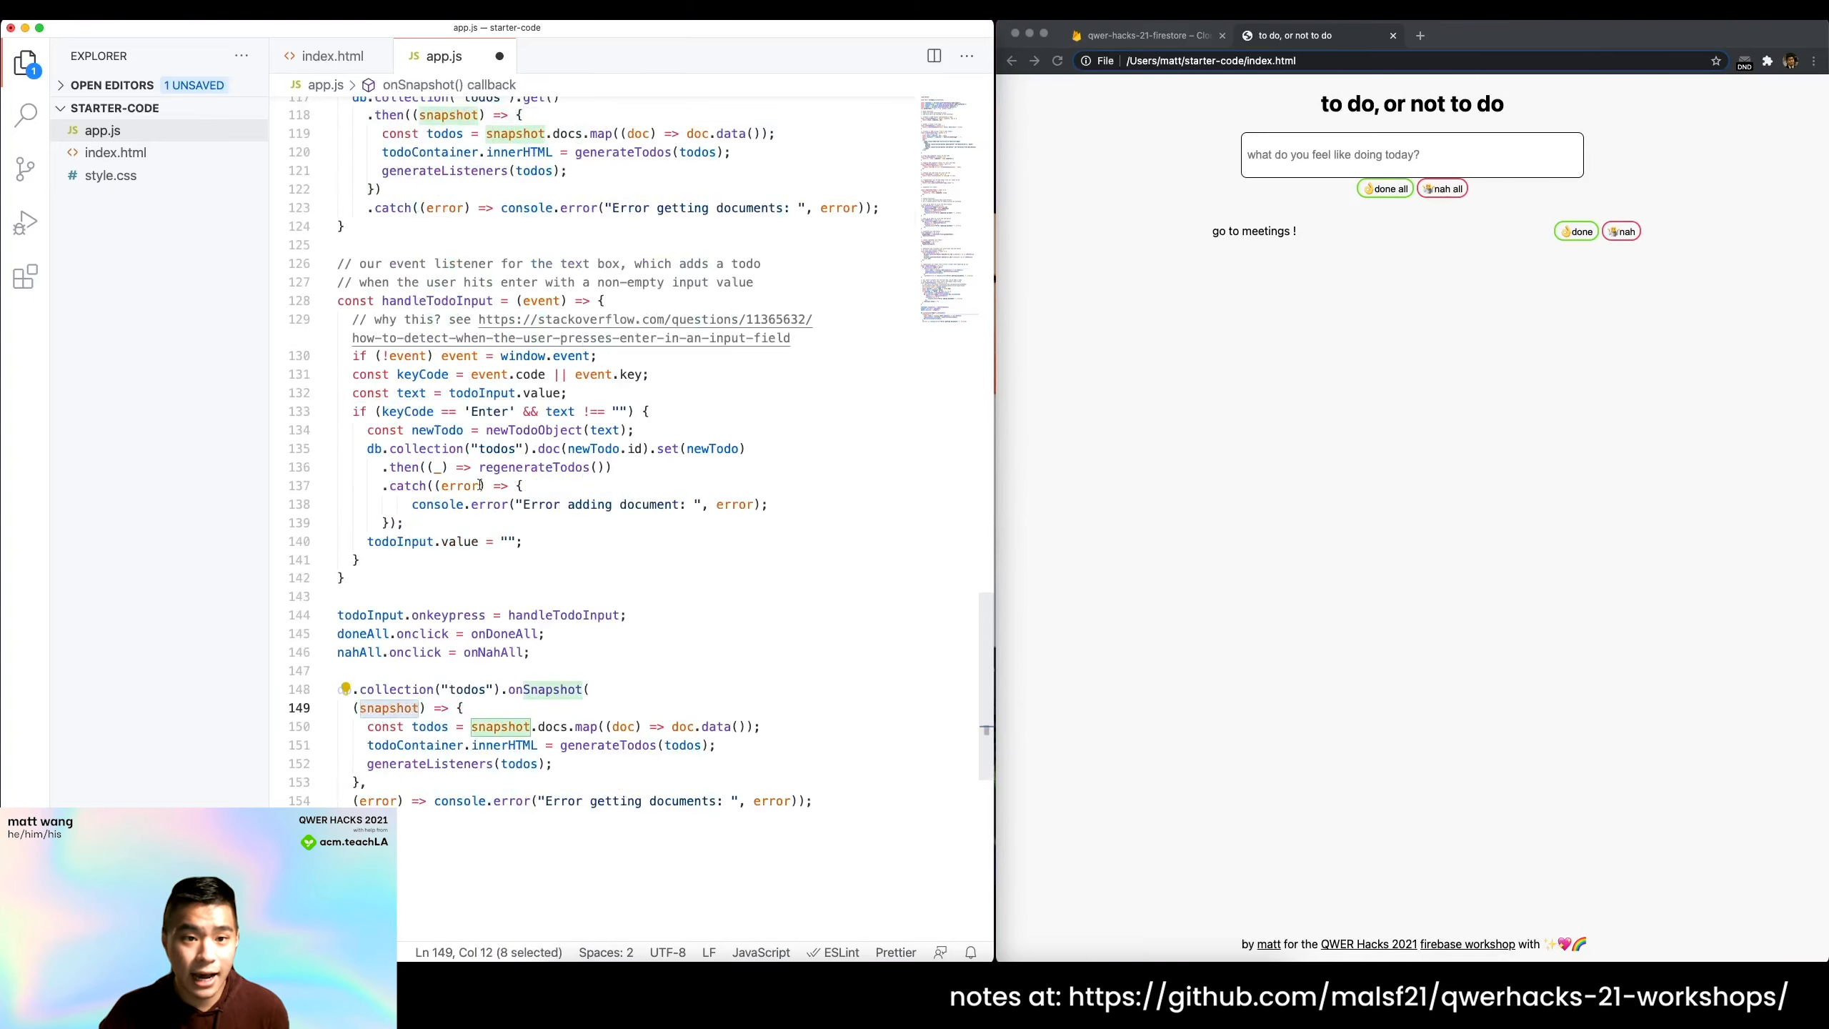
scroll("down", 3)
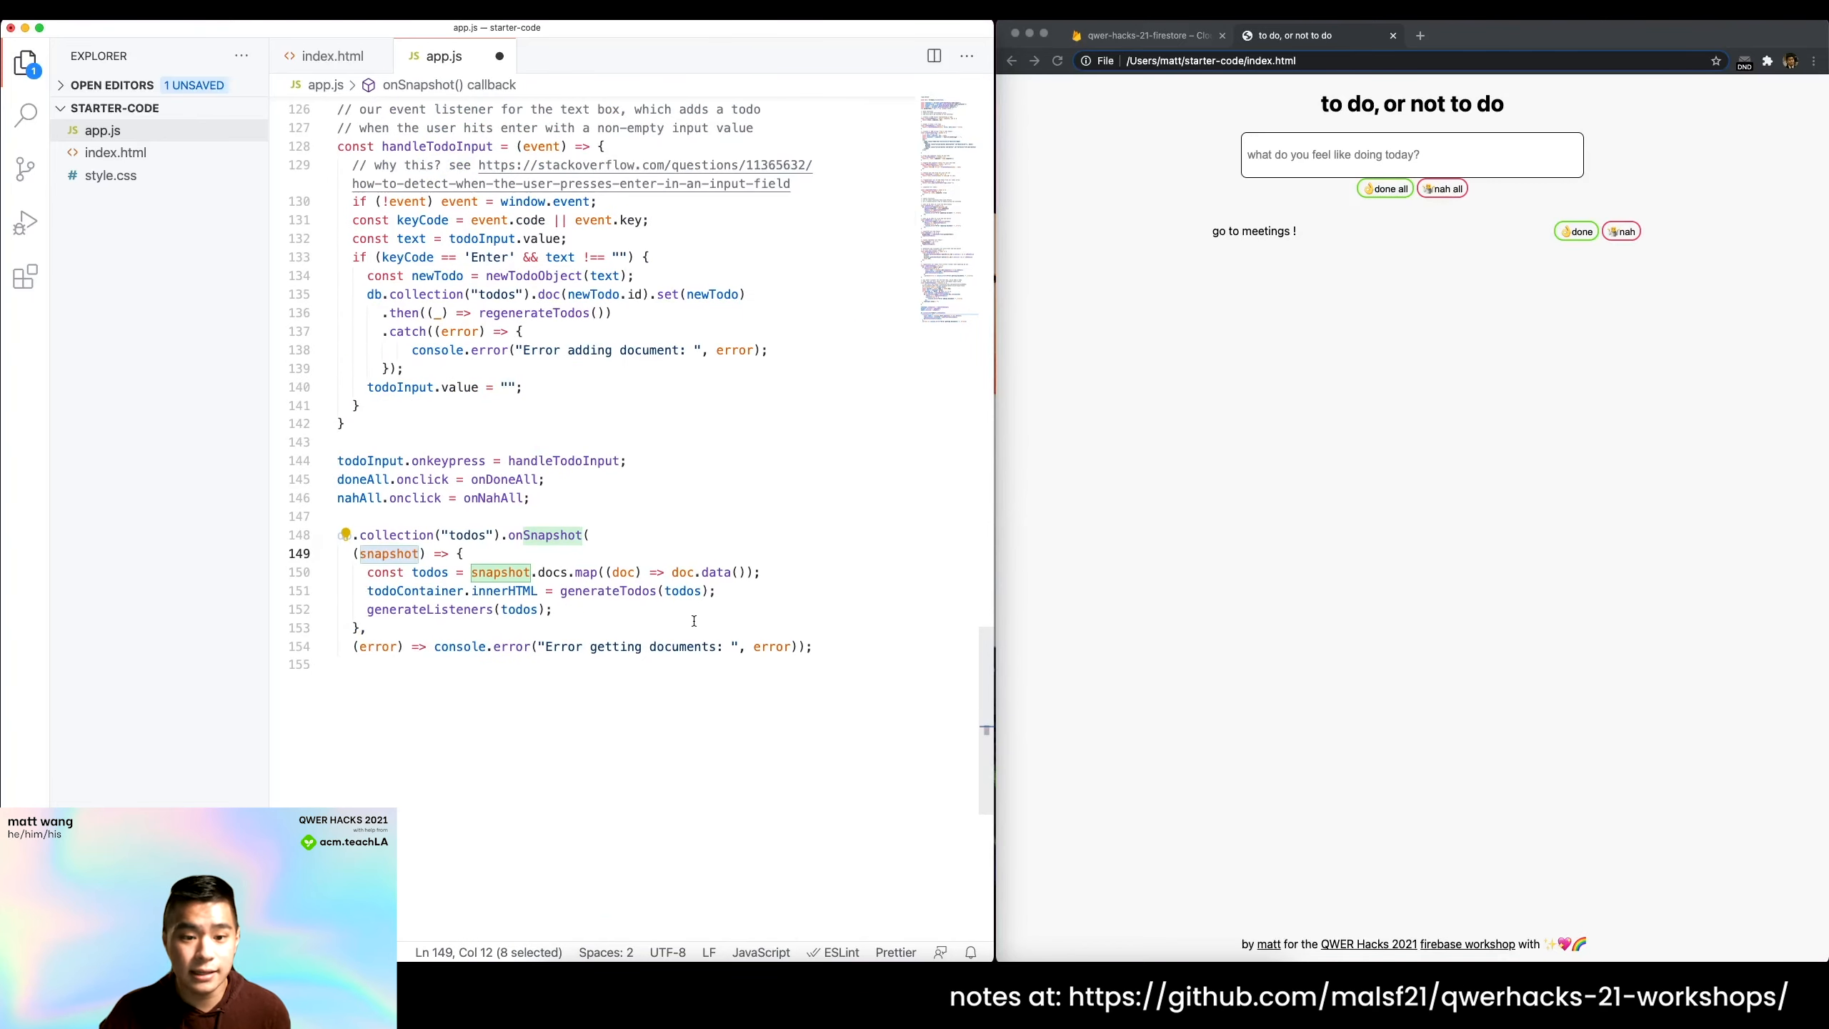
scroll("up", 3)
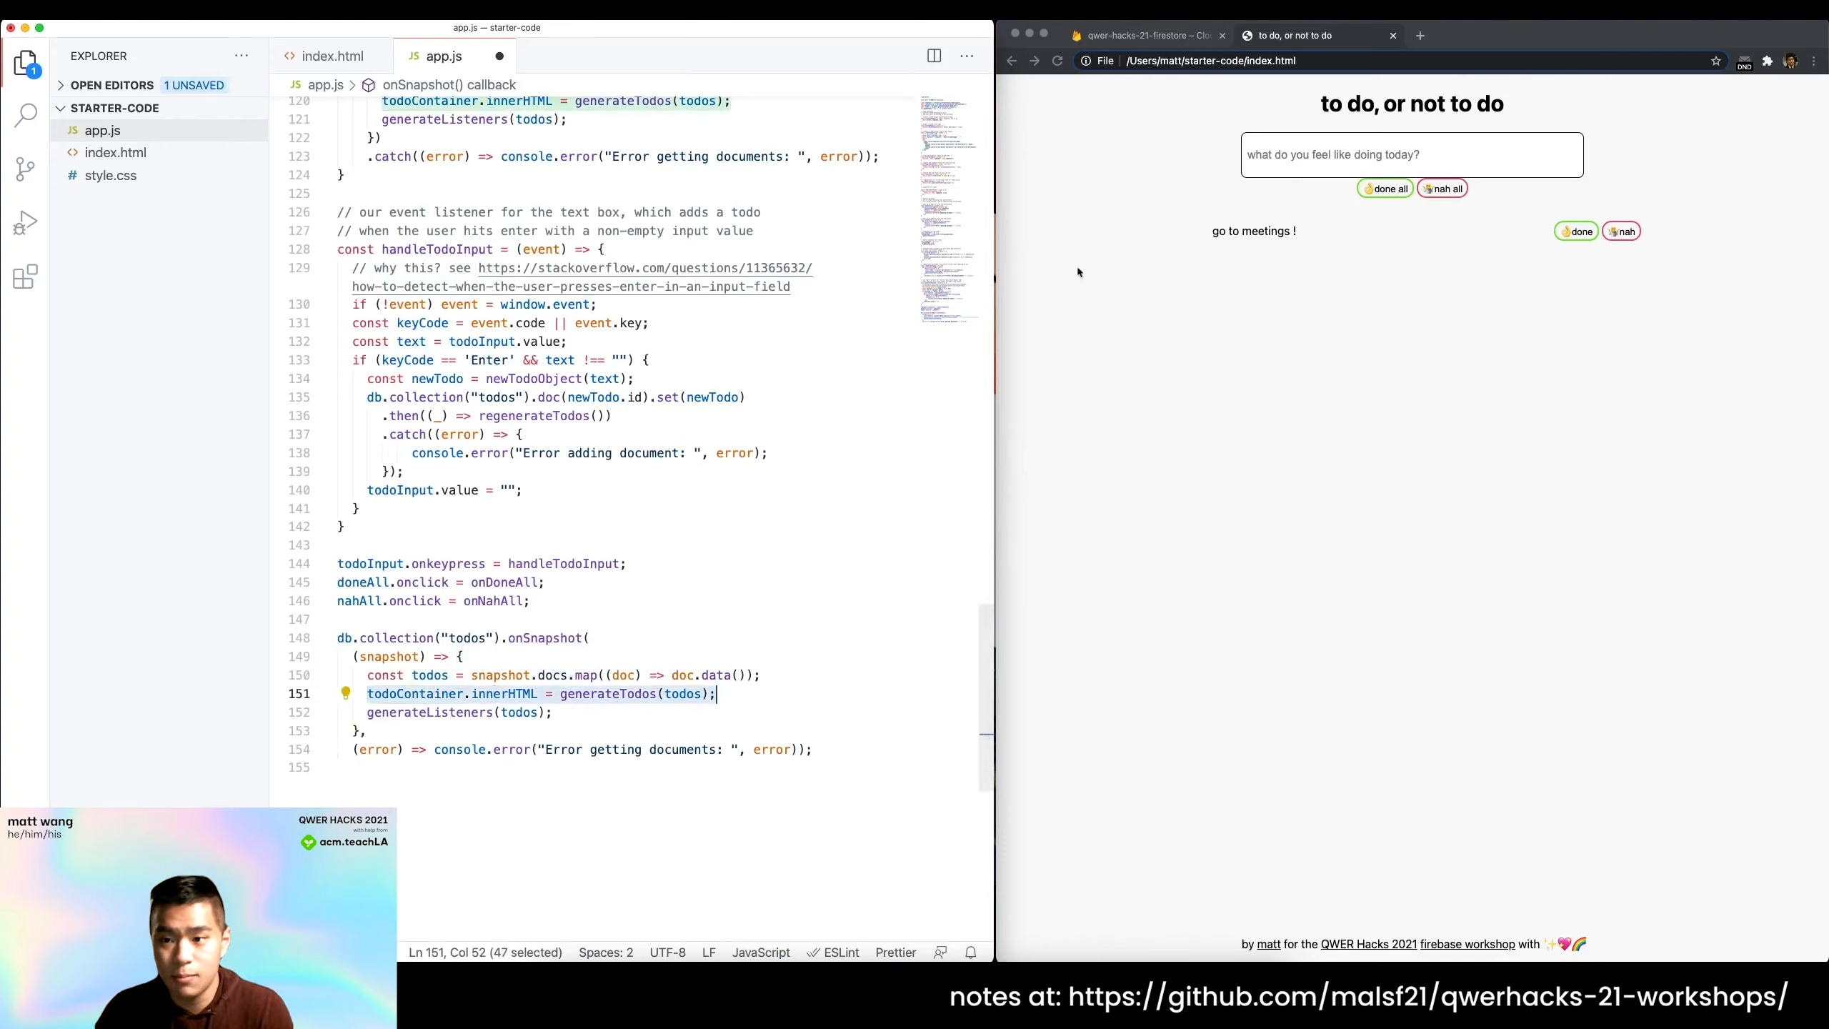
scroll("up", 3)
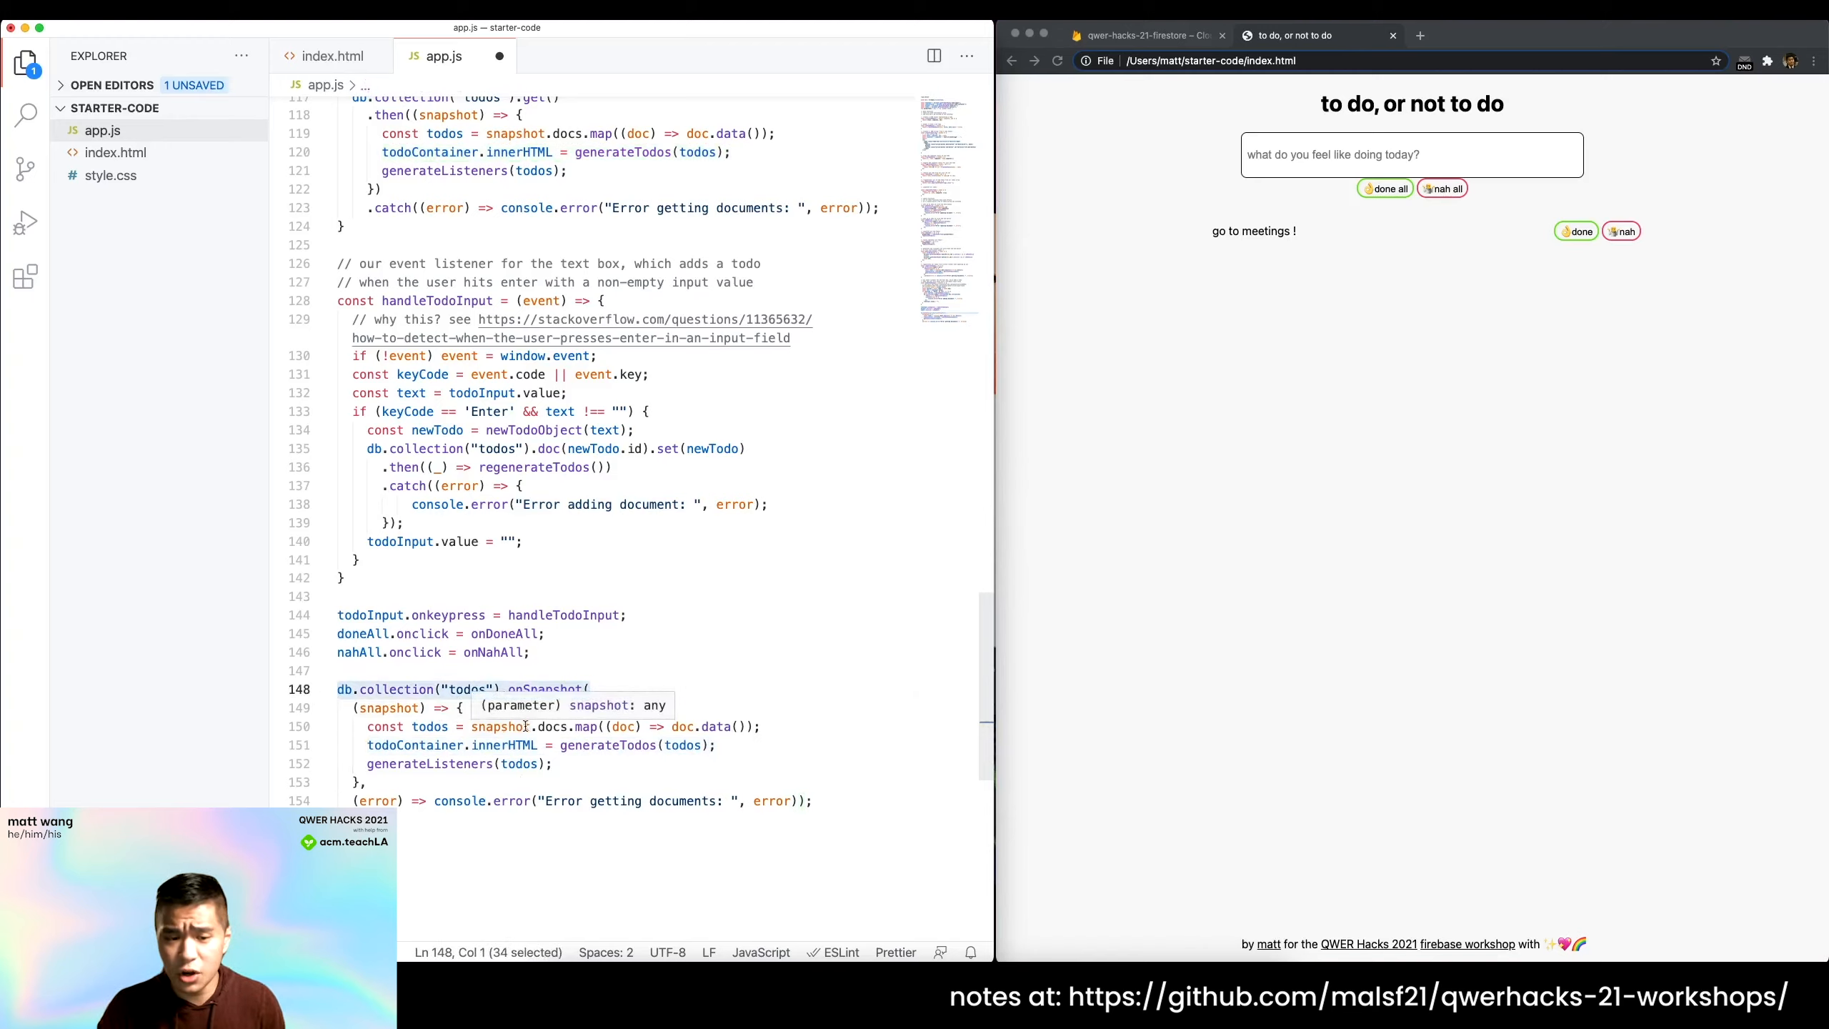
mouse_move(488, 769)
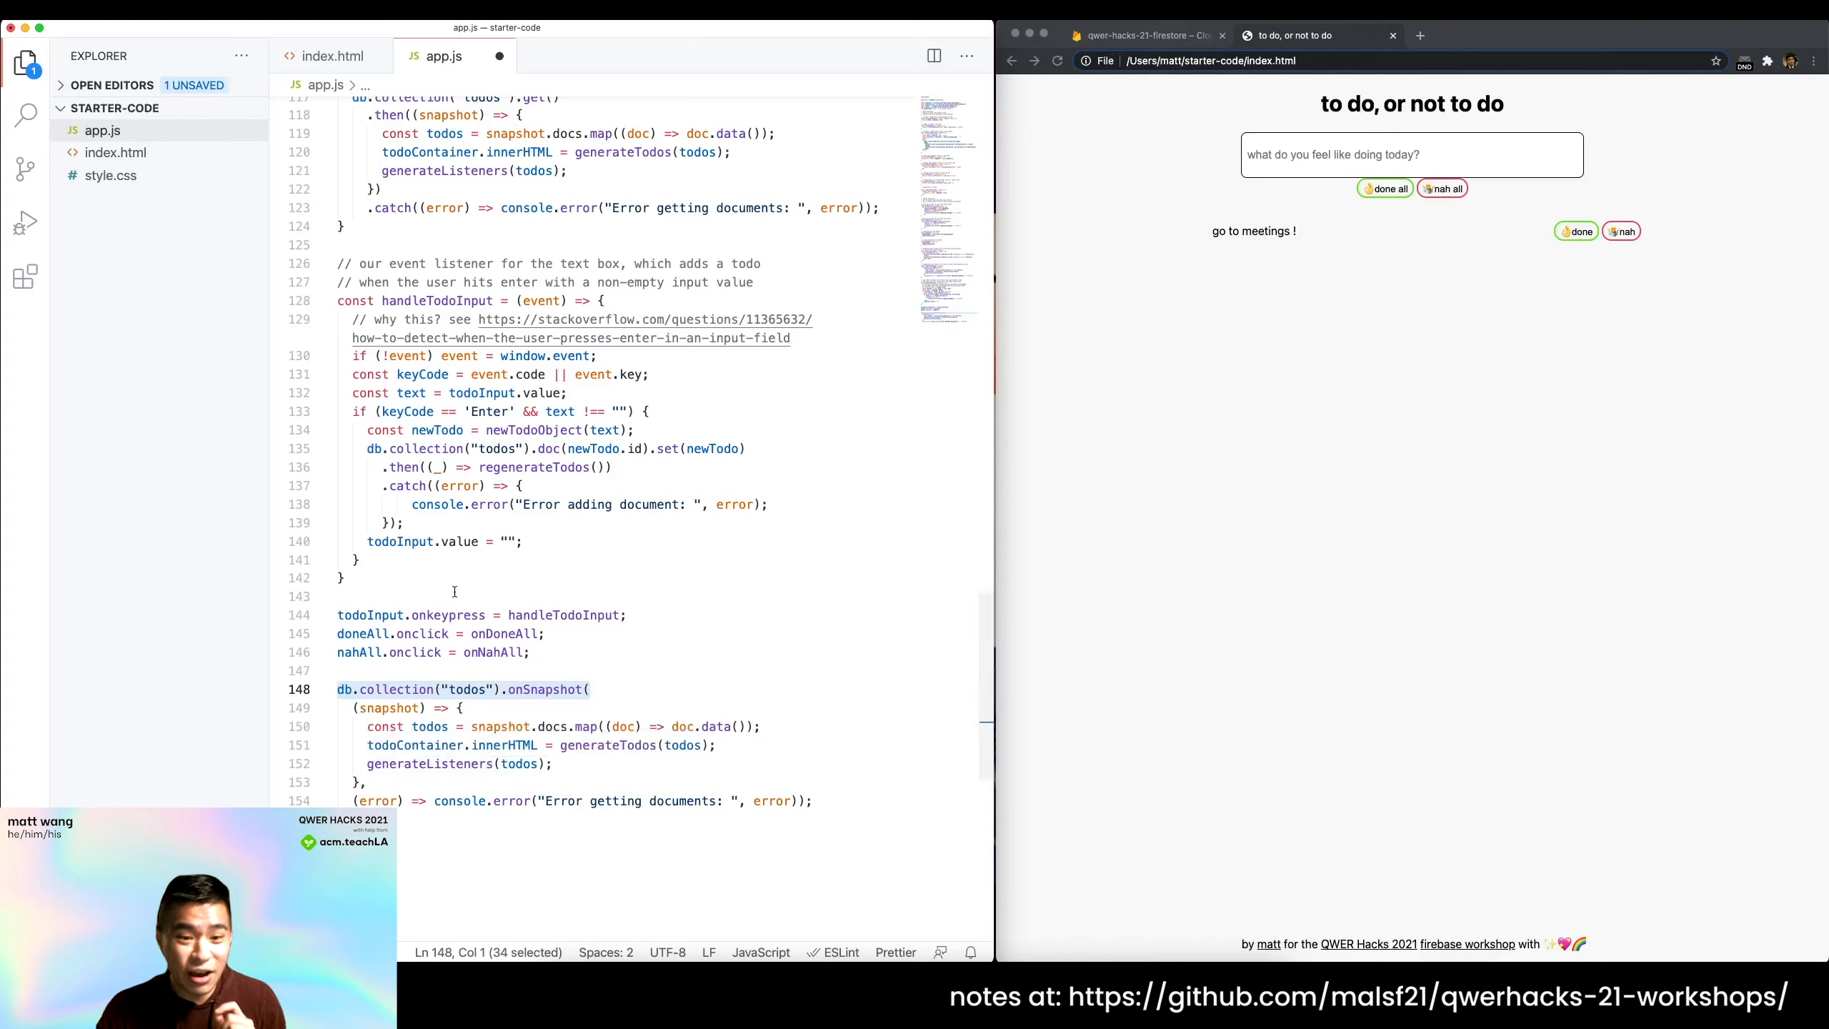
Delete the regenerateTodos function with its .then(regenerateTodos) and regenerateTodos() calls, then save app.js.
left_click(533, 467)
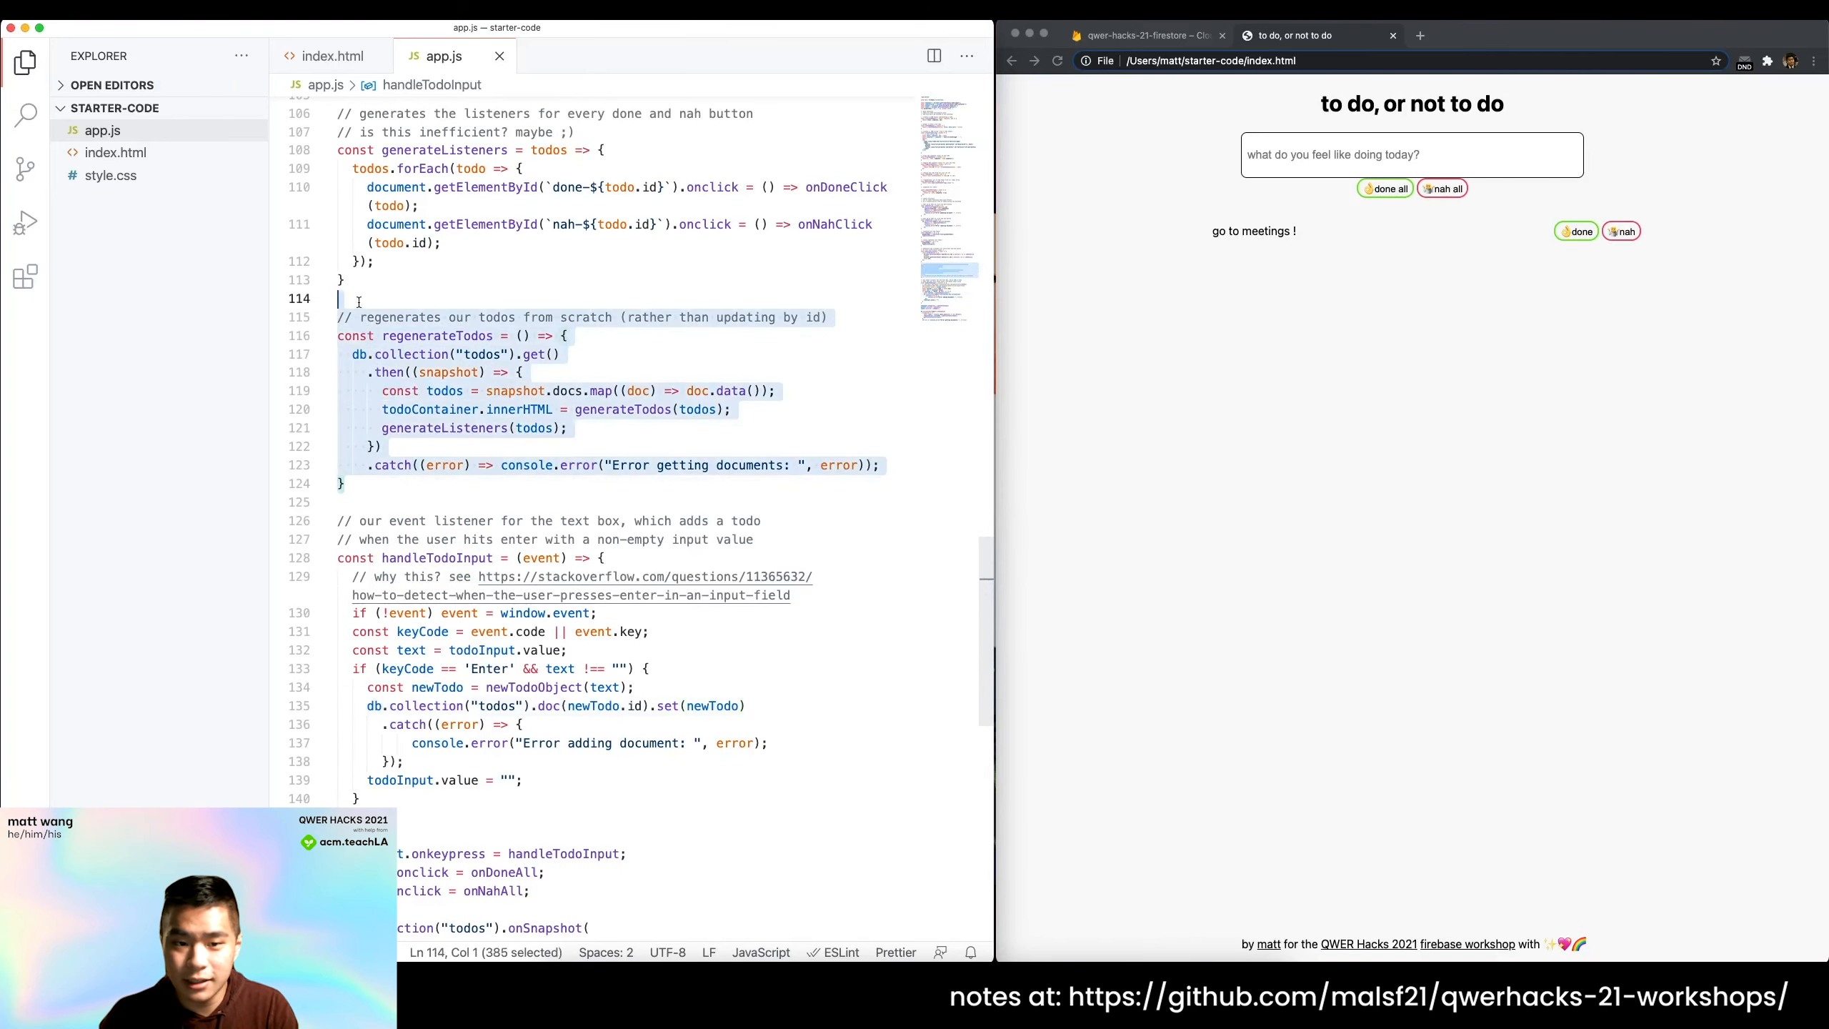
key("Backspace")
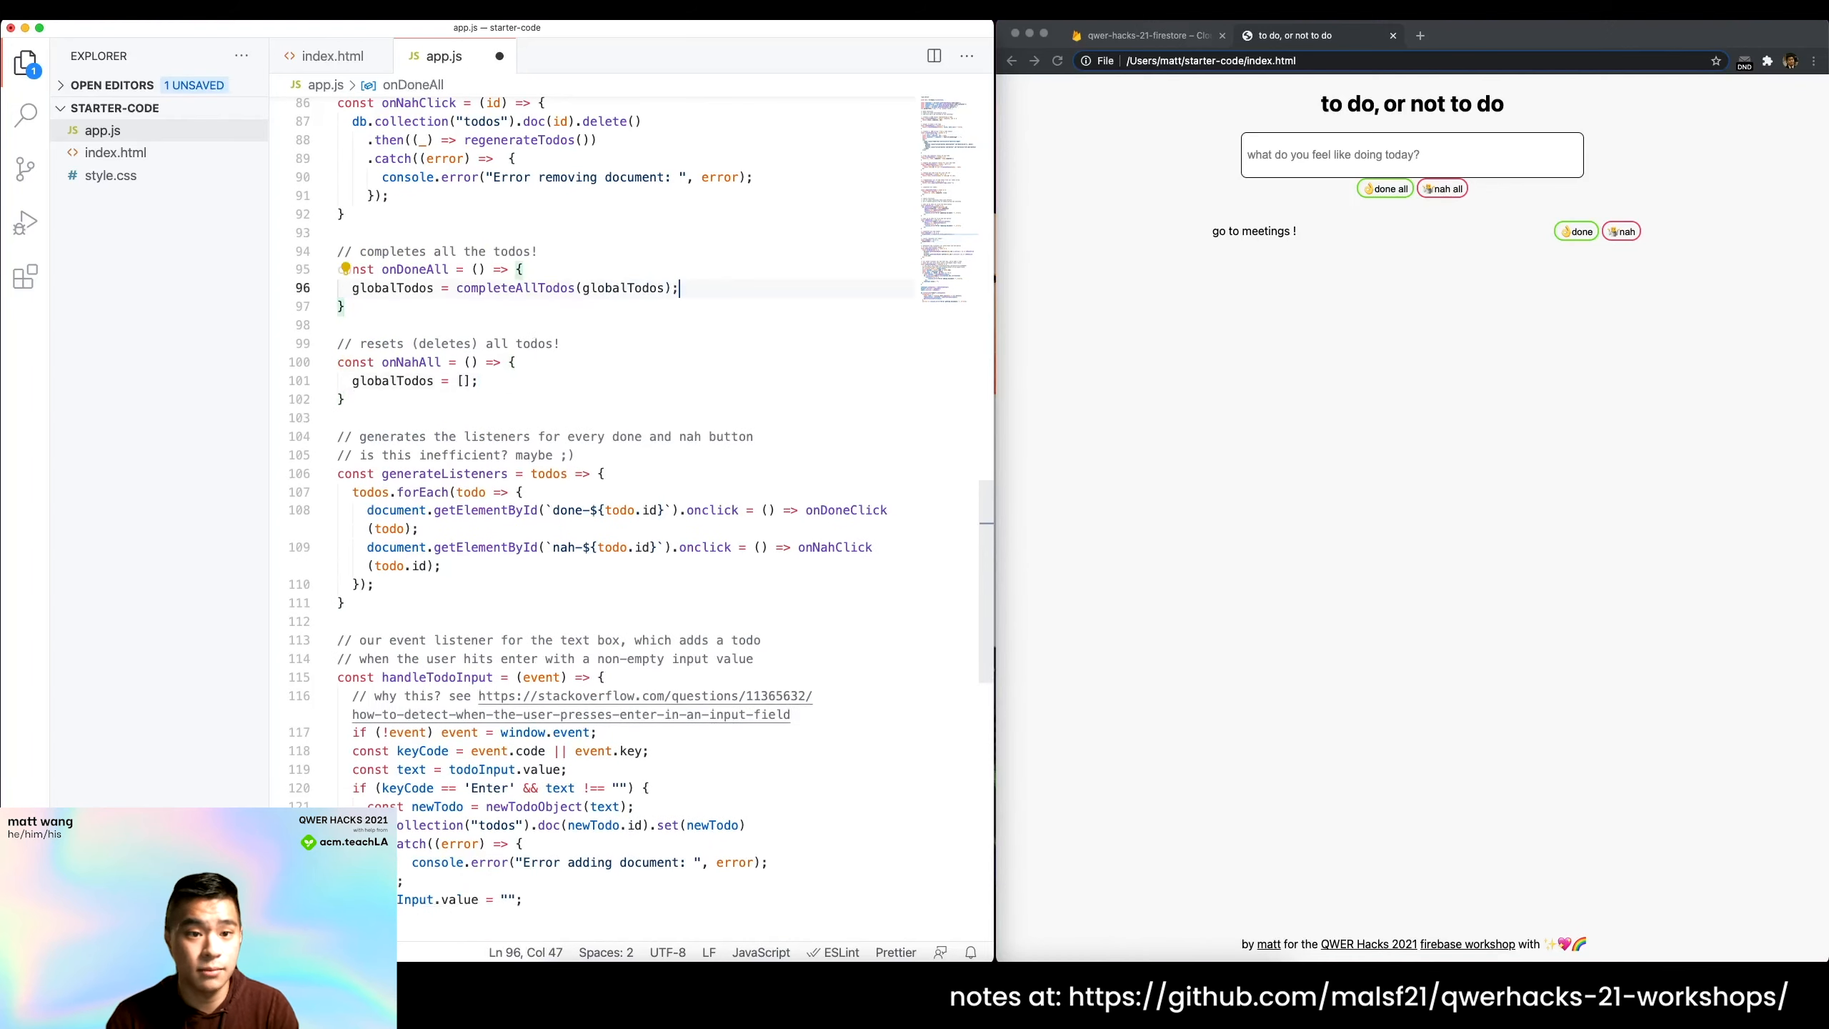
scroll("up", 3)
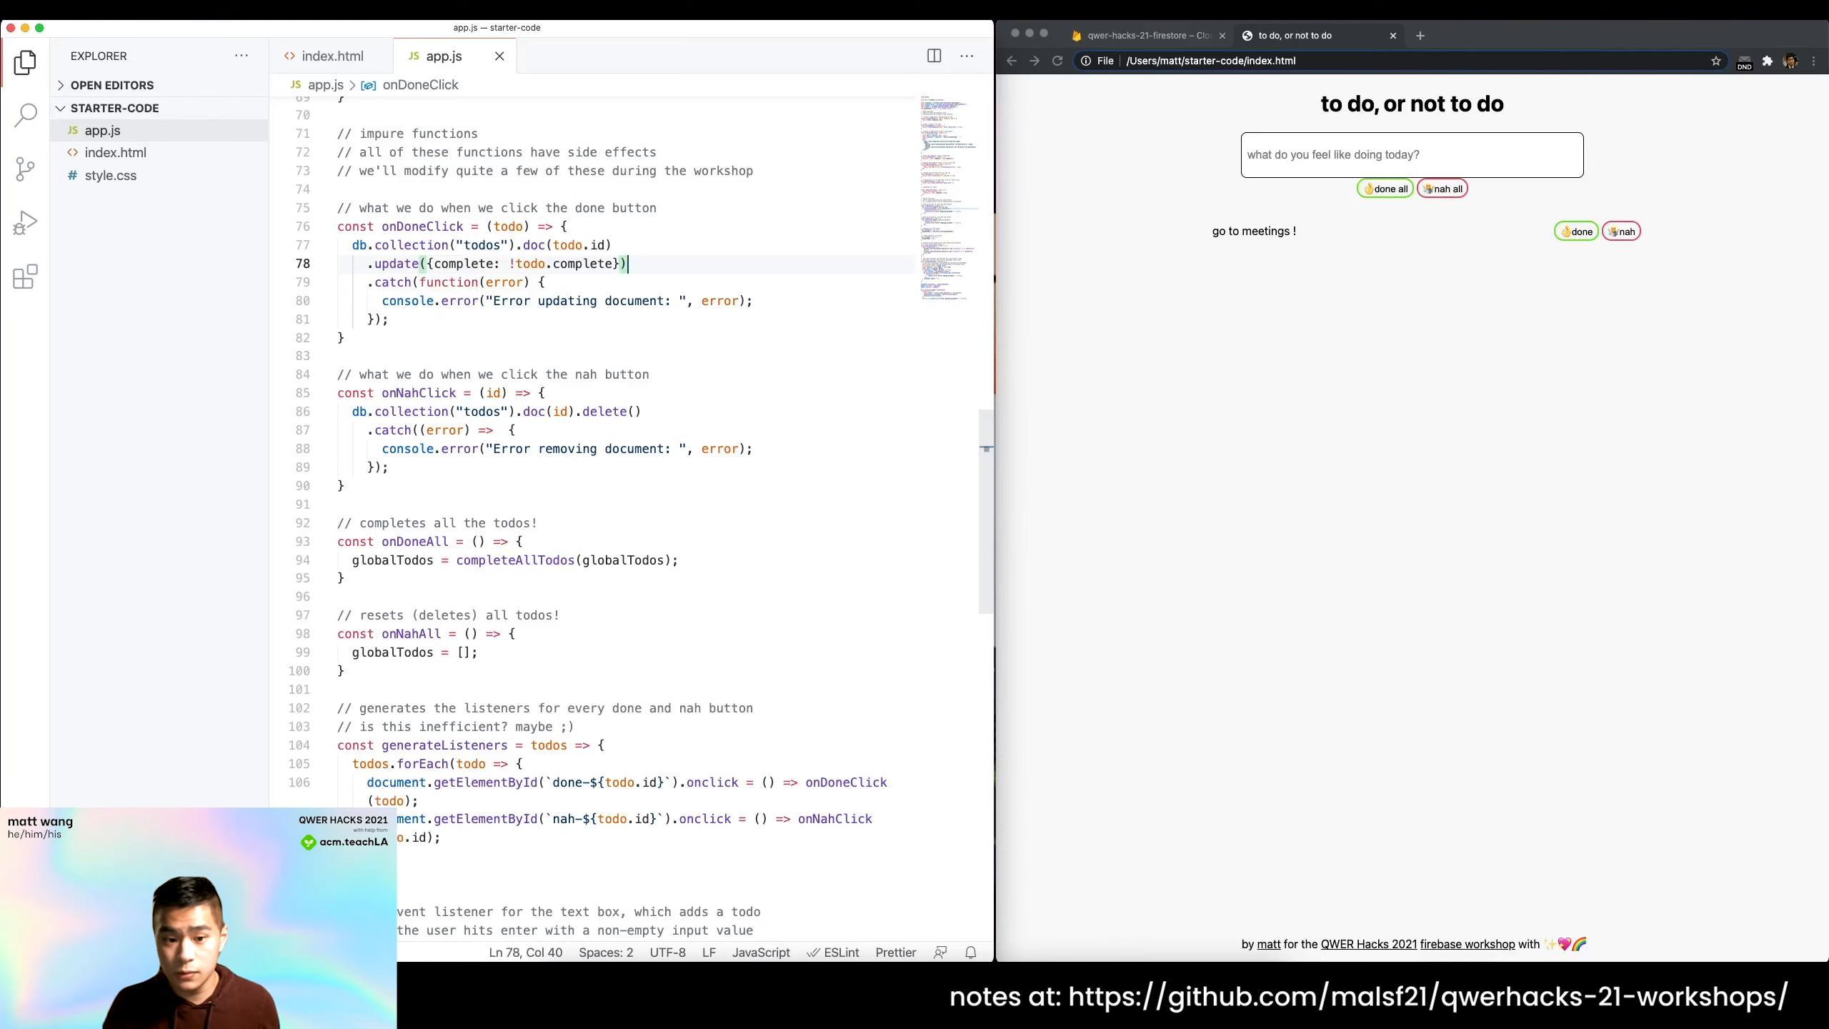
scroll("down", 3)
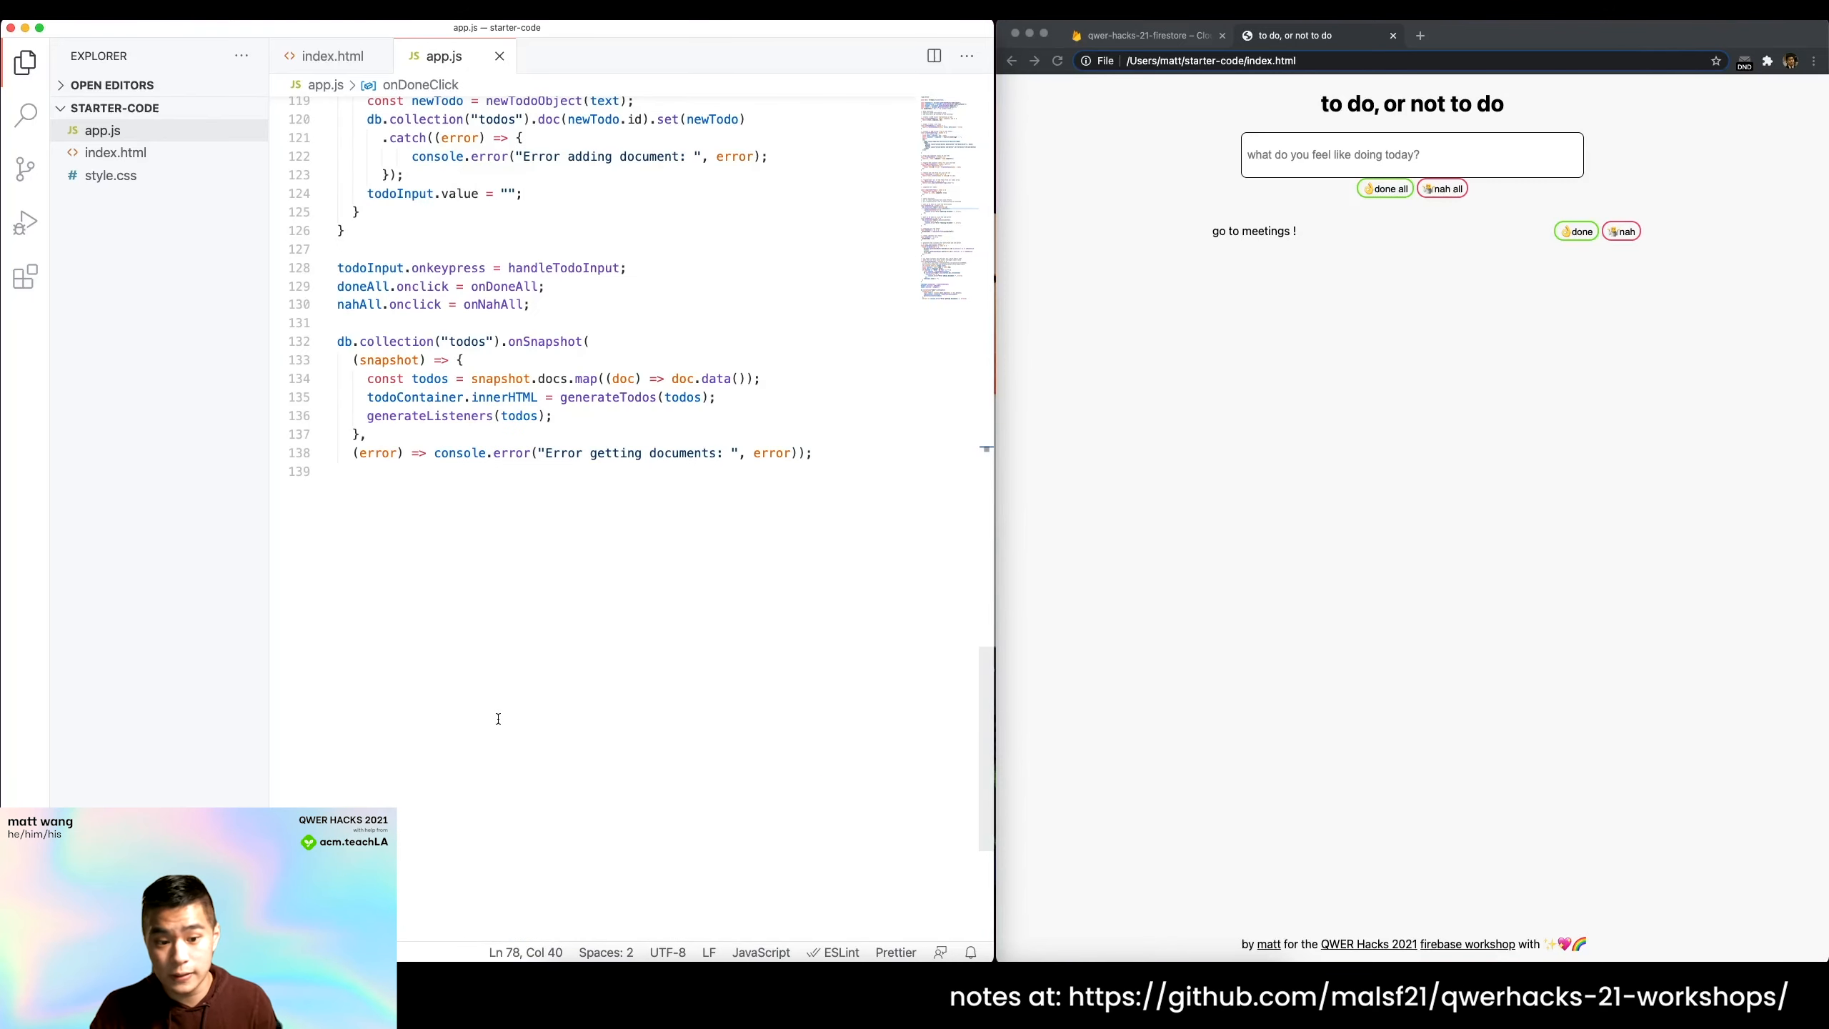
scroll("up", 3)
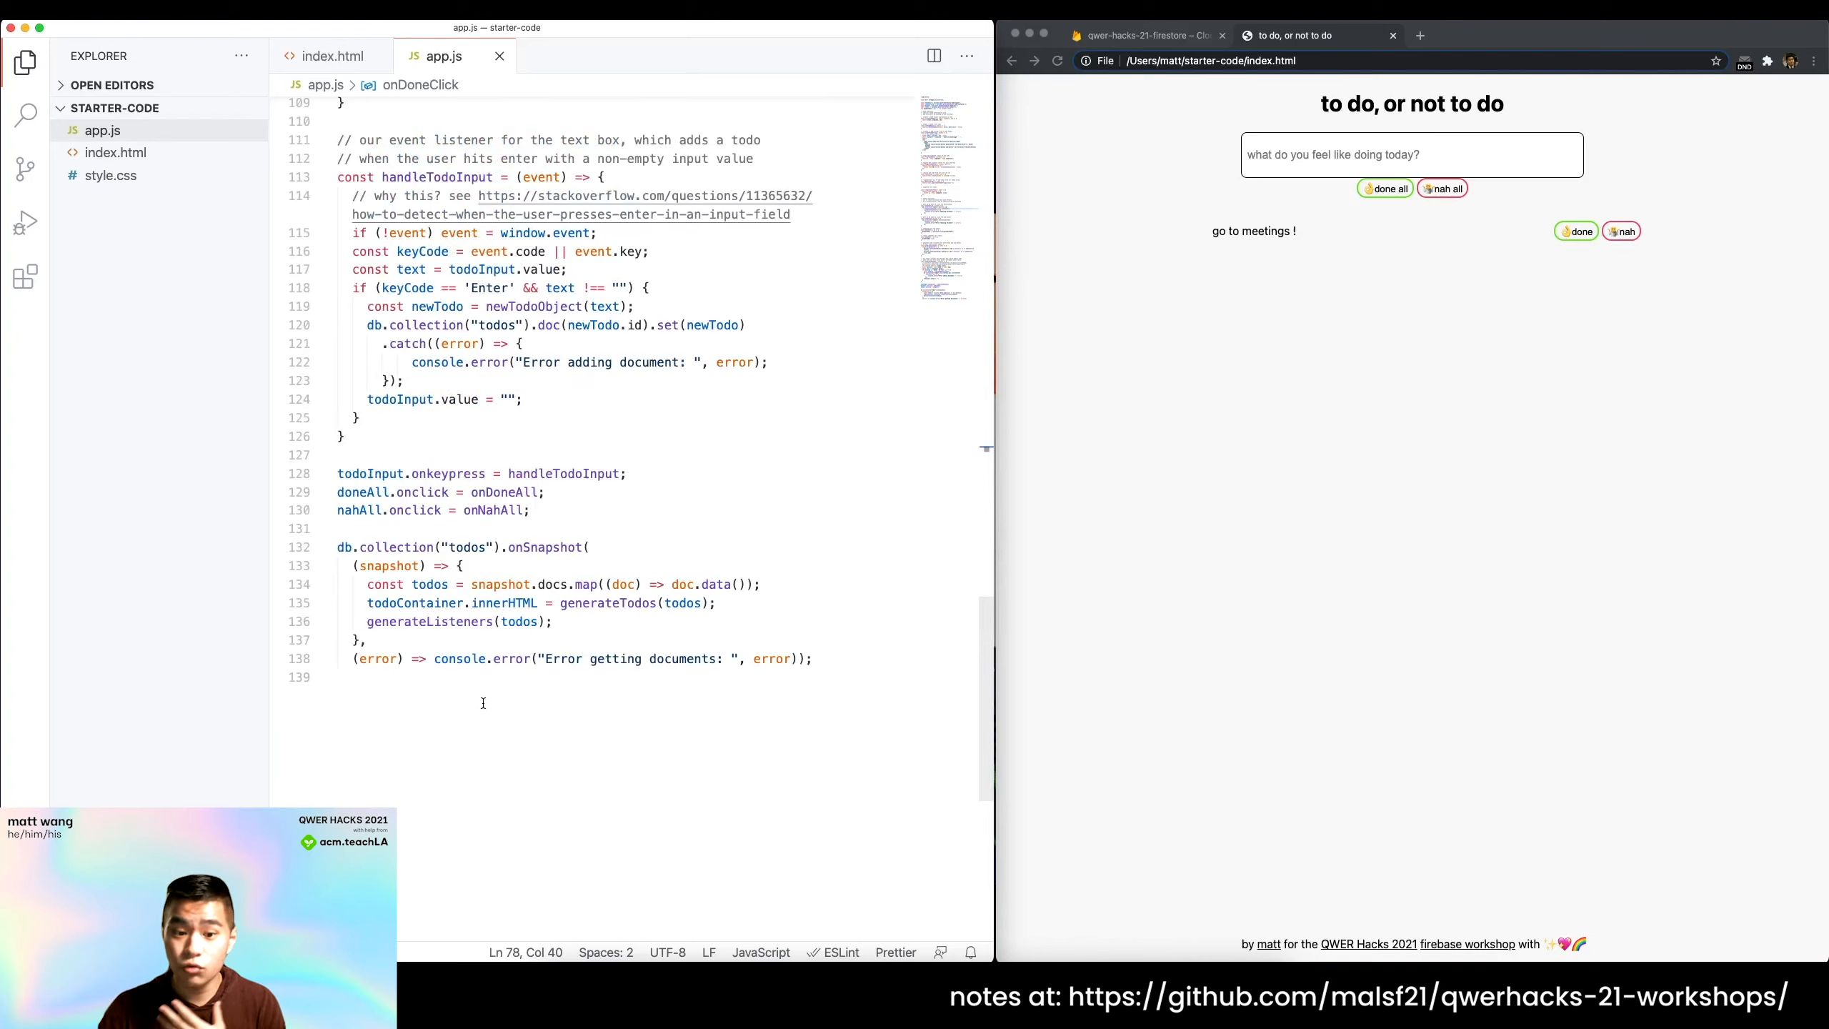
left_click(493, 657)
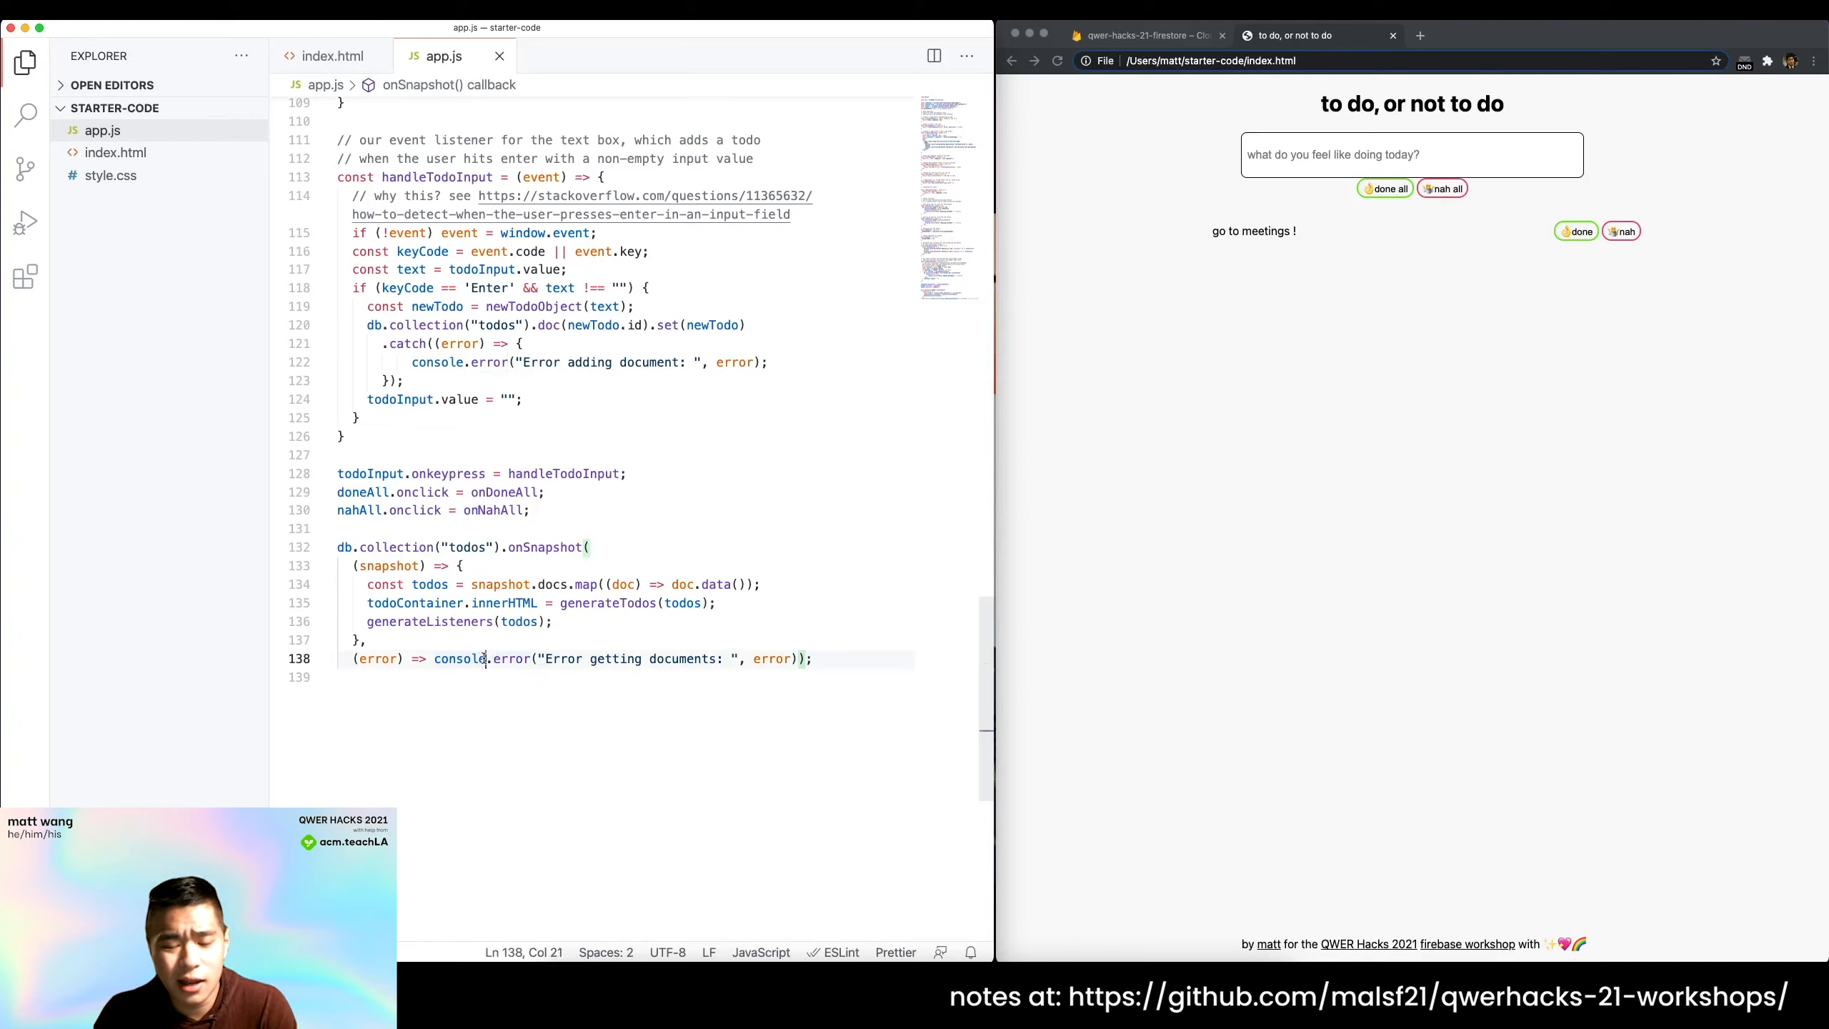
left_click(1575, 232)
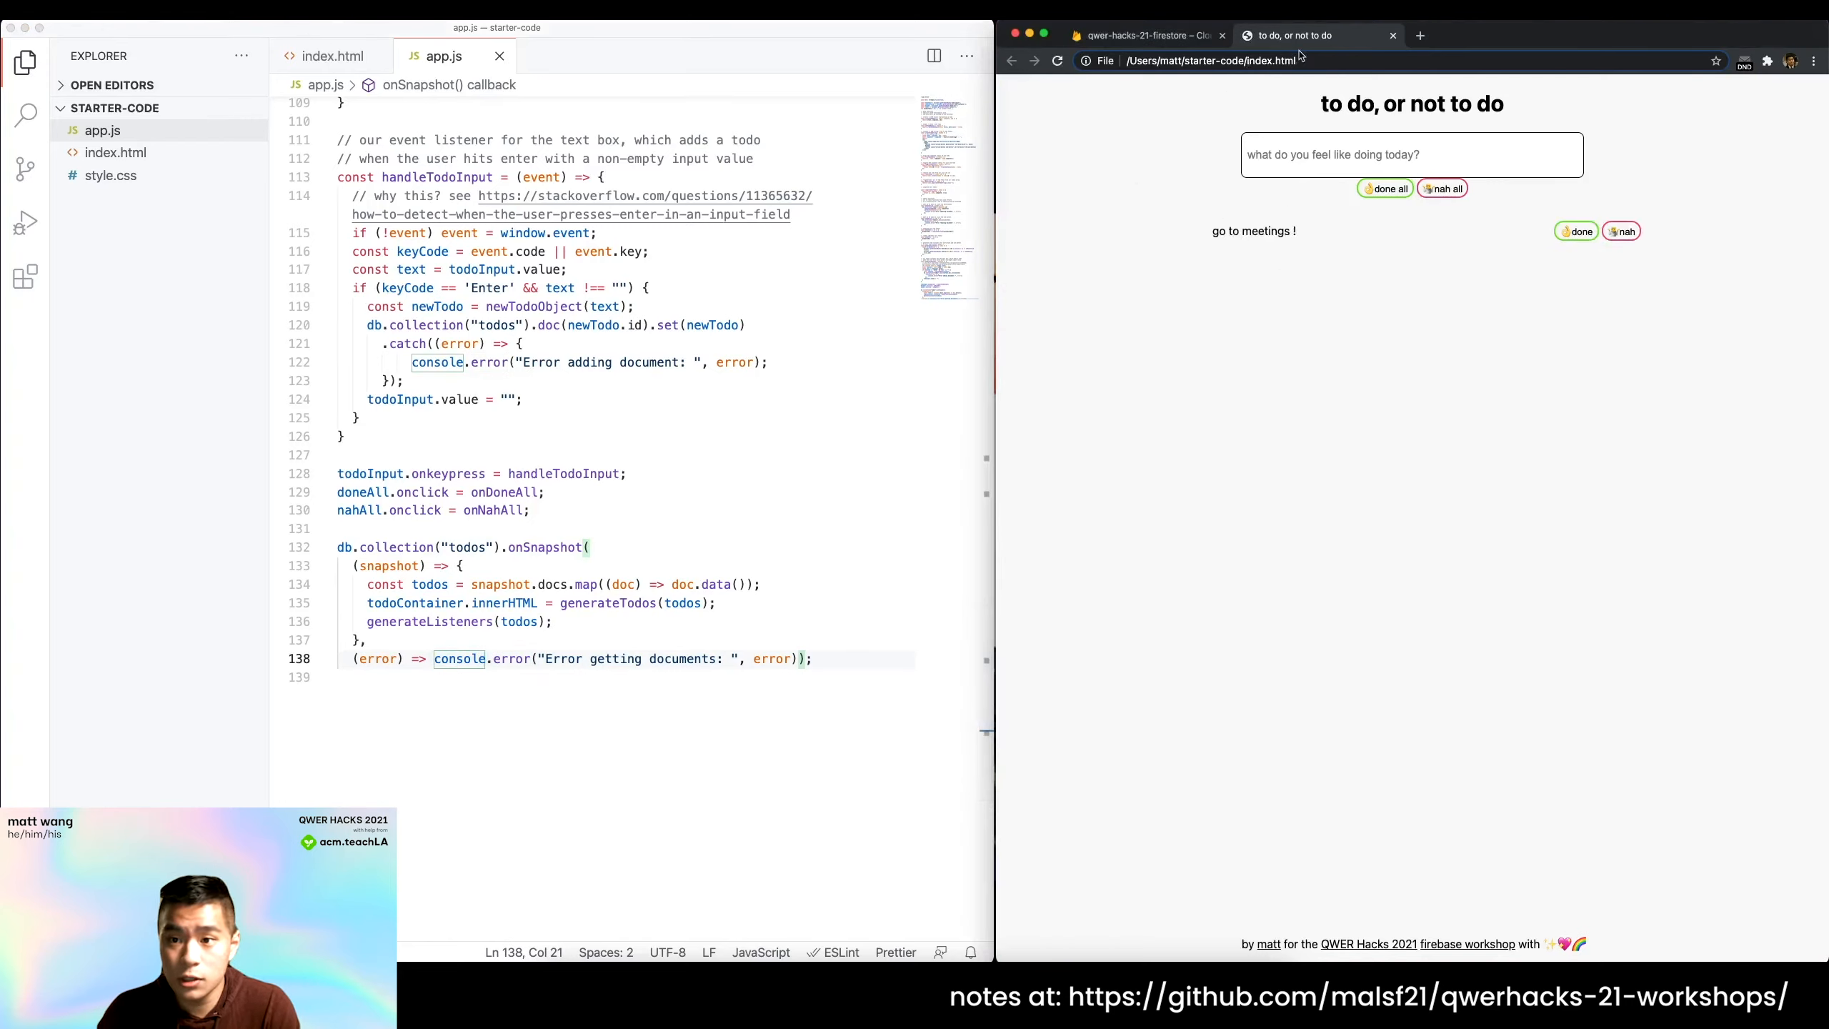
Add the todo 'finish math hwk' in a second app window so it shows in both windows.
left_click(1589, 35)
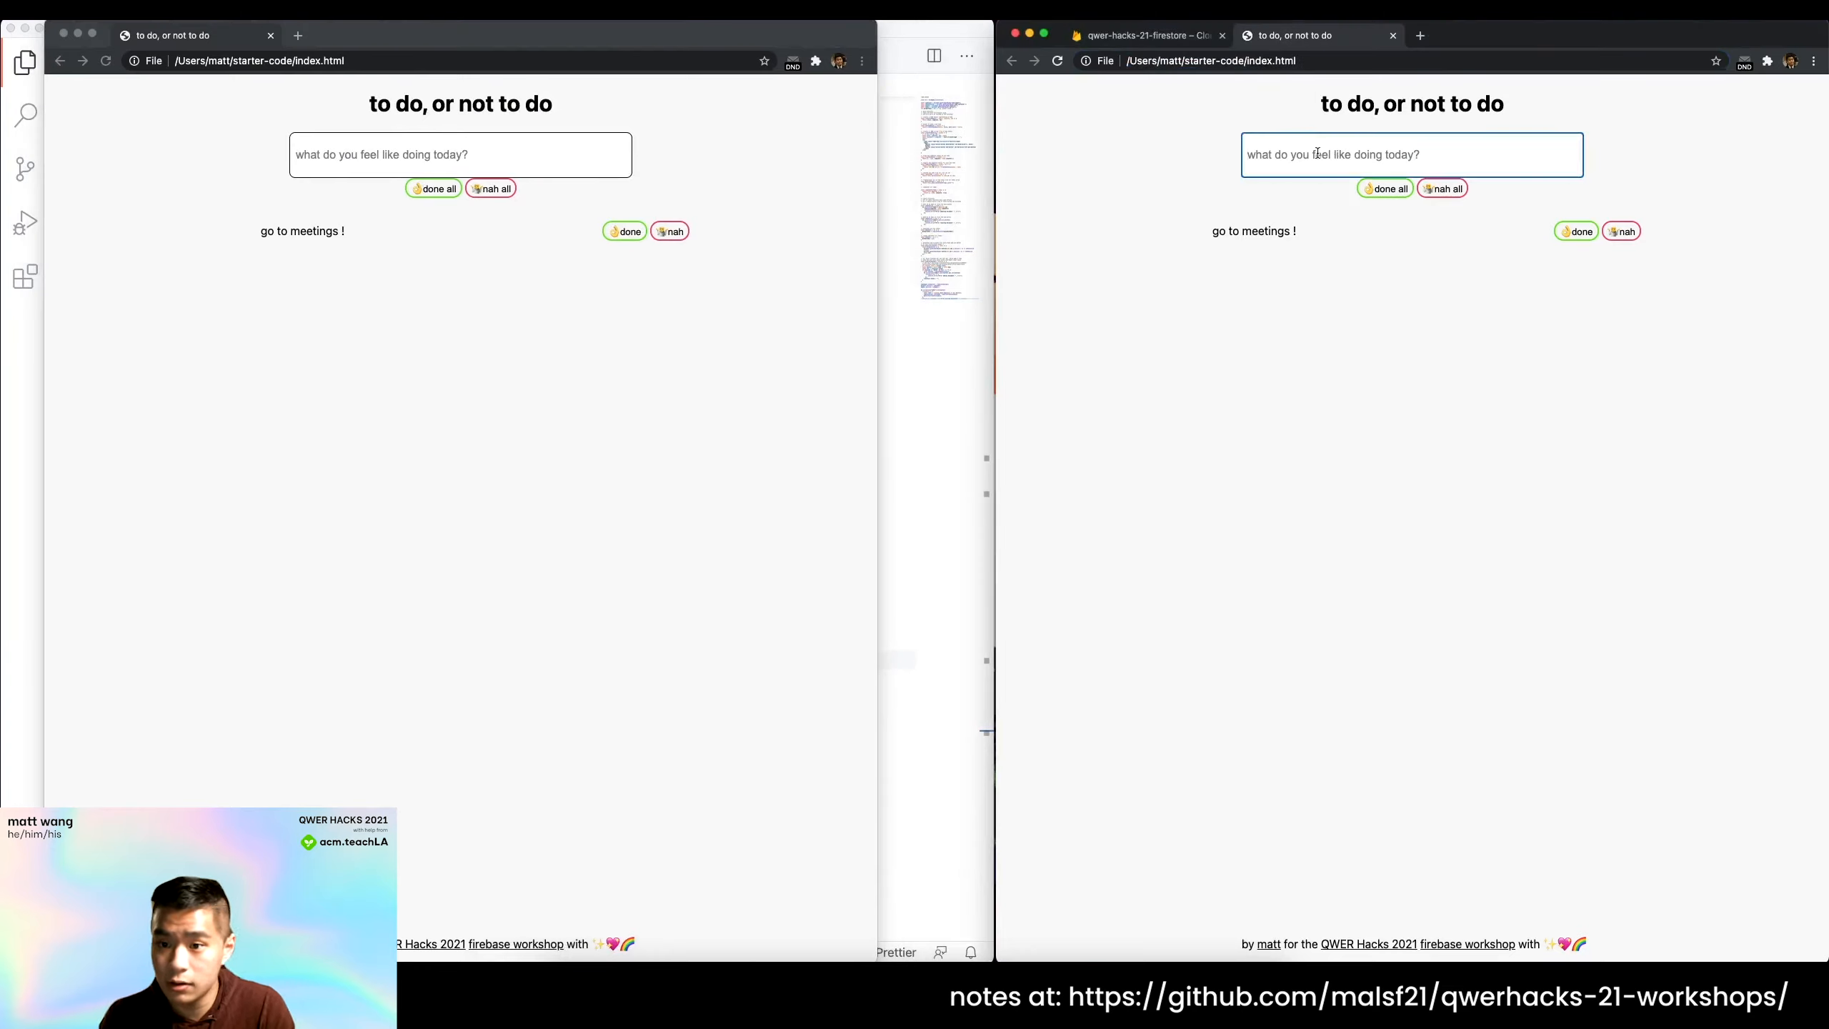
type("finish math hwk")
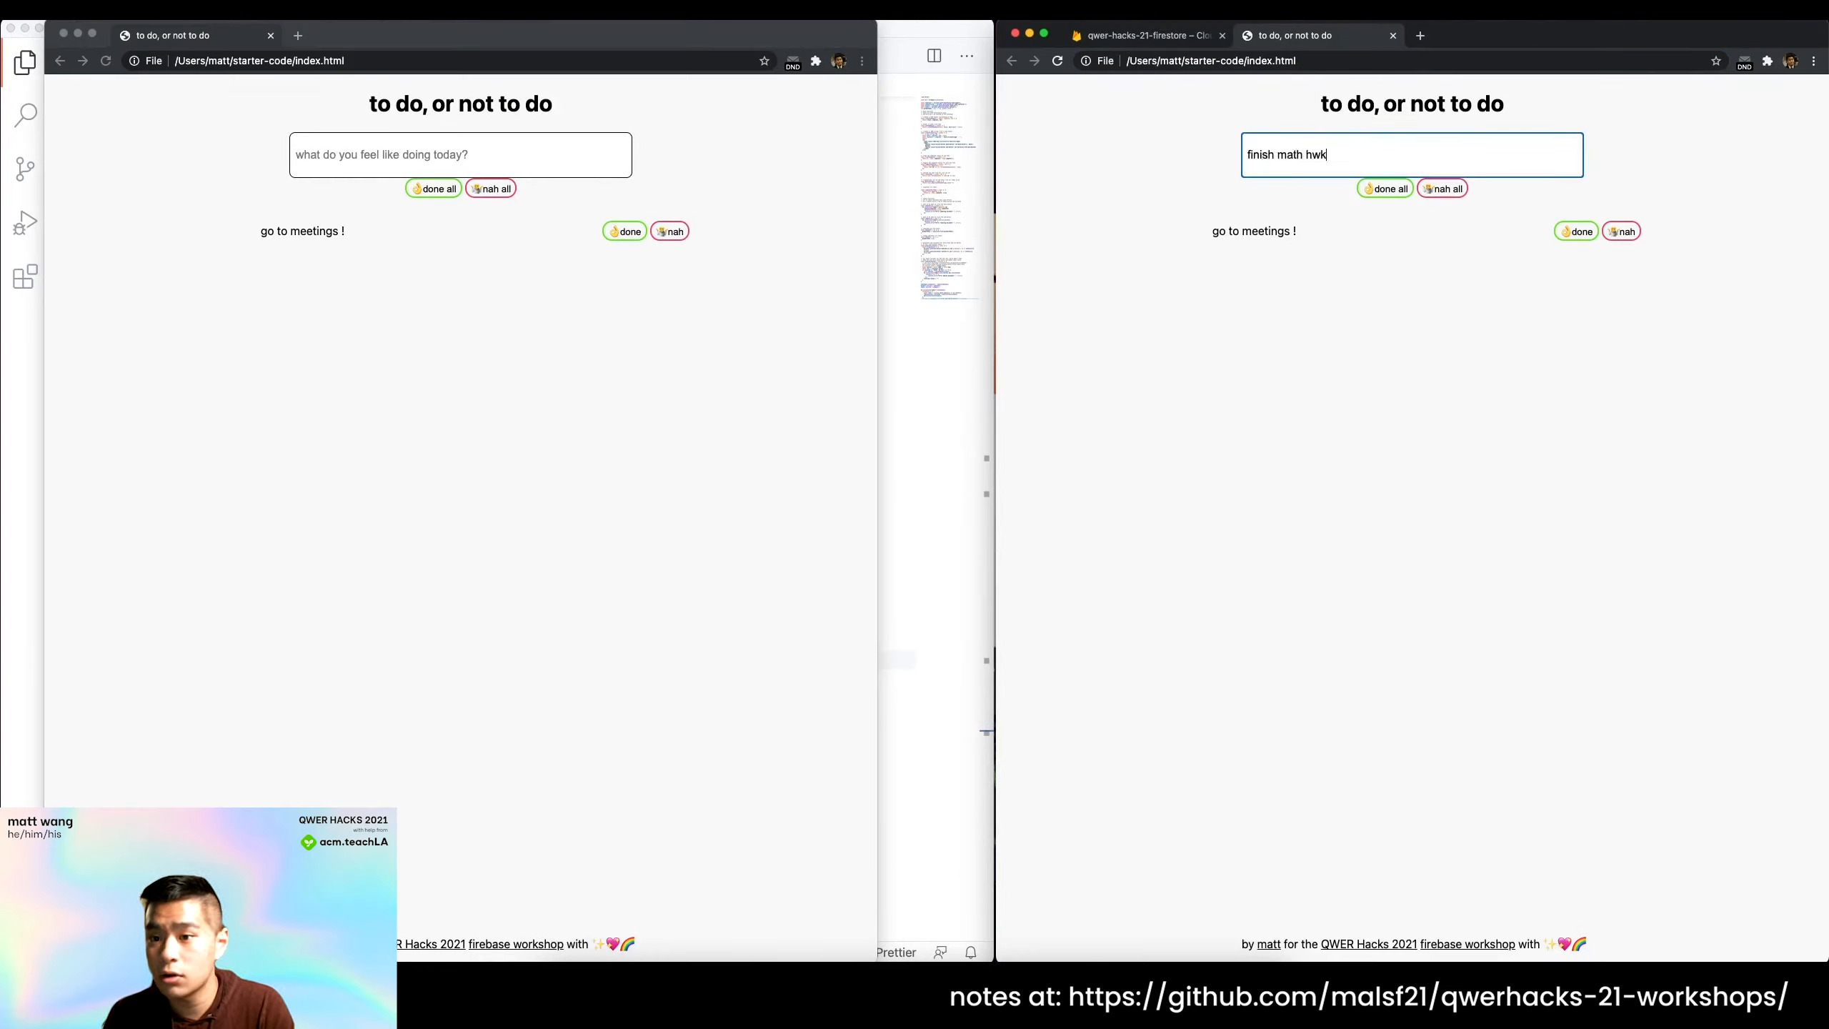
key("Return")
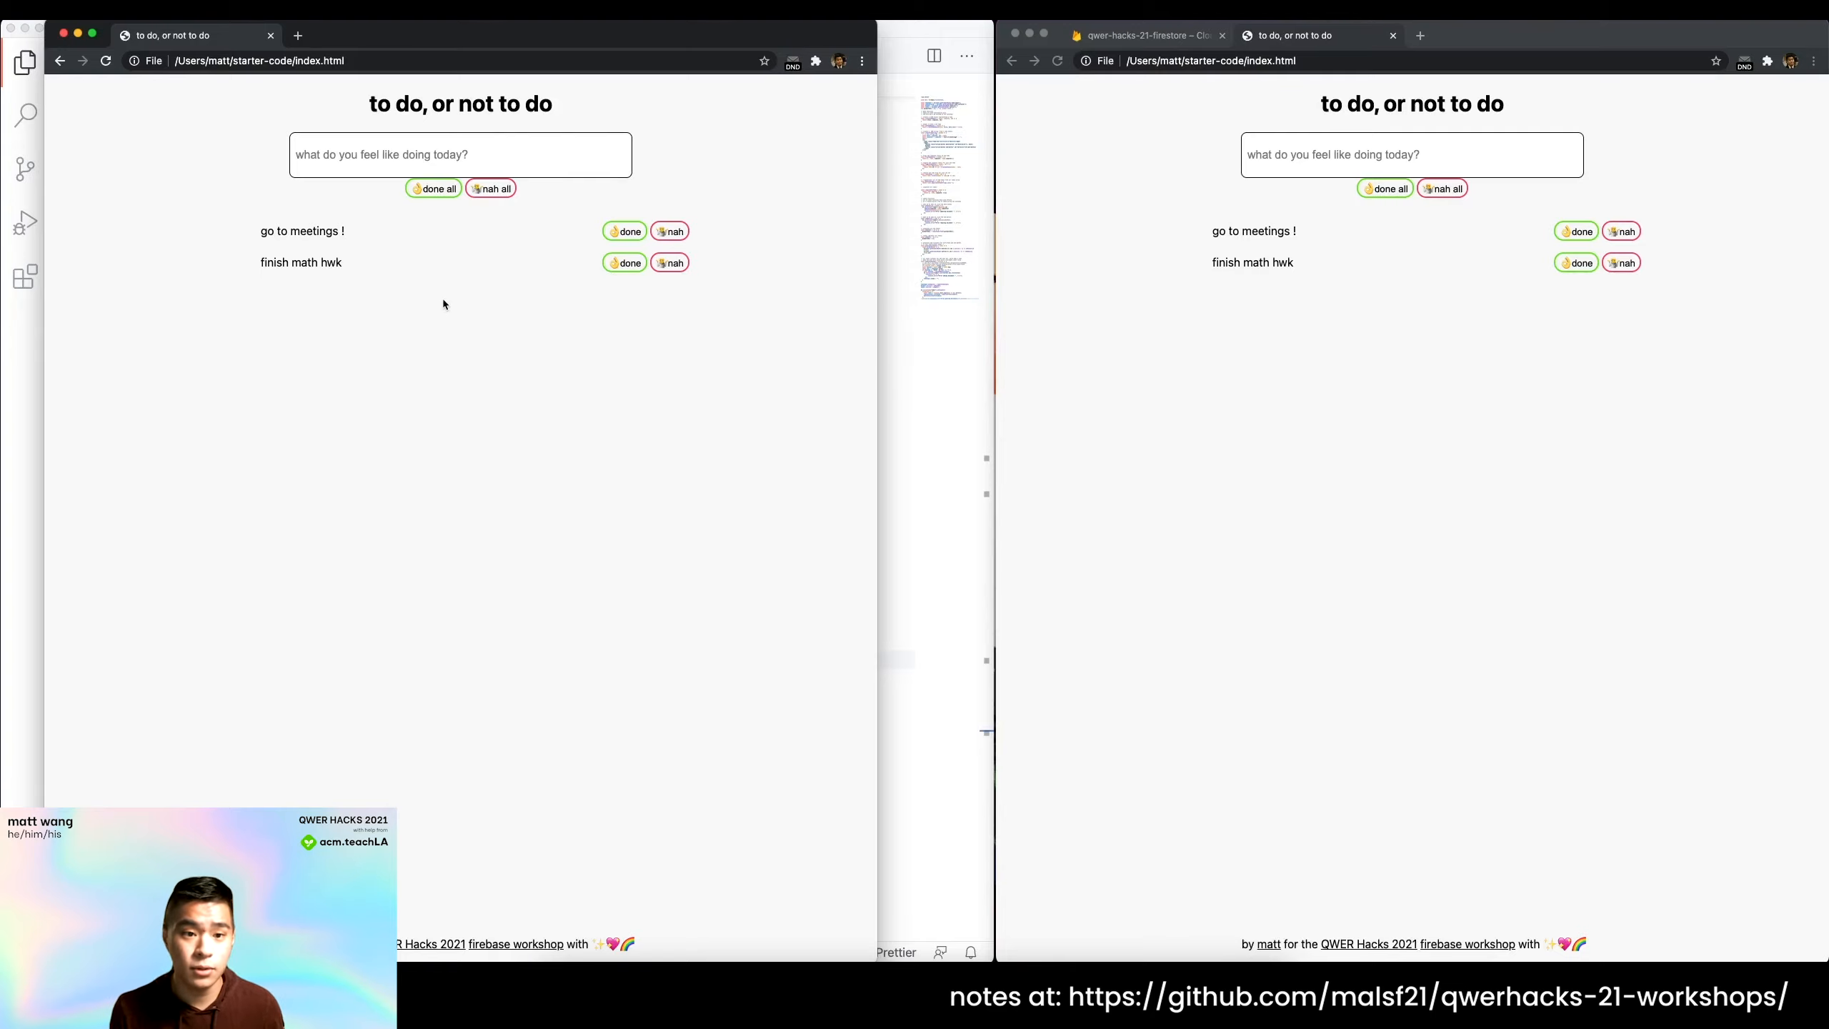
left_click(1143, 35)
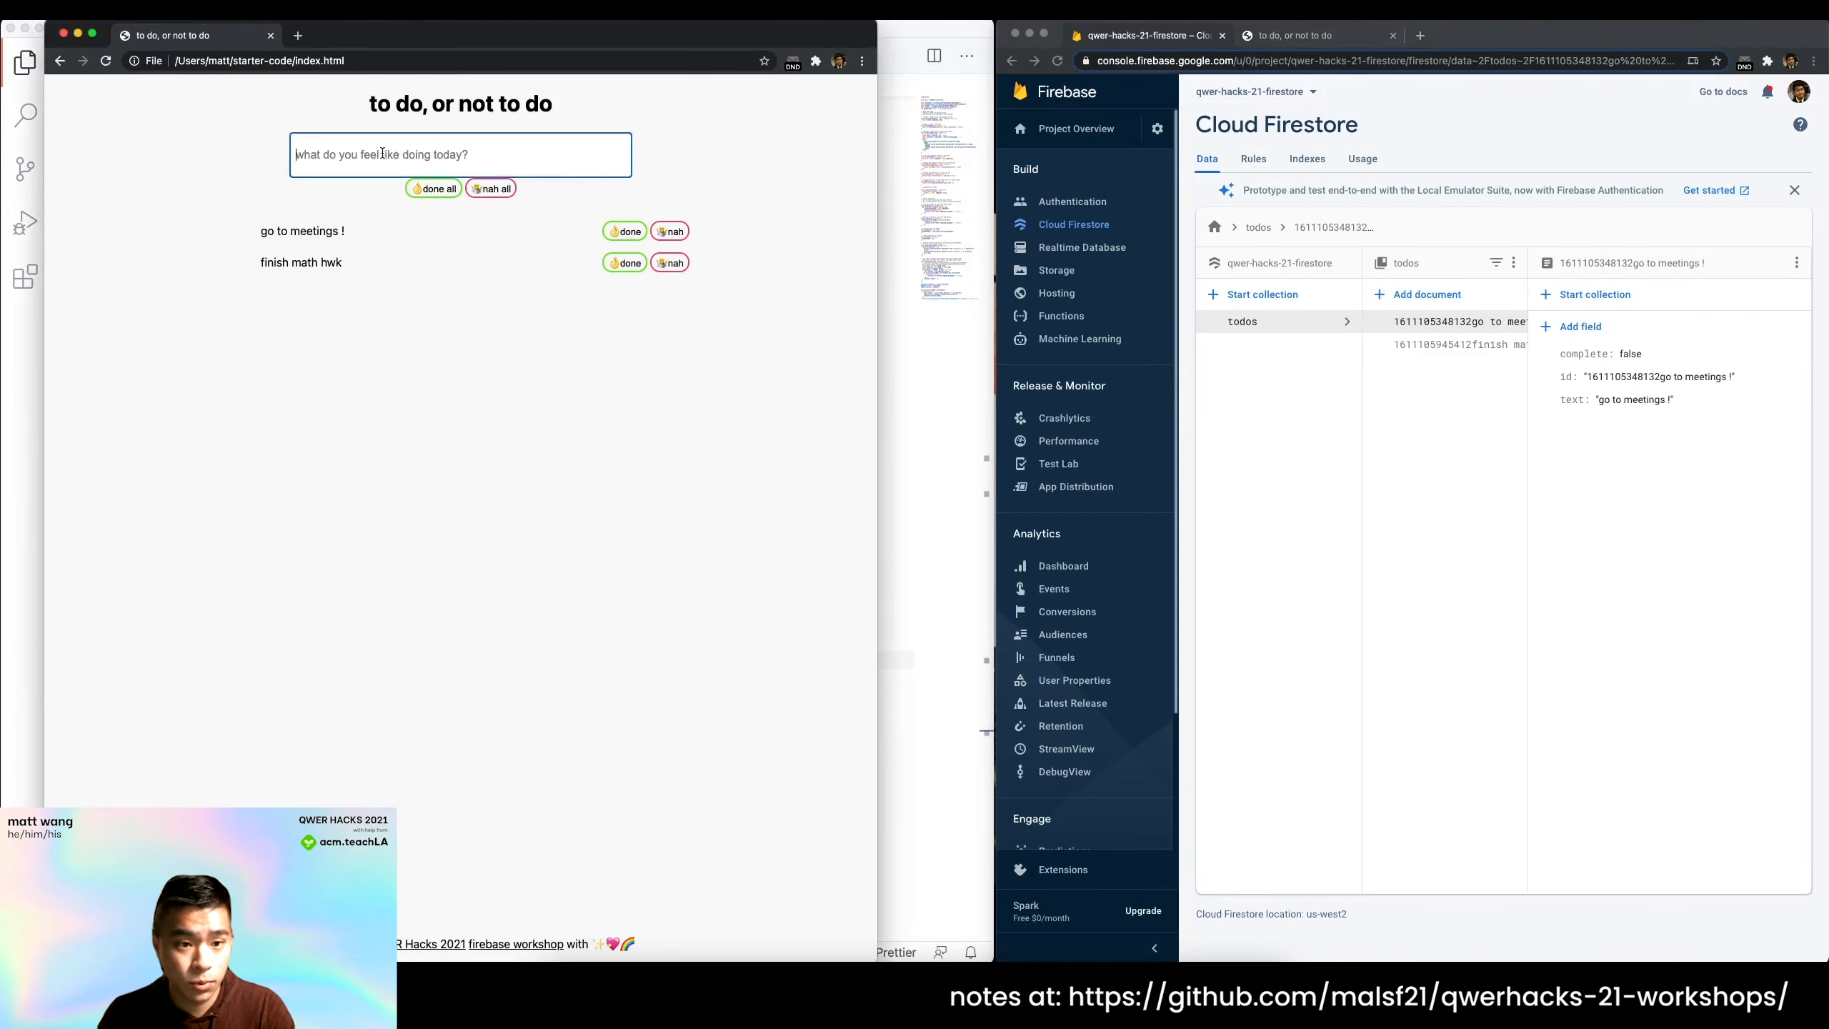
Add a third todo 'finish cs hwk' and return to the running to-do app tab.
type("fini")
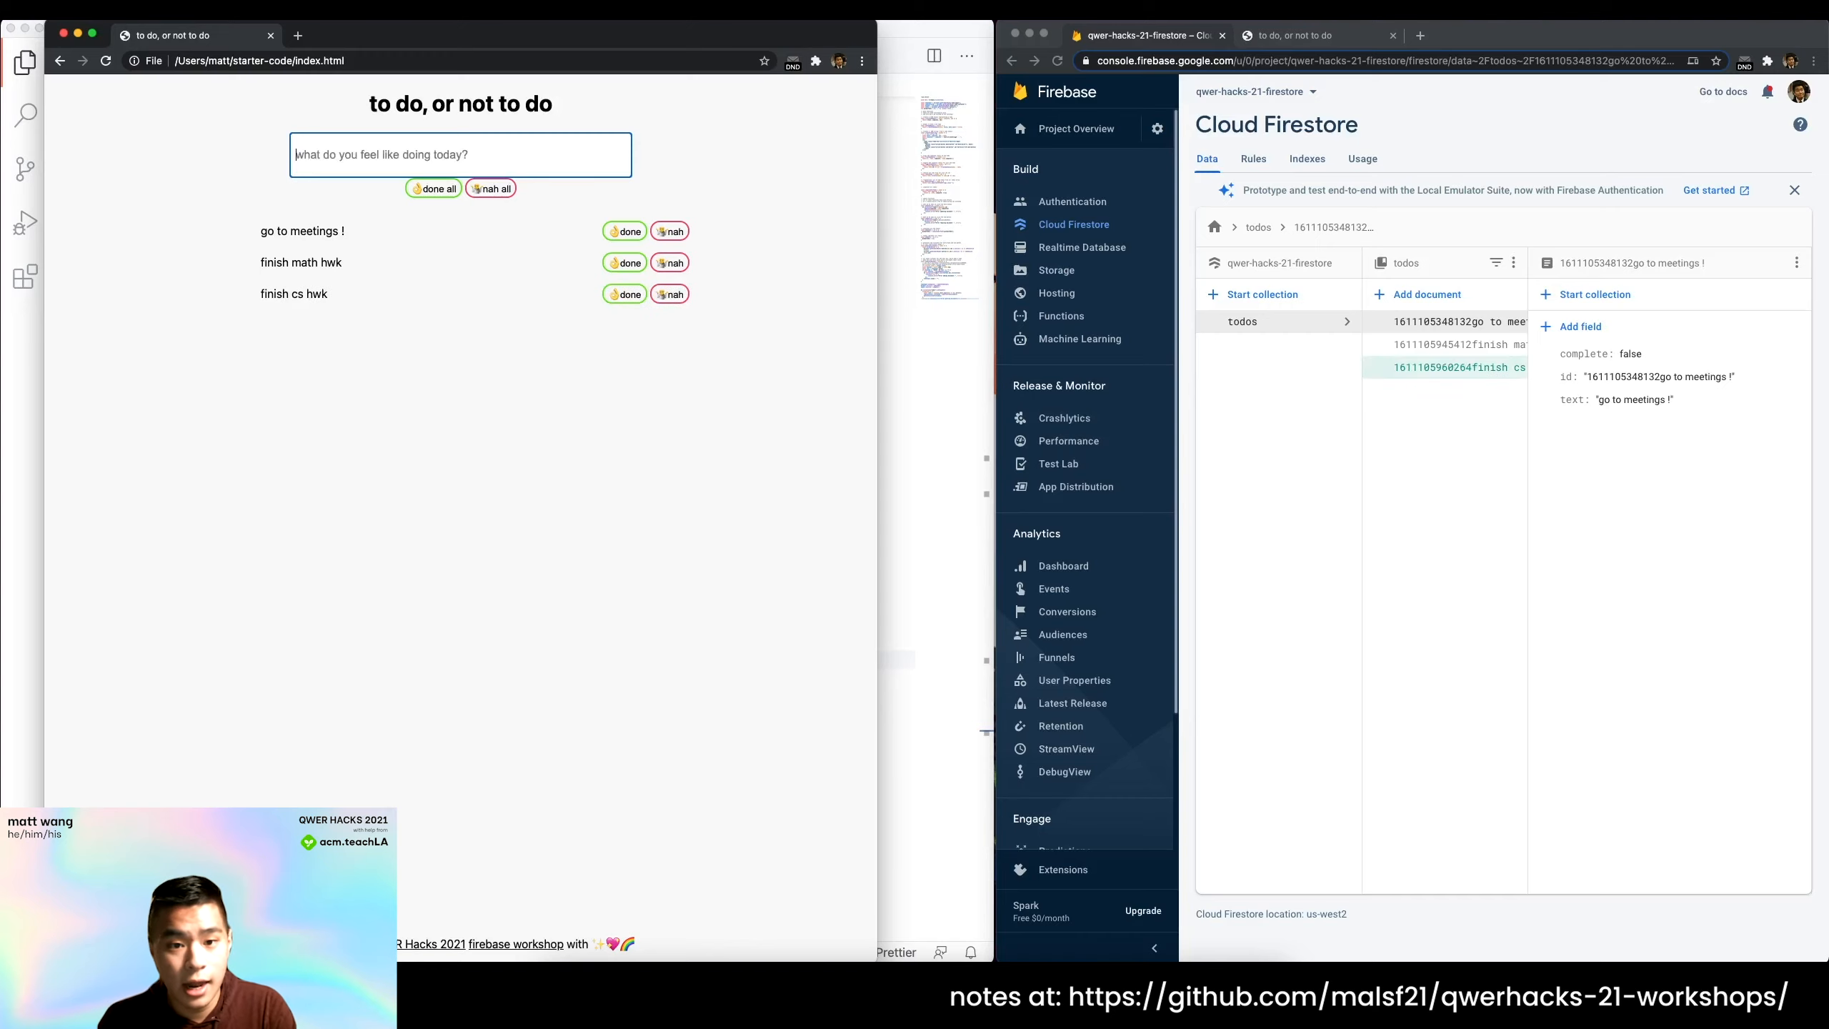
left_click(1447, 366)
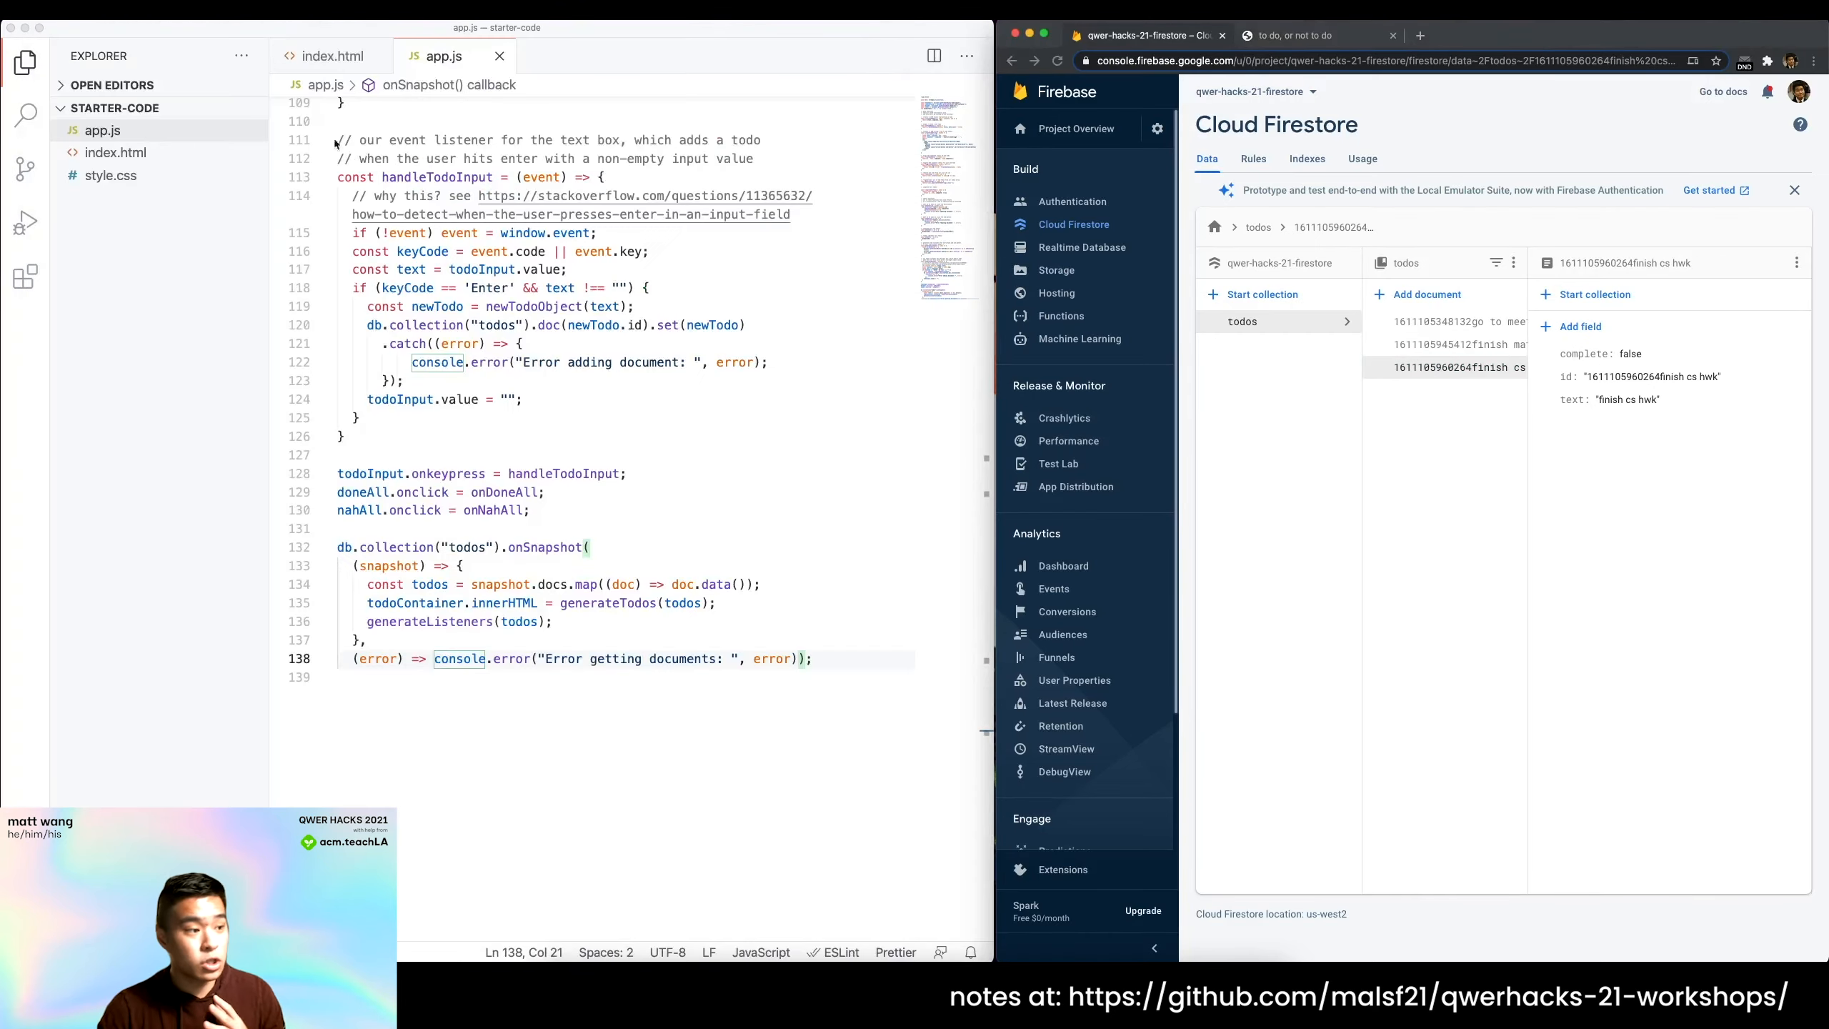
left_click(1286, 34)
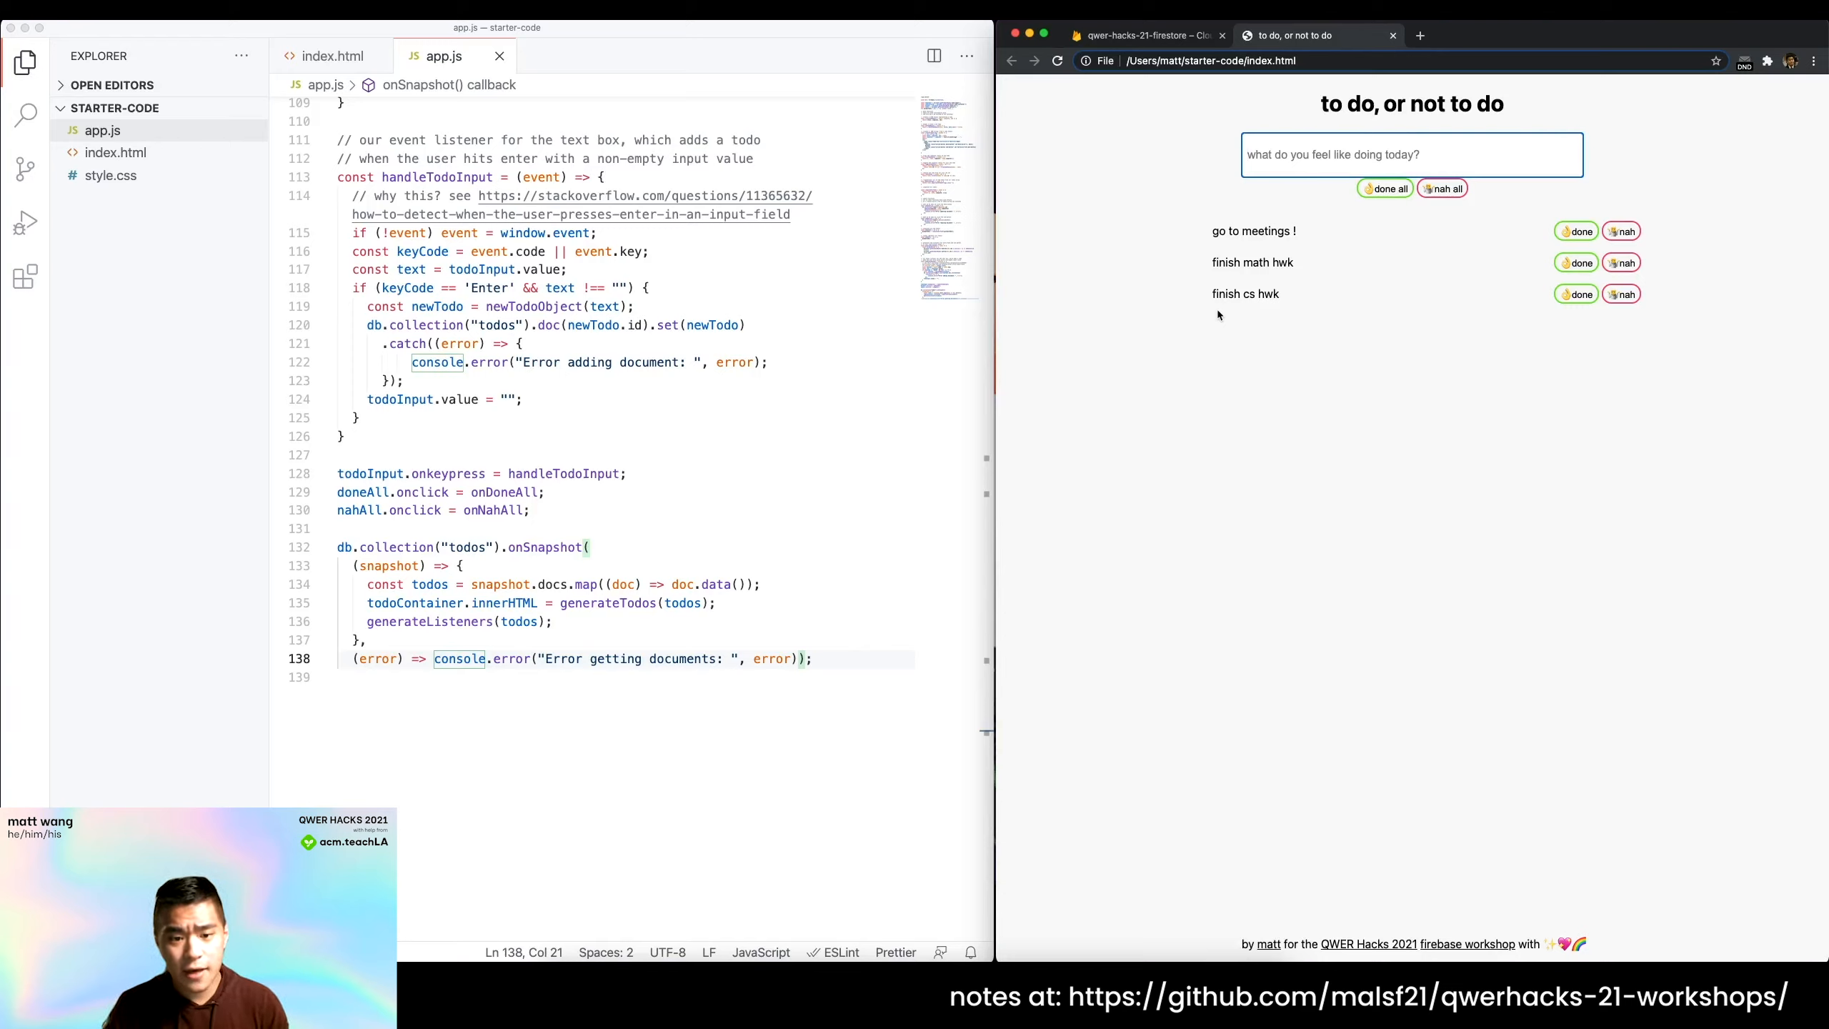
mouse_move(1191, 289)
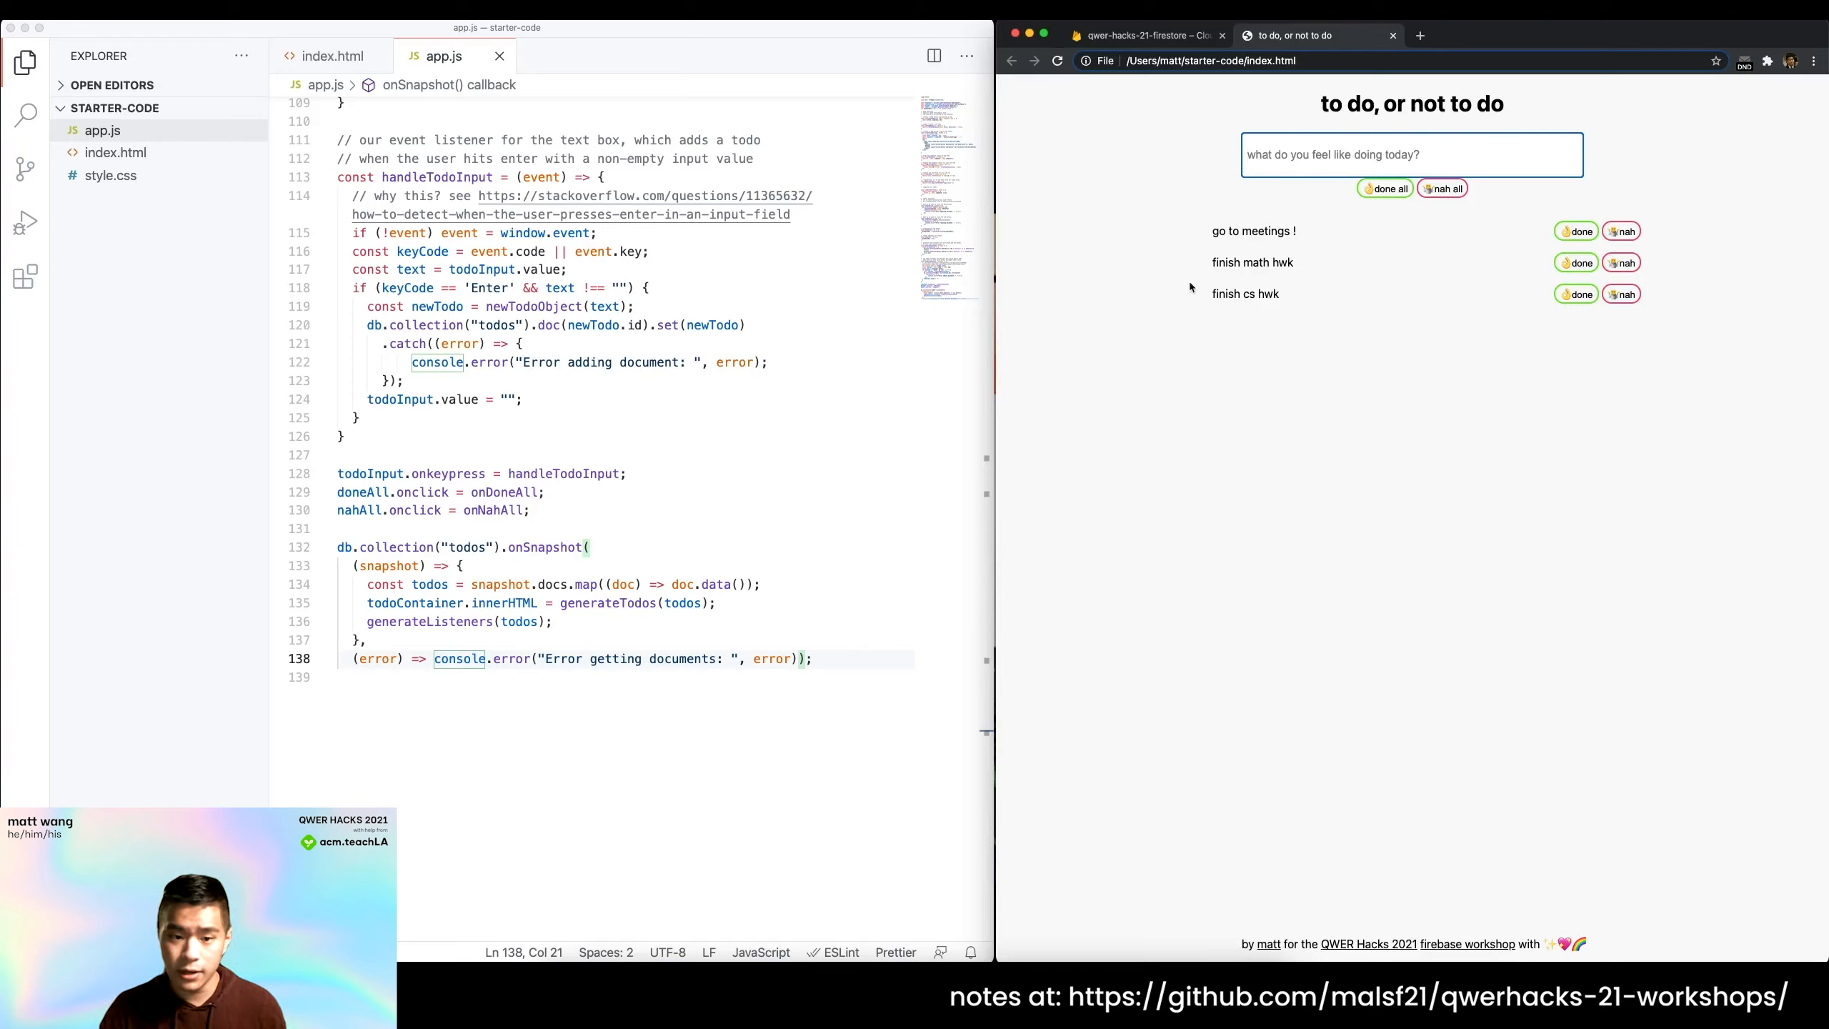
left_click(593, 548)
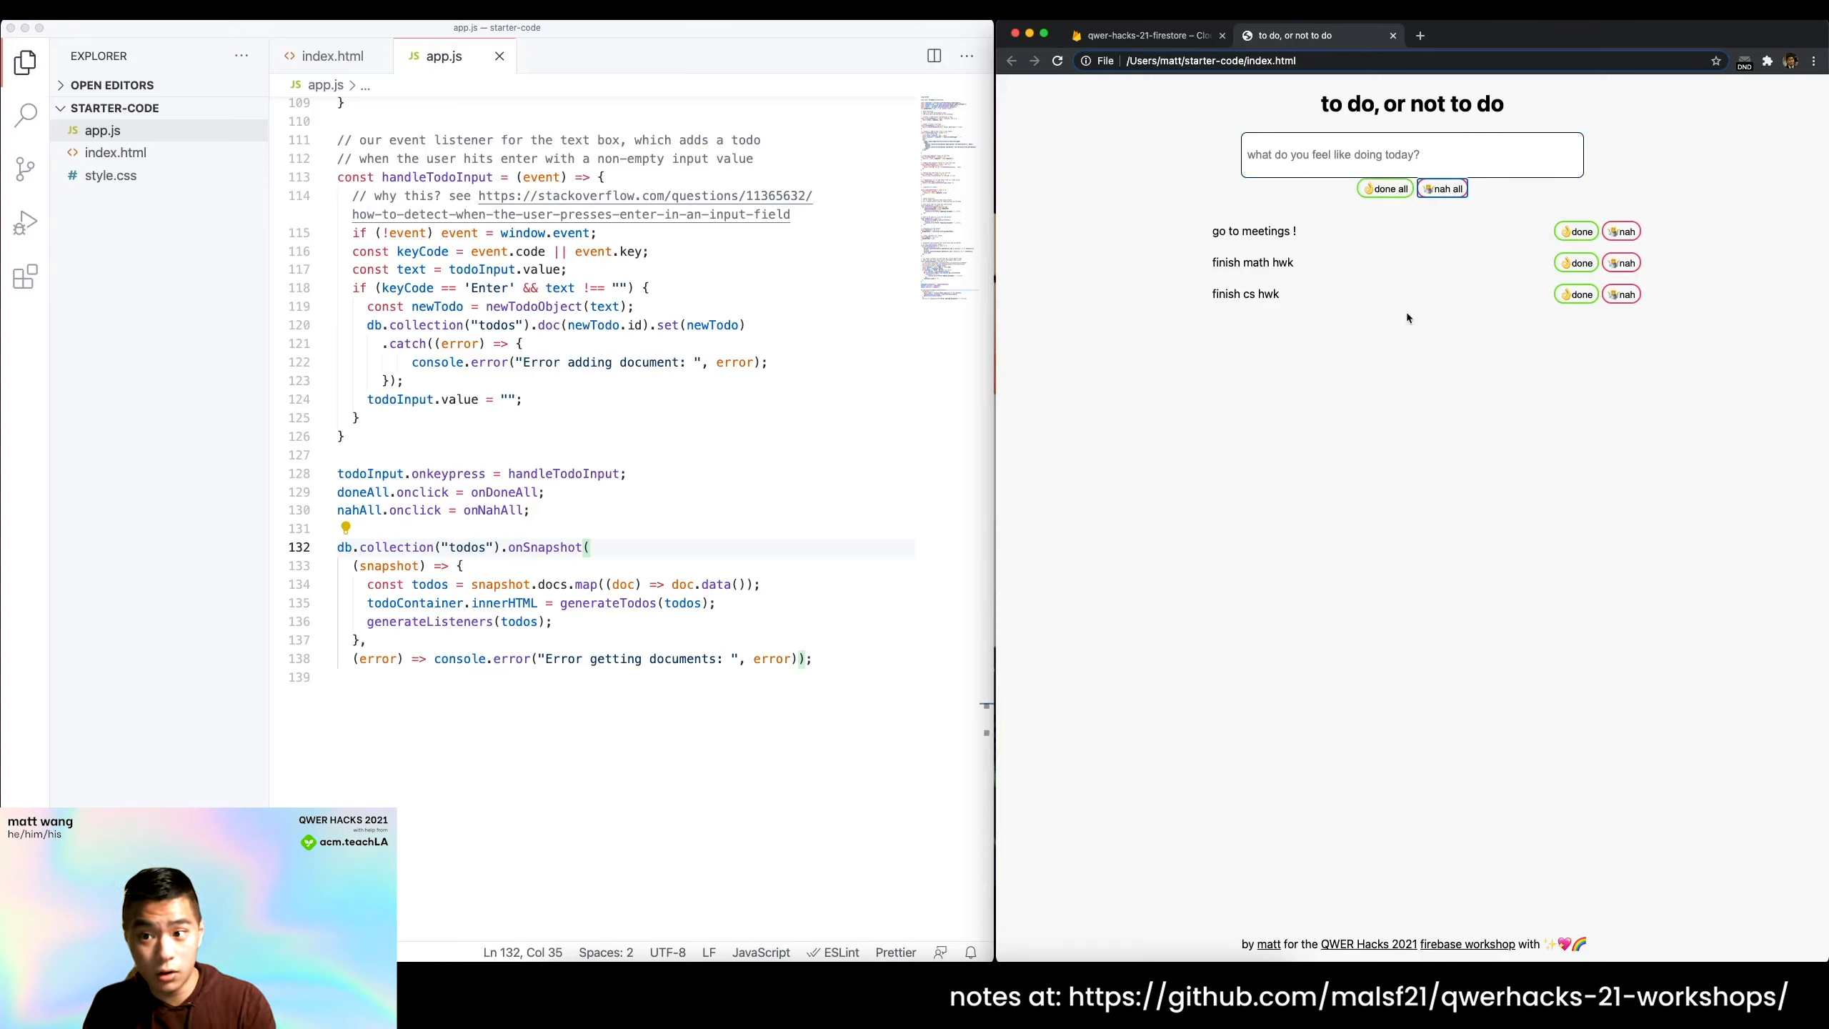
mouse_move(1412, 323)
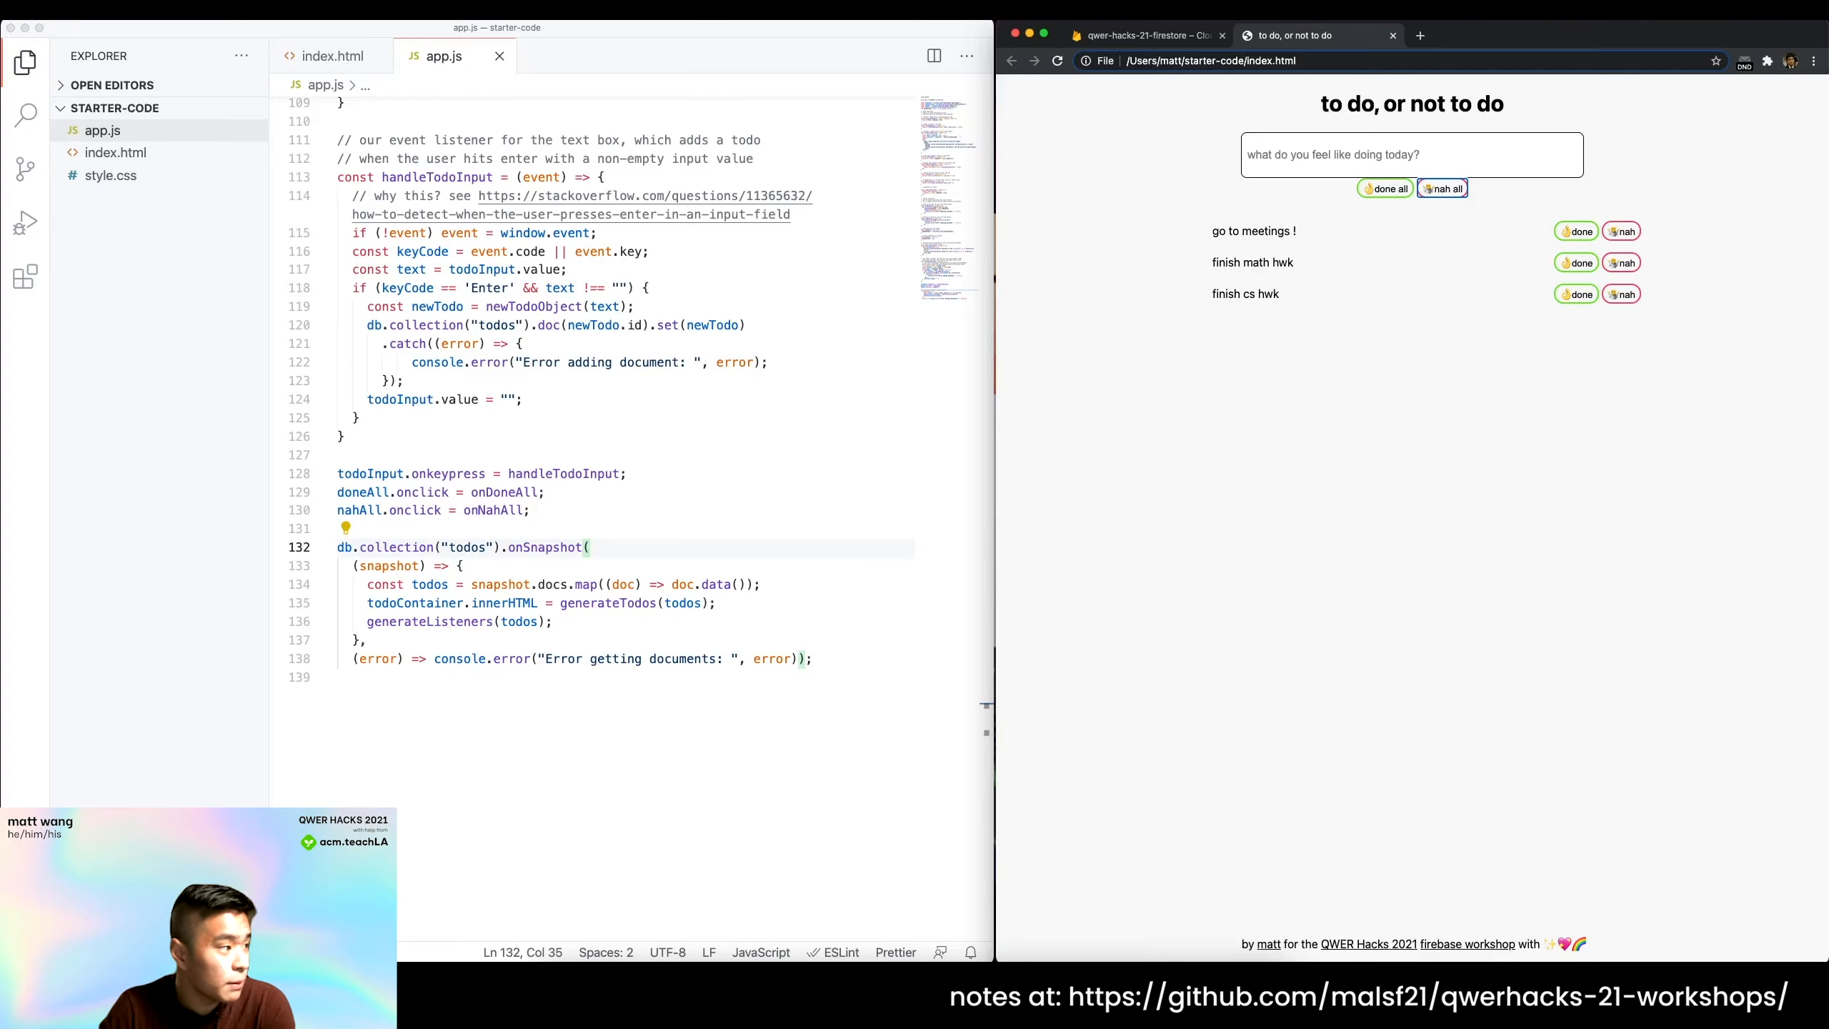
mouse_move(1120, 270)
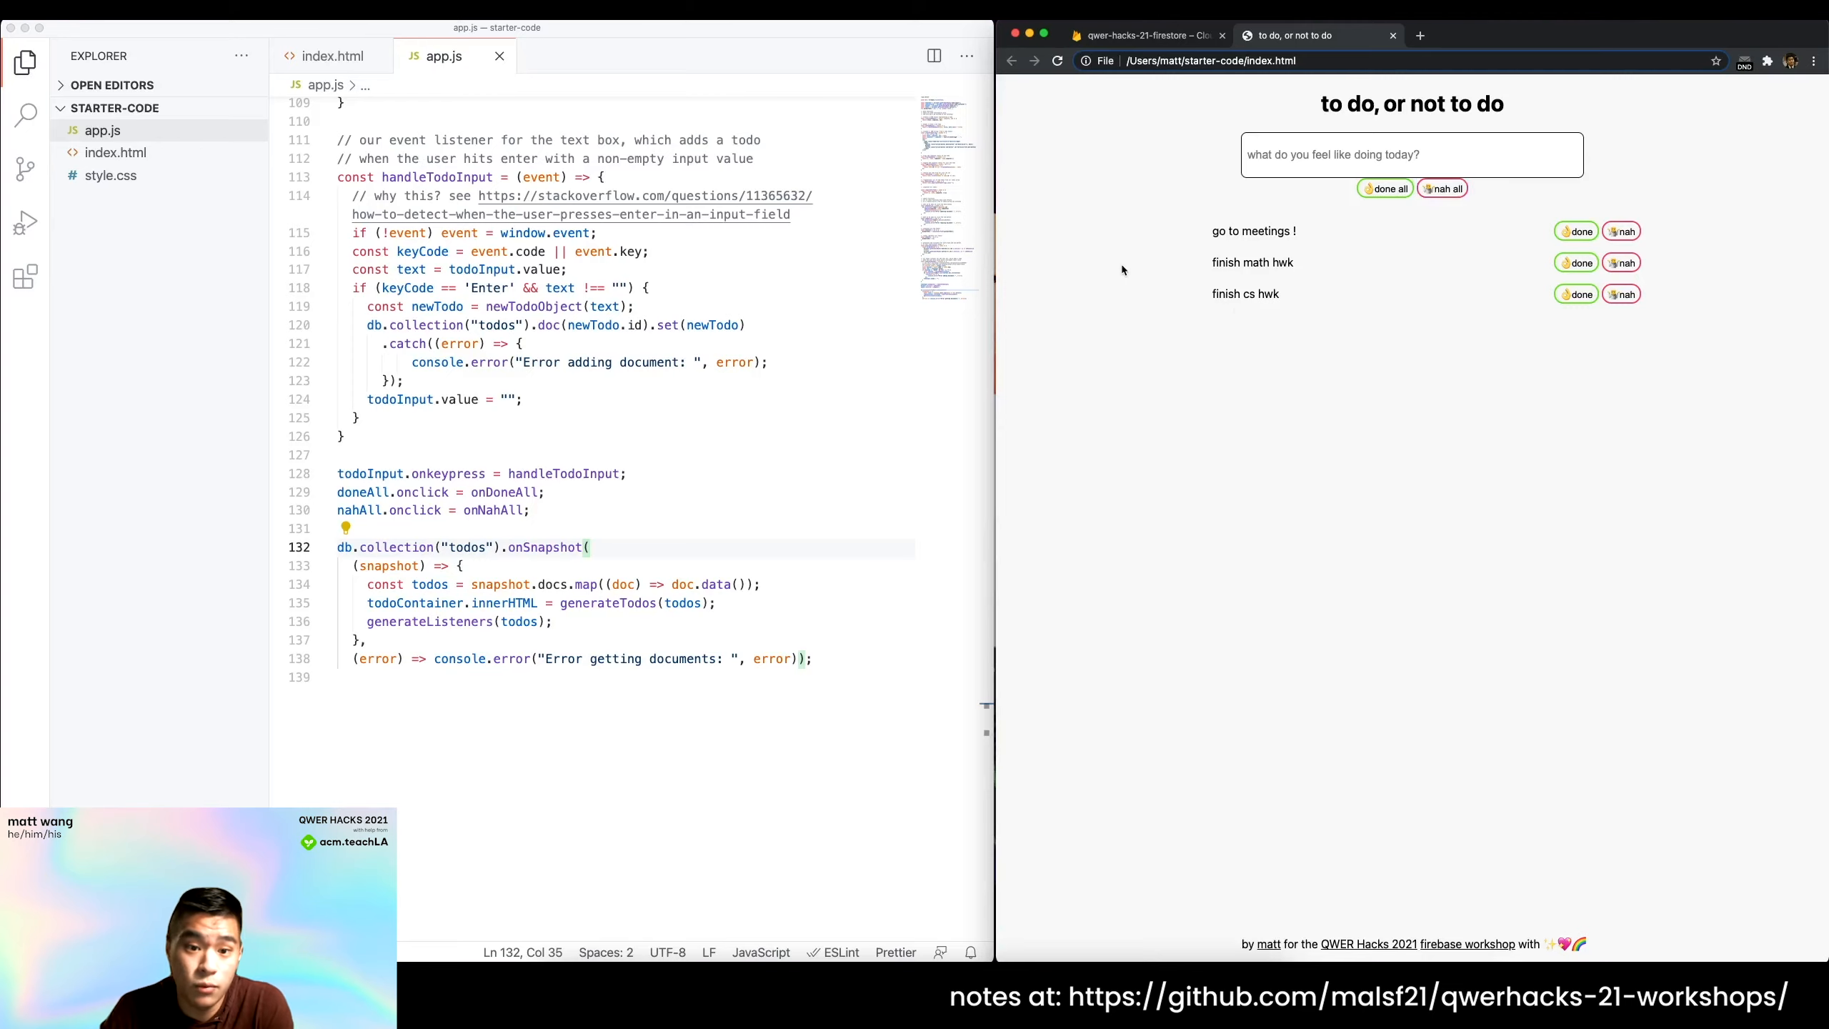
scroll("up", 3)
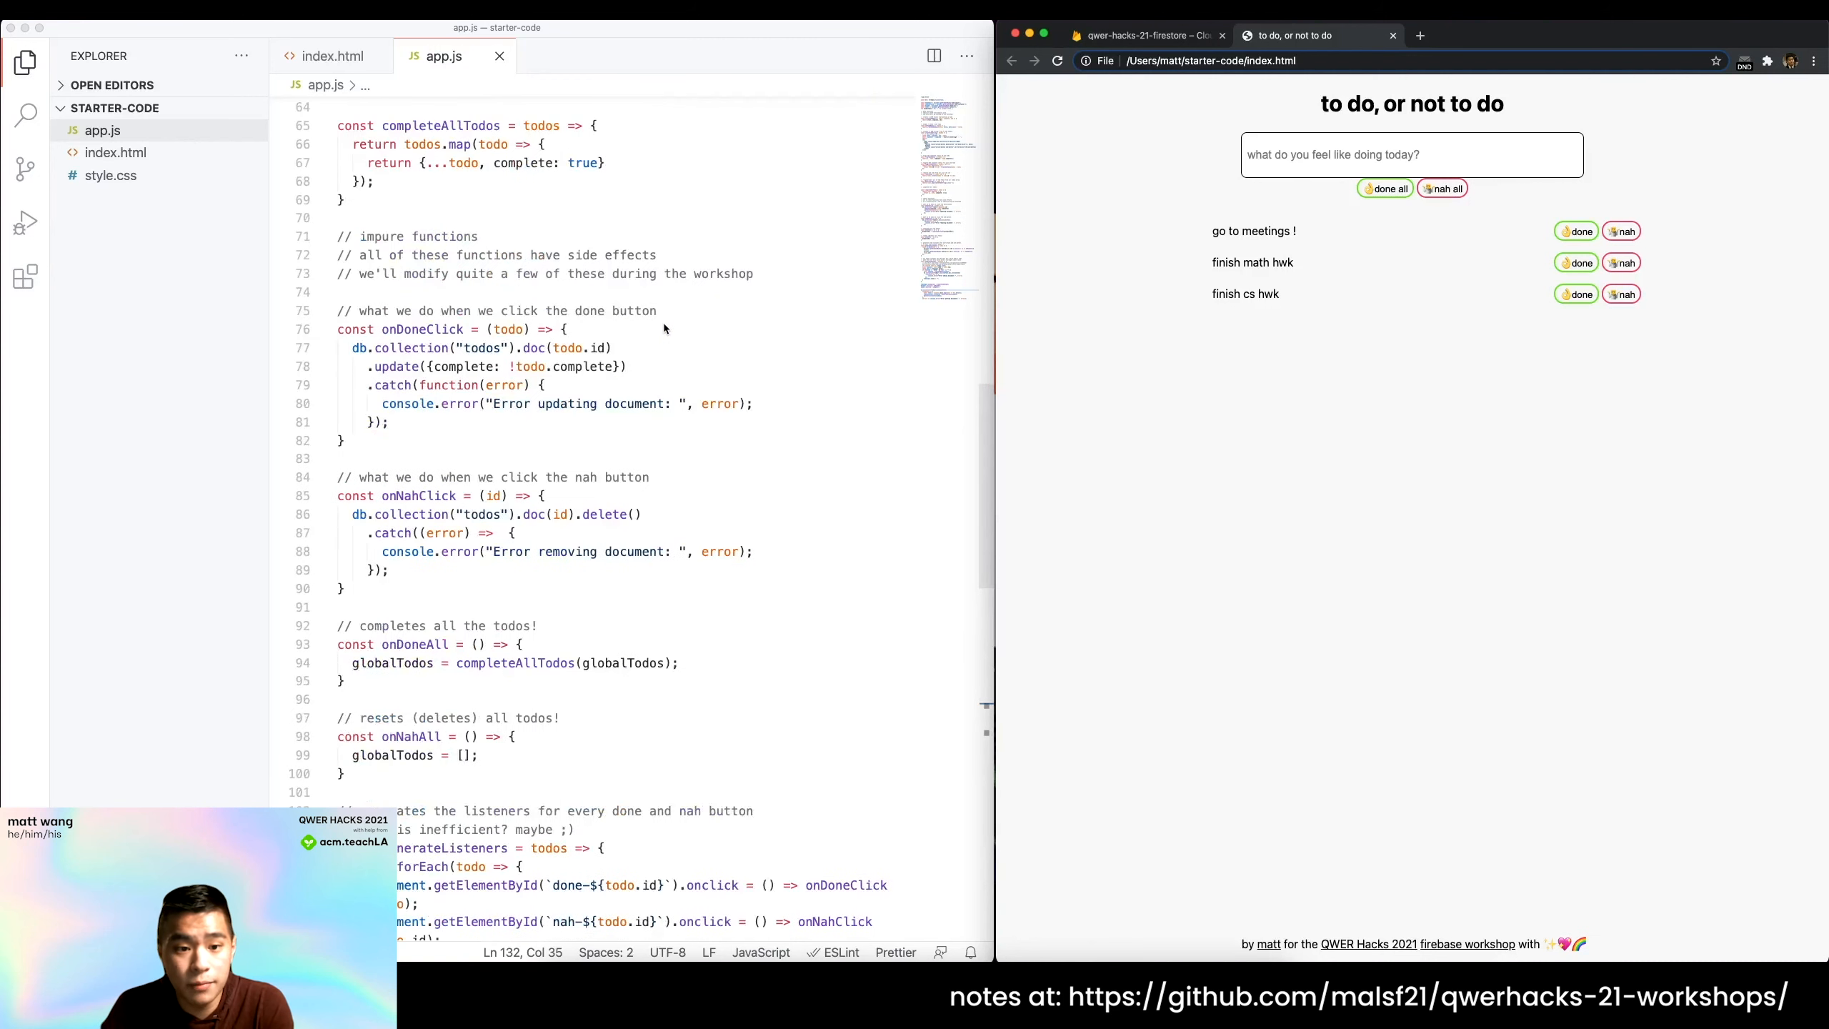
mouse_move(1289, 350)
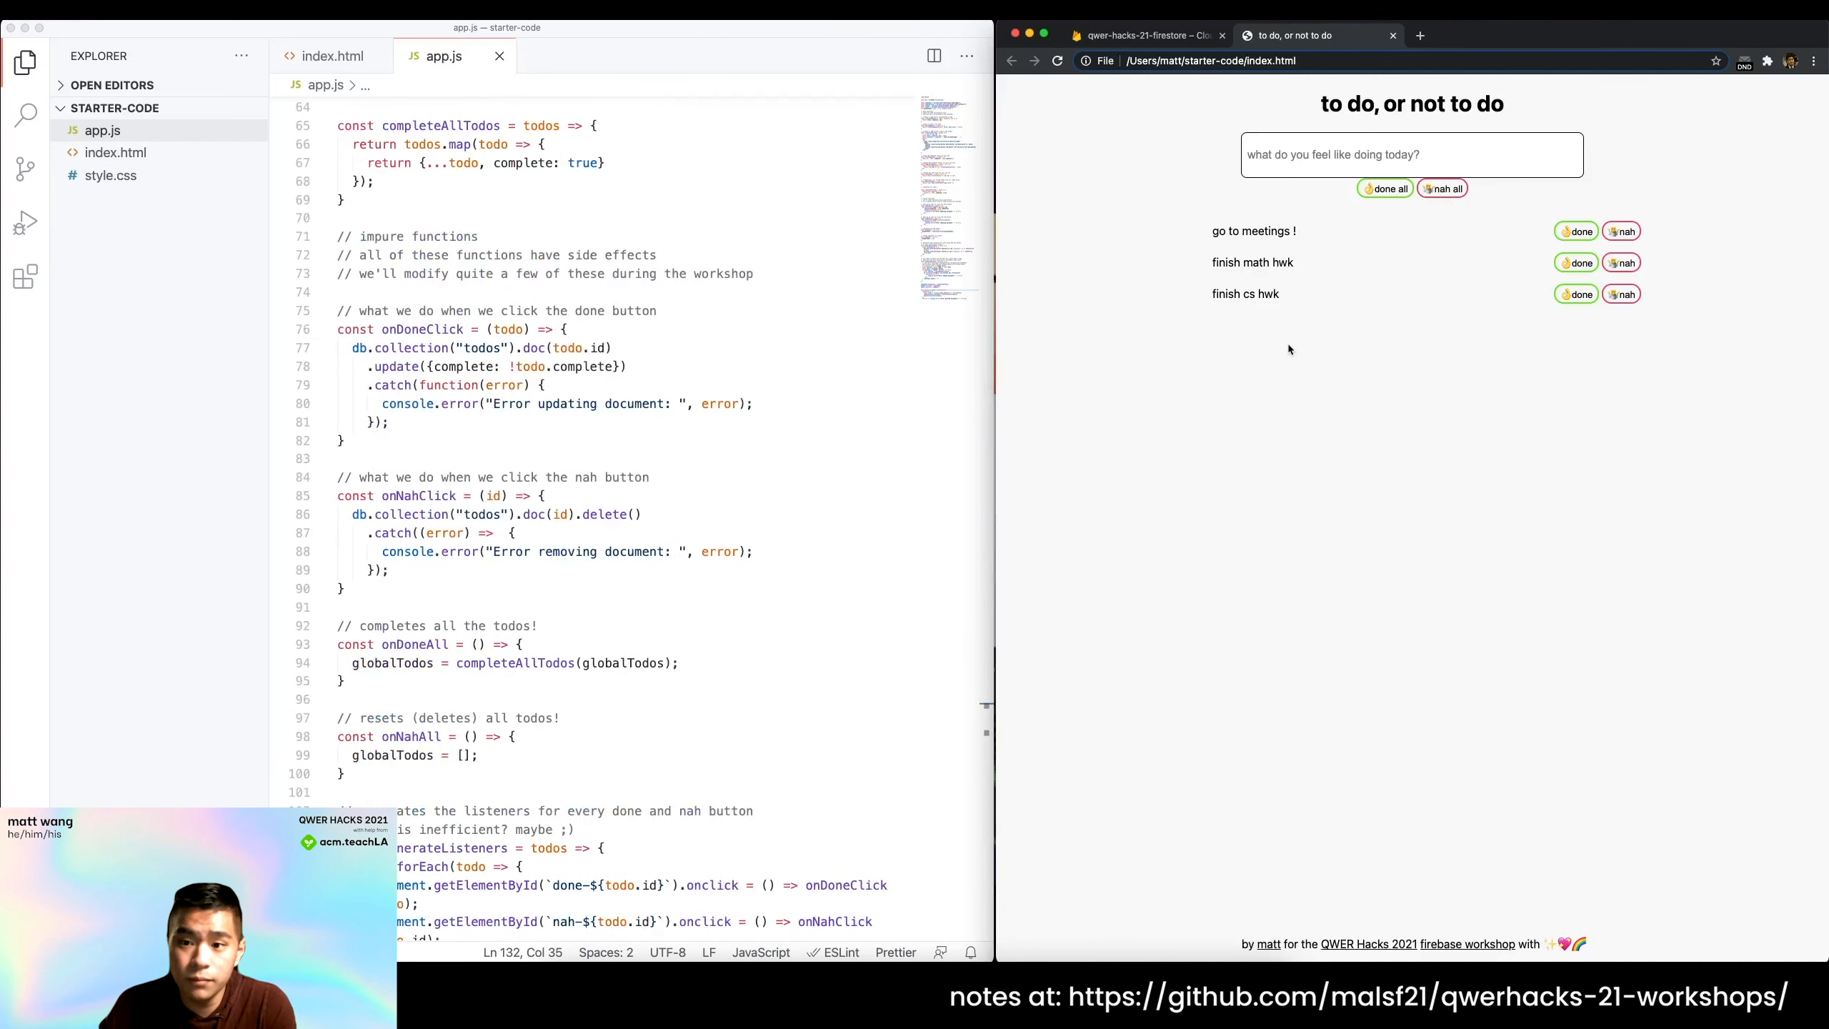
mouse_move(1279, 314)
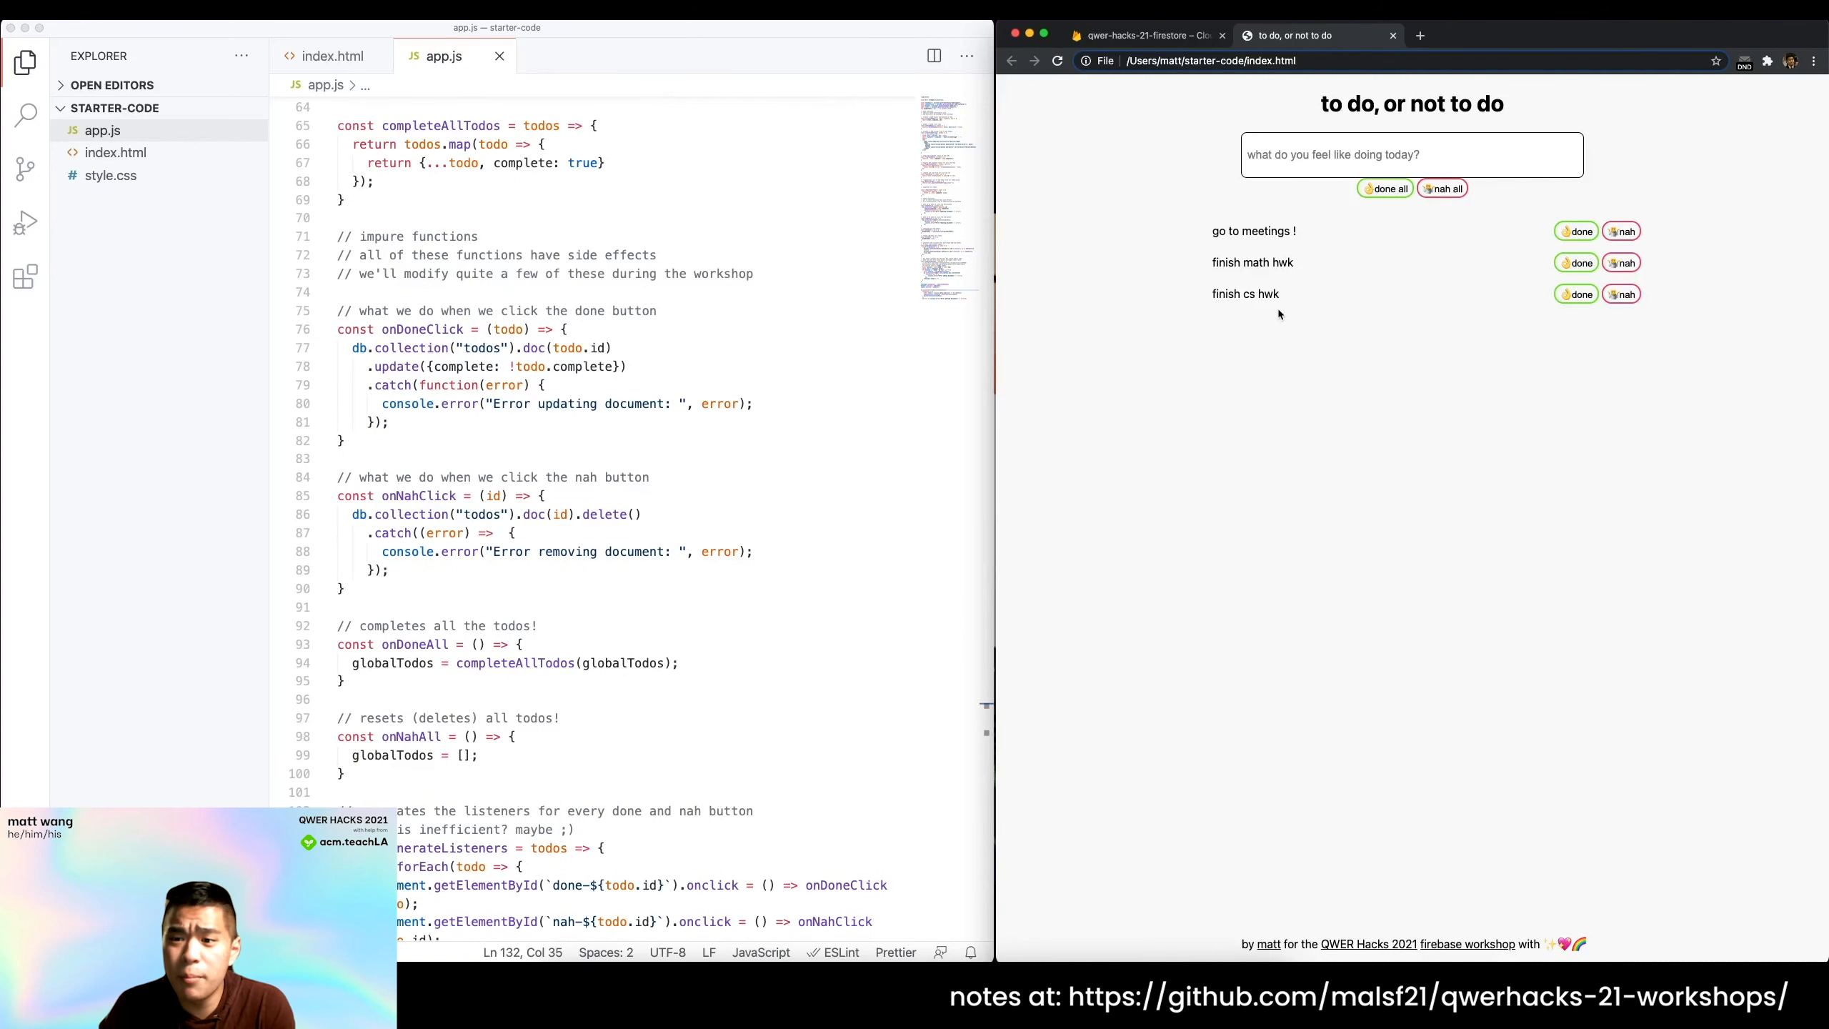
mouse_move(1210, 230)
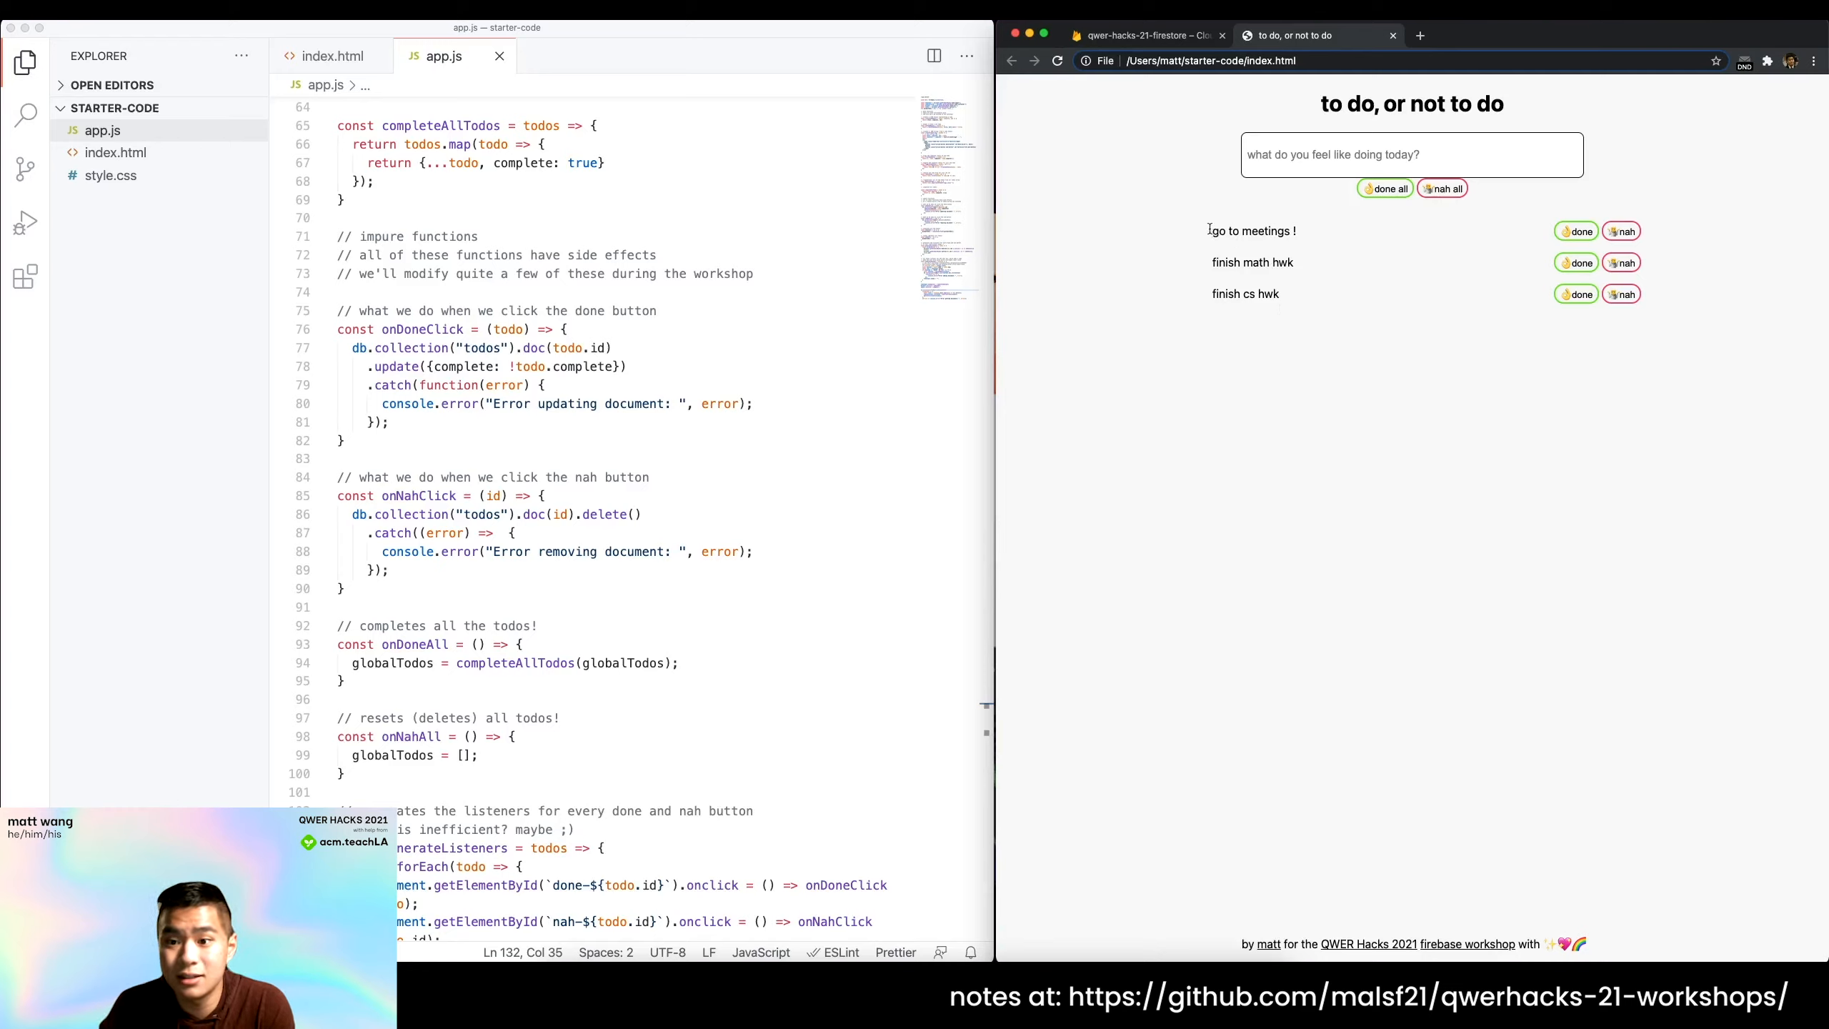
mouse_move(1347, 297)
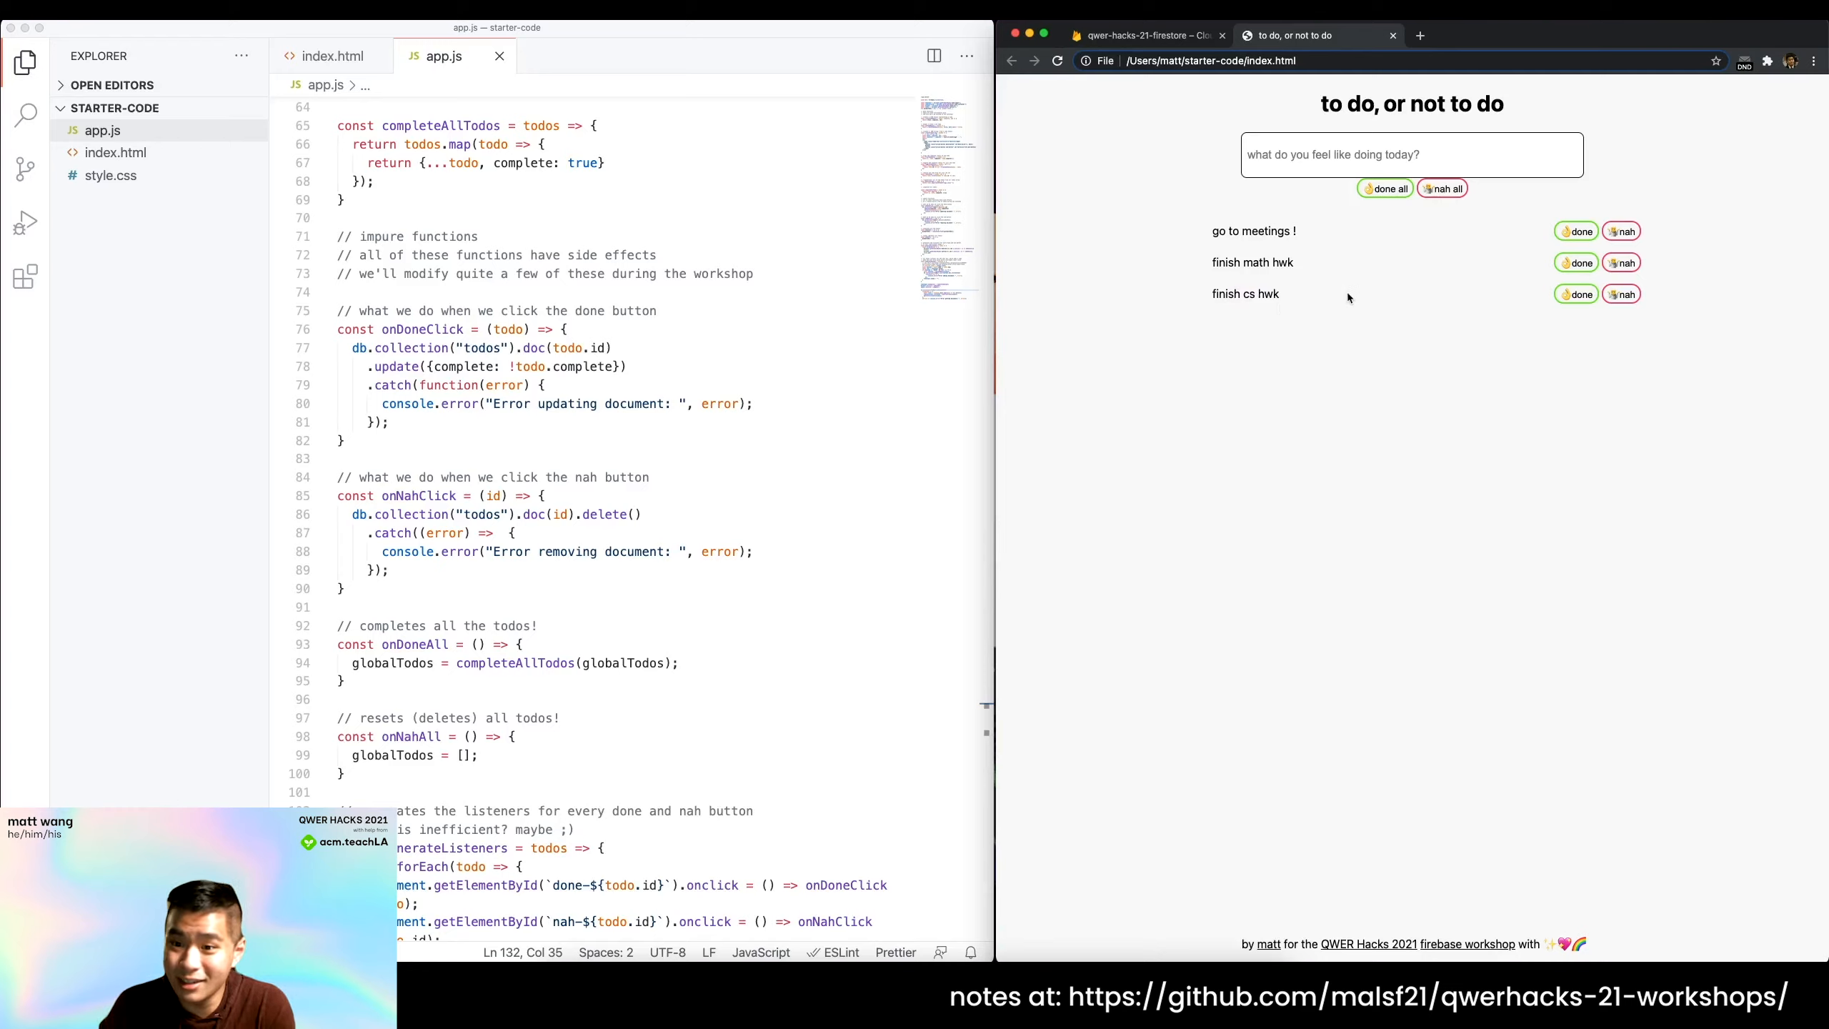
mouse_move(1337, 286)
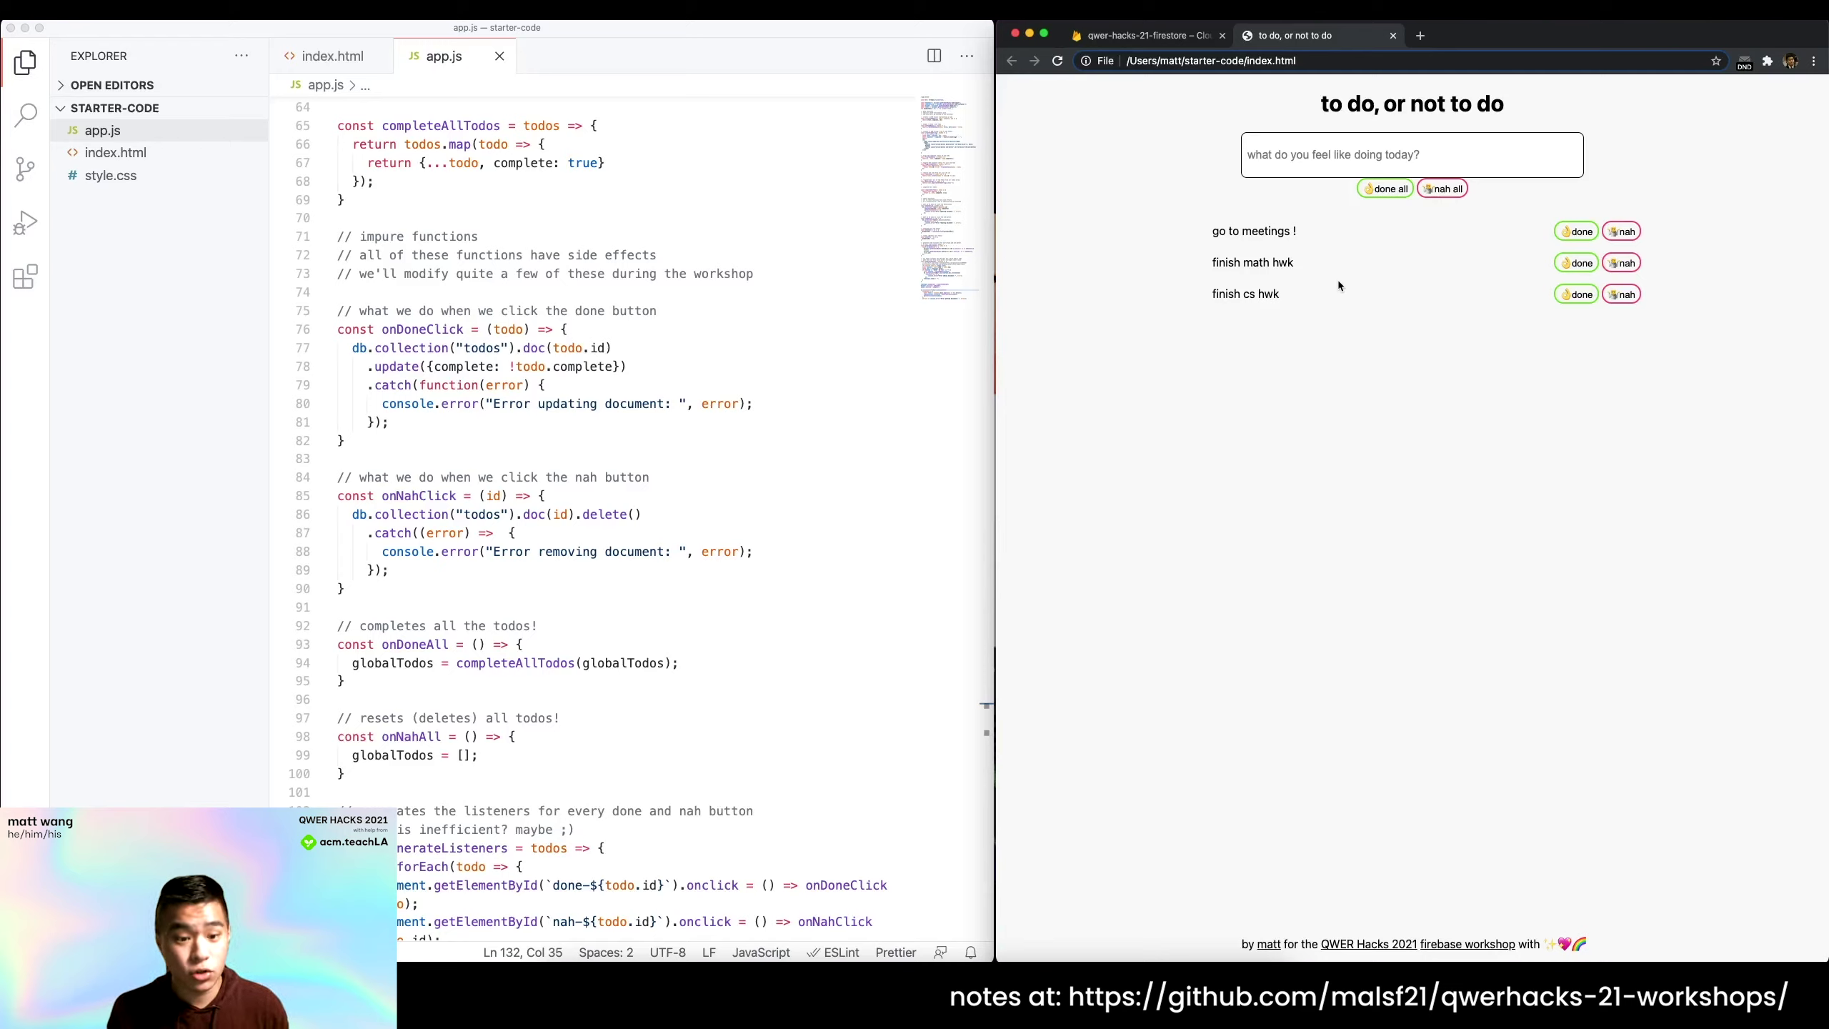
mouse_move(854, 432)
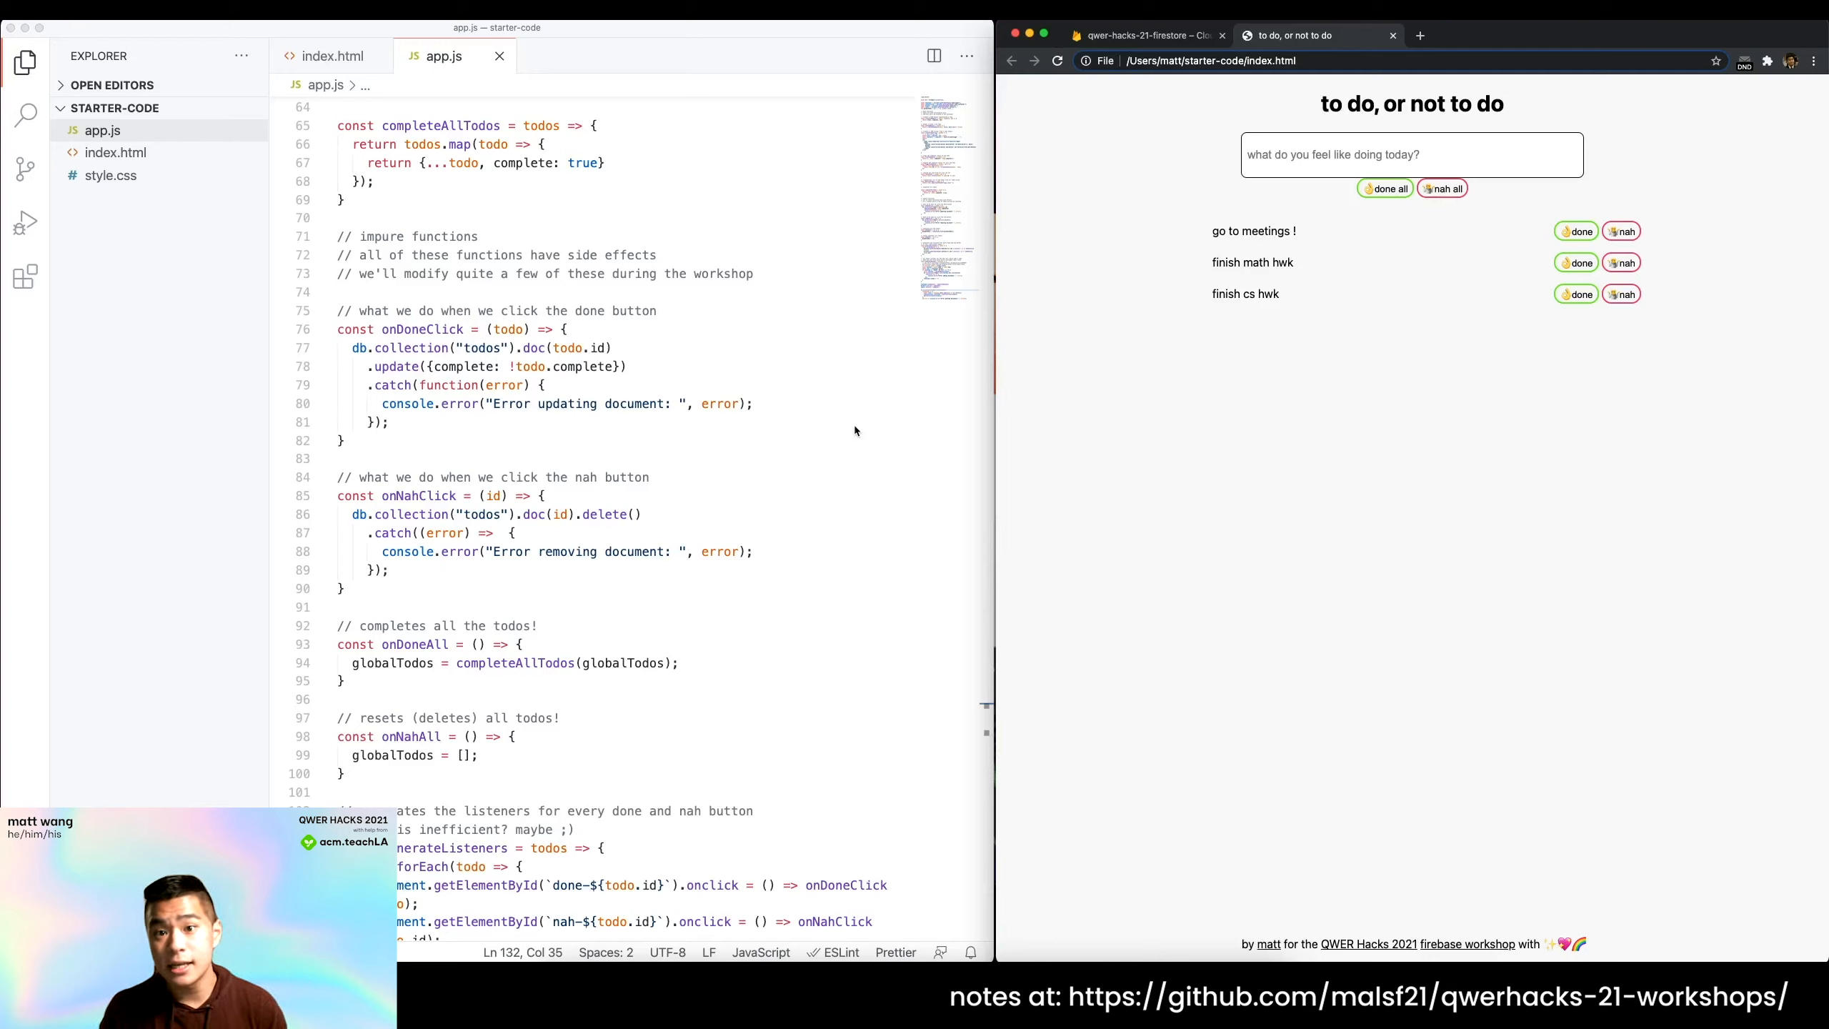
Walk through onNahAll's db.batch() creation and the batch.delete of each todo document by doc.id.
scroll("down", 3)
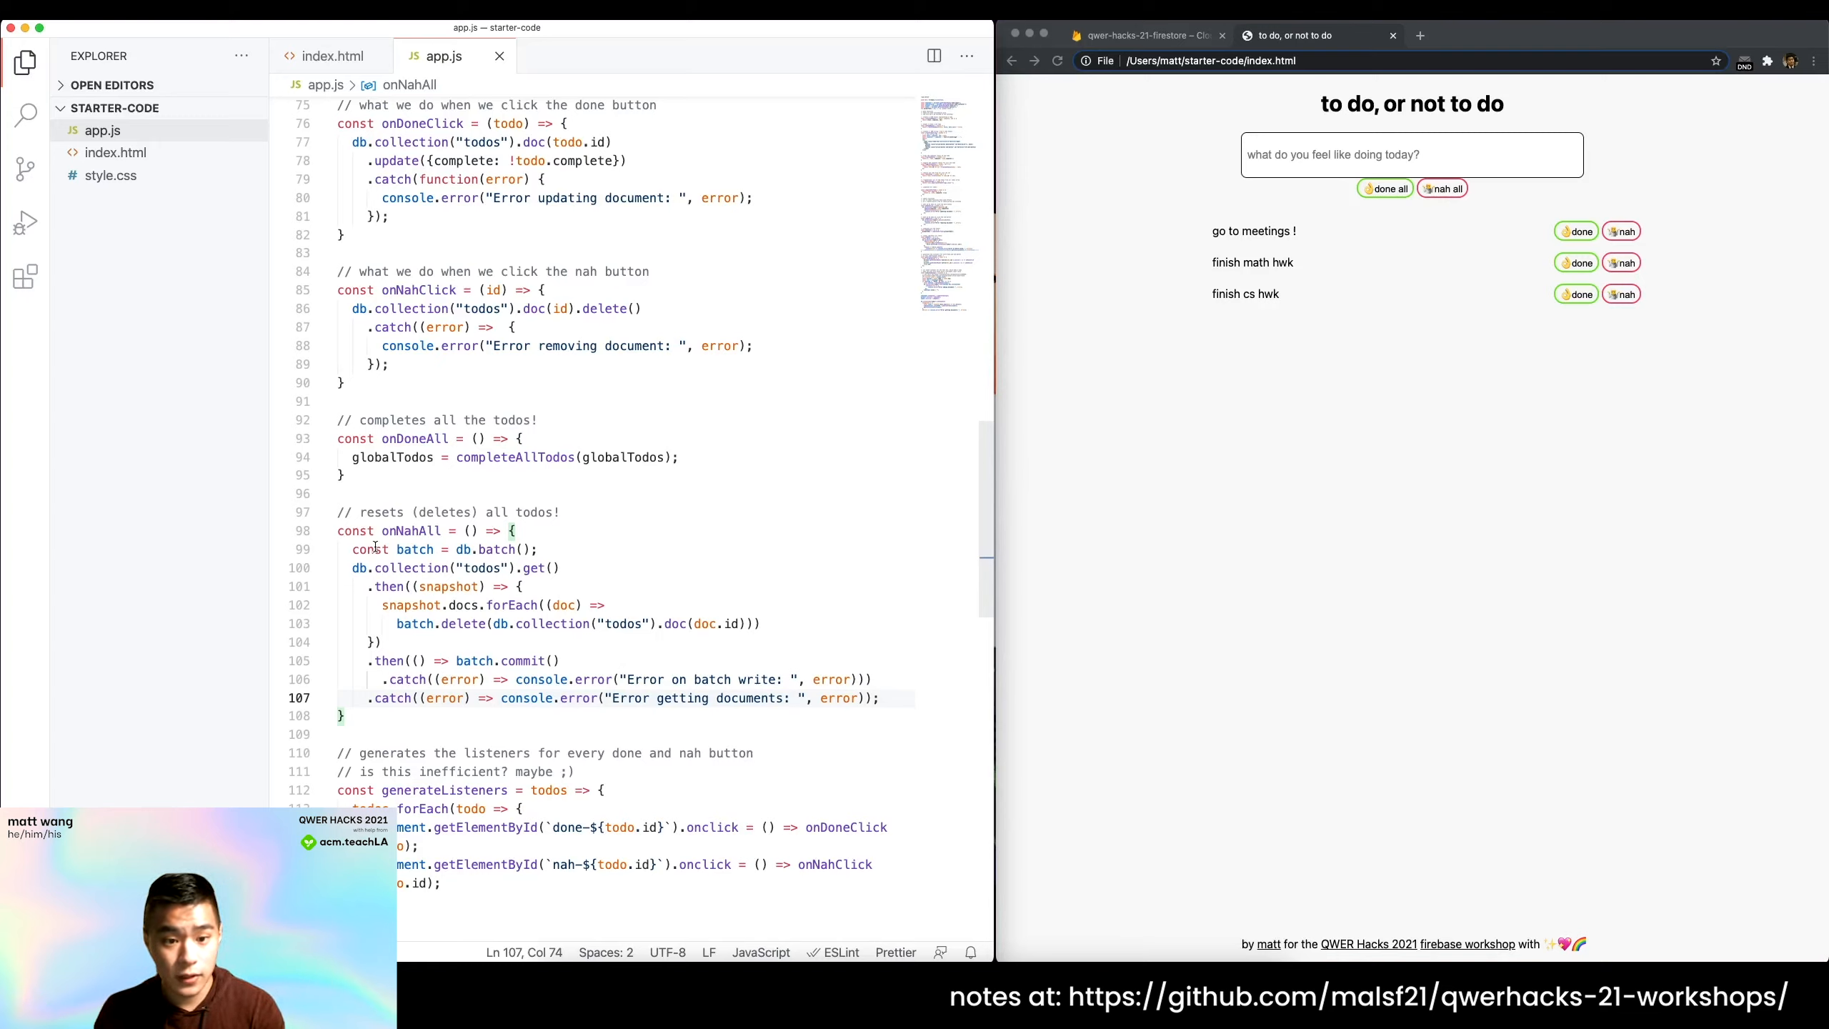
left_click(460, 567)
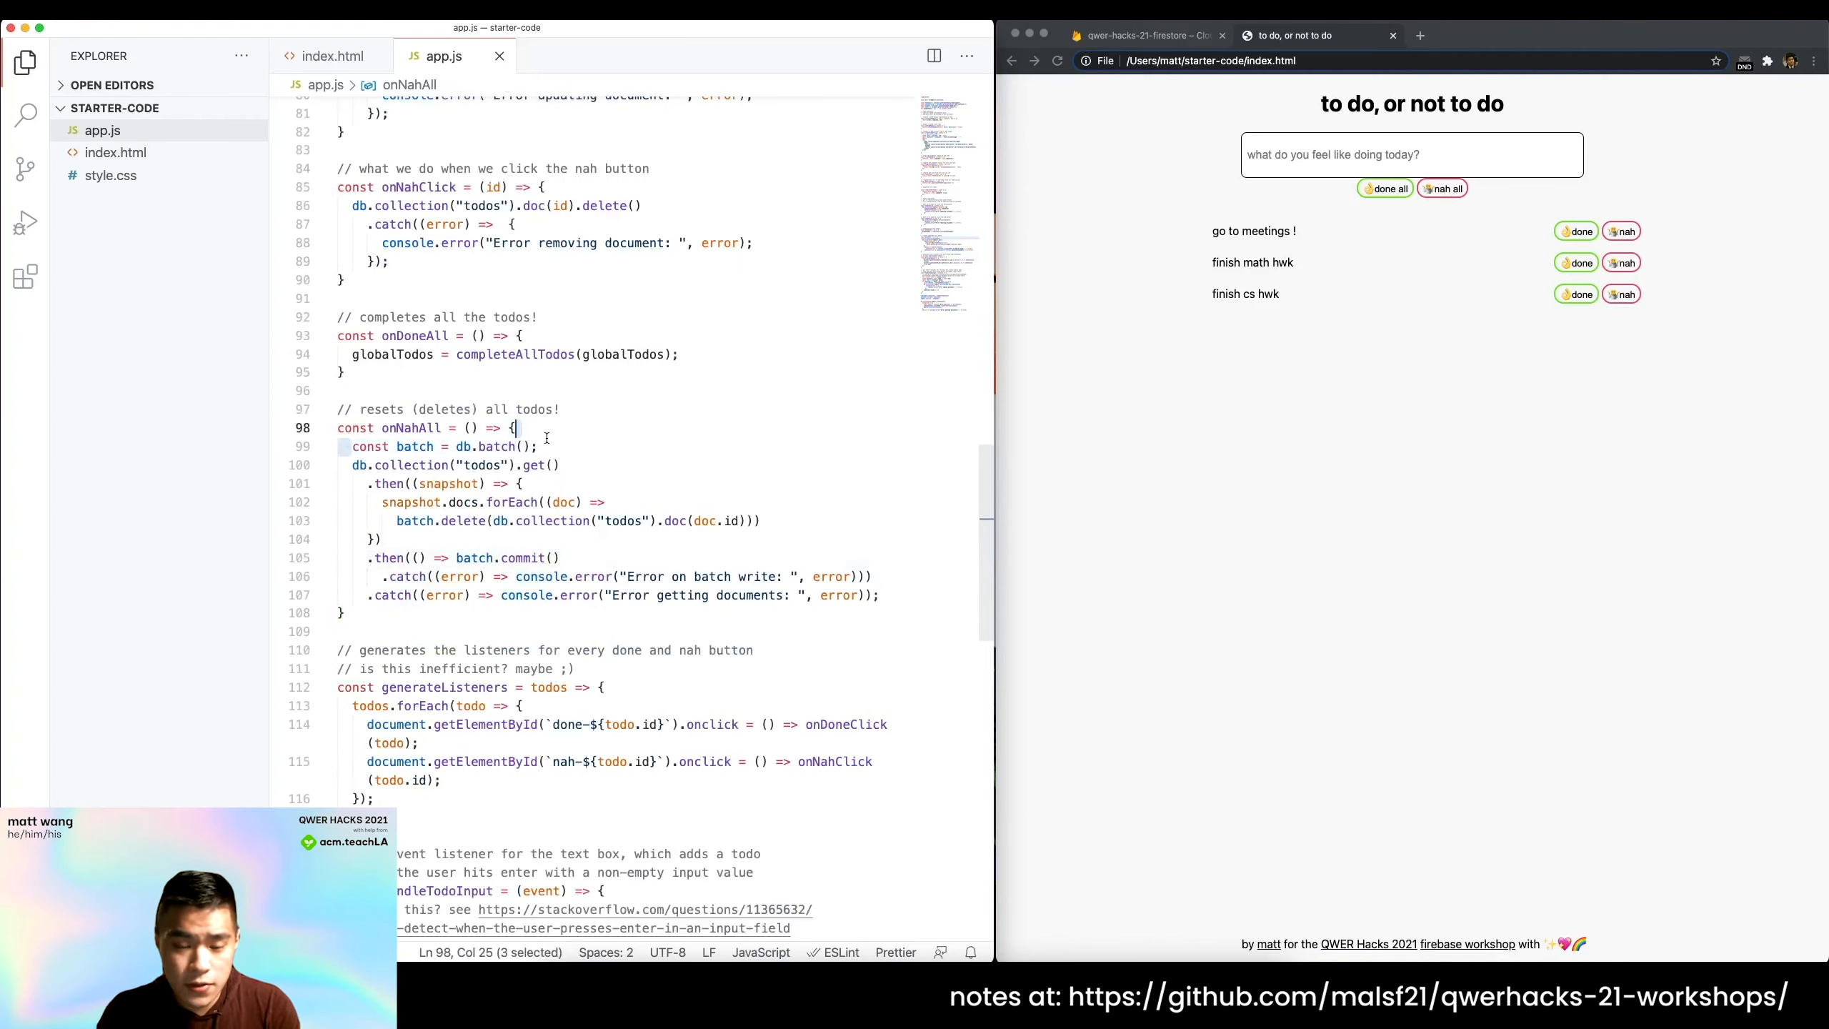
left_click(543, 446)
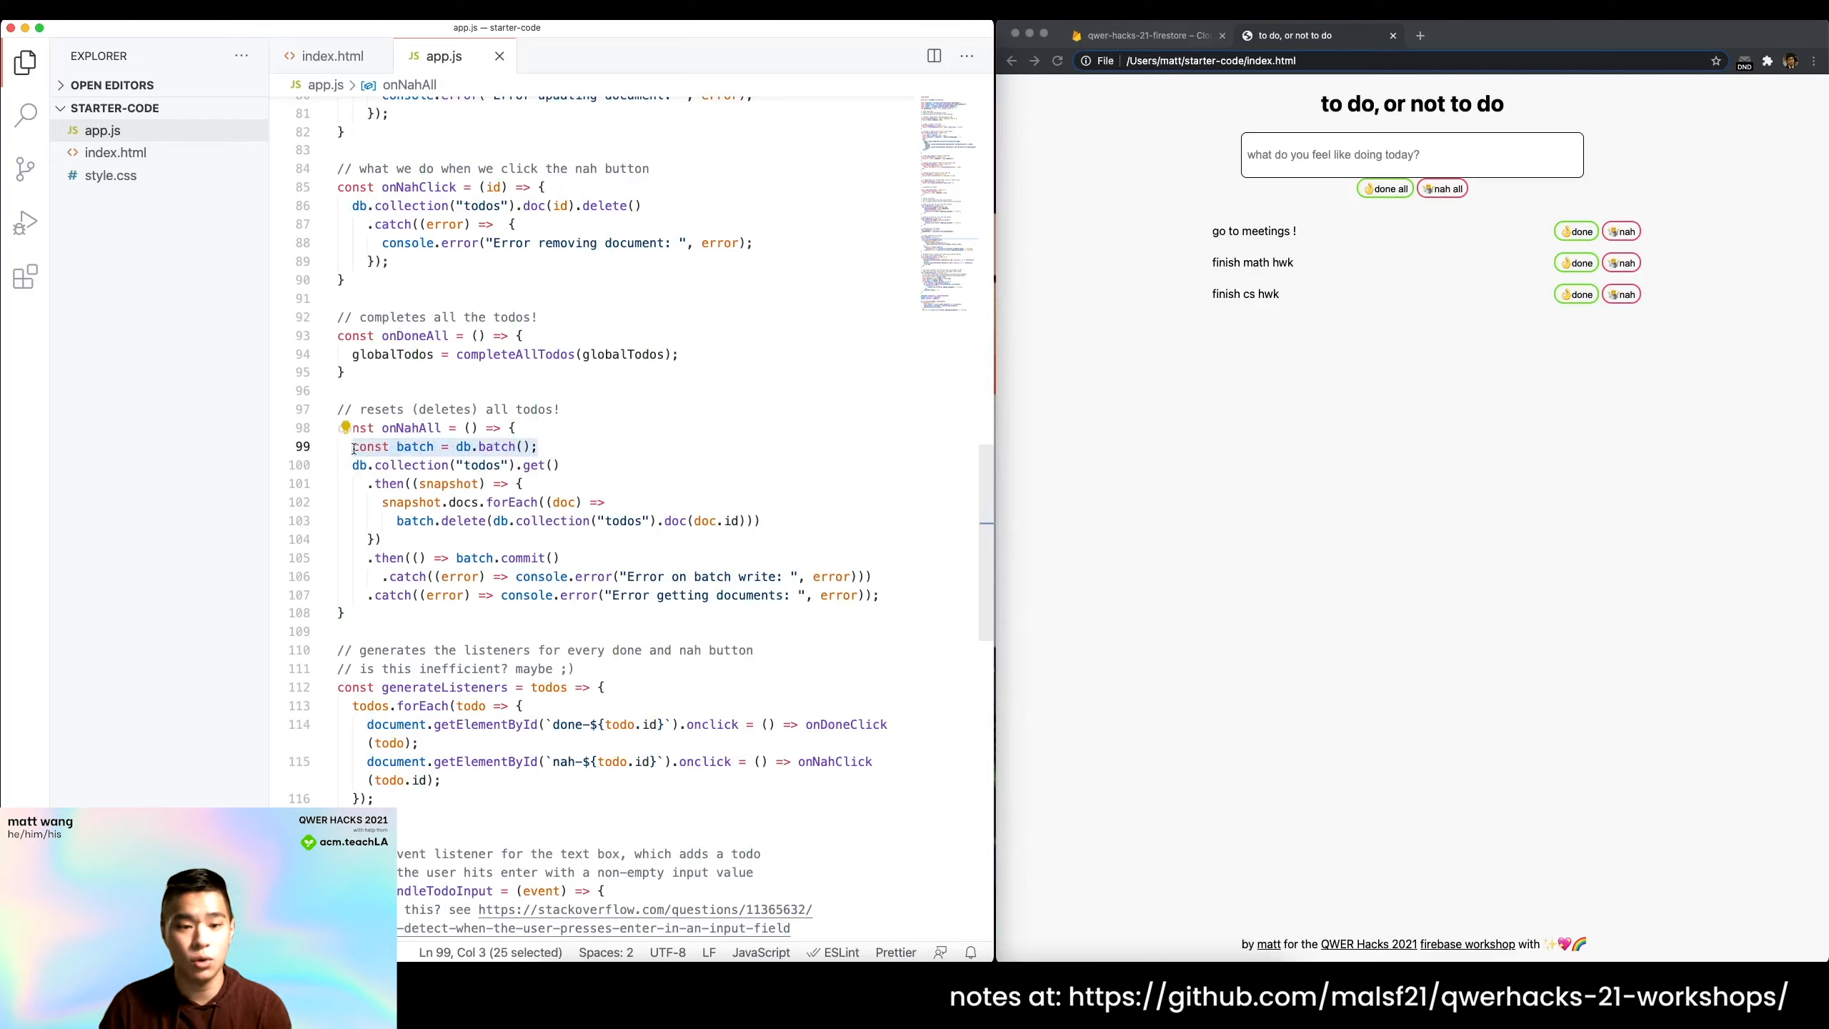
left_click(387, 483)
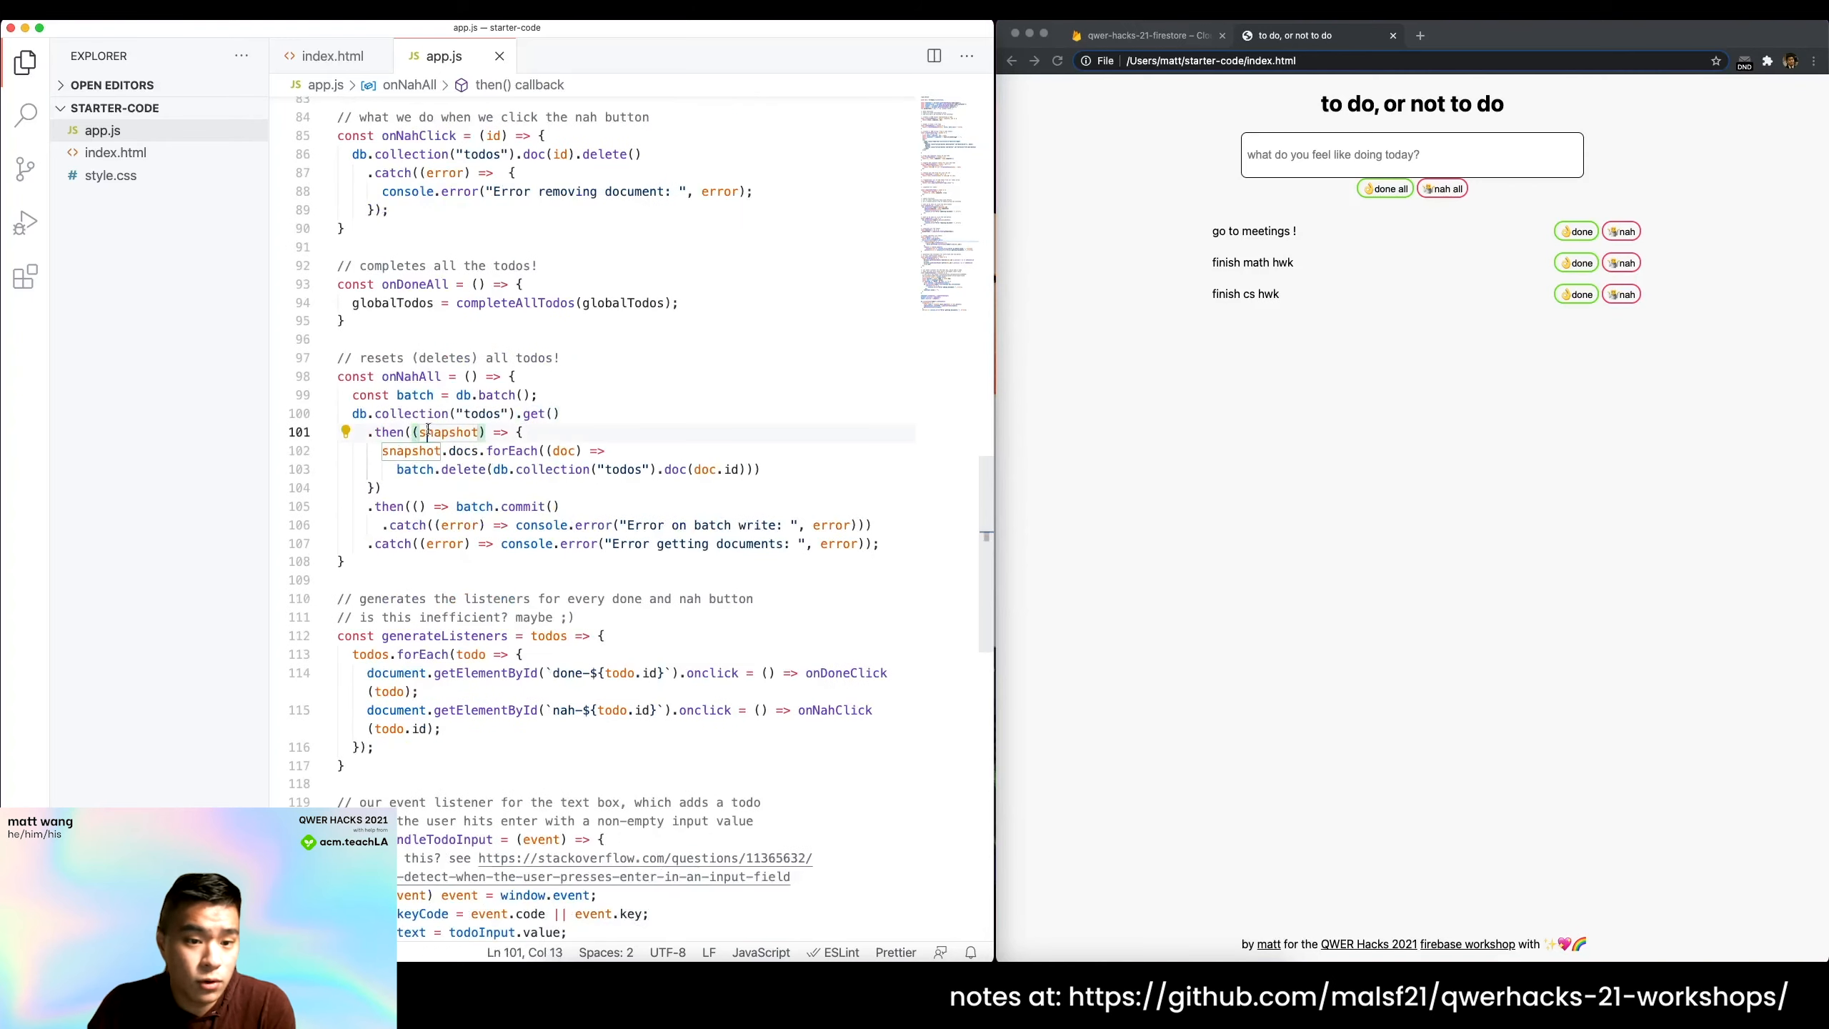
left_click(429, 413)
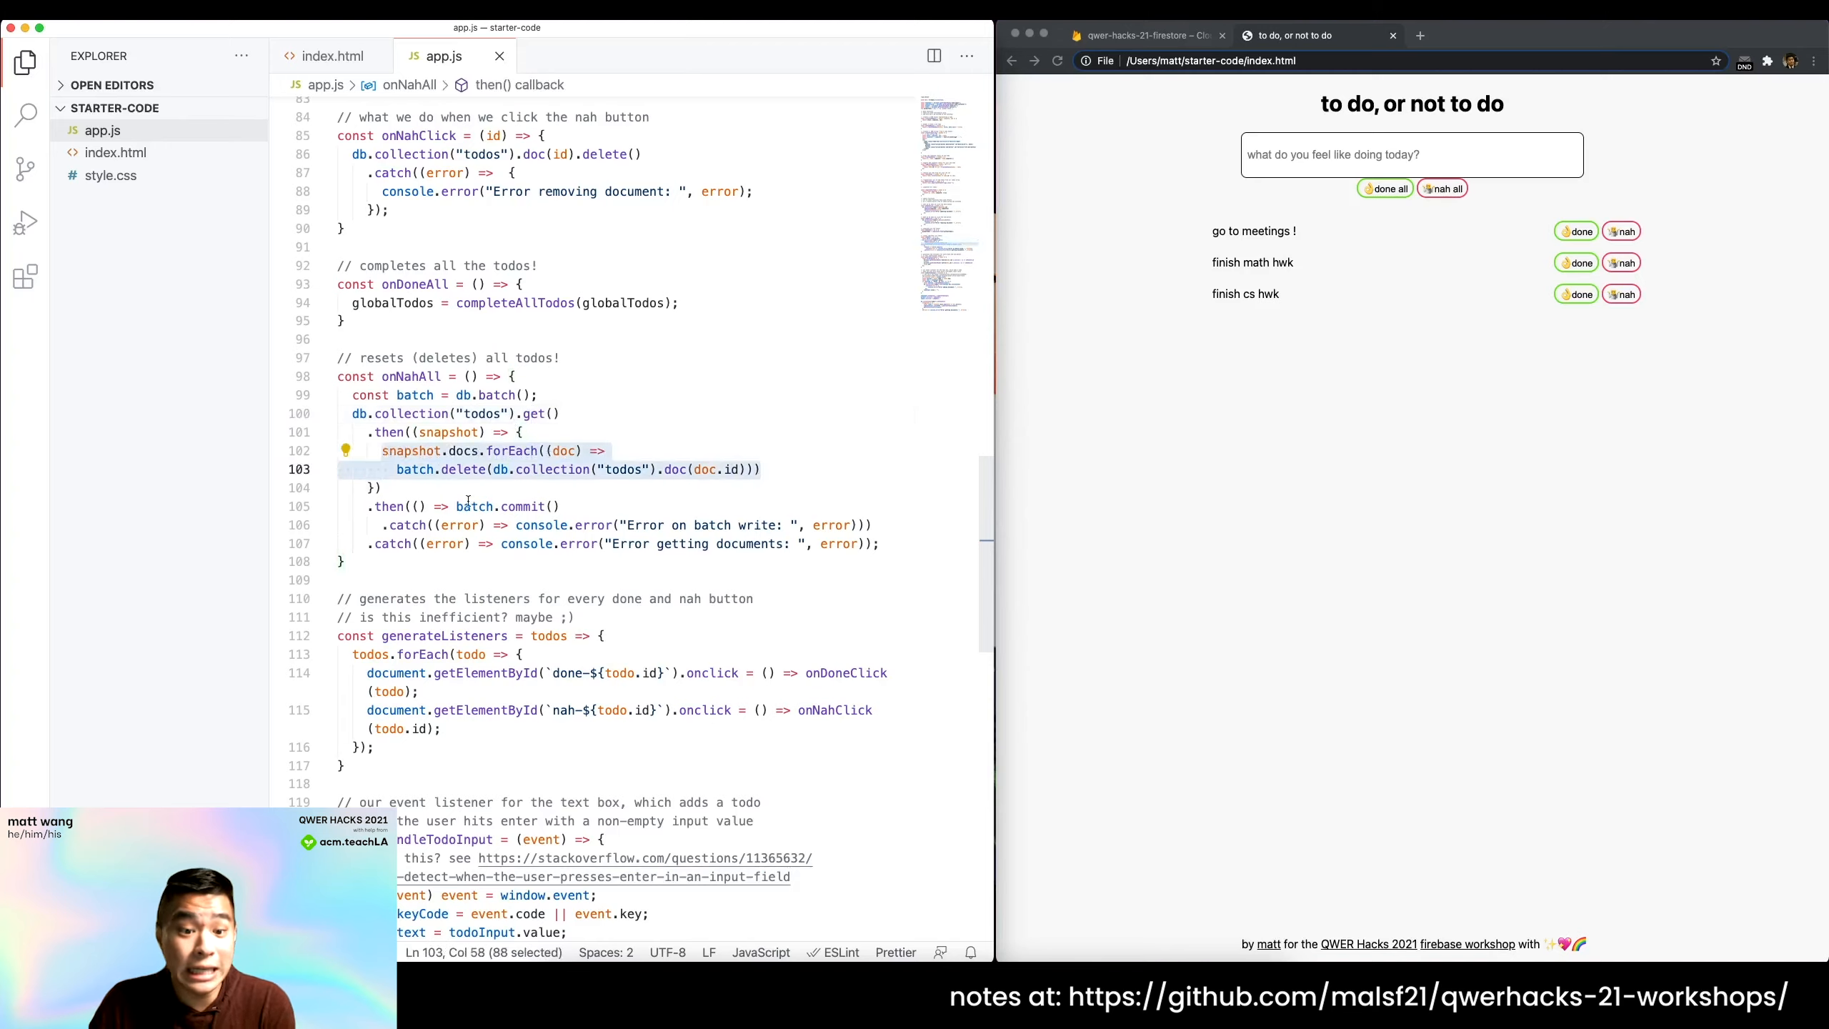
left_click(513, 450)
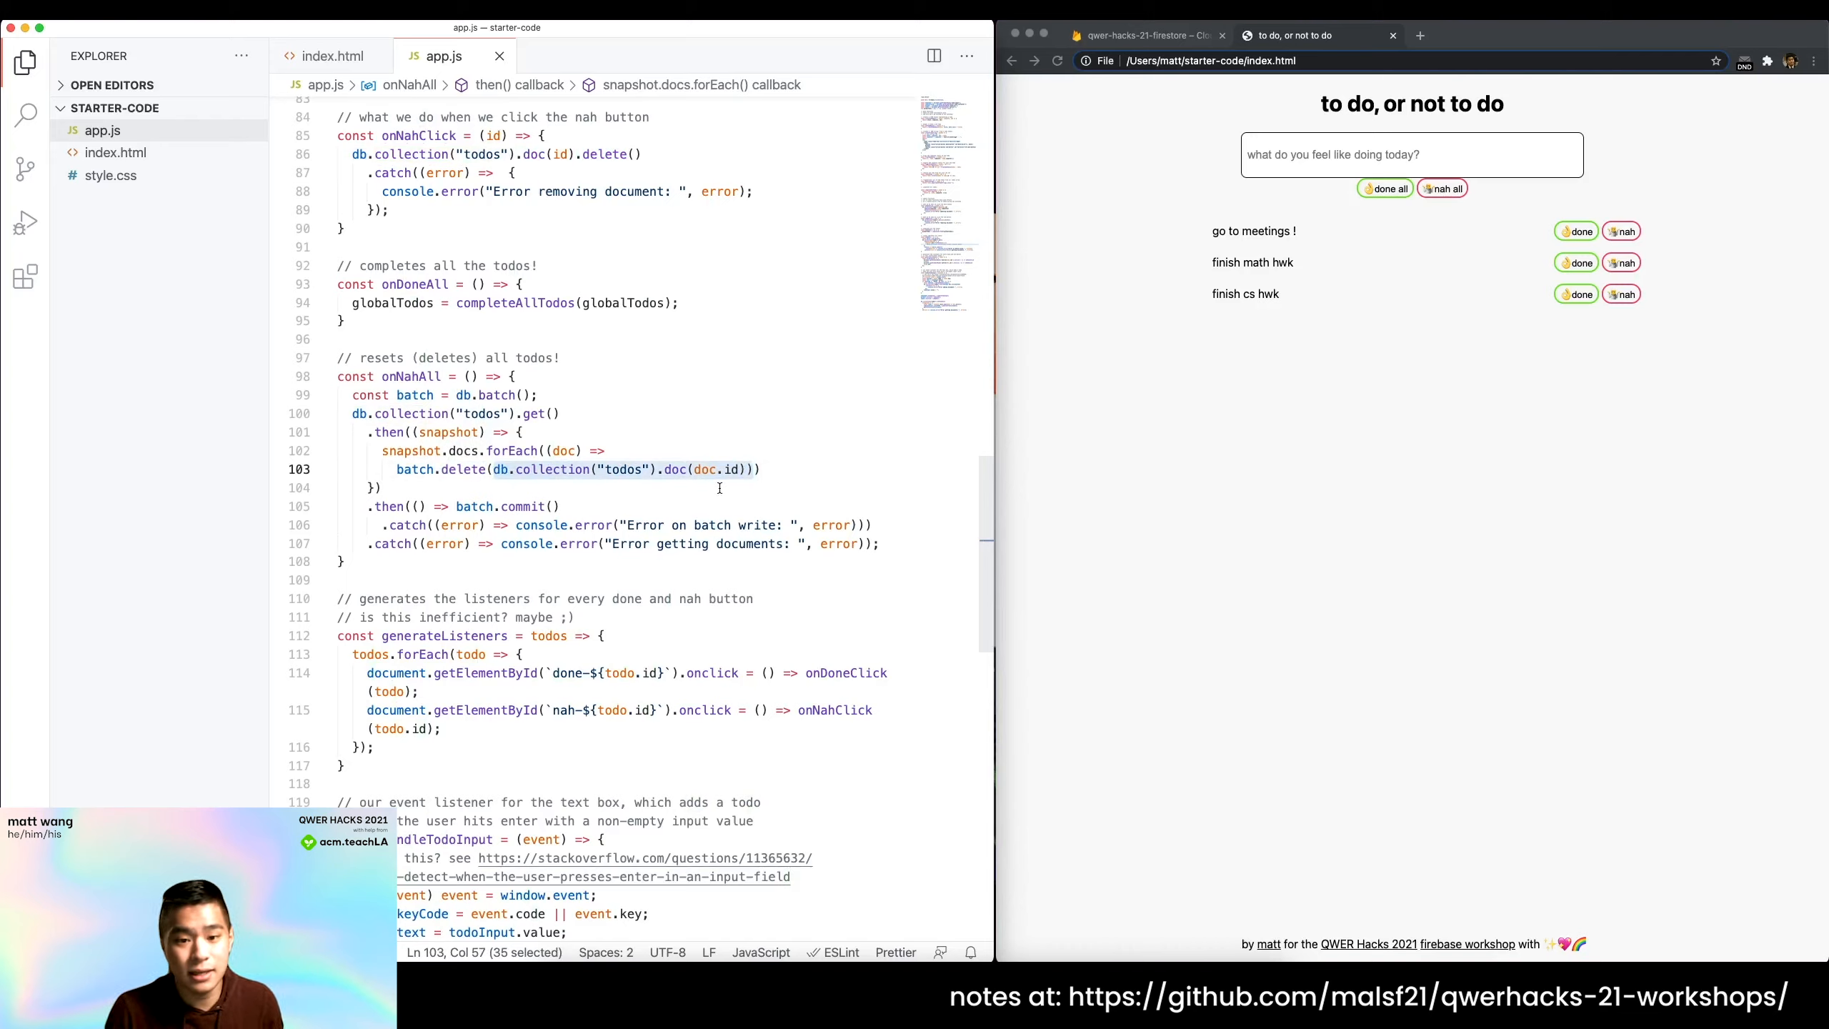
left_click(693, 469)
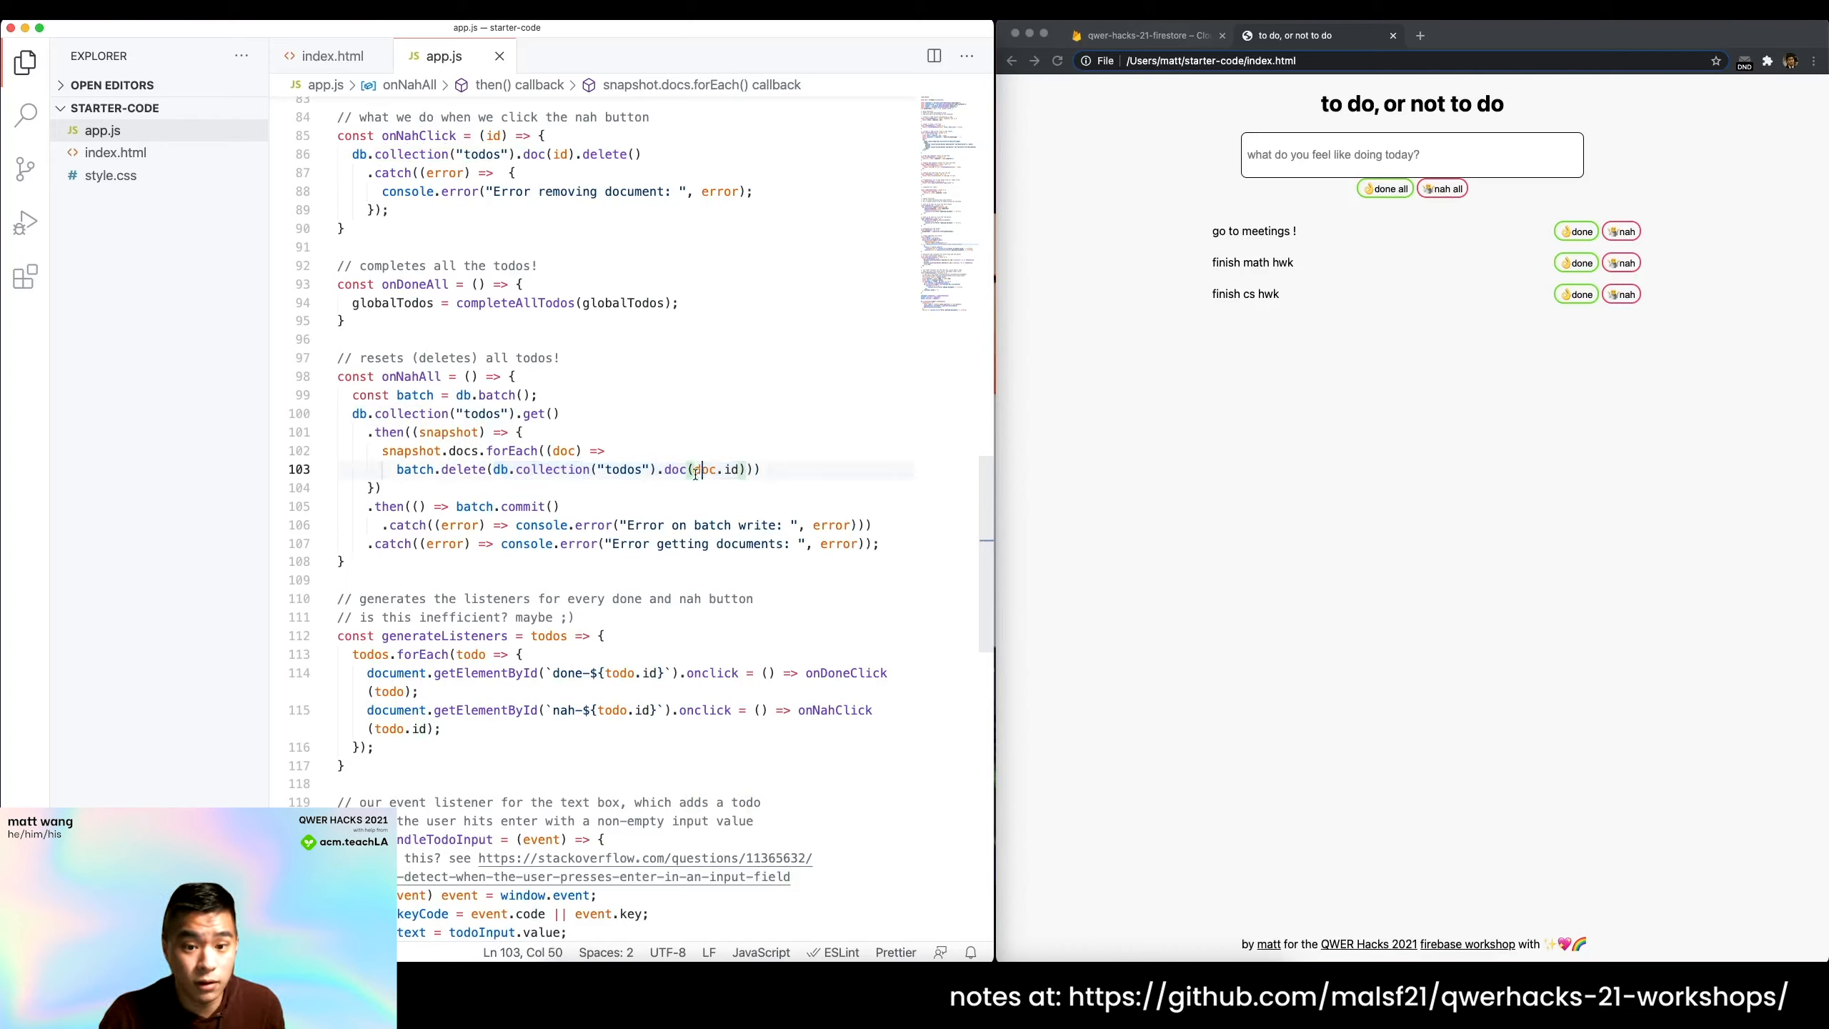
left_click(373, 487)
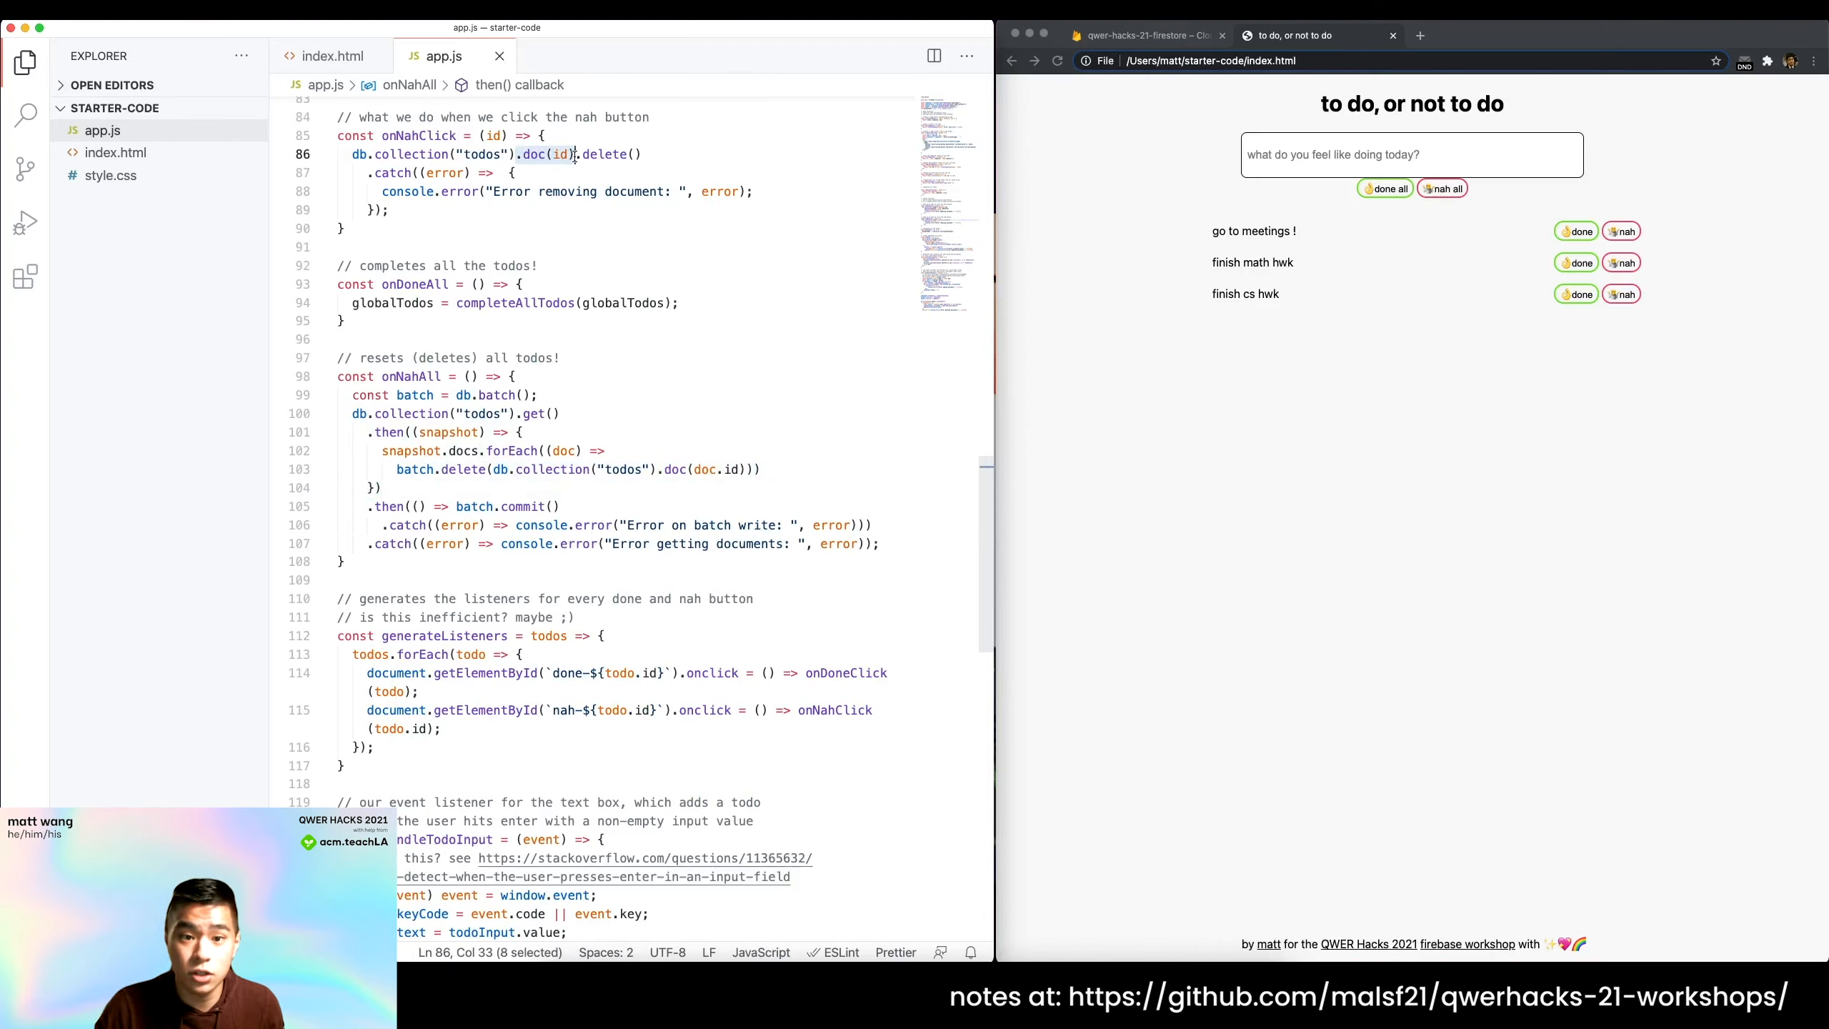
Compare with onNahClick's single-todo delete and highlight the batch.commit() call.
left_click(424, 433)
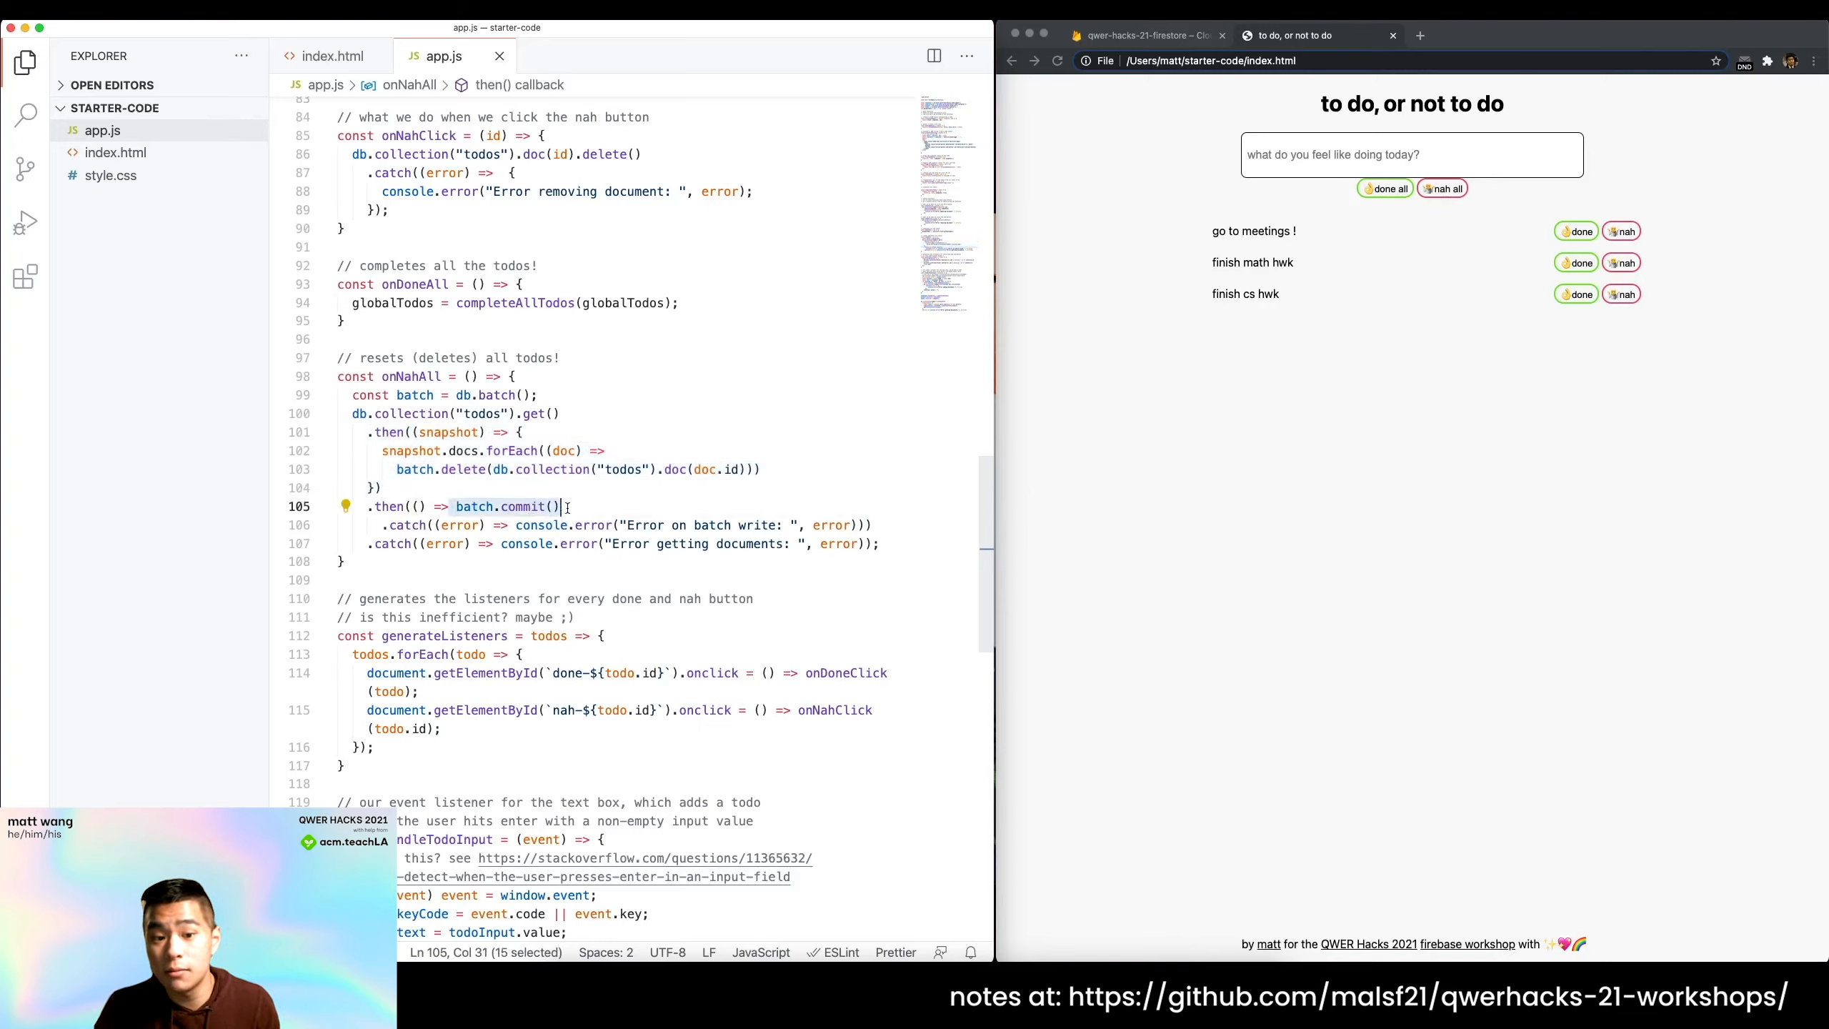
left_click(361, 506)
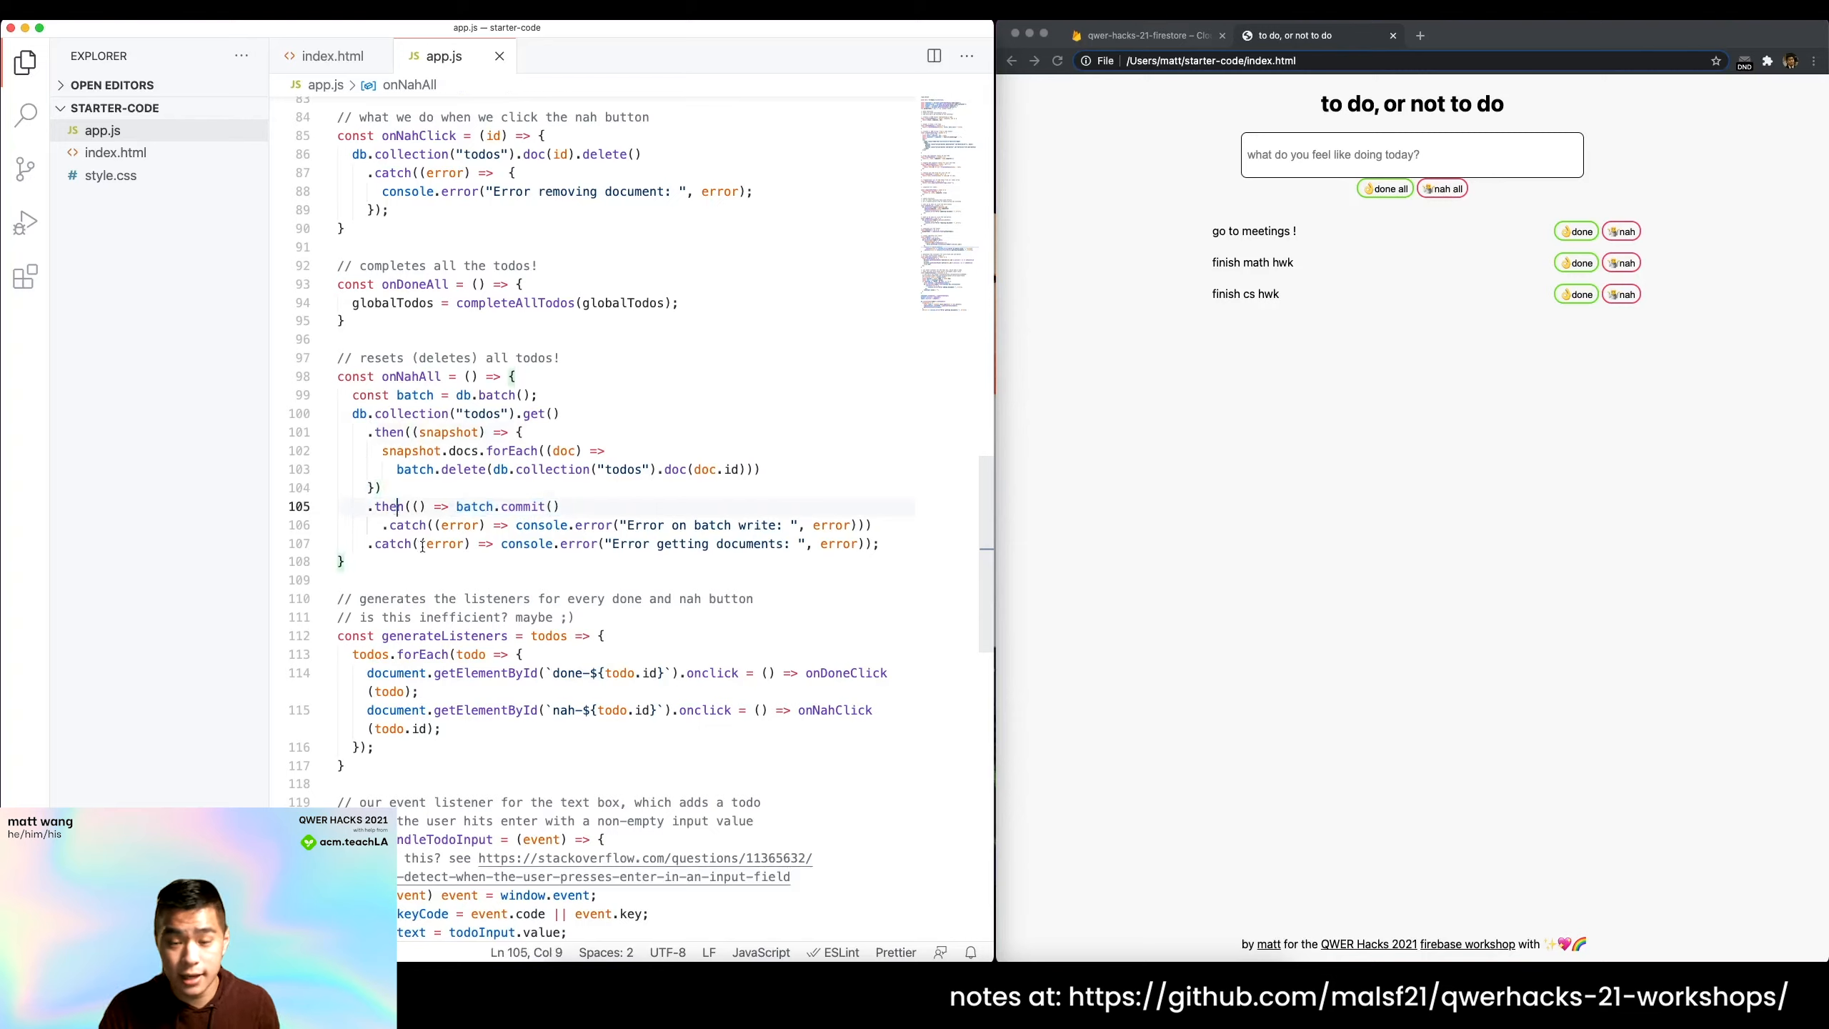
left_click(409, 543)
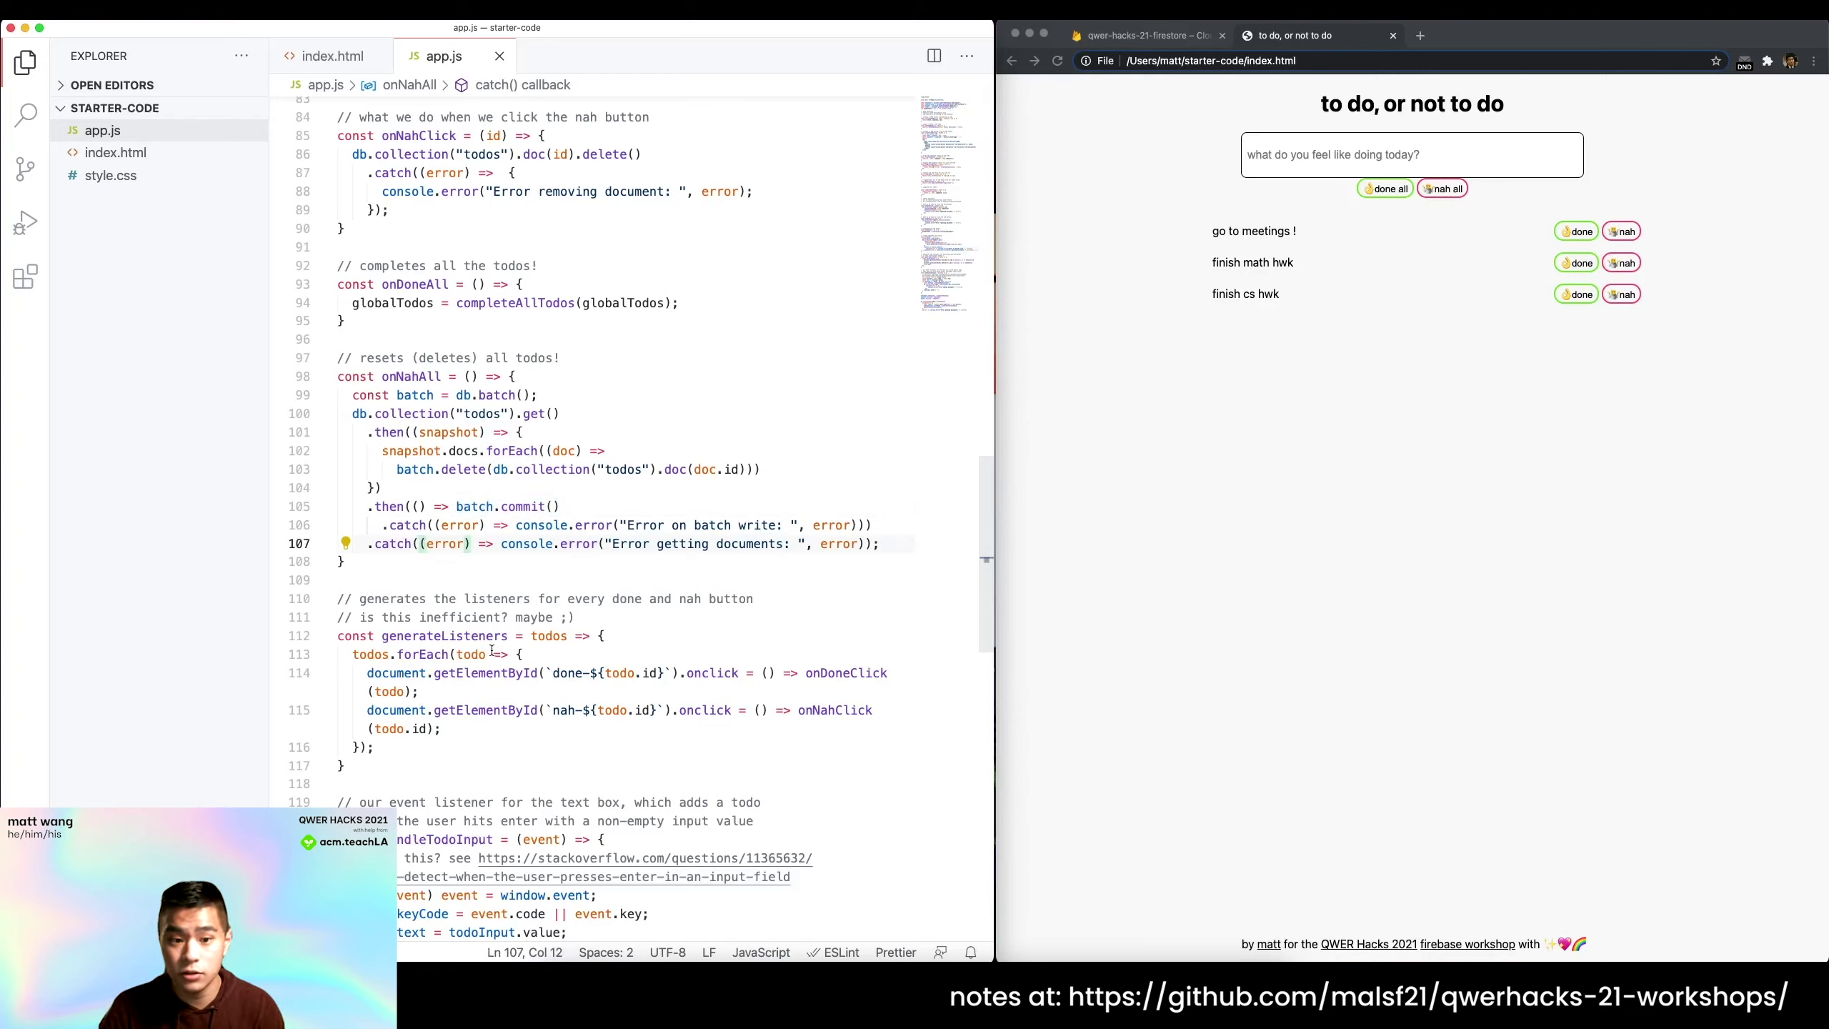
mouse_move(479, 615)
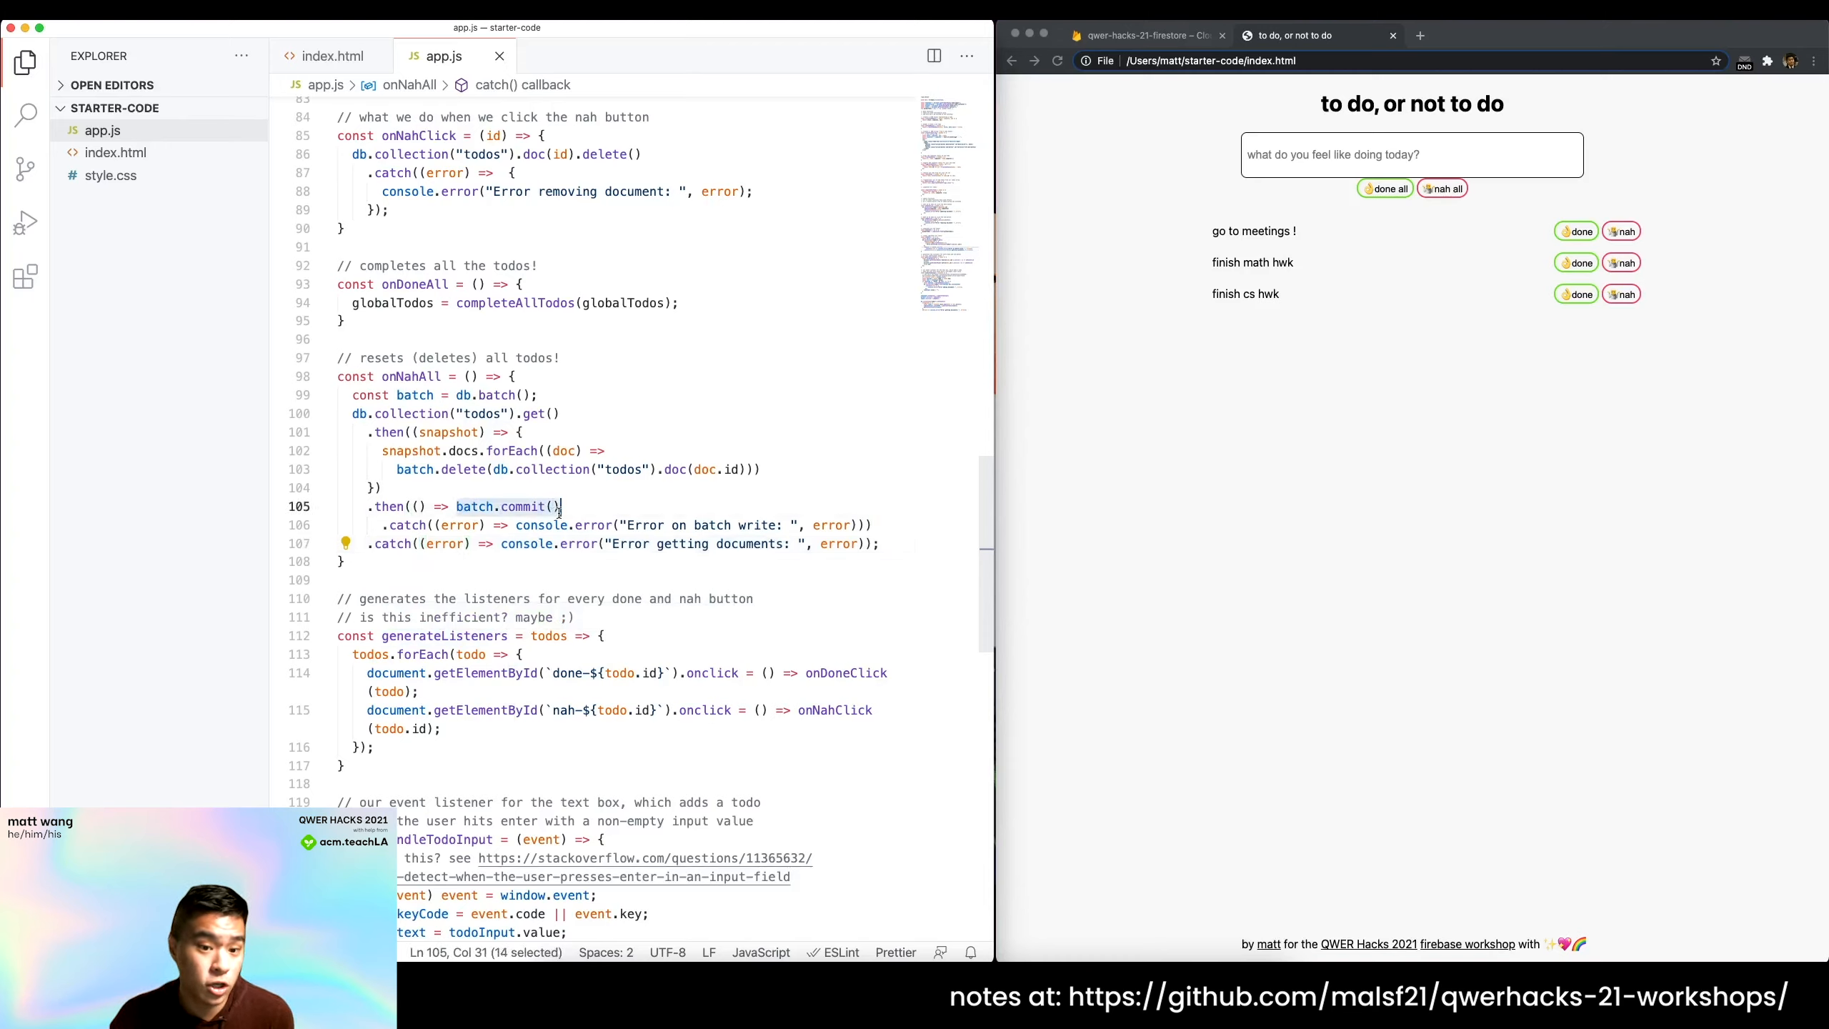
left_click(560, 505)
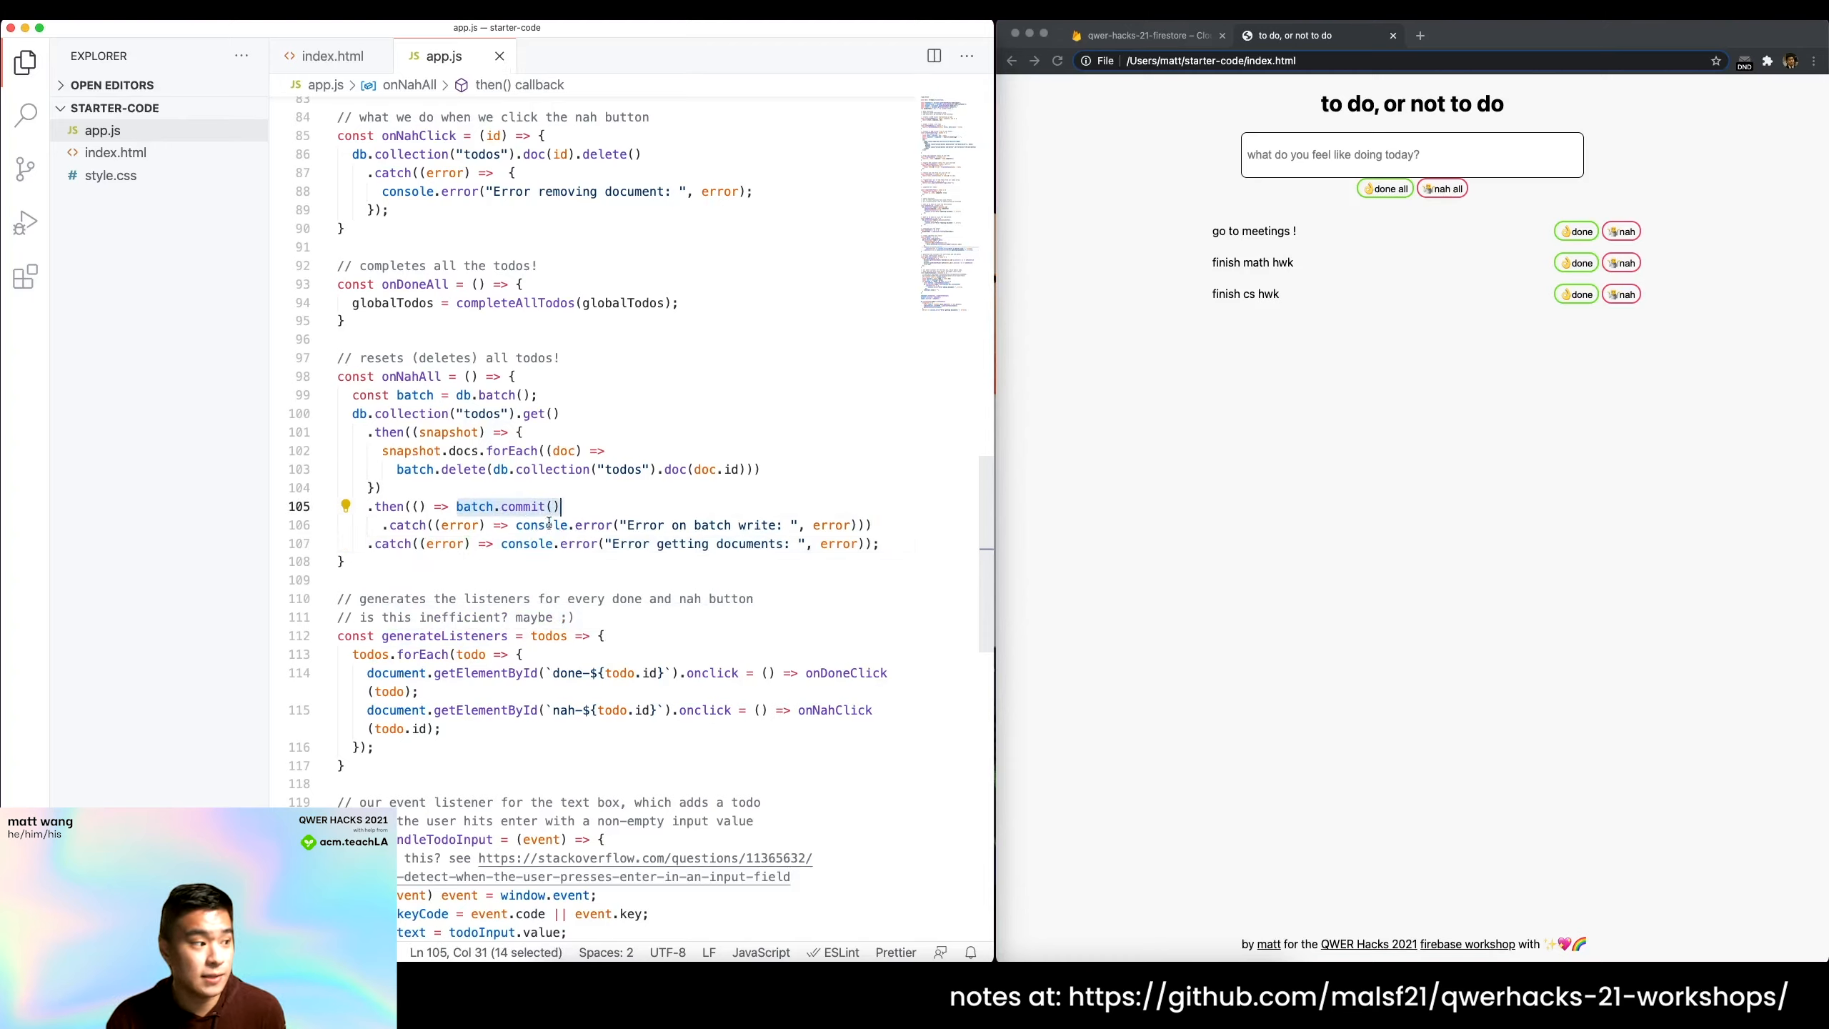
mouse_move(549, 524)
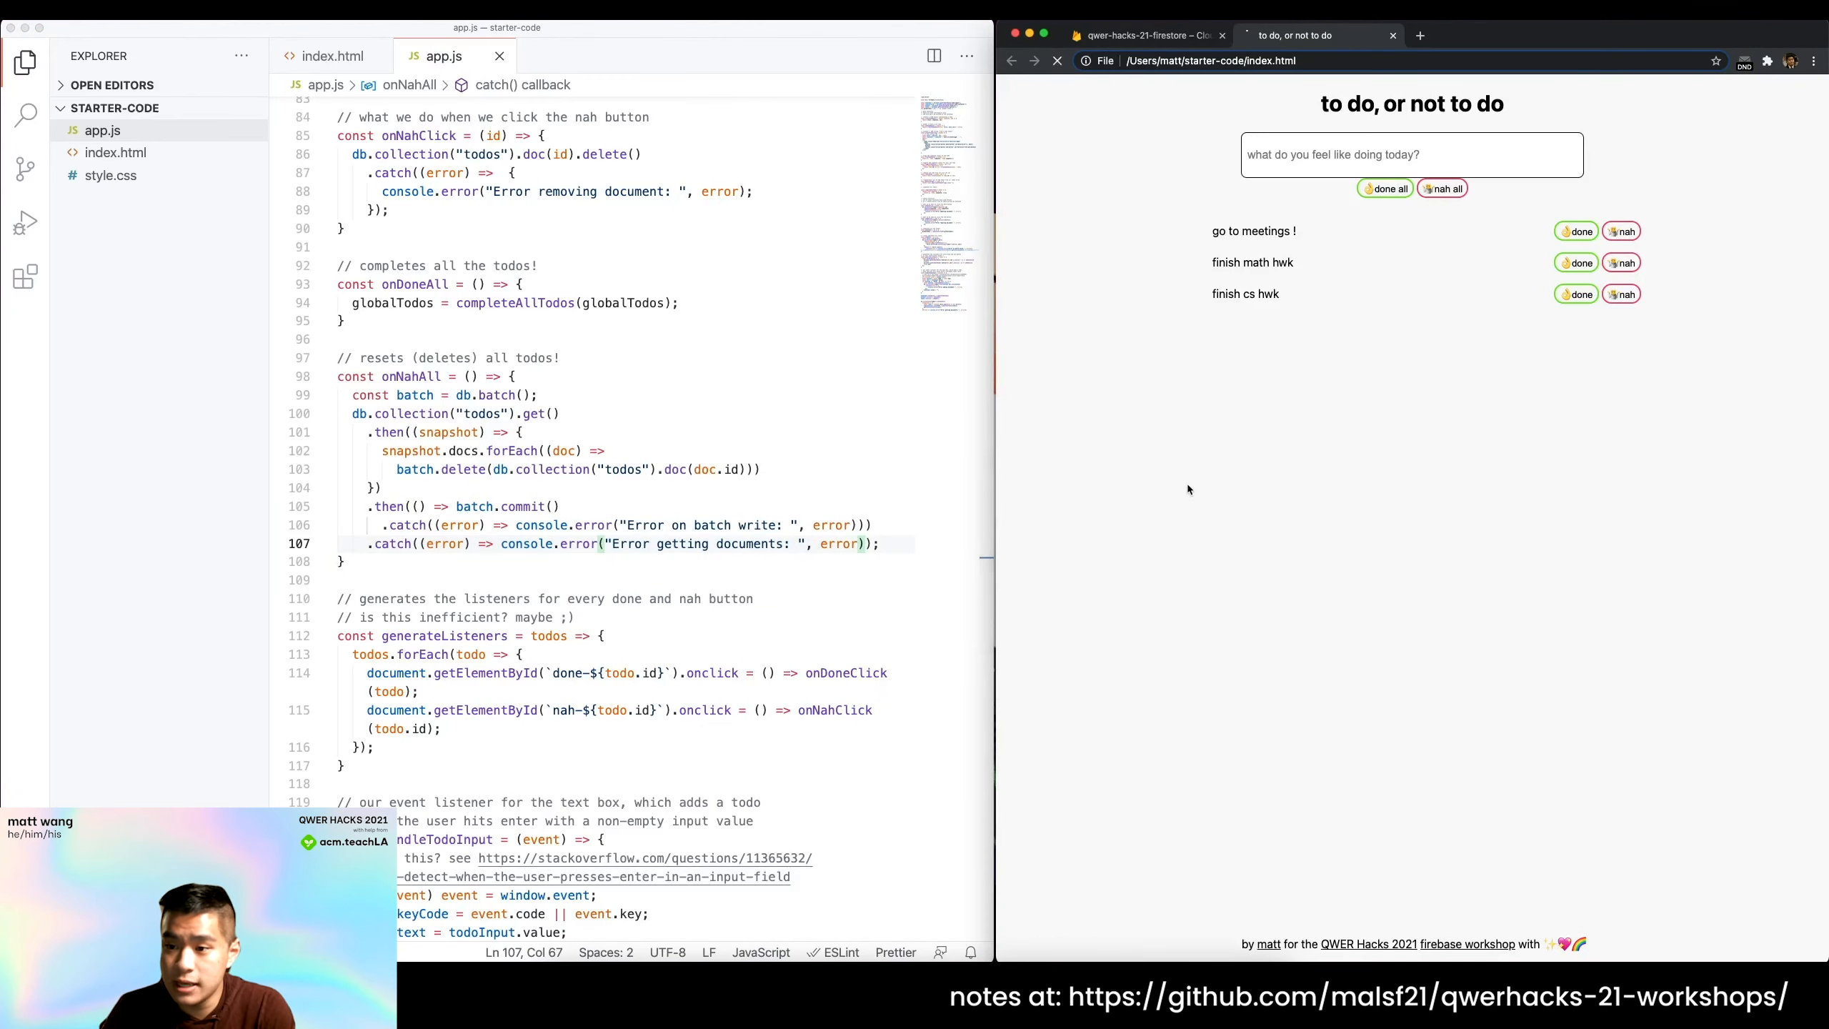
Run nah all, confirm the todos are gone from Firestore, and return to the empty app and code.
left_click(1442, 187)
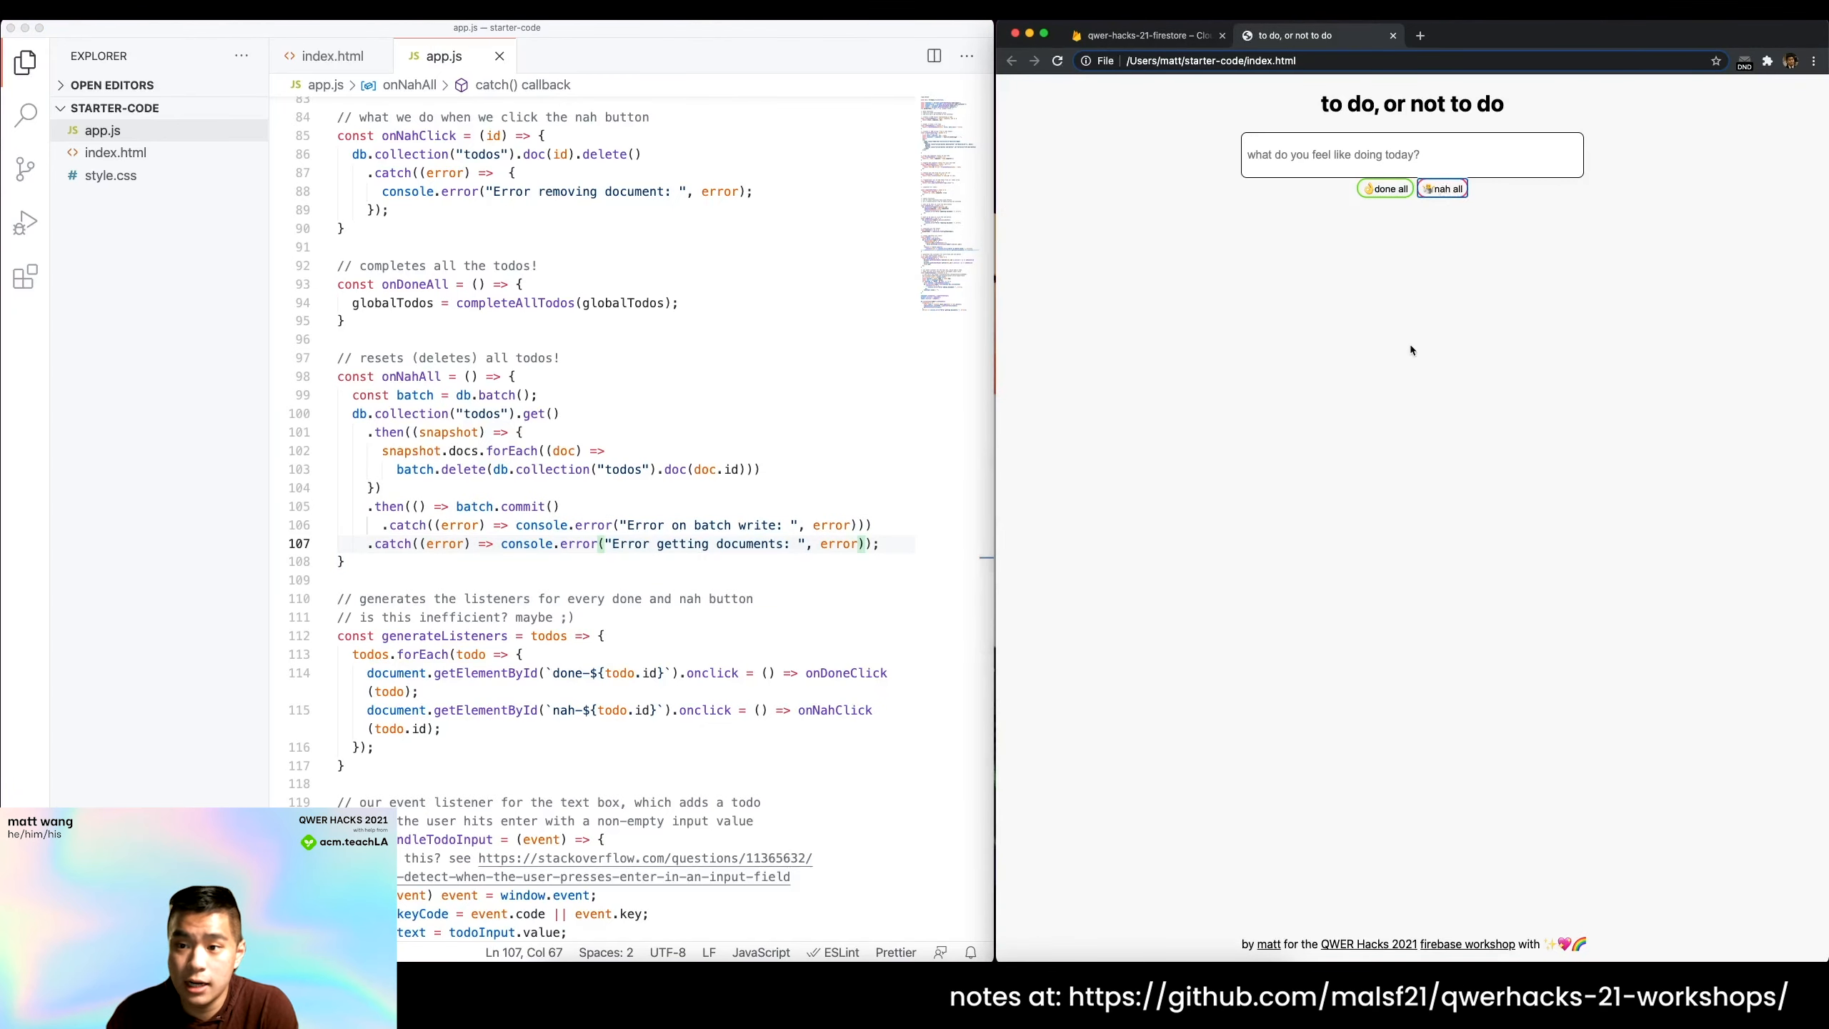
left_click(1143, 34)
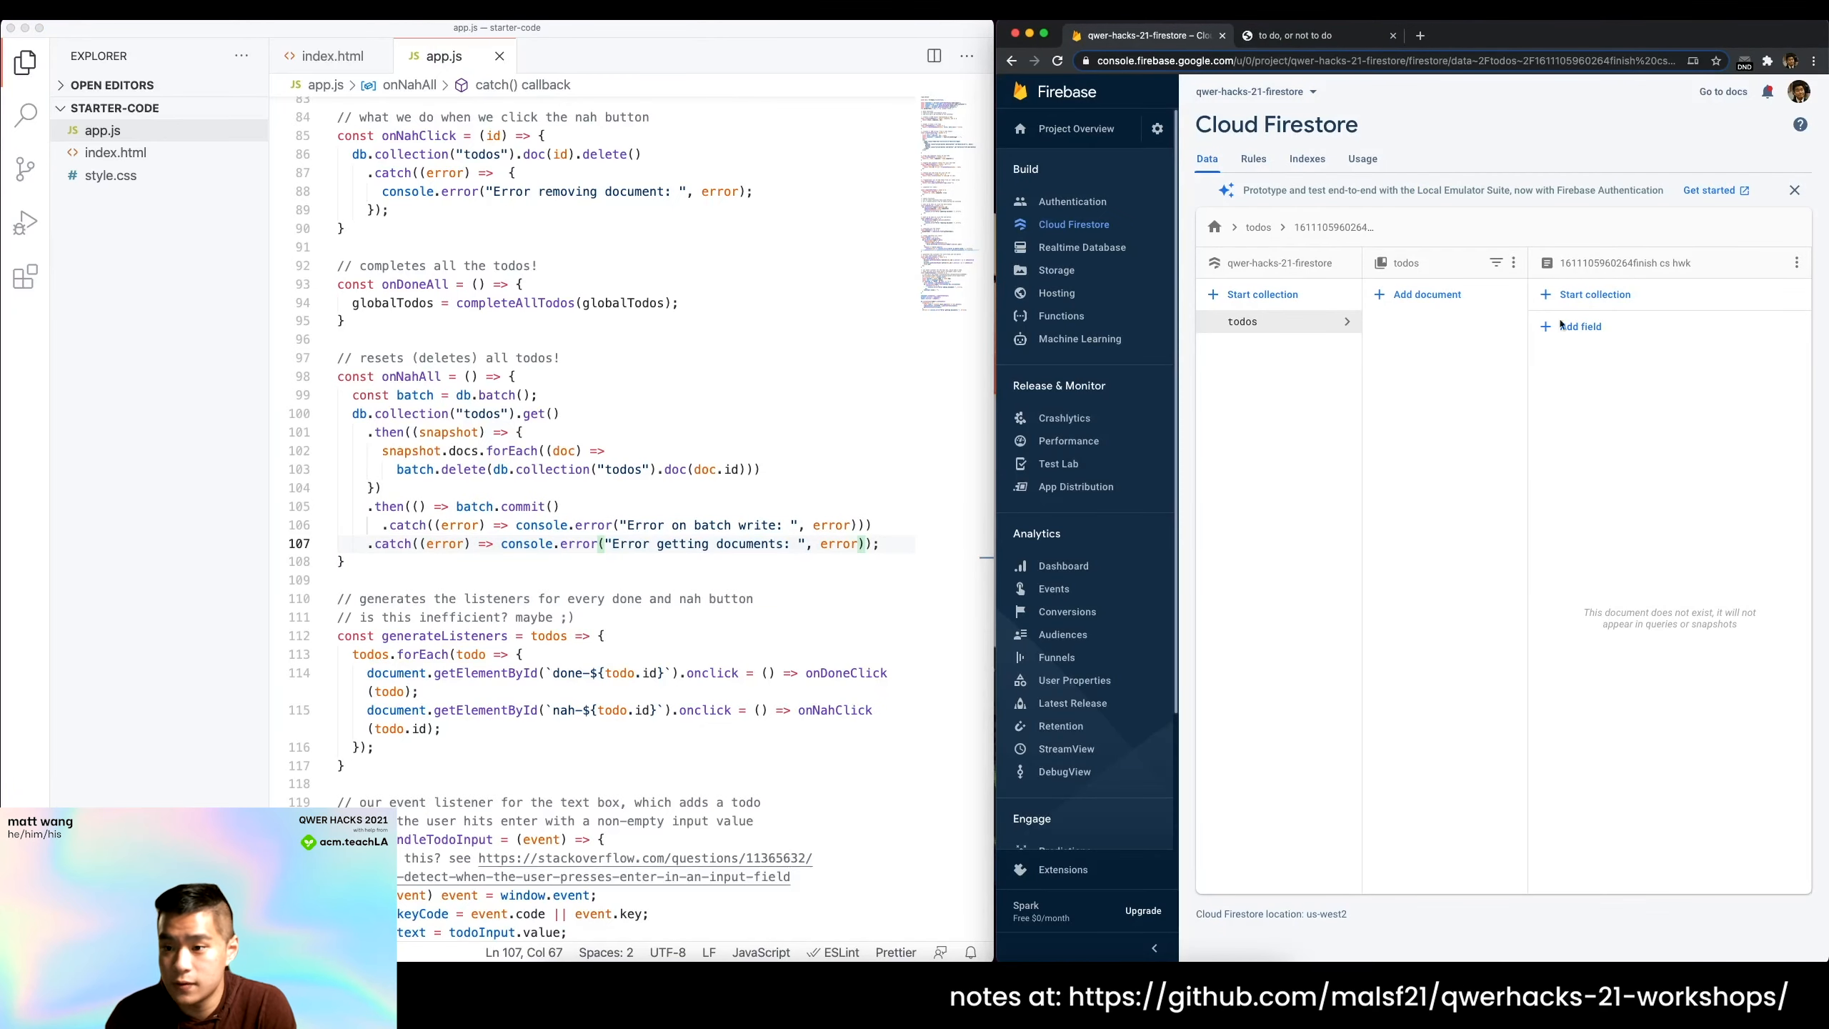
left_click(1290, 34)
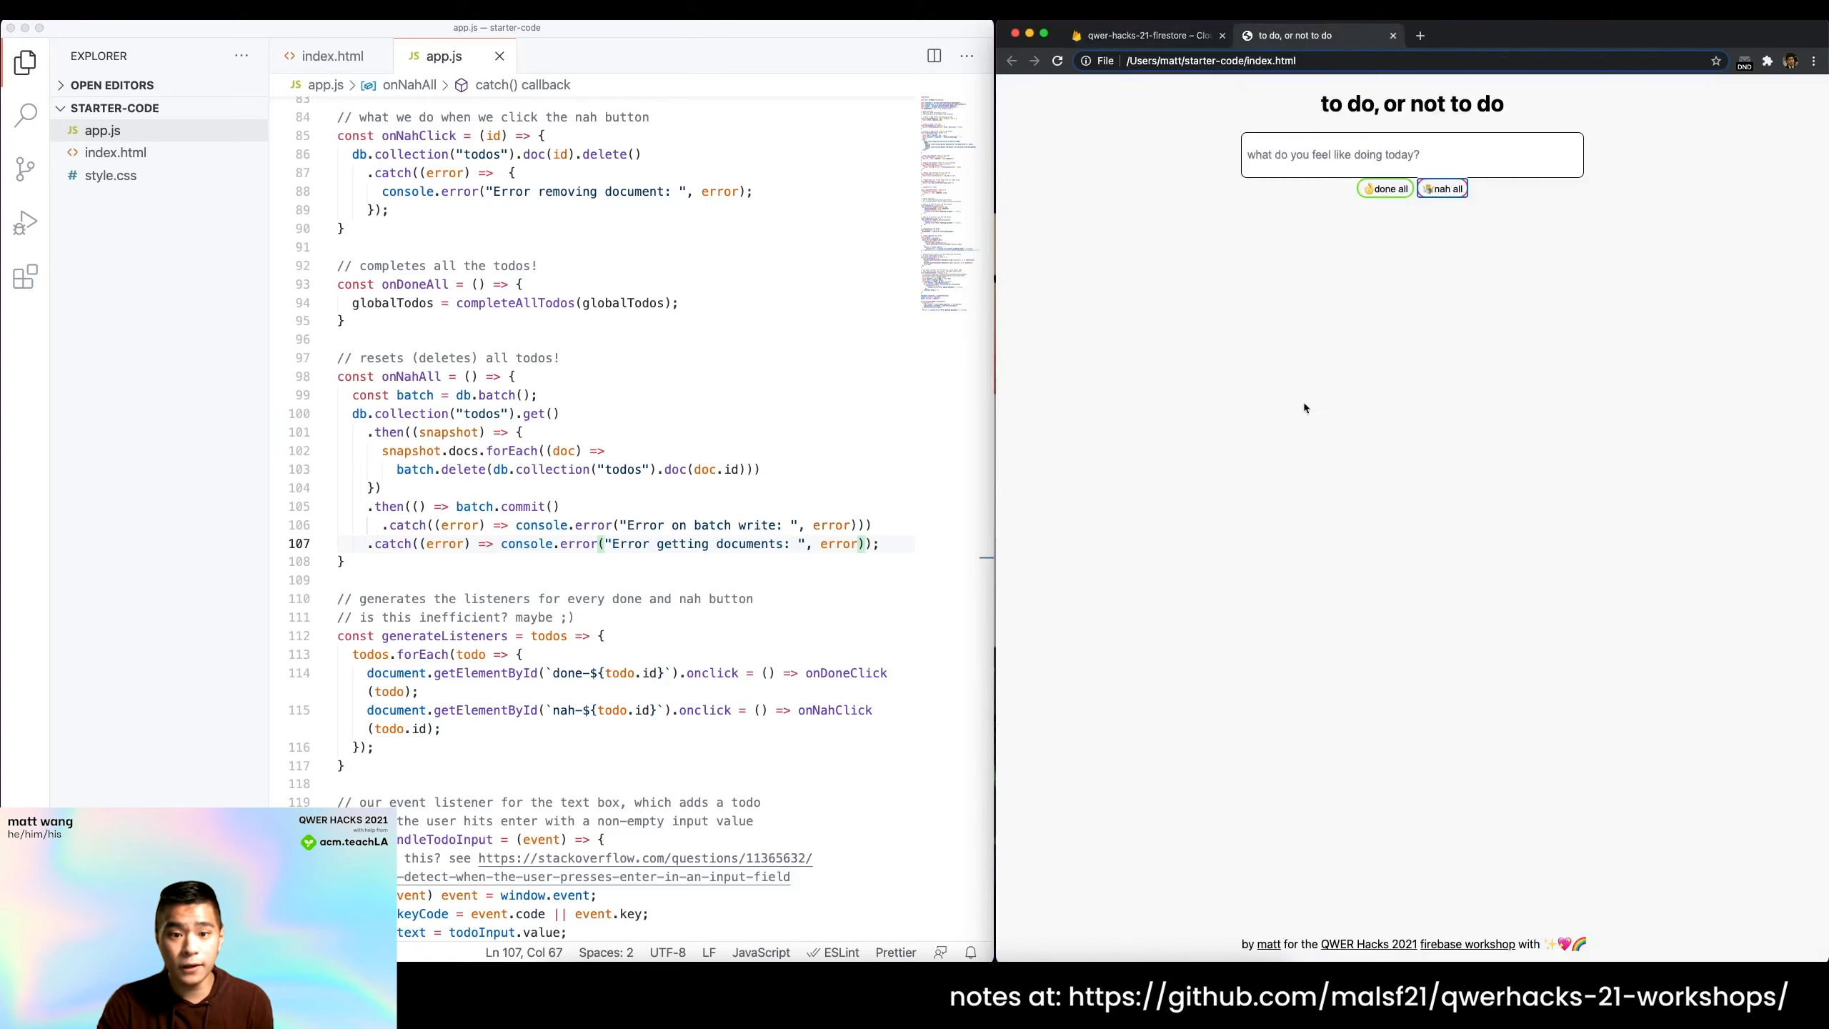
mouse_move(340, 501)
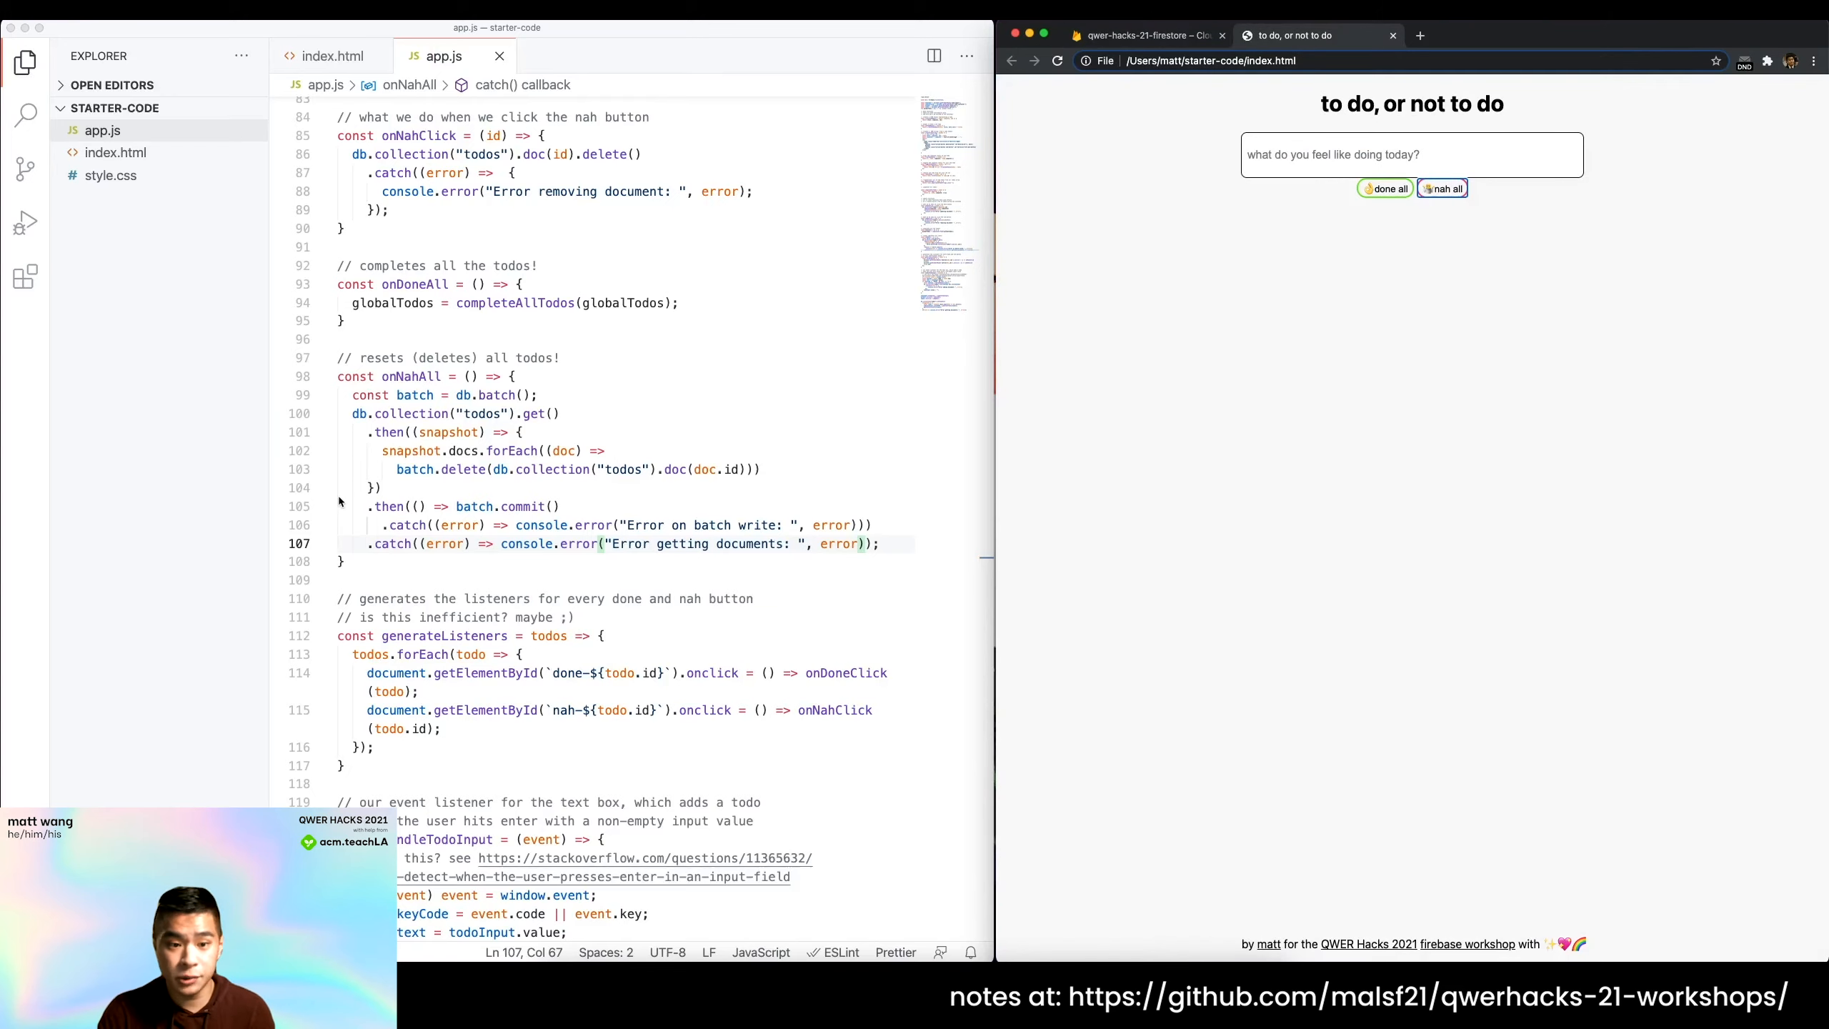
mouse_move(330, 494)
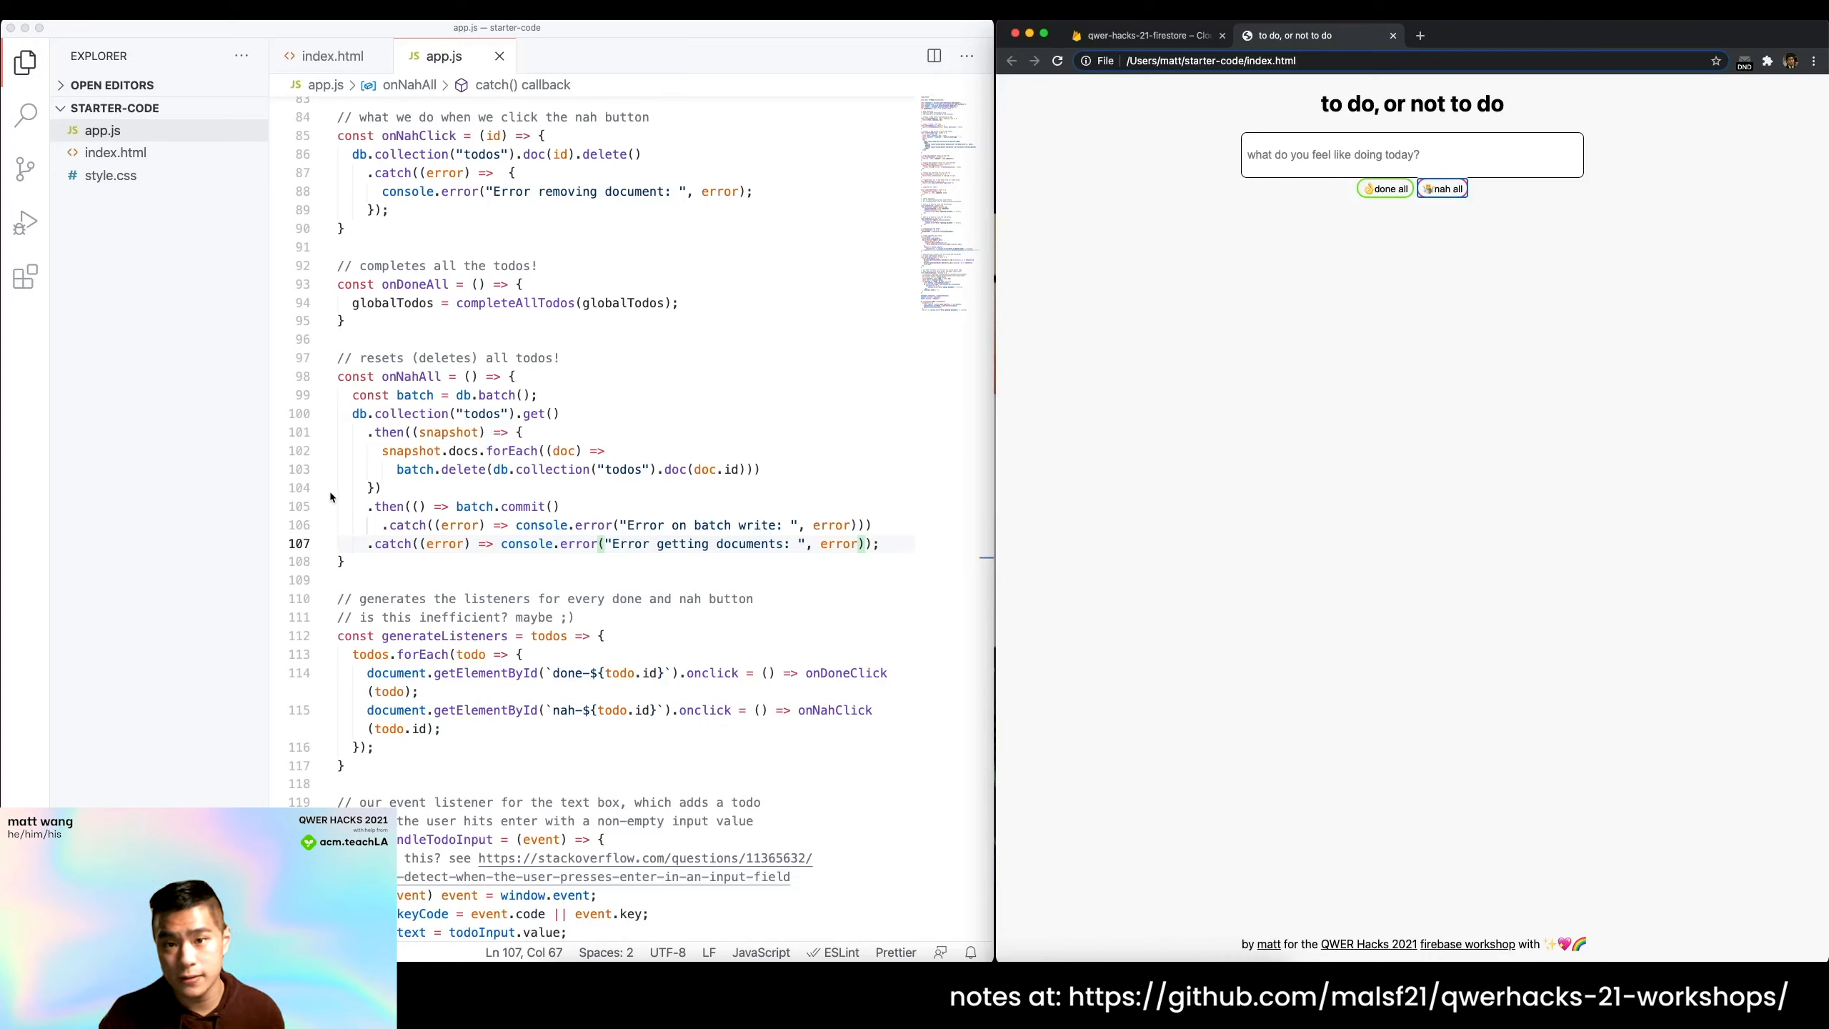
left_click(494, 431)
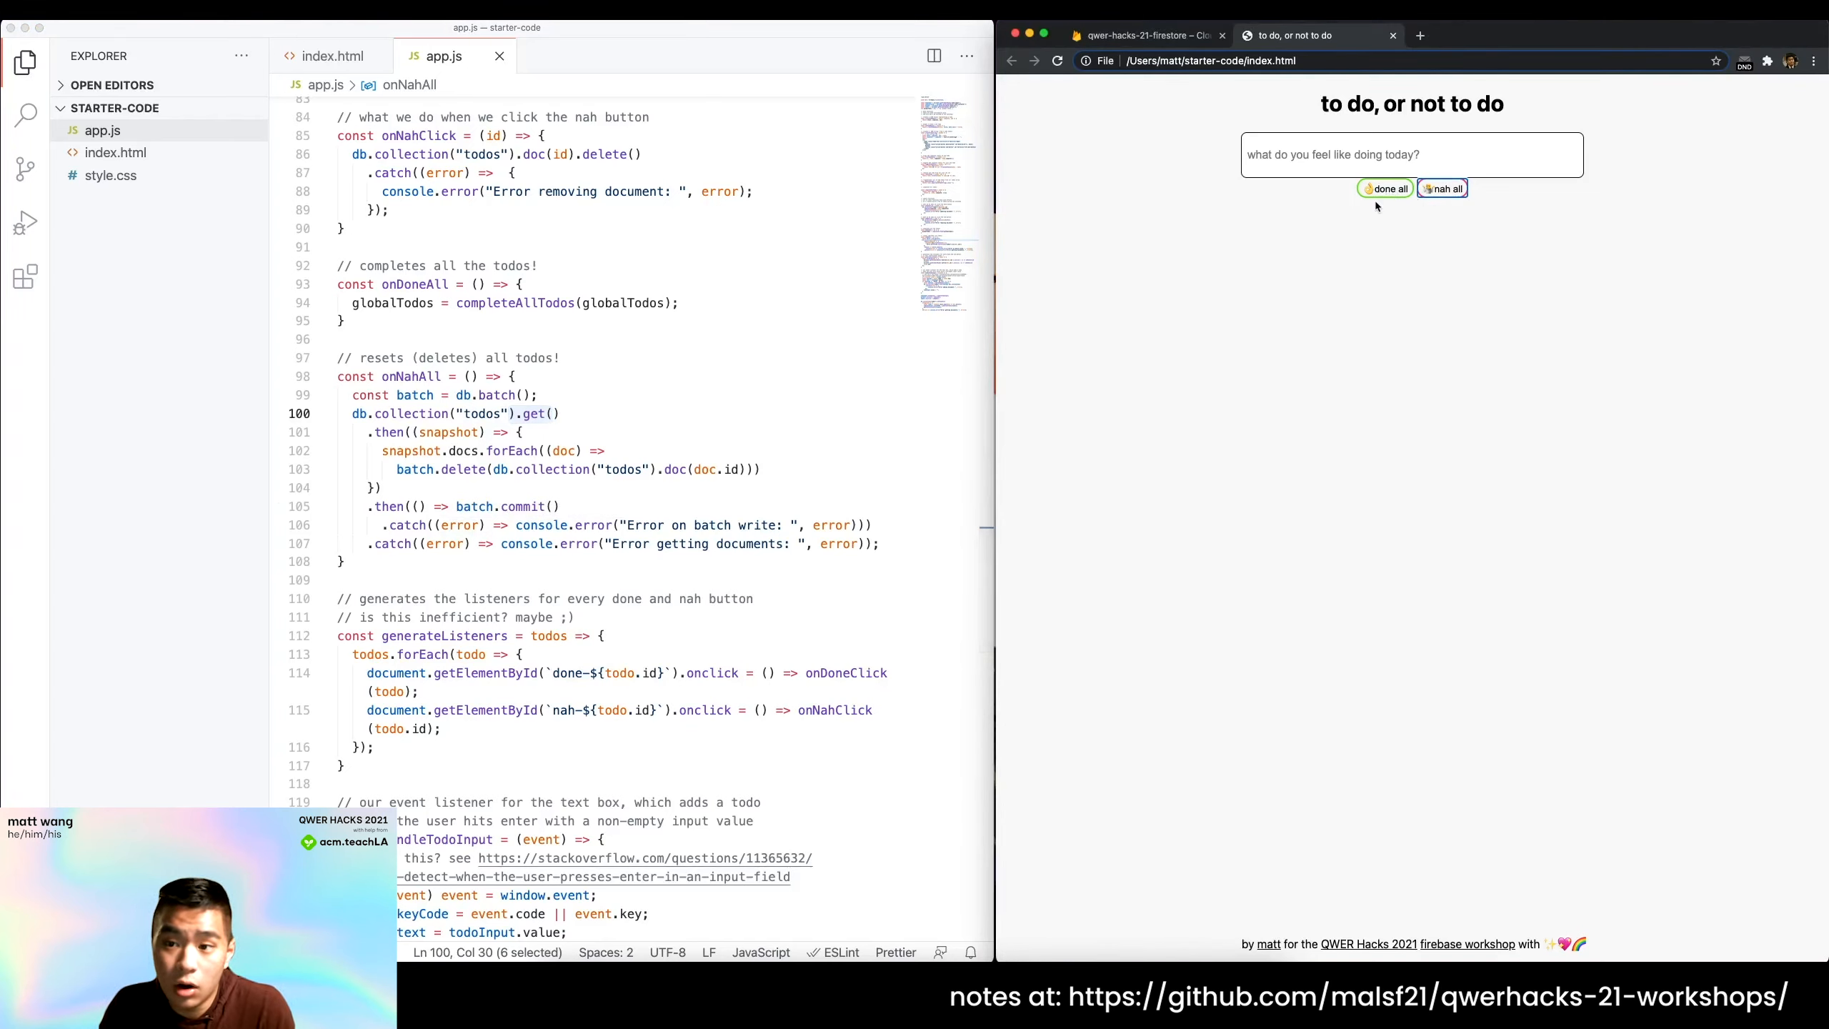
scroll("down", 3)
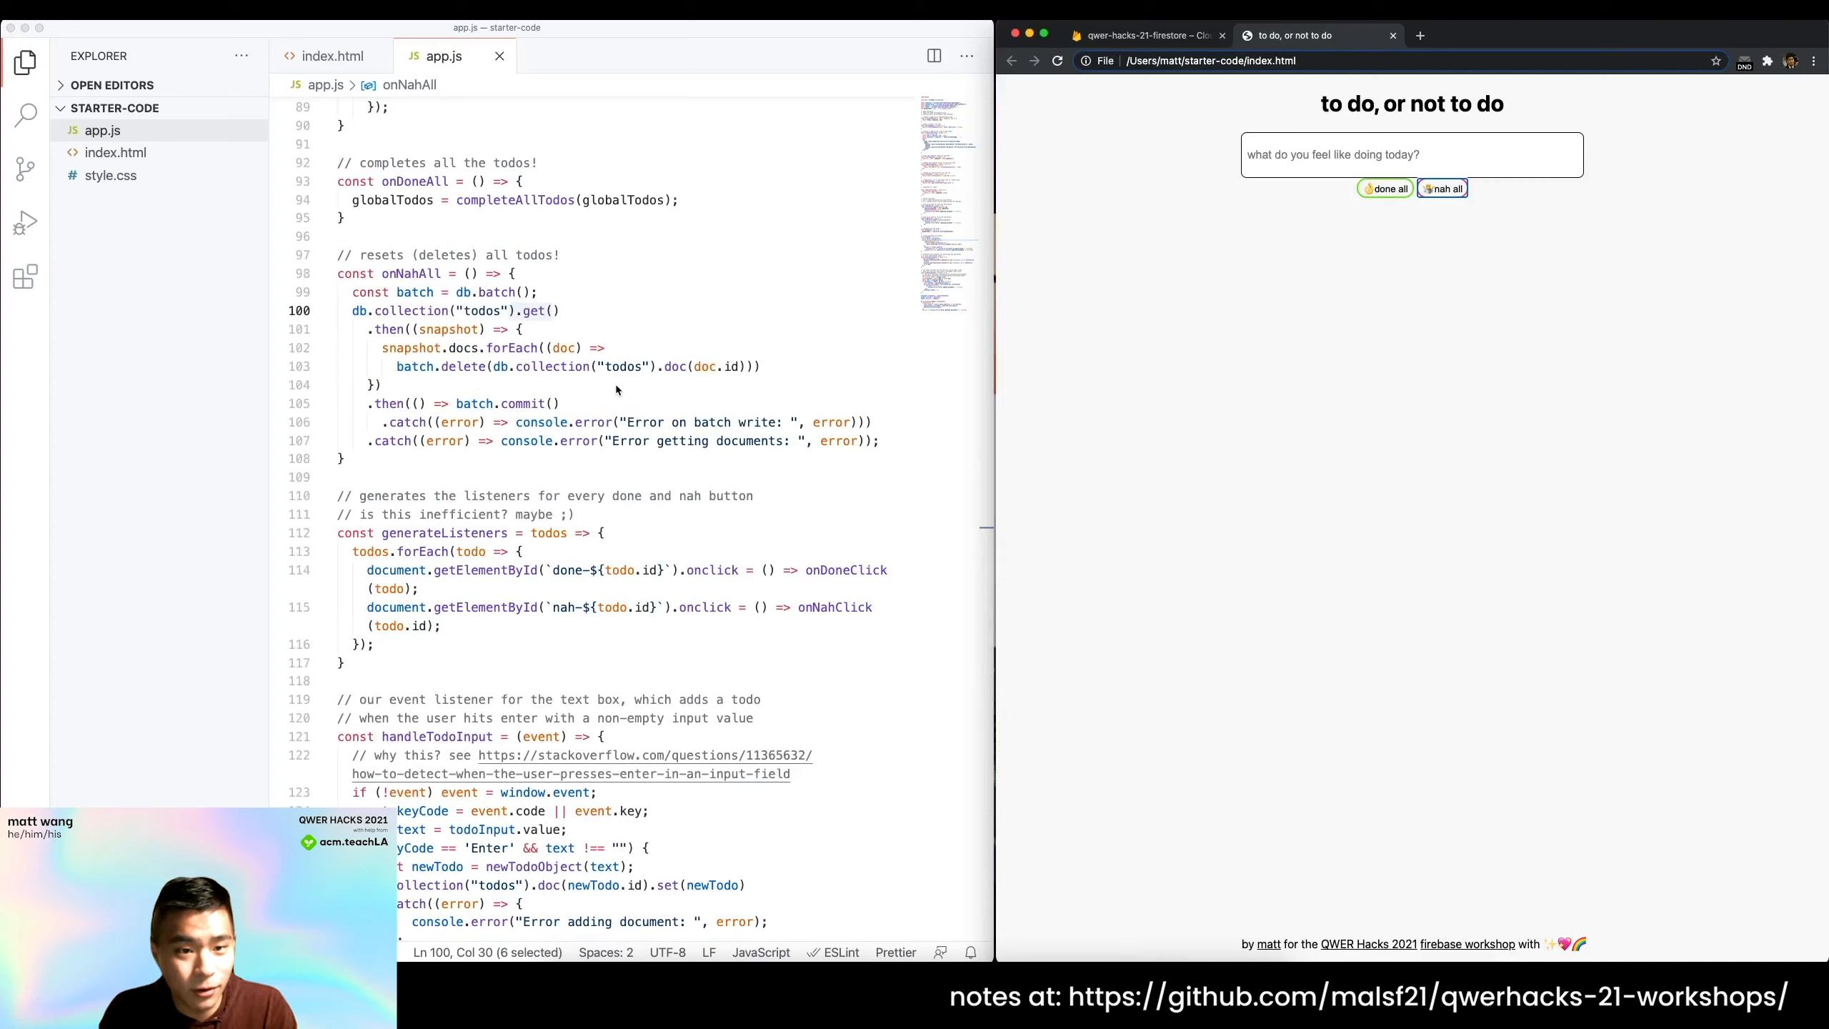
scroll("up", 3)
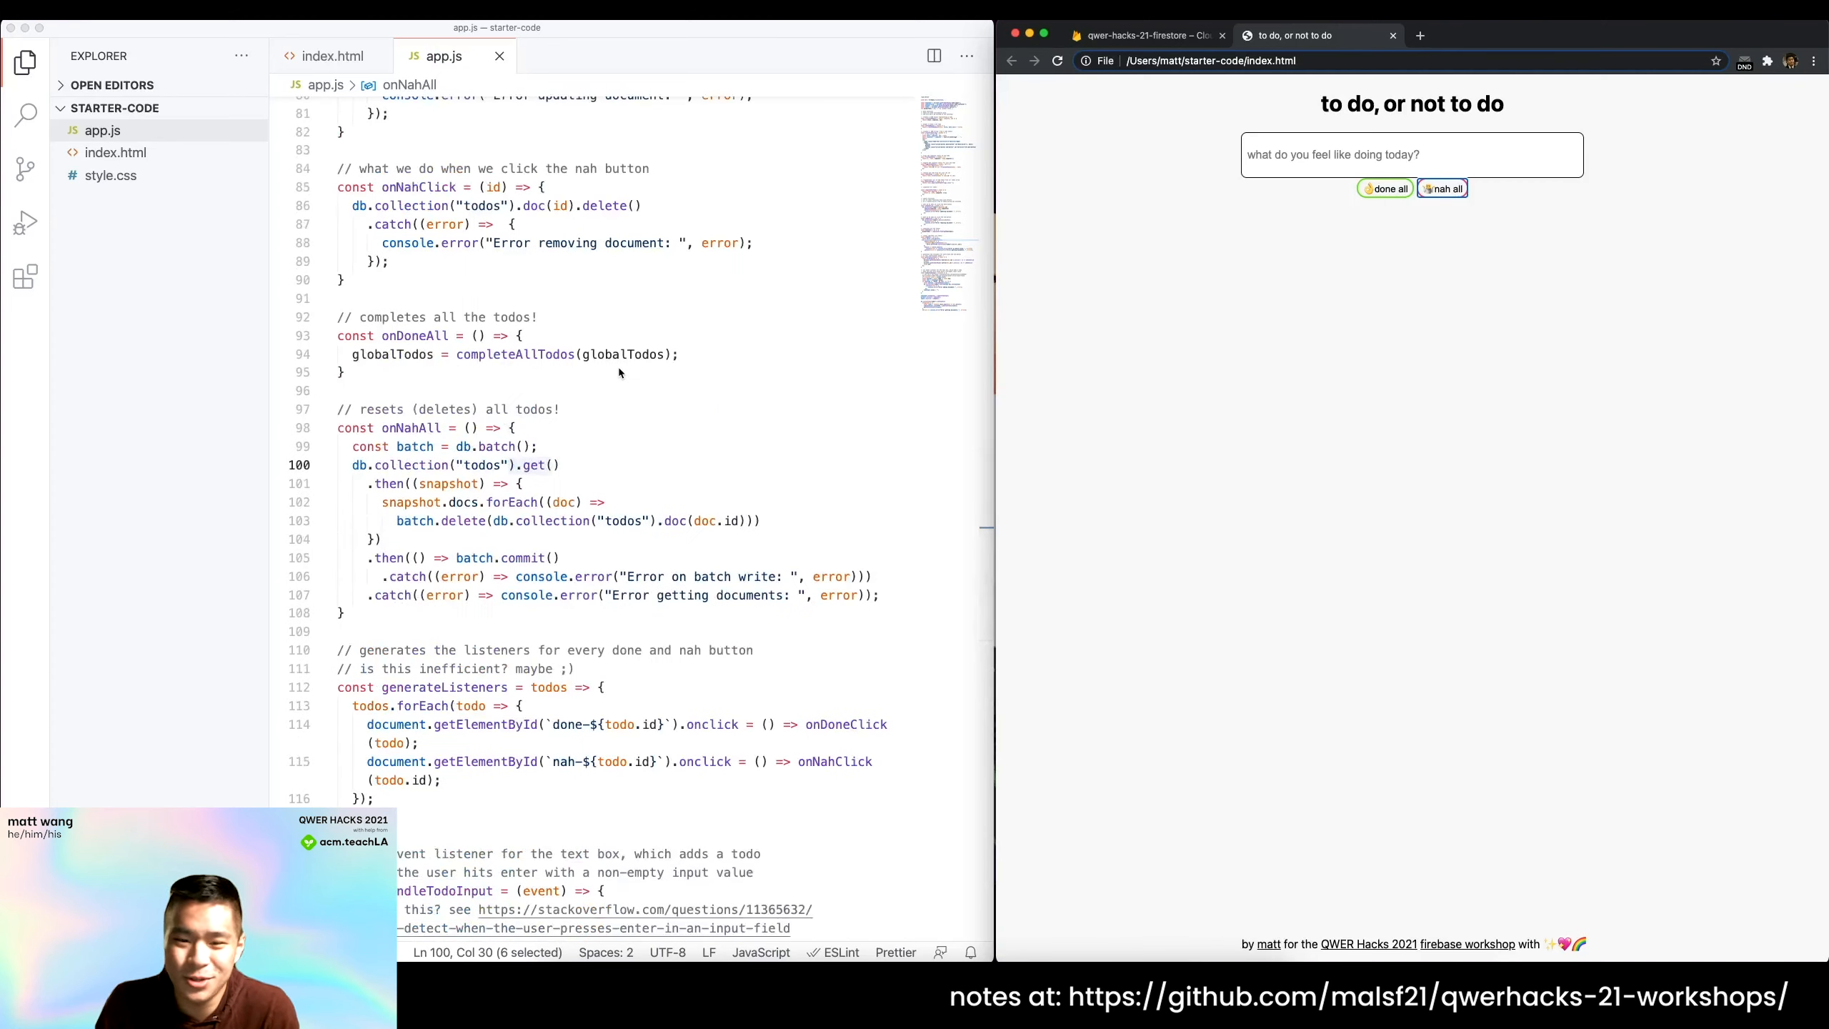
mouse_move(34, 476)
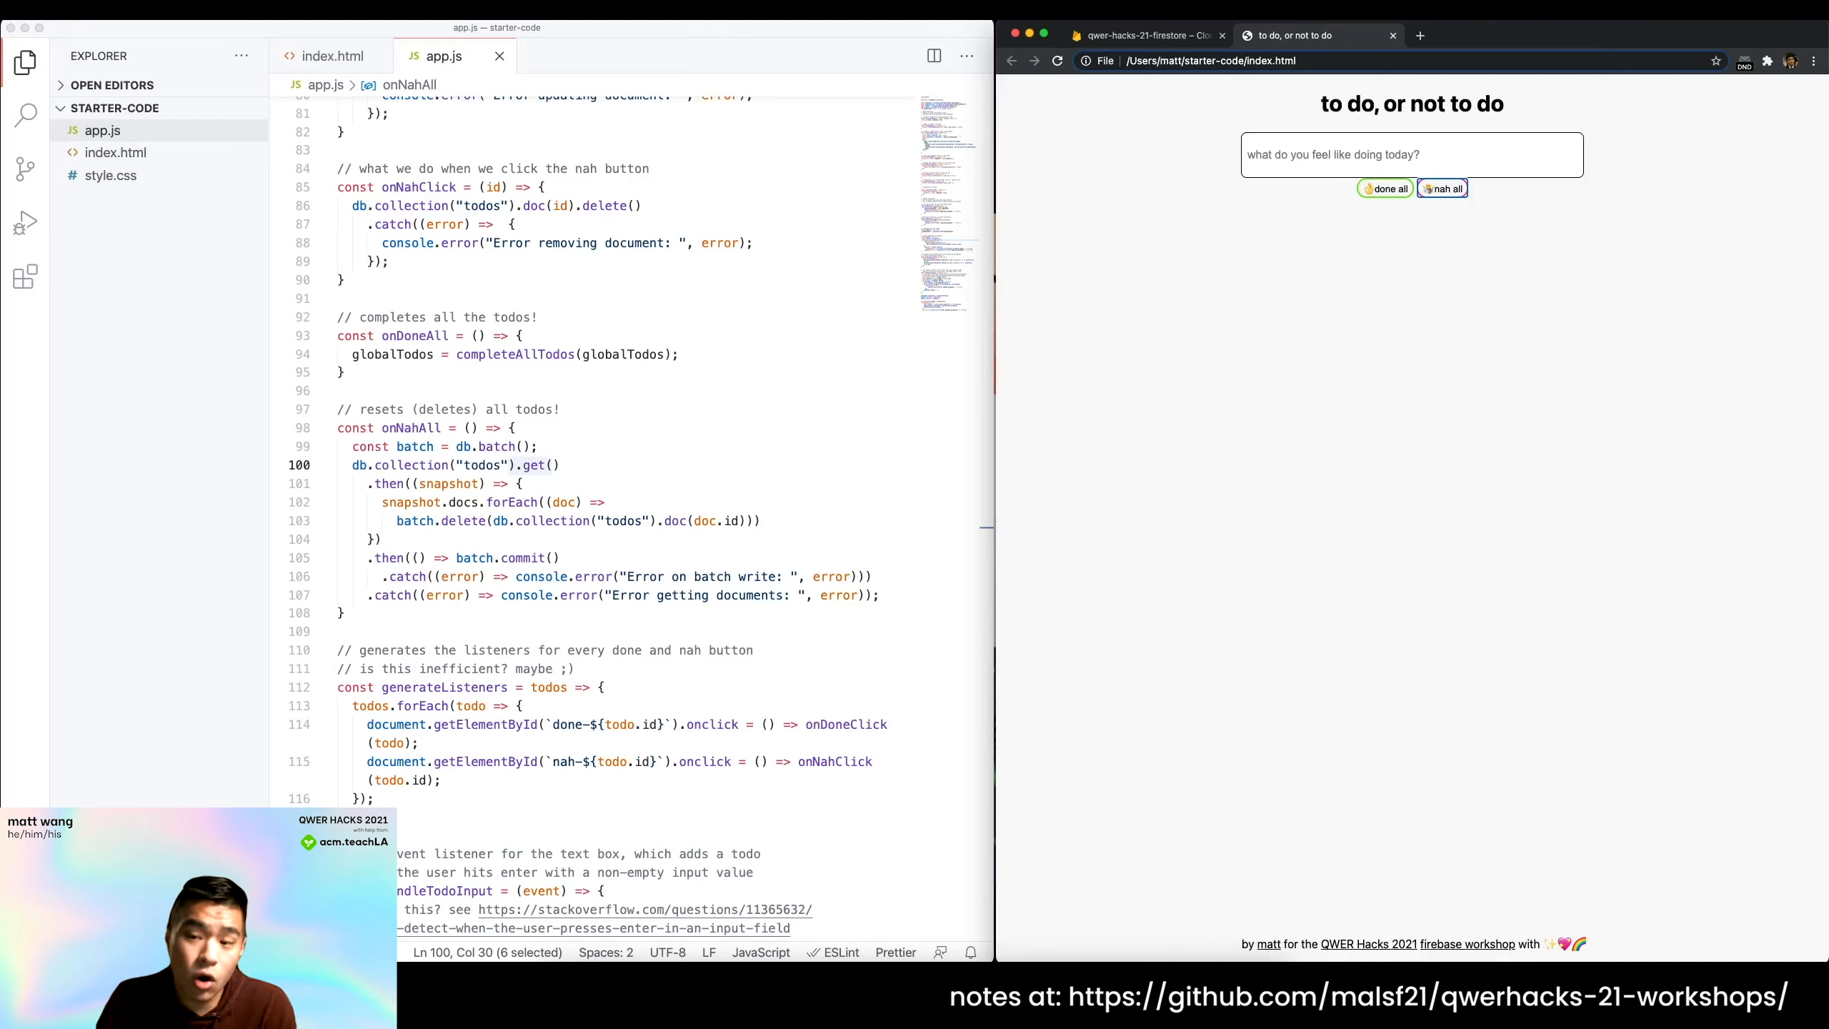
mouse_move(1239, 416)
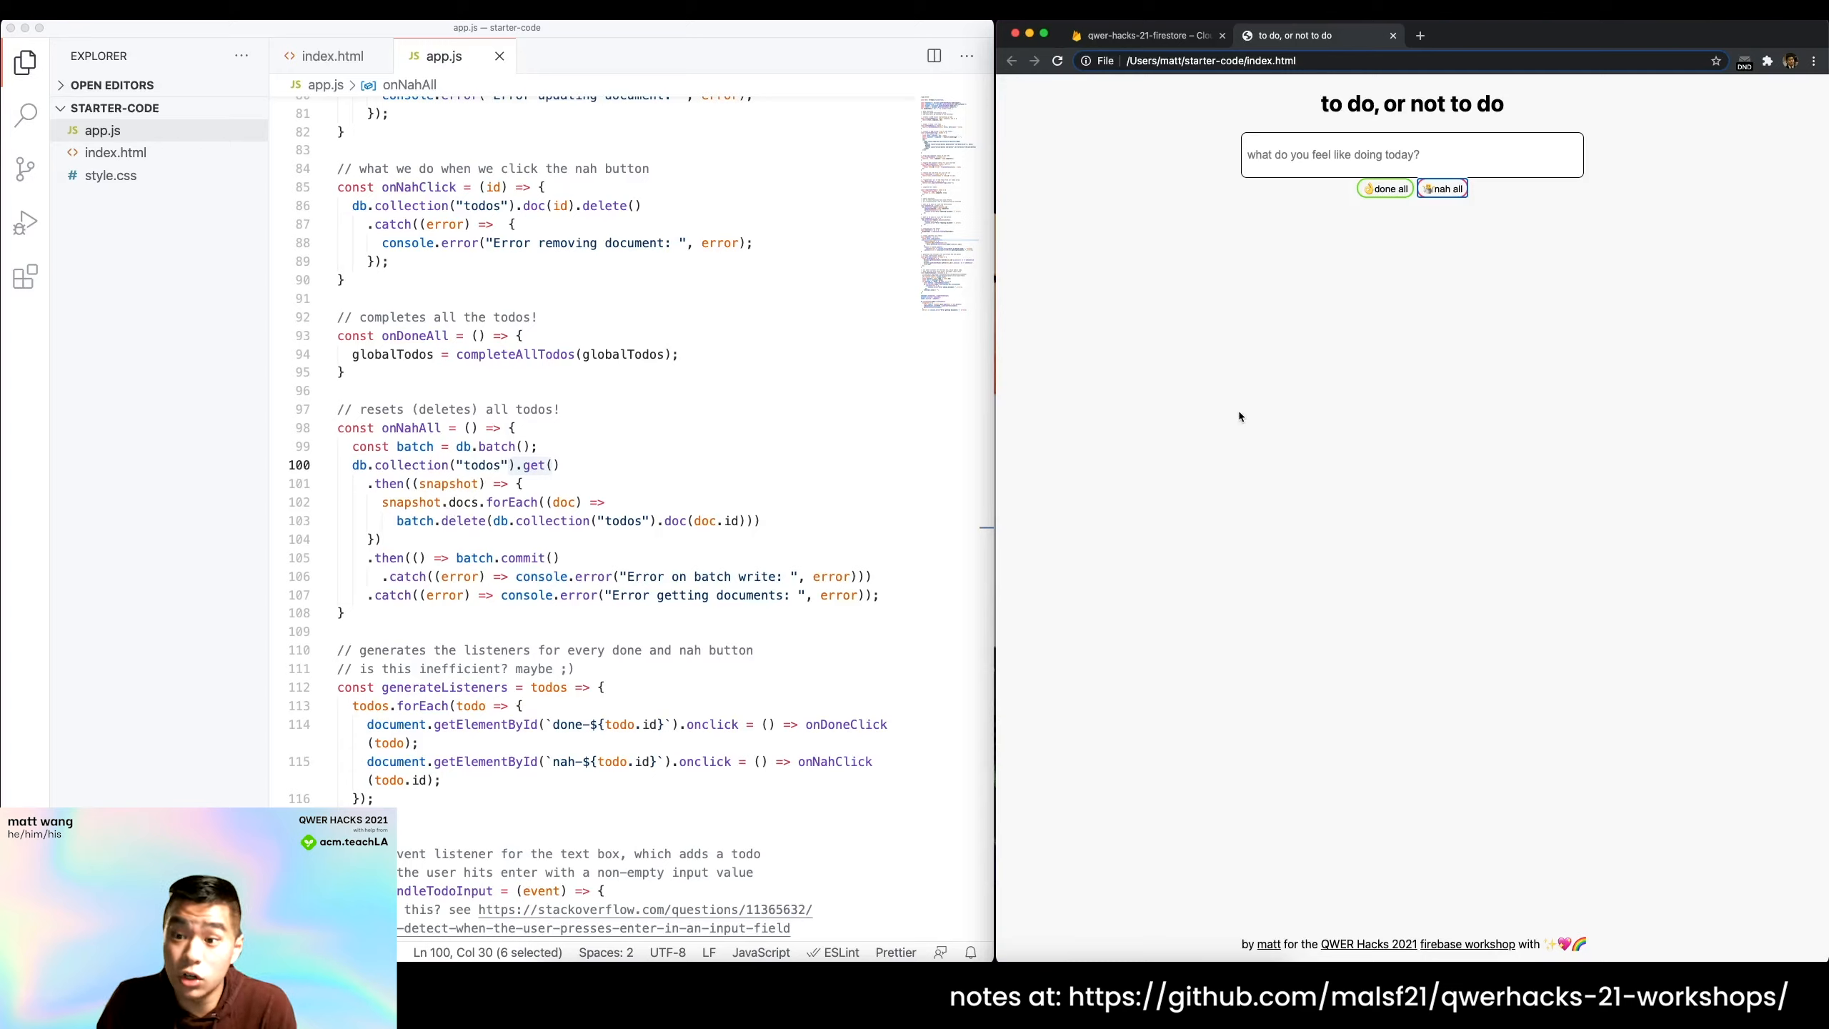
mouse_move(1241, 397)
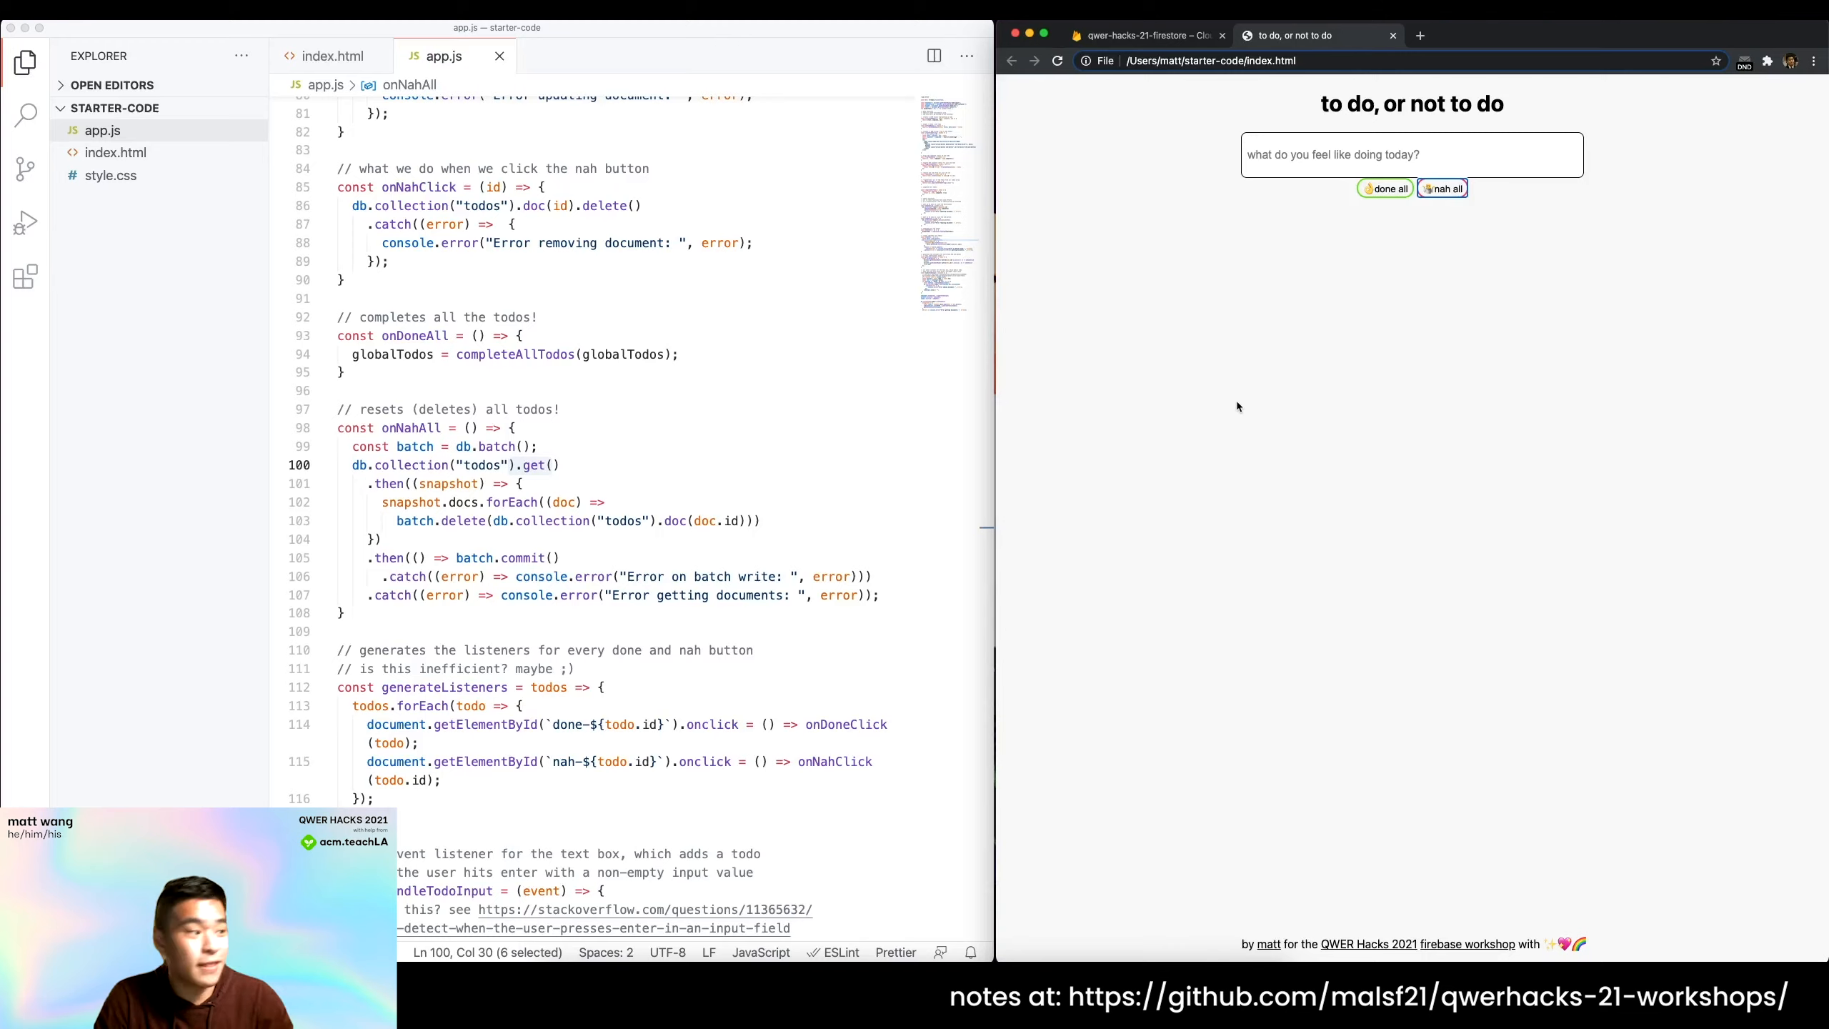
mouse_move(623, 485)
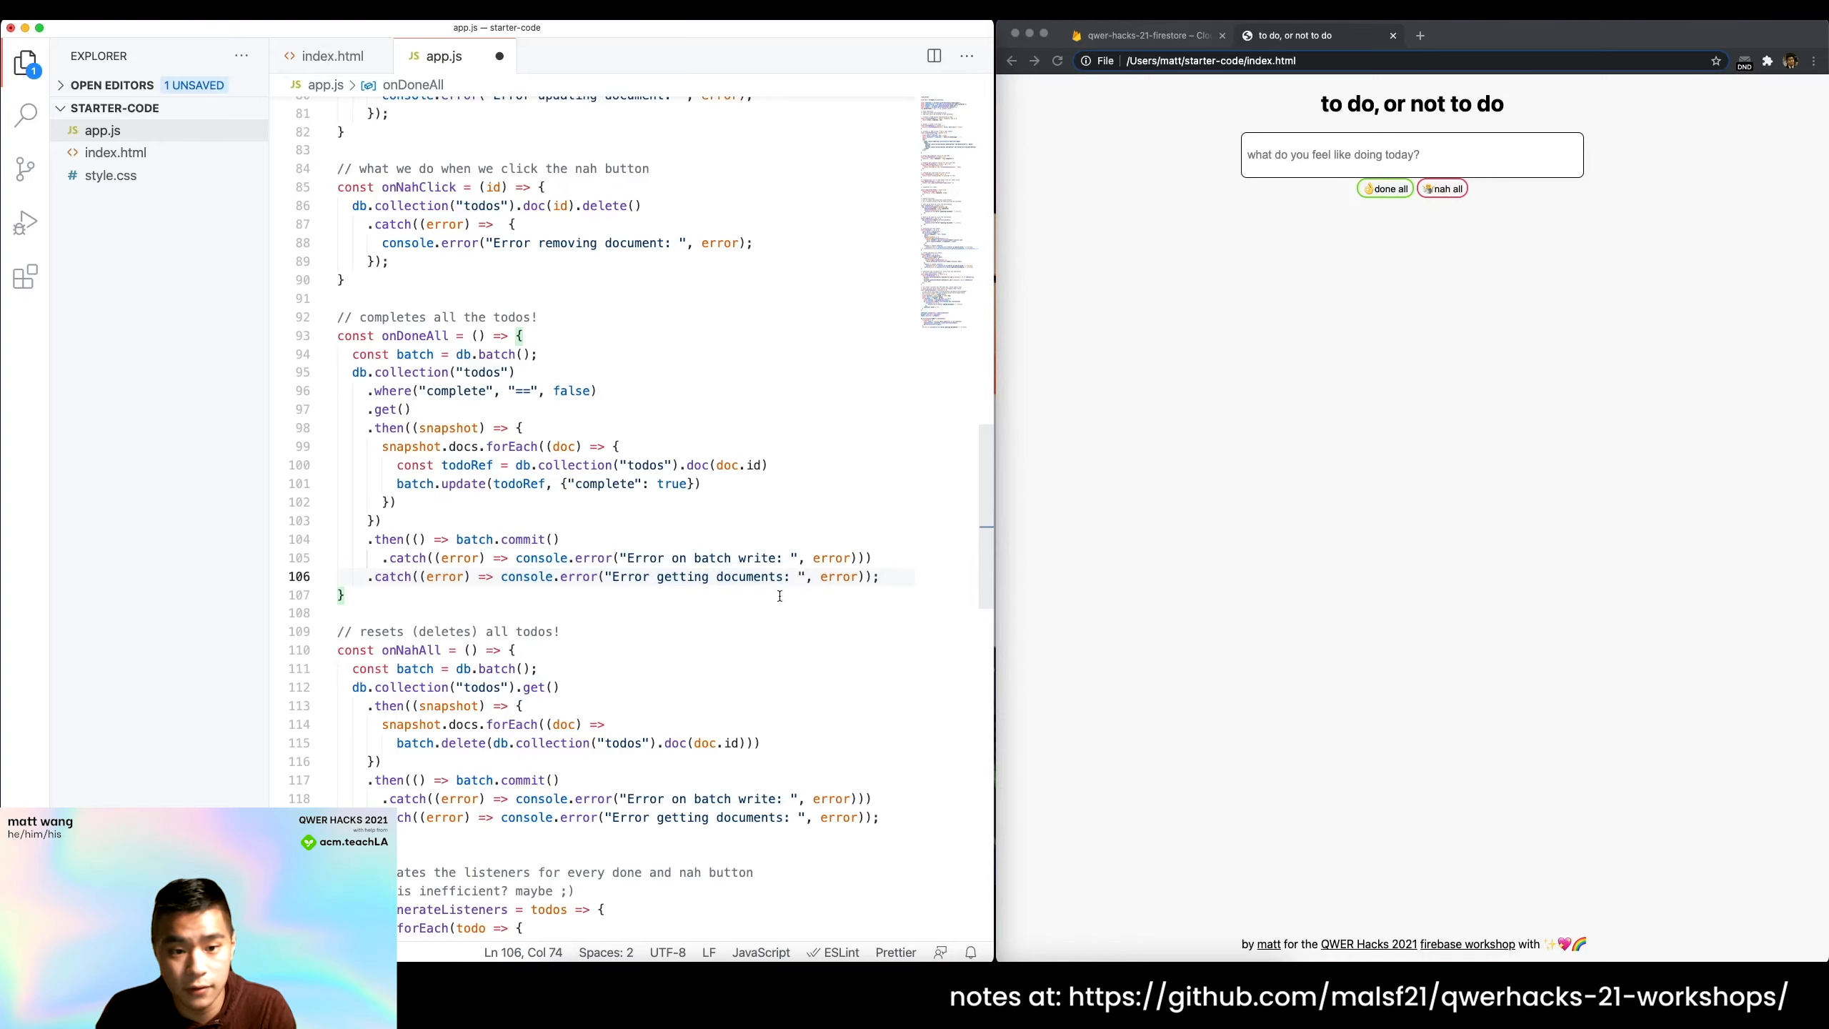
Review onDoneAll's db.batch() and the .where("complete", "==", false) filter for incomplete todos.
left_click(480, 686)
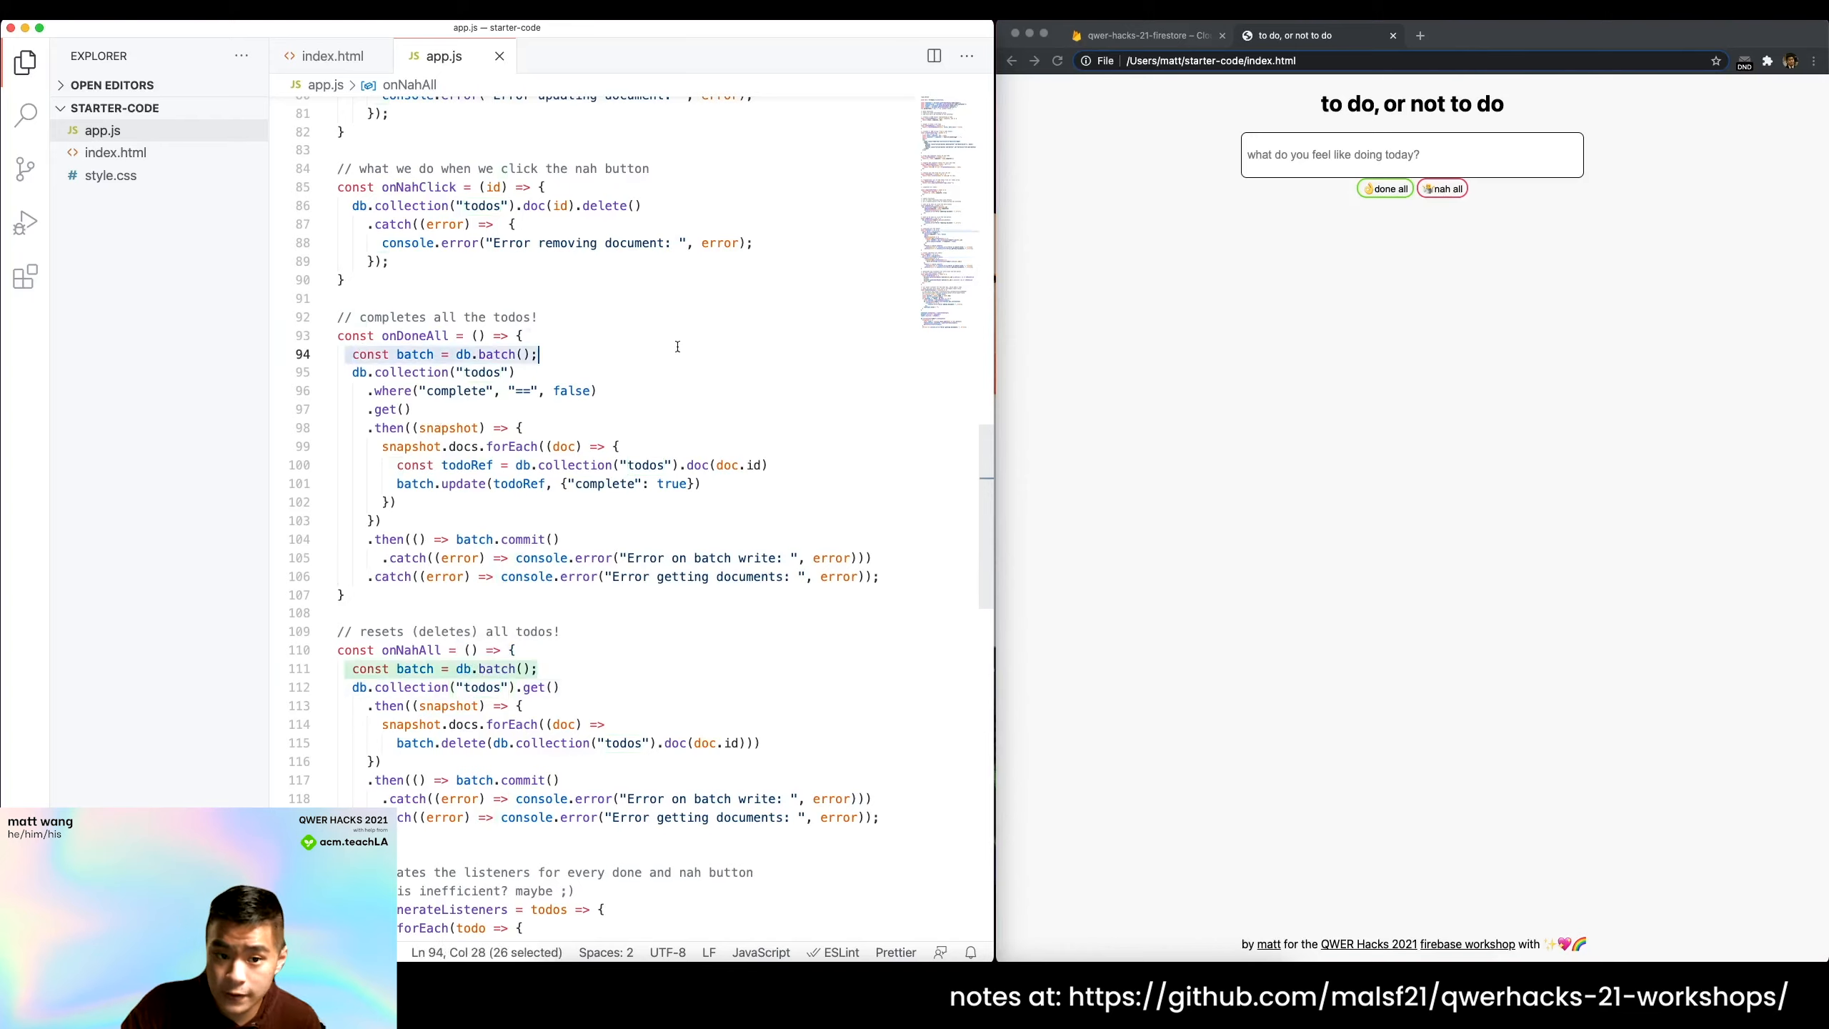
left_click(393, 669)
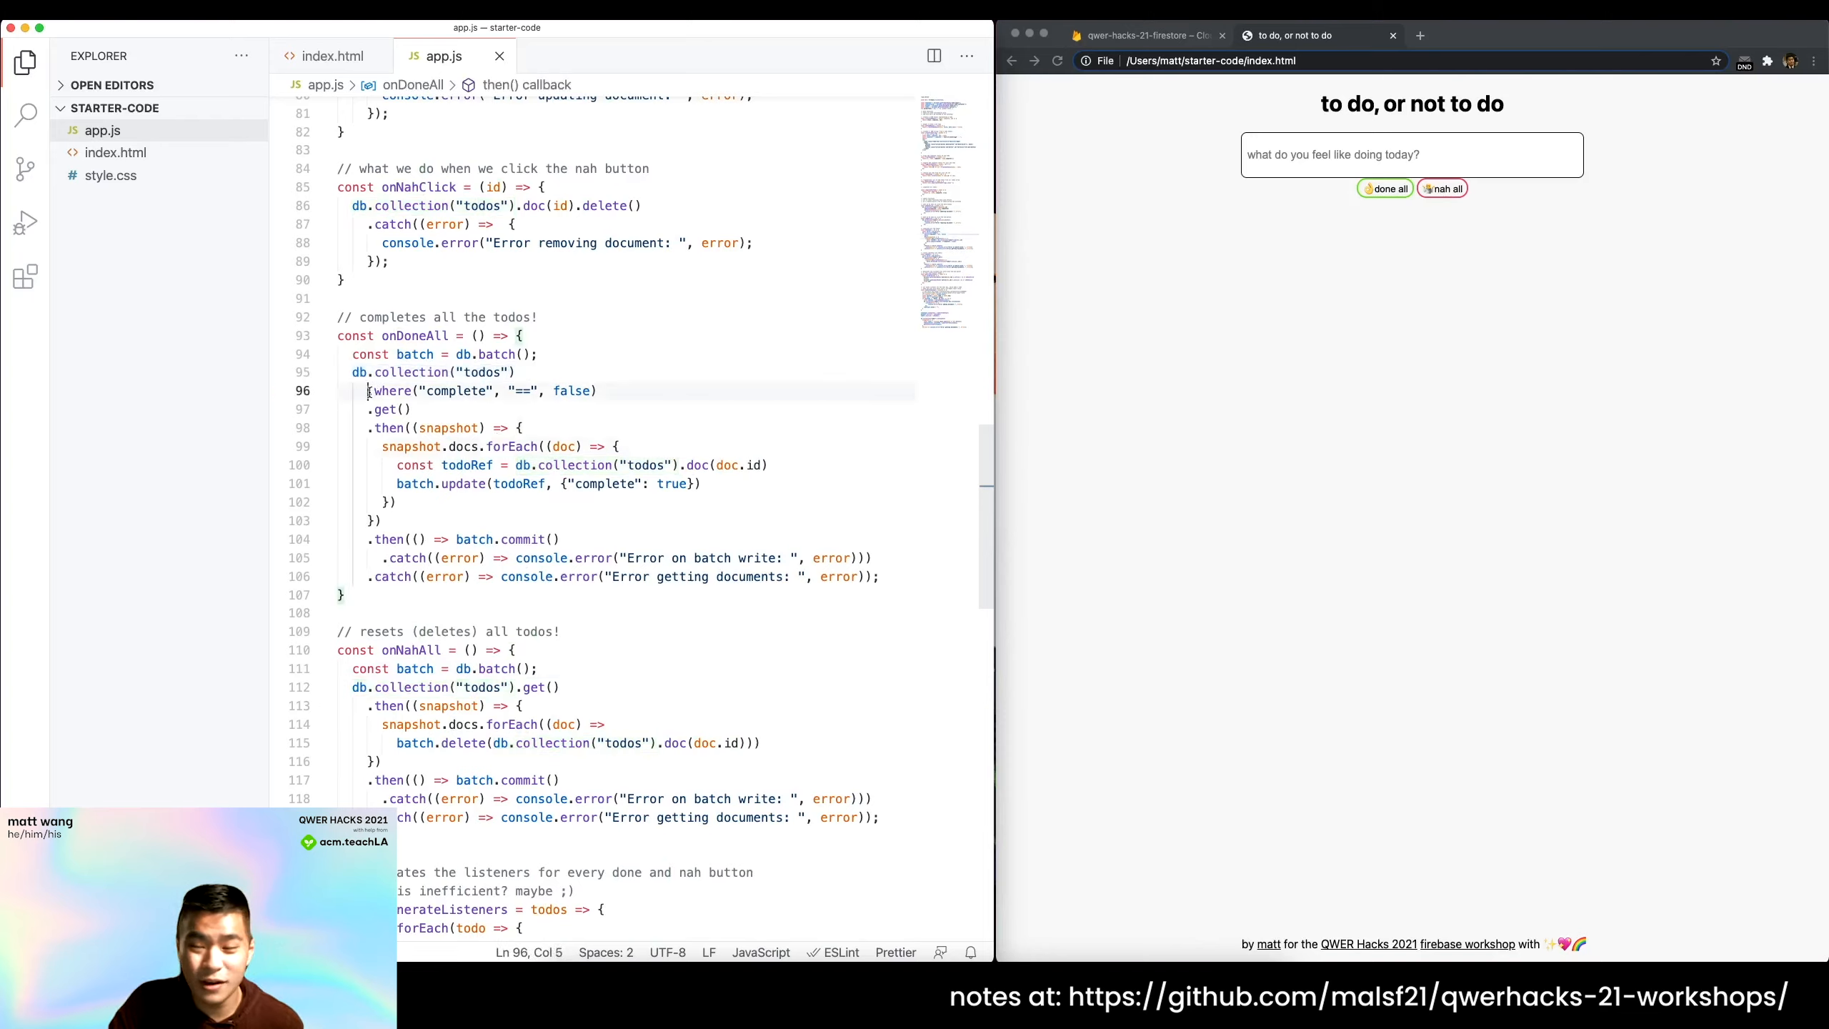
left_click_drag(368, 390, 596, 390)
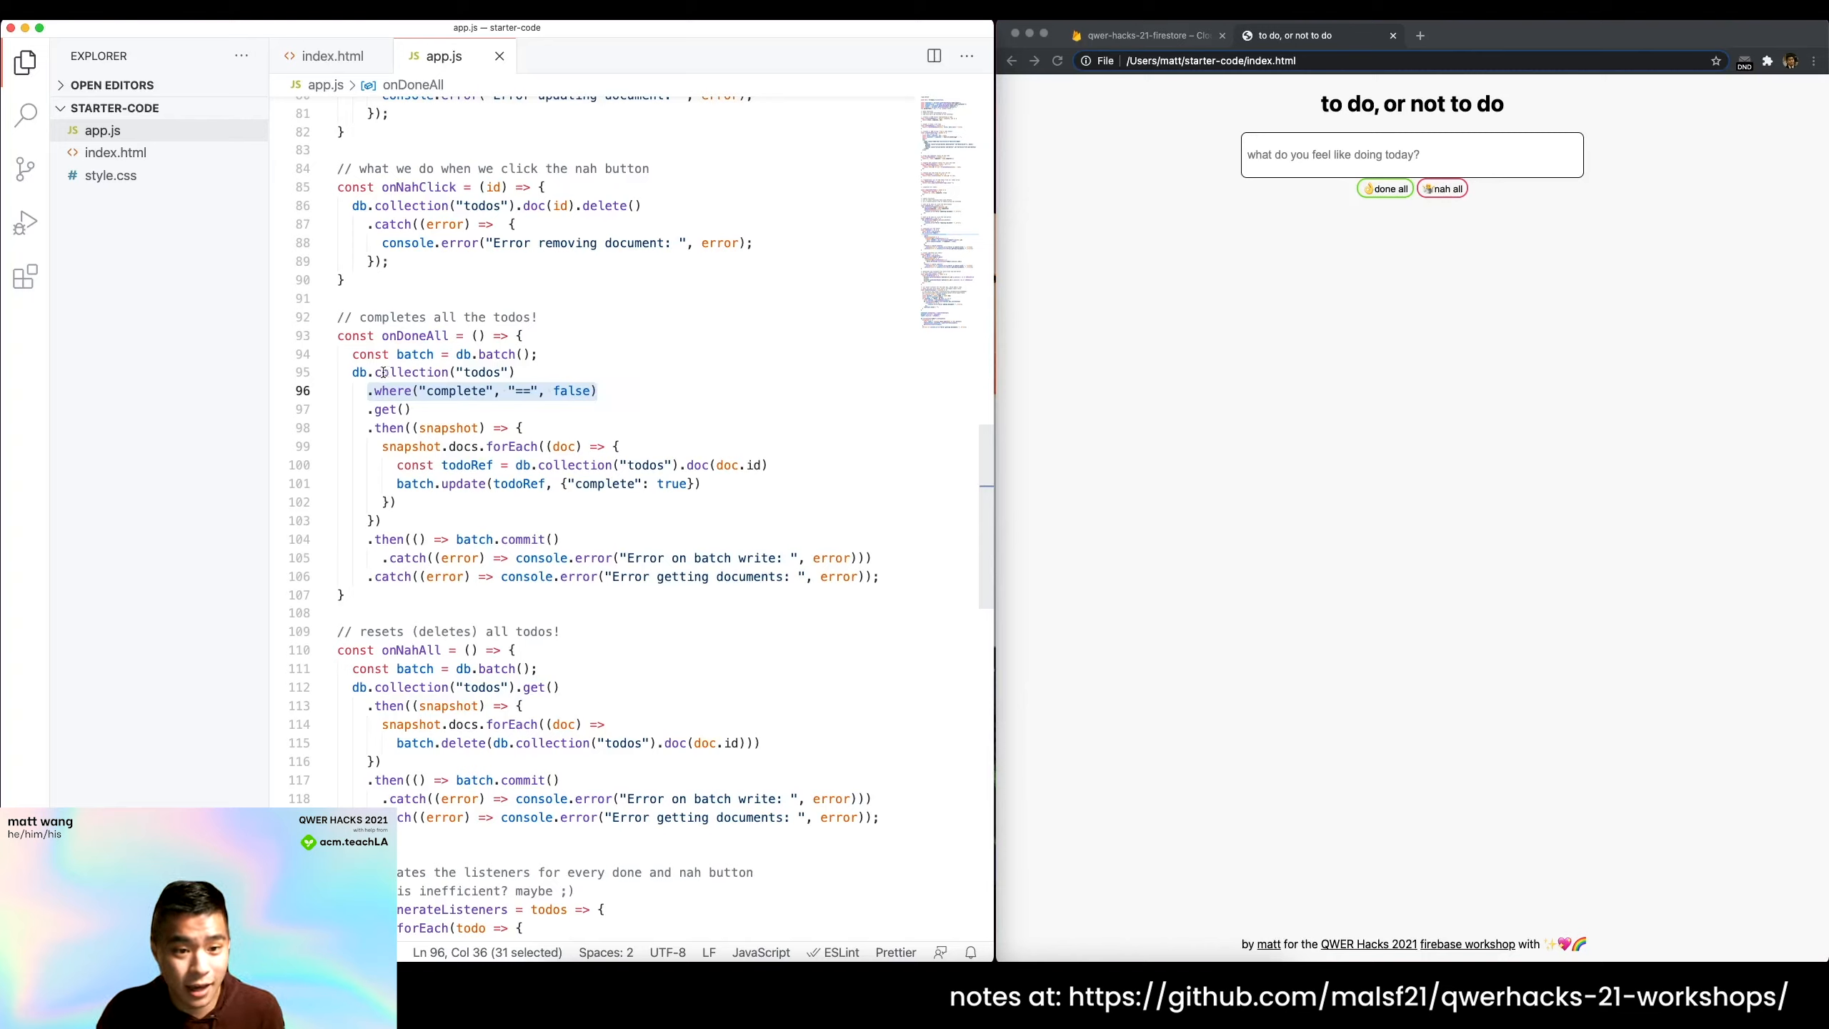
left_click(390, 390)
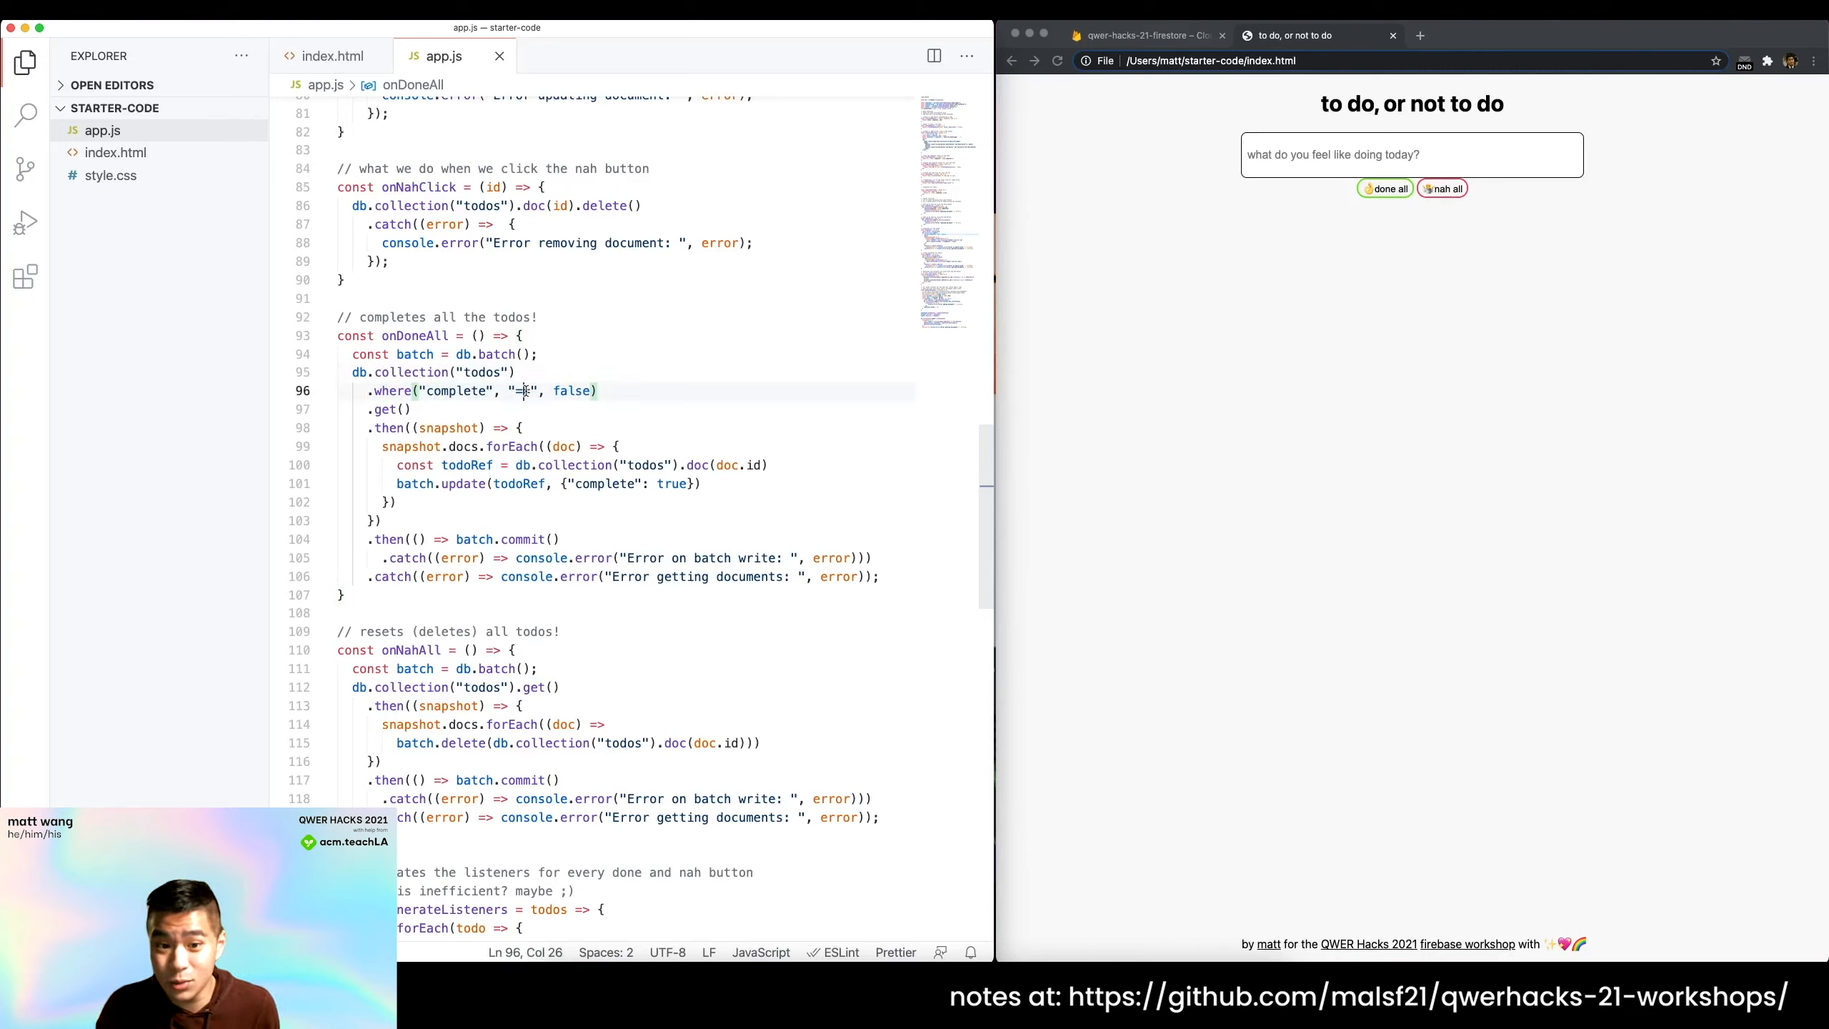
double_click(575, 390)
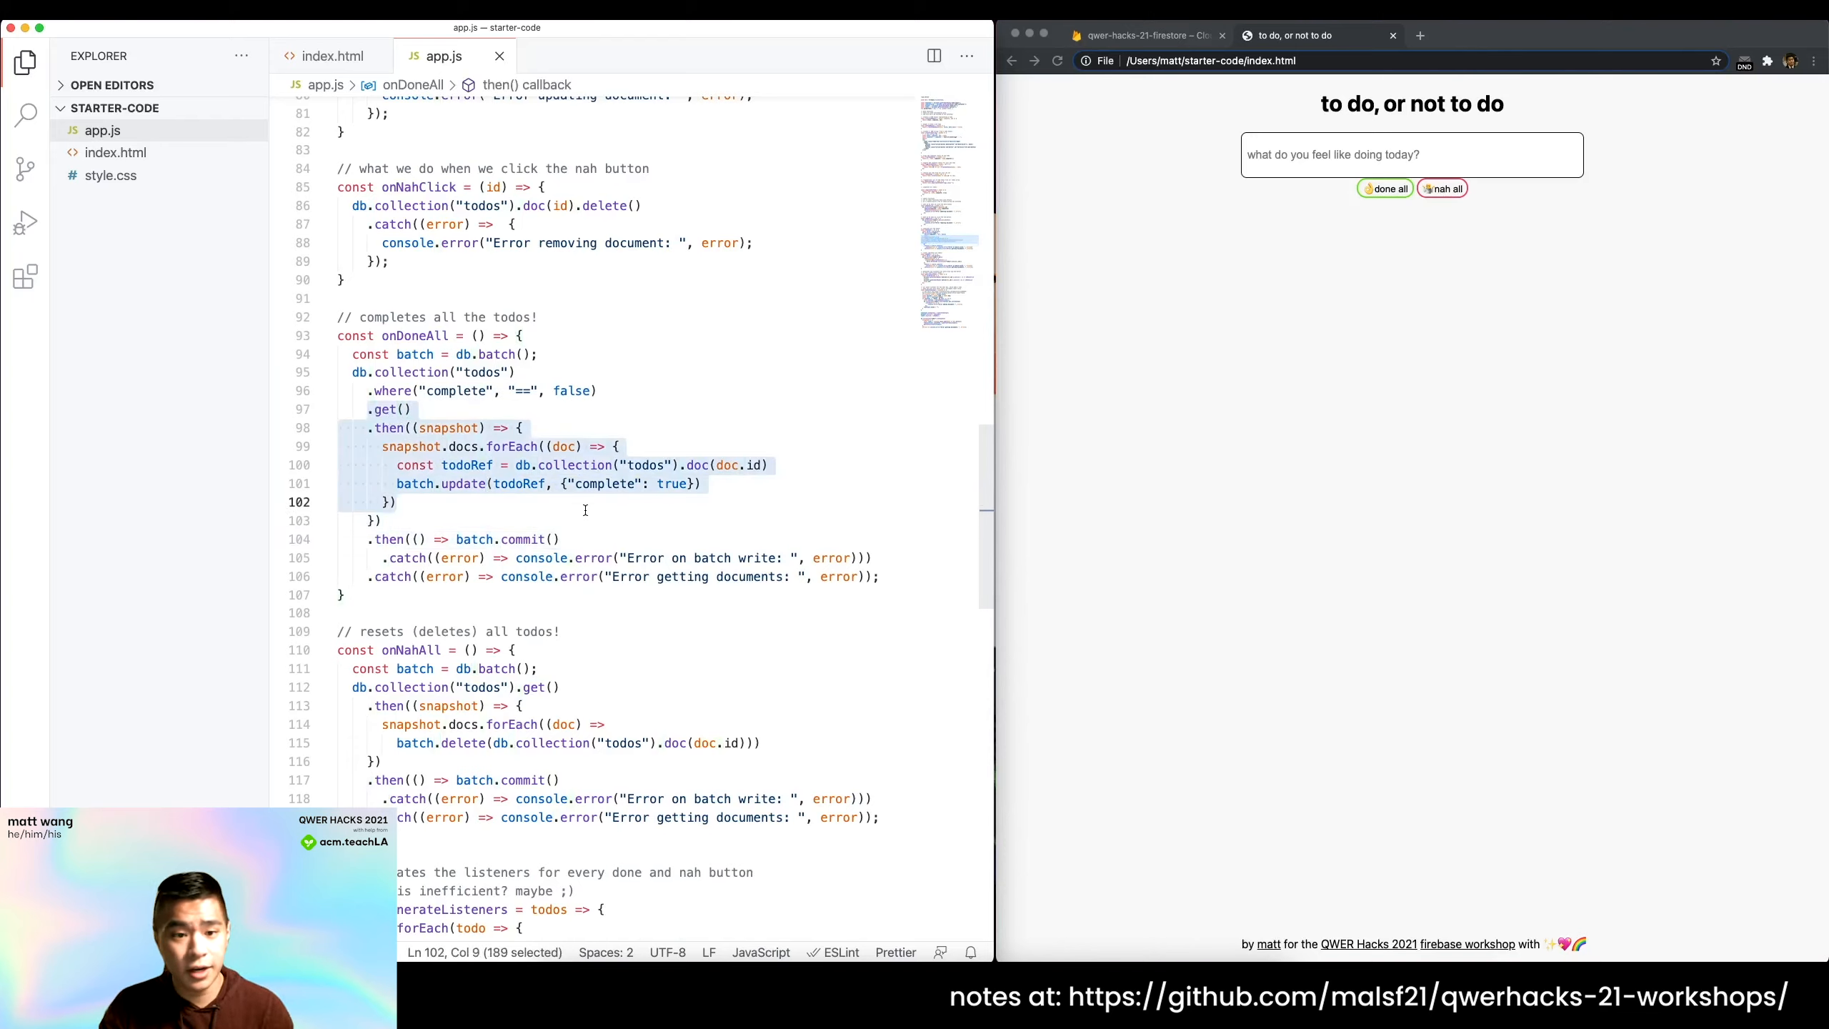
Review the snapshot loop applying batch.update(todoRef, {complete: true}) to each todo.
left_click(389, 410)
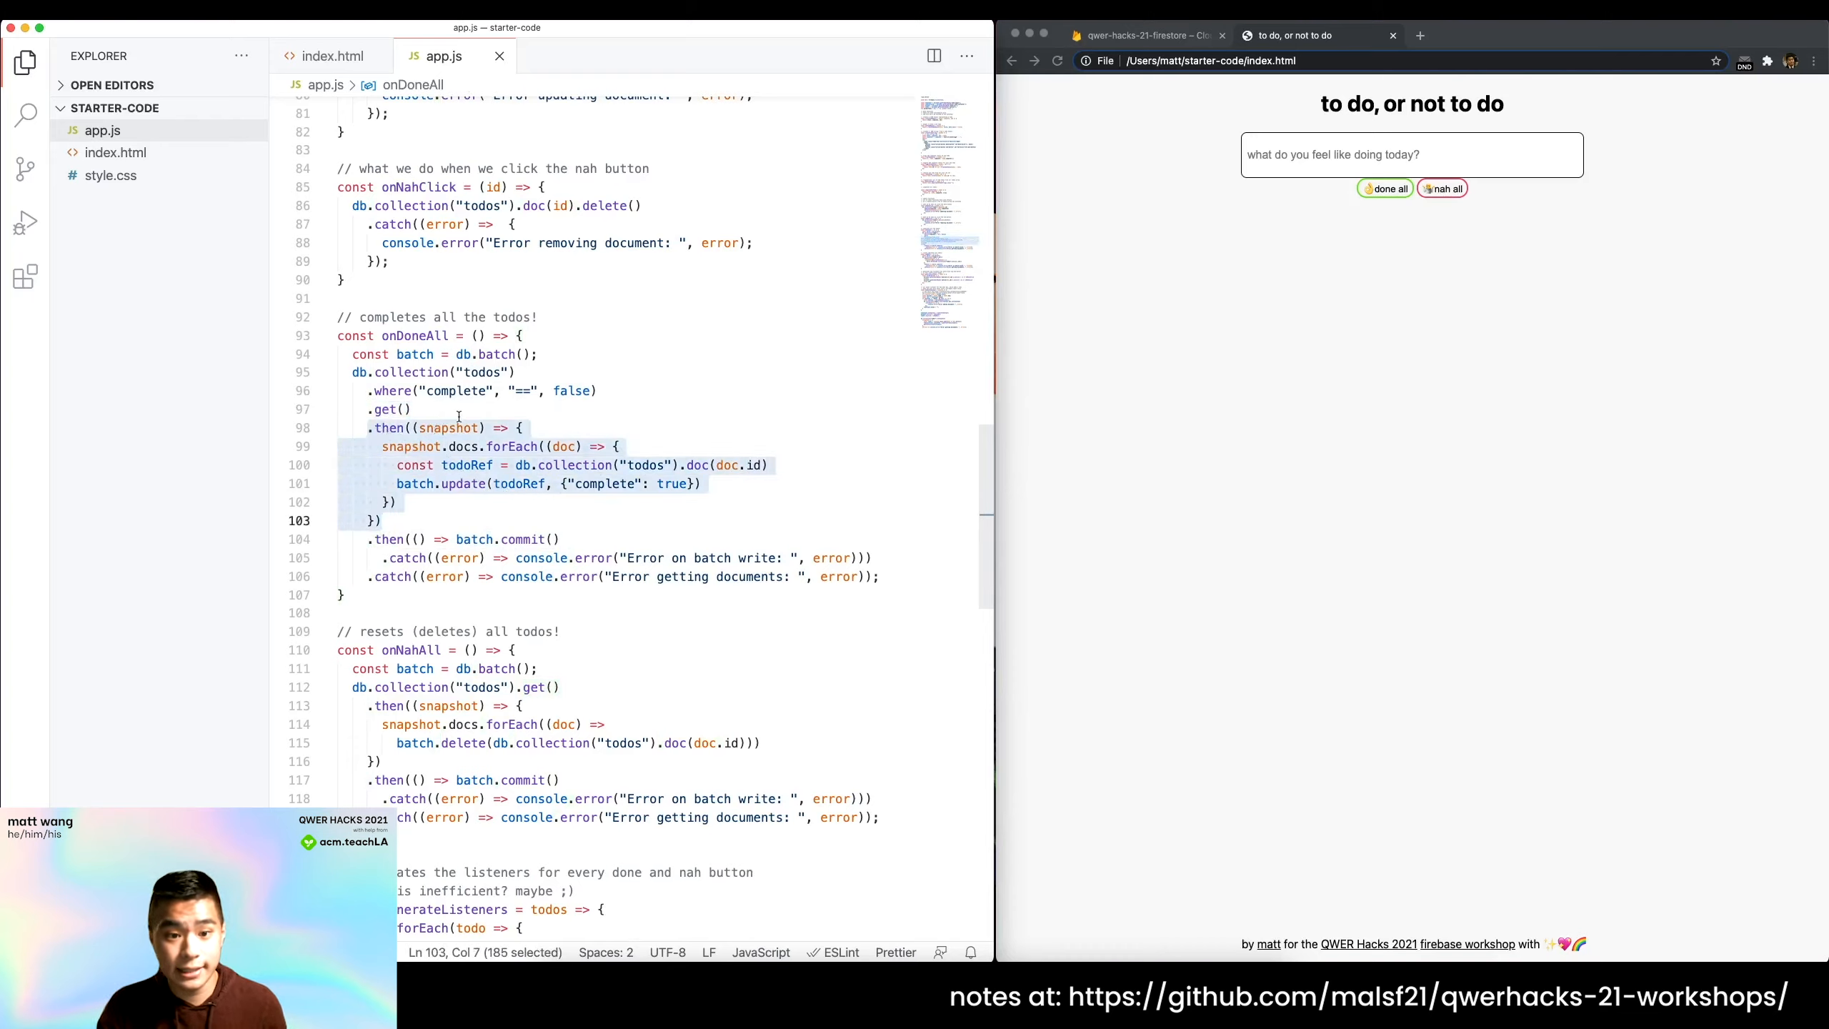
left_click(512, 446)
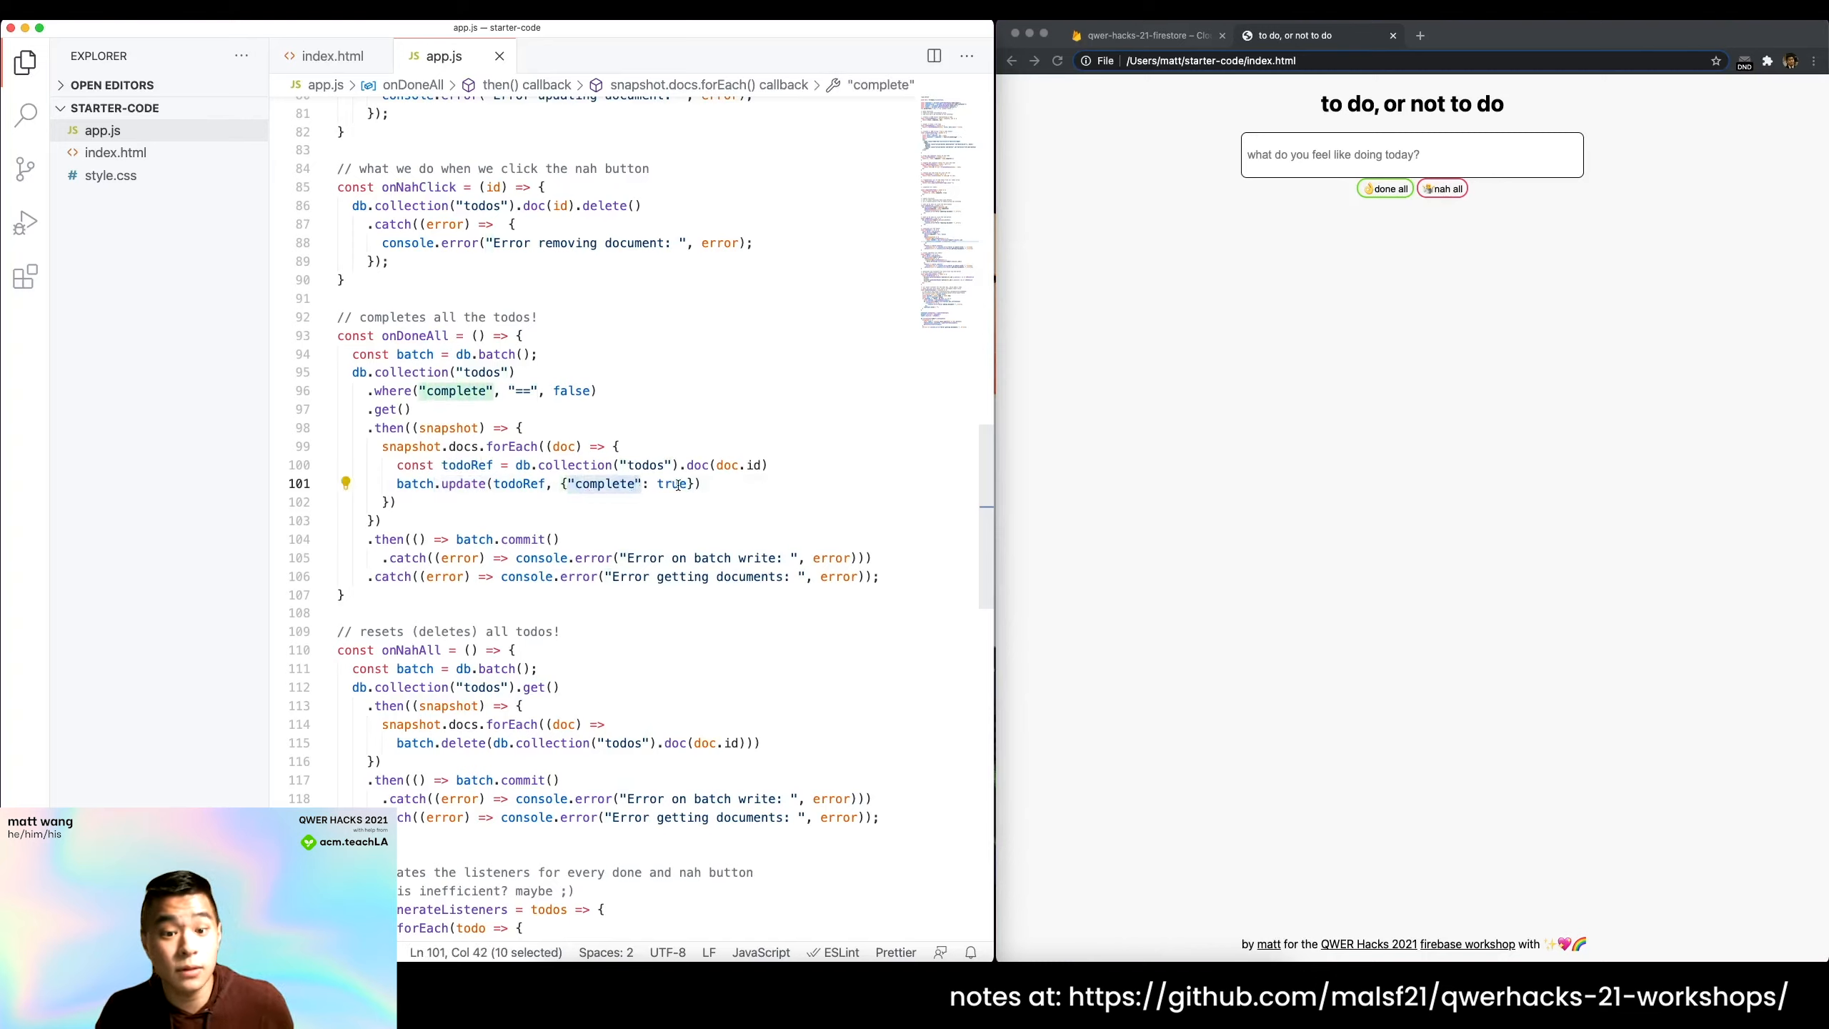
left_click(672, 483)
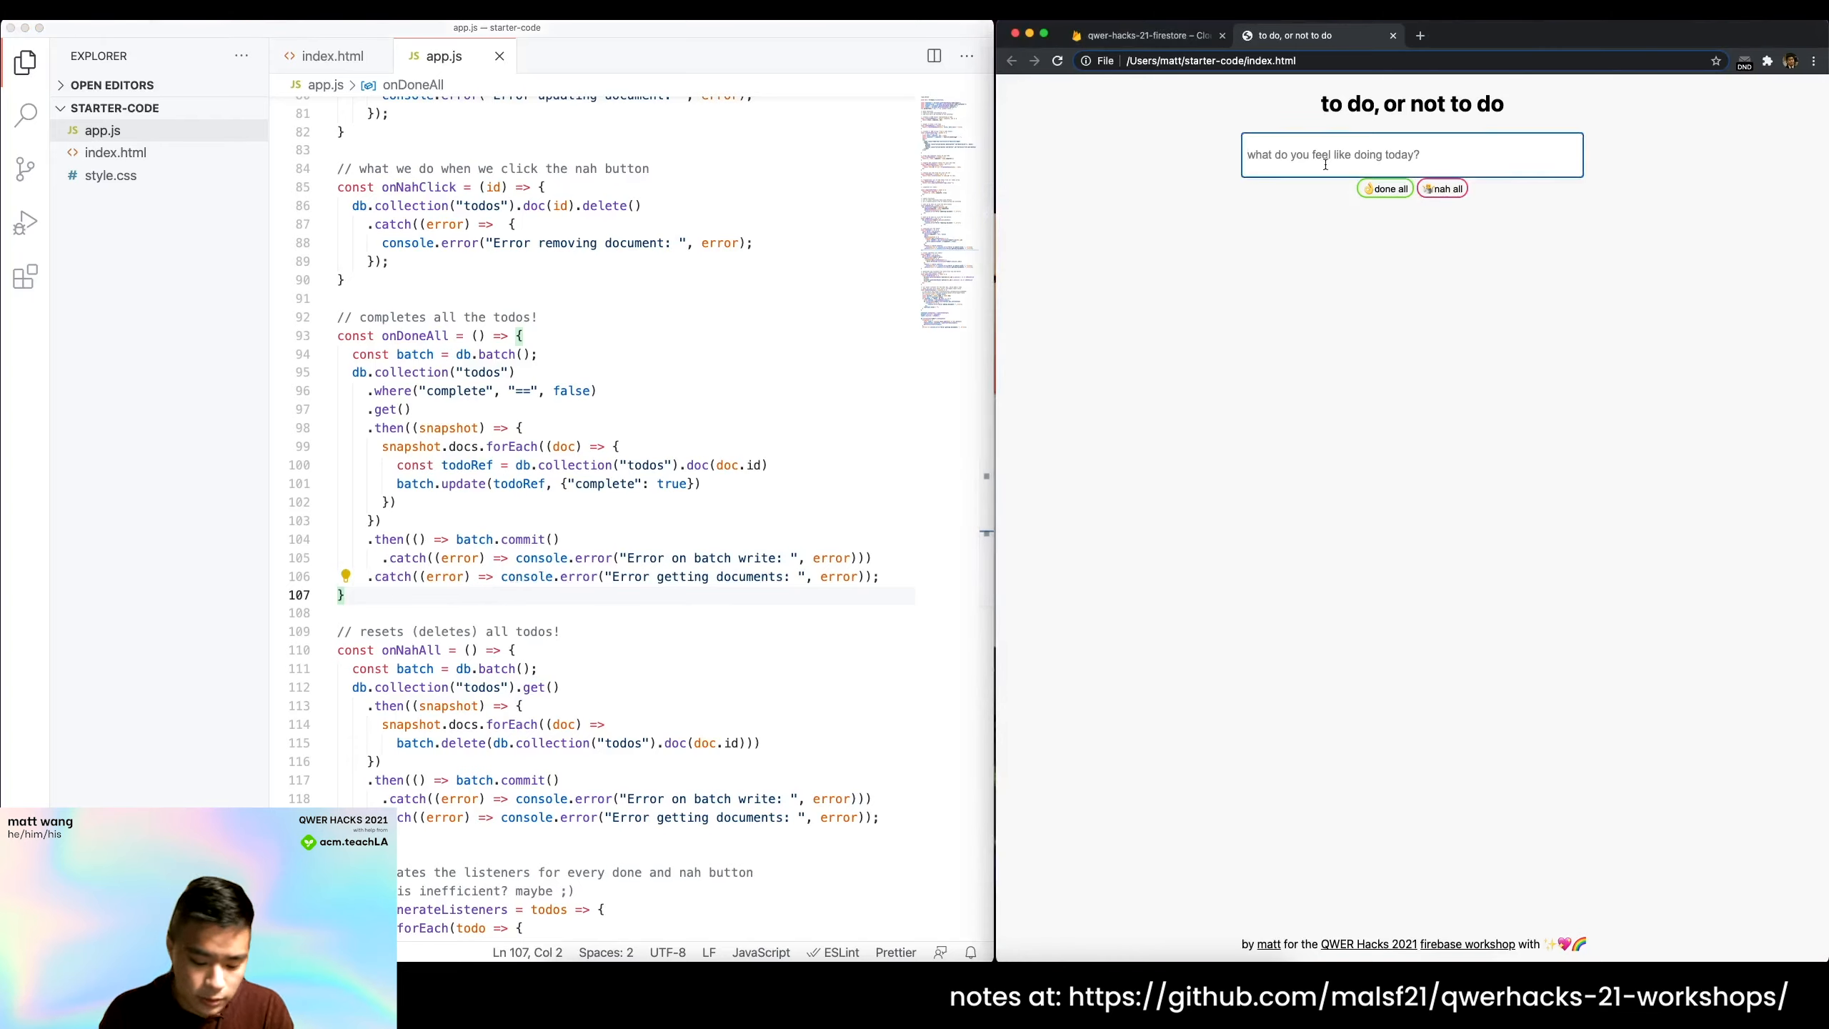
Add the todo 'give' so the list holds never, gonna, give, you, up.
type("give")
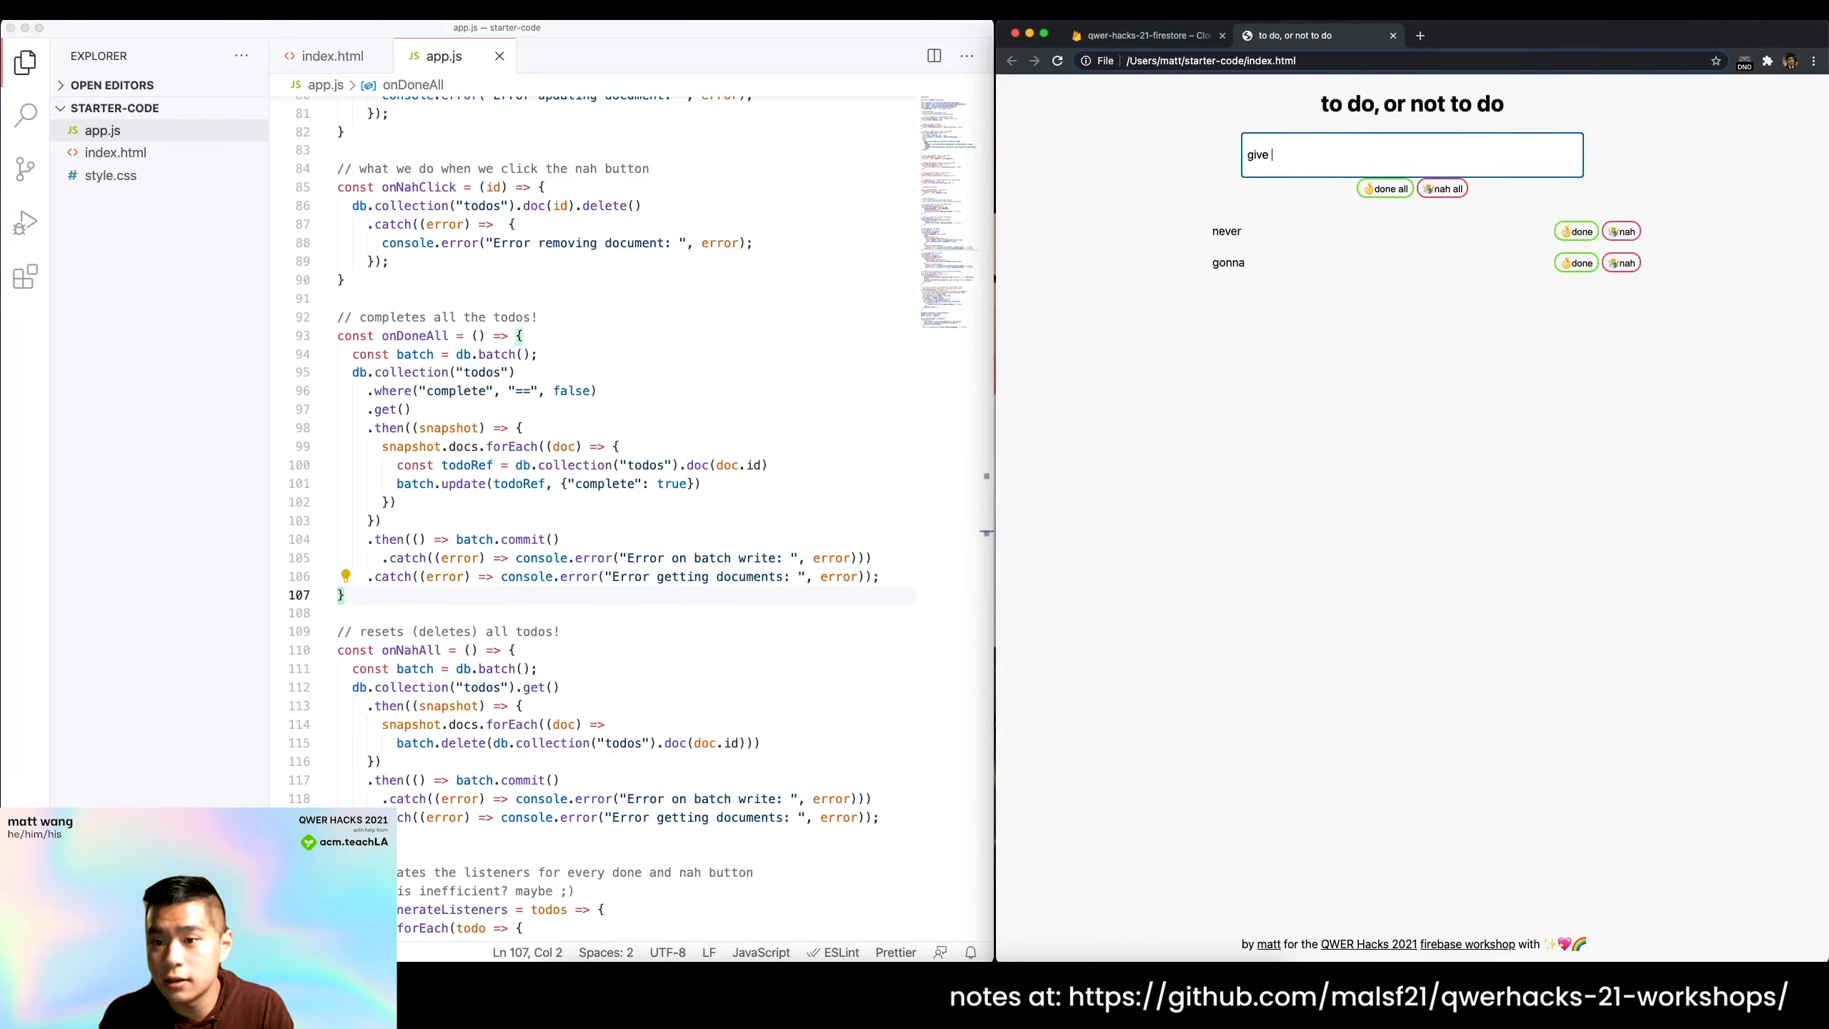
key("Return")
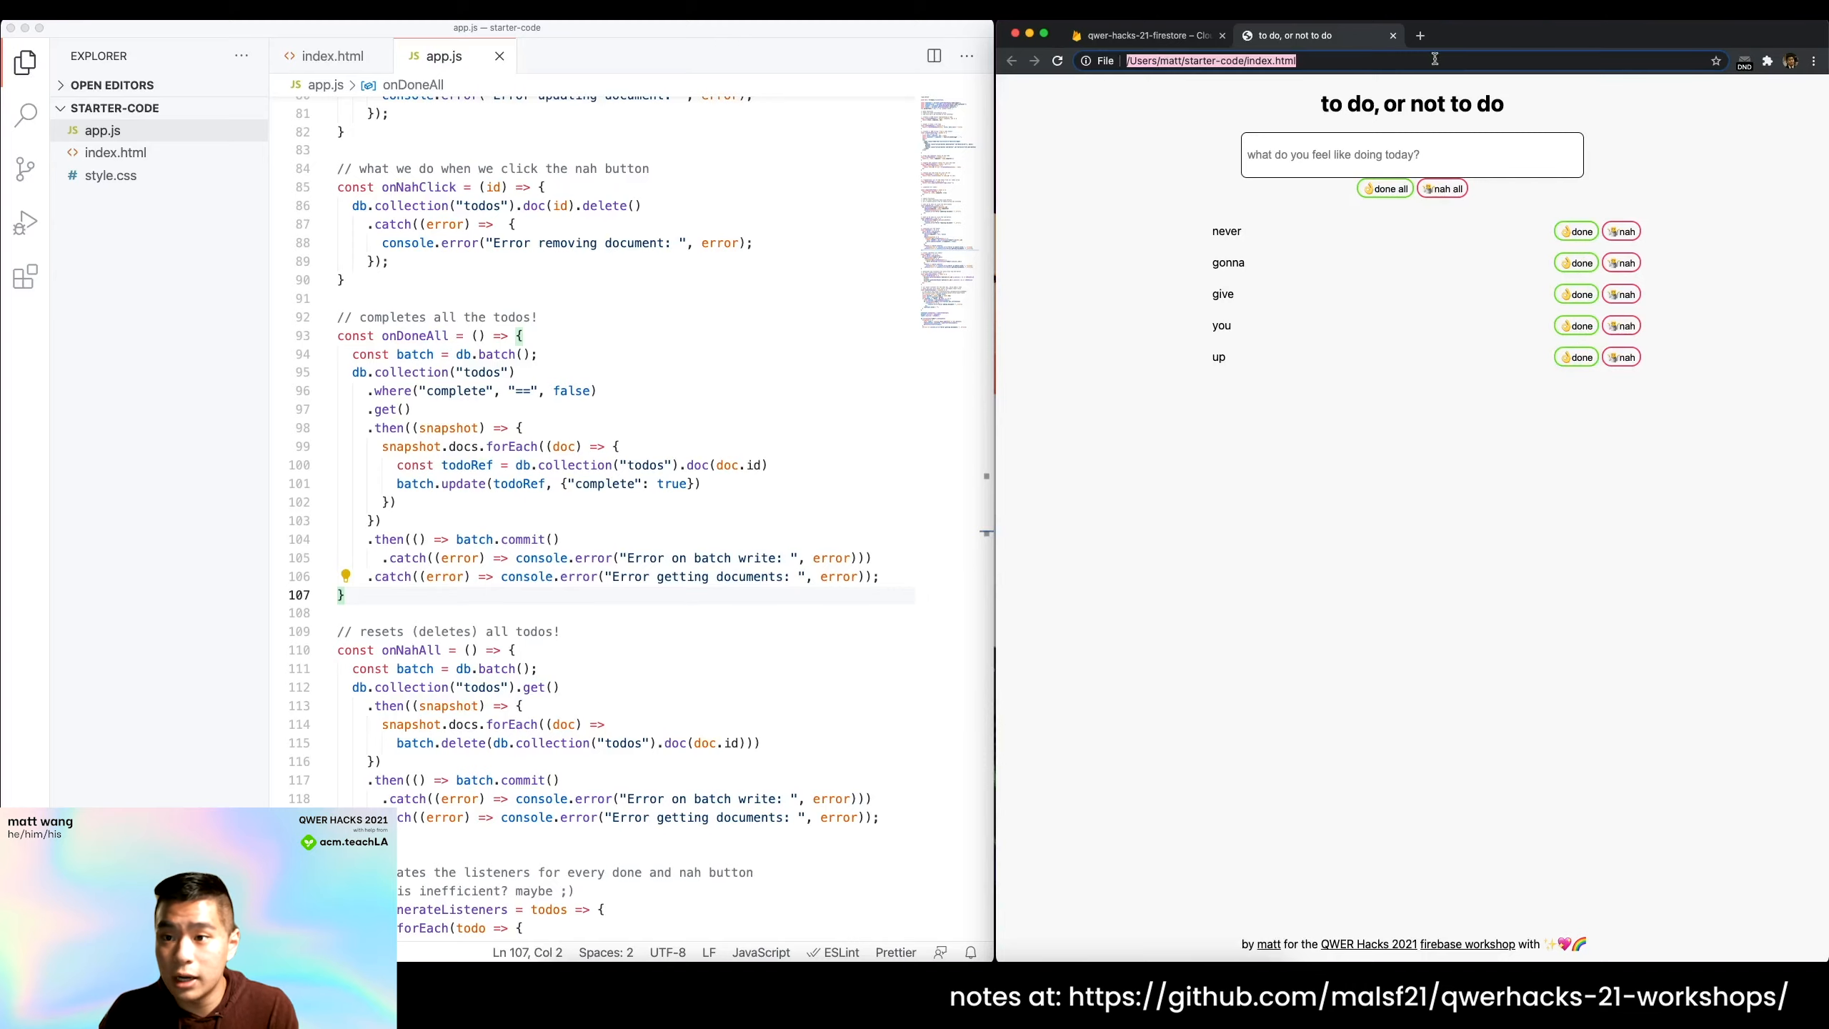
left_click(1419, 34)
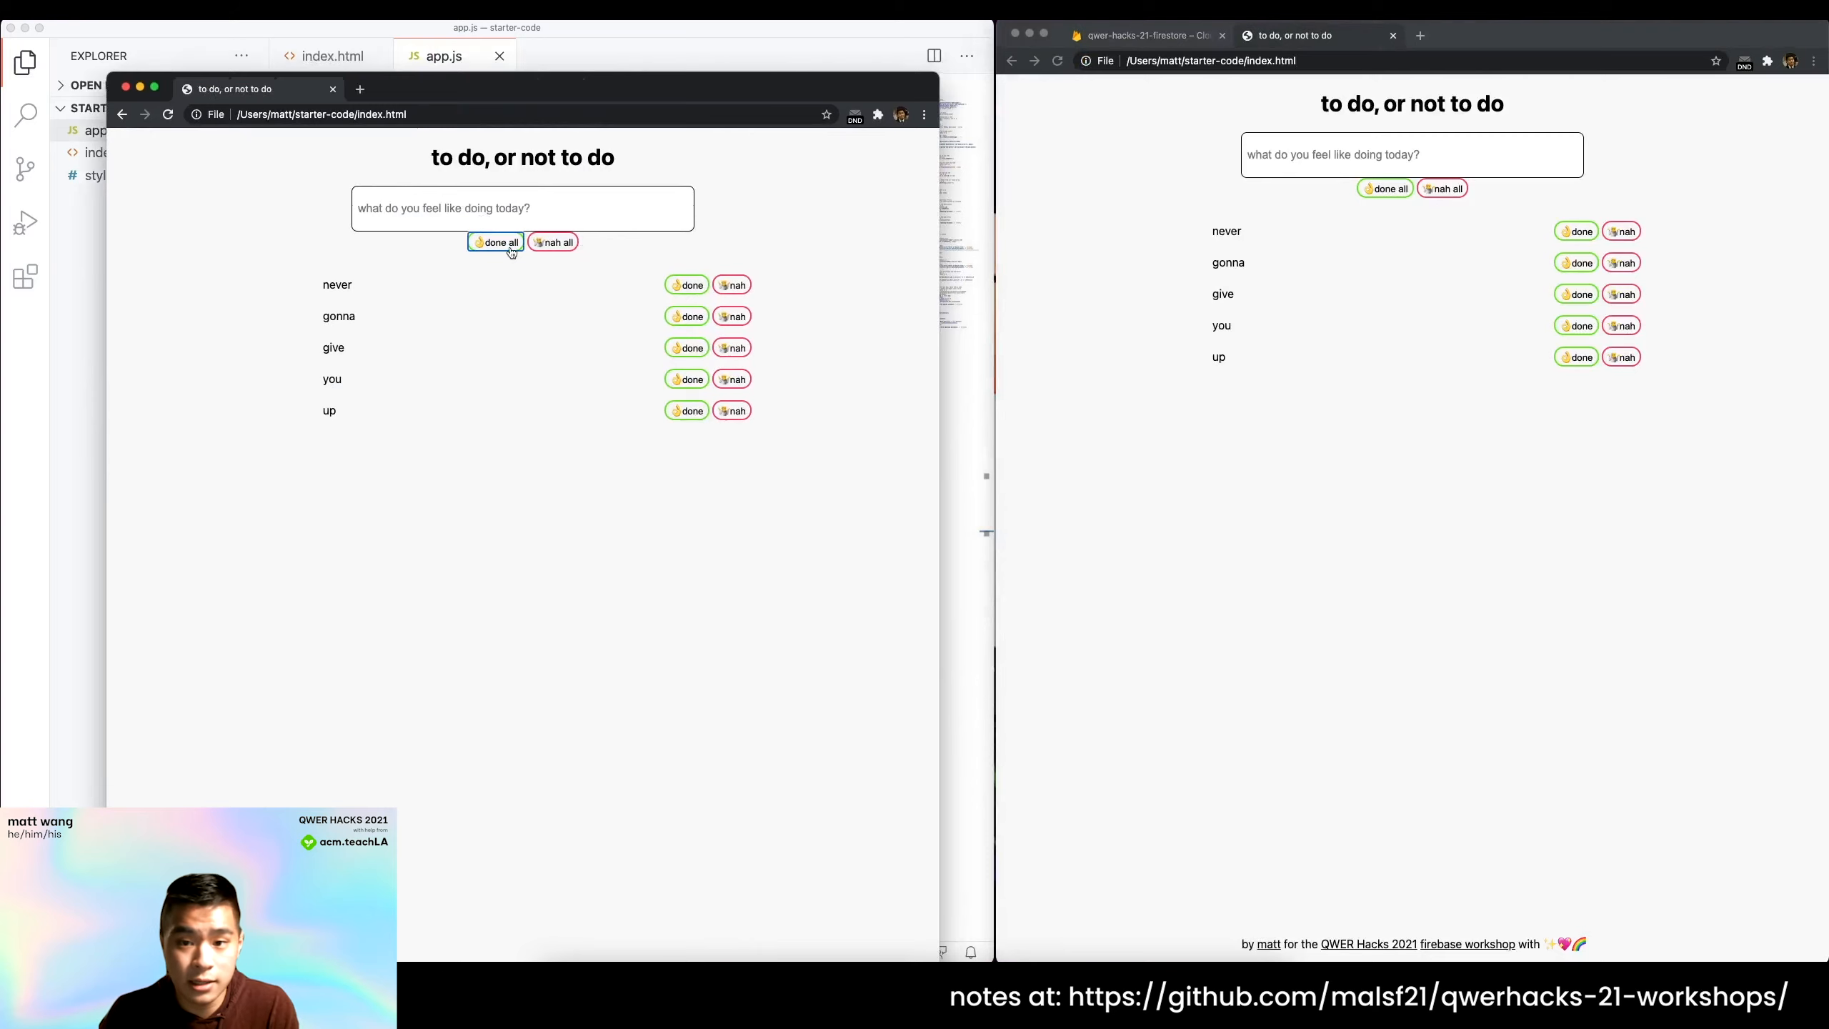
mouse_move(1299, 343)
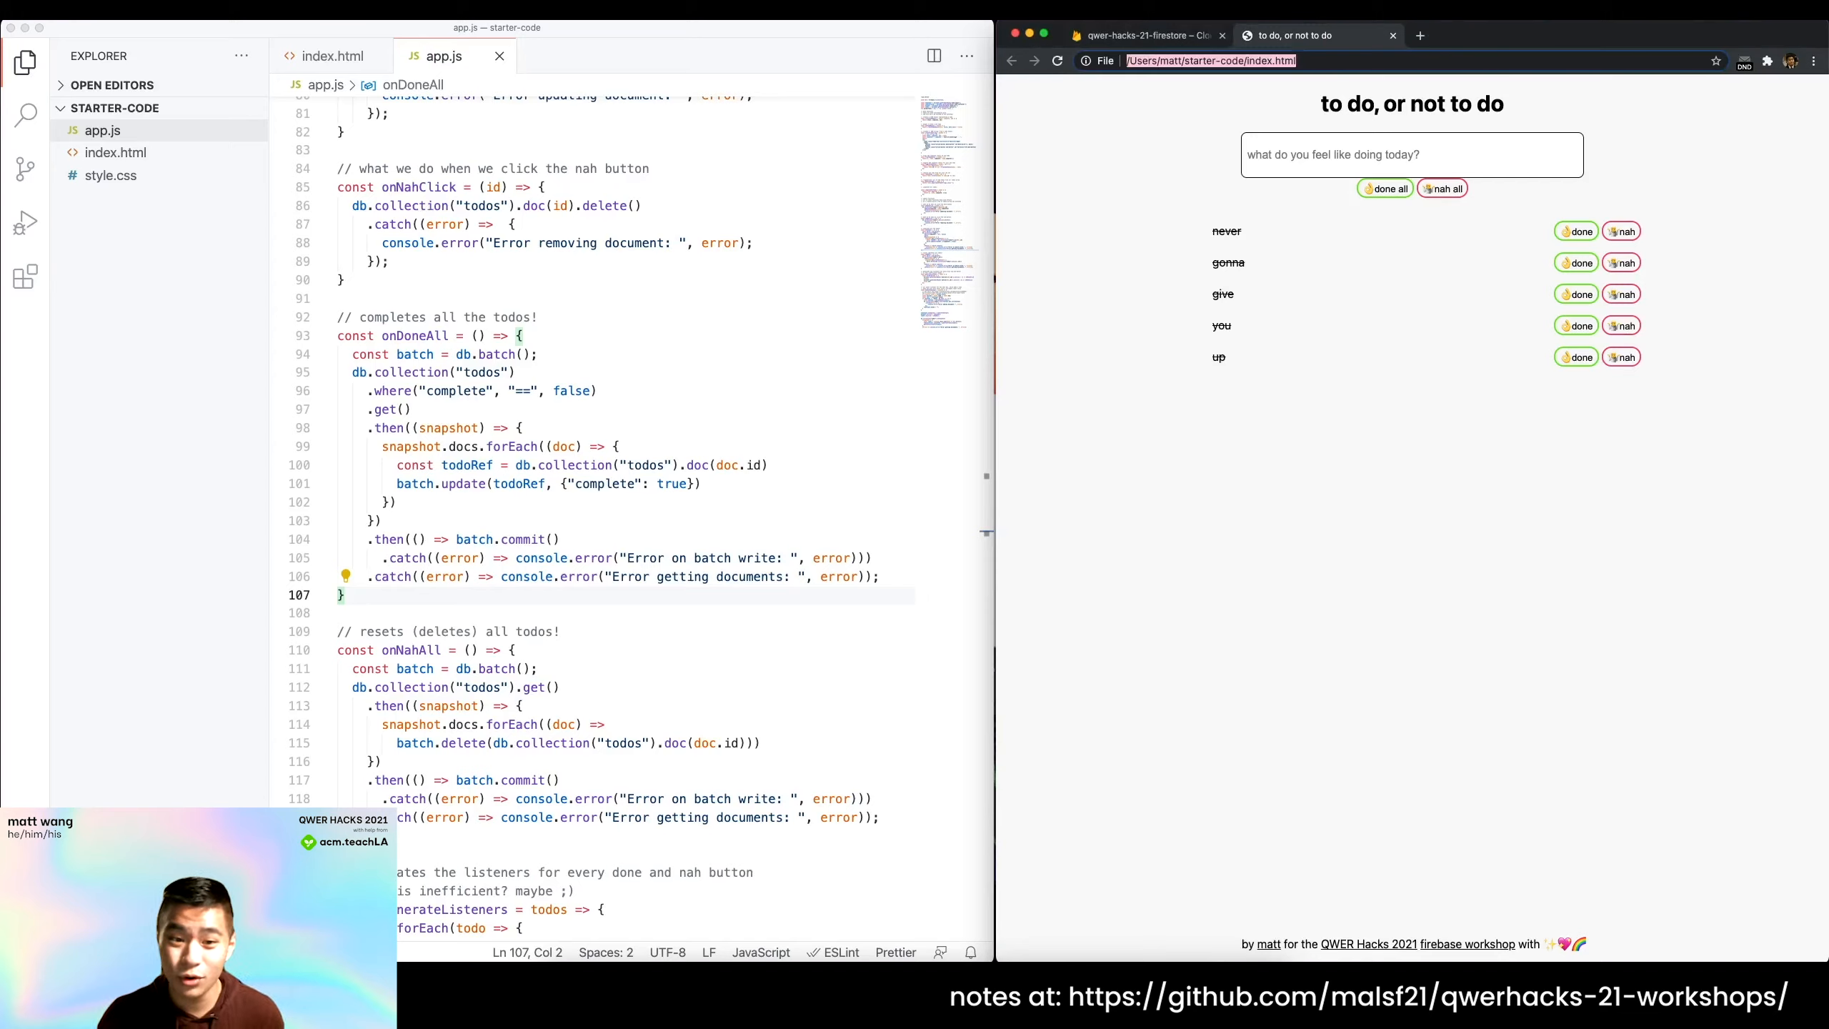
mouse_move(527, 558)
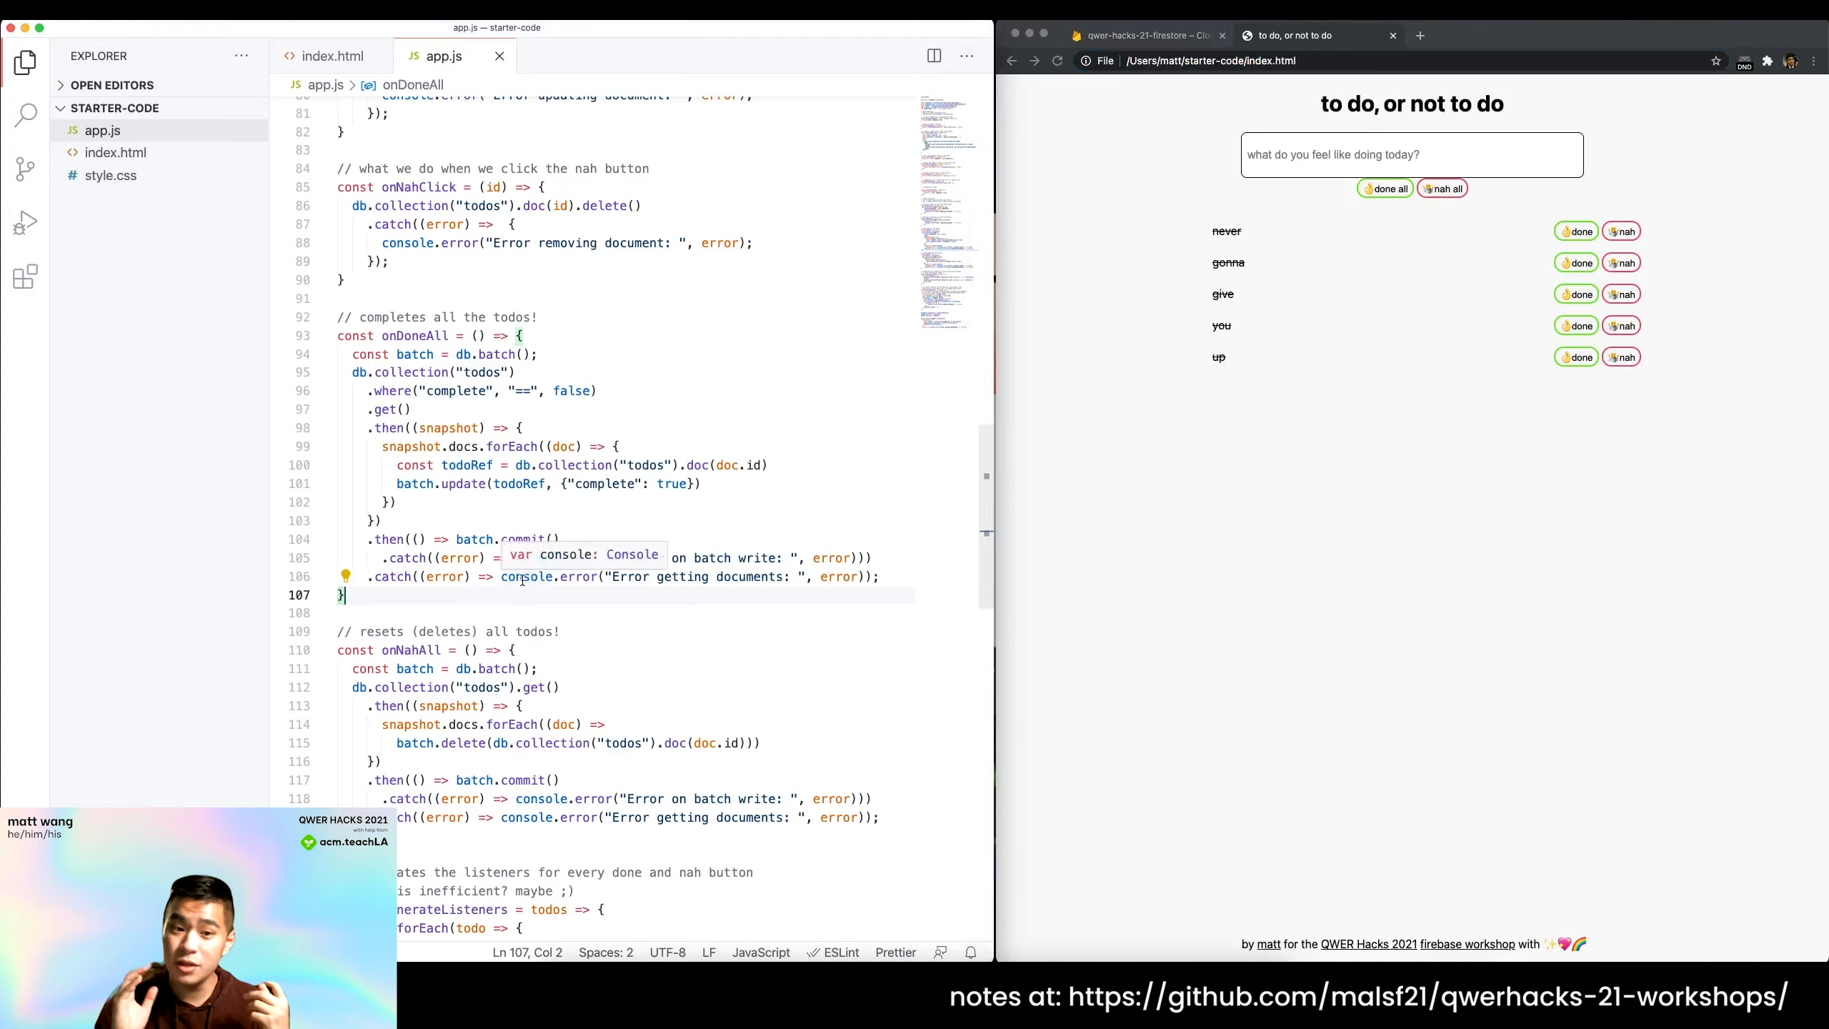